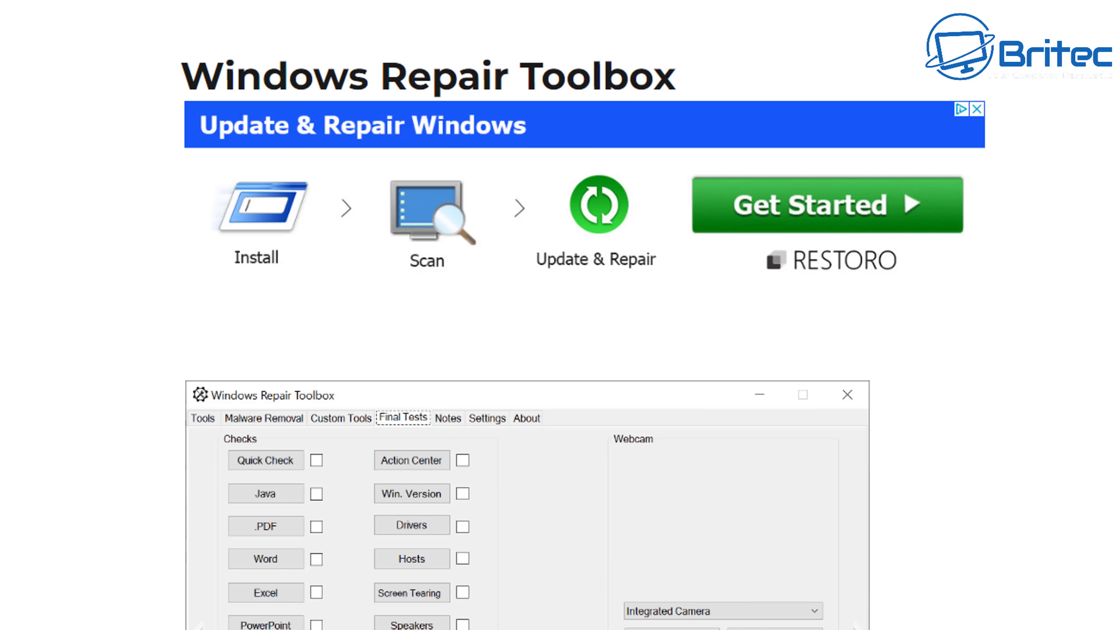
Scroll the Windows Repair Toolbox page past the feature list to the DOWNLOAD button and version details.
{"action": "scroll", "scroll_direction": "down", "scroll_amount": 3}
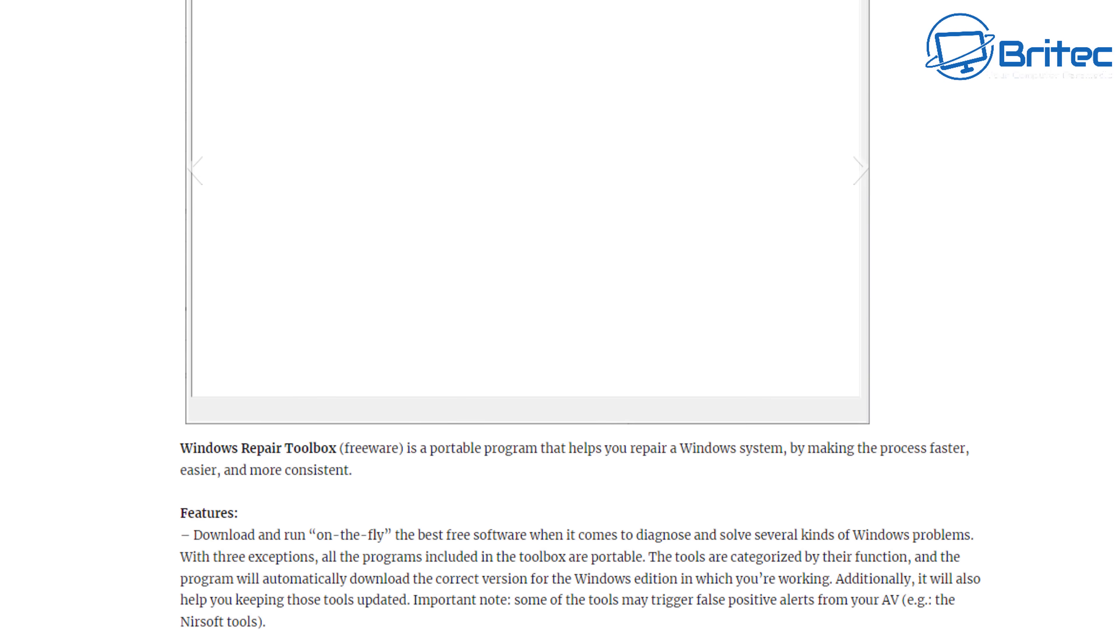
{"action": "scroll", "scroll_direction": "down", "scroll_amount": 3}
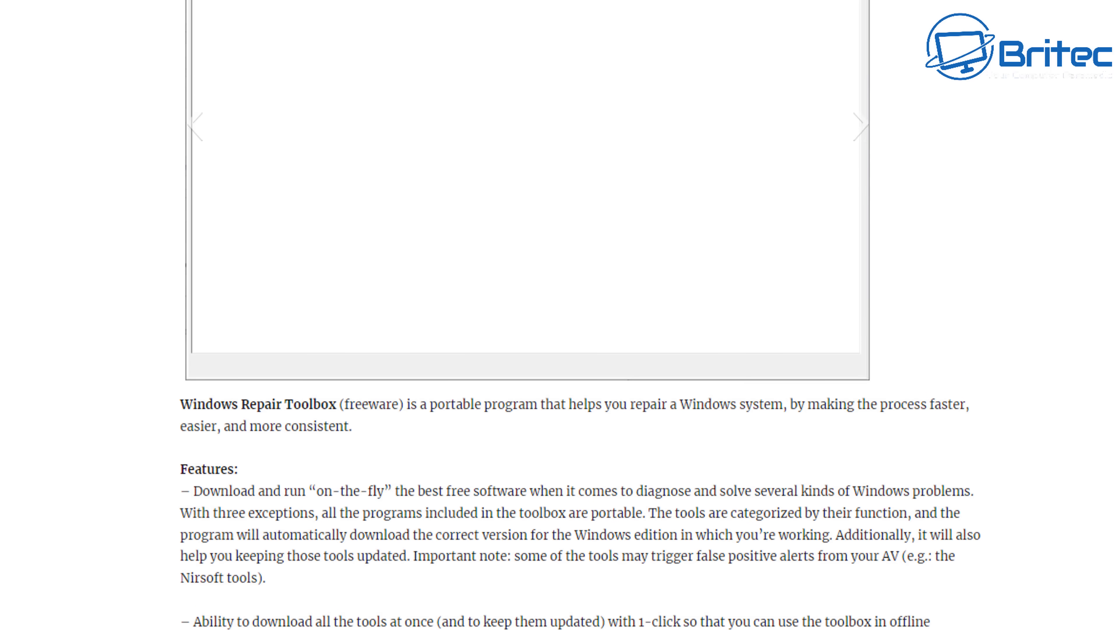
{"action": "scroll", "scroll_direction": "down", "scroll_amount": 3}
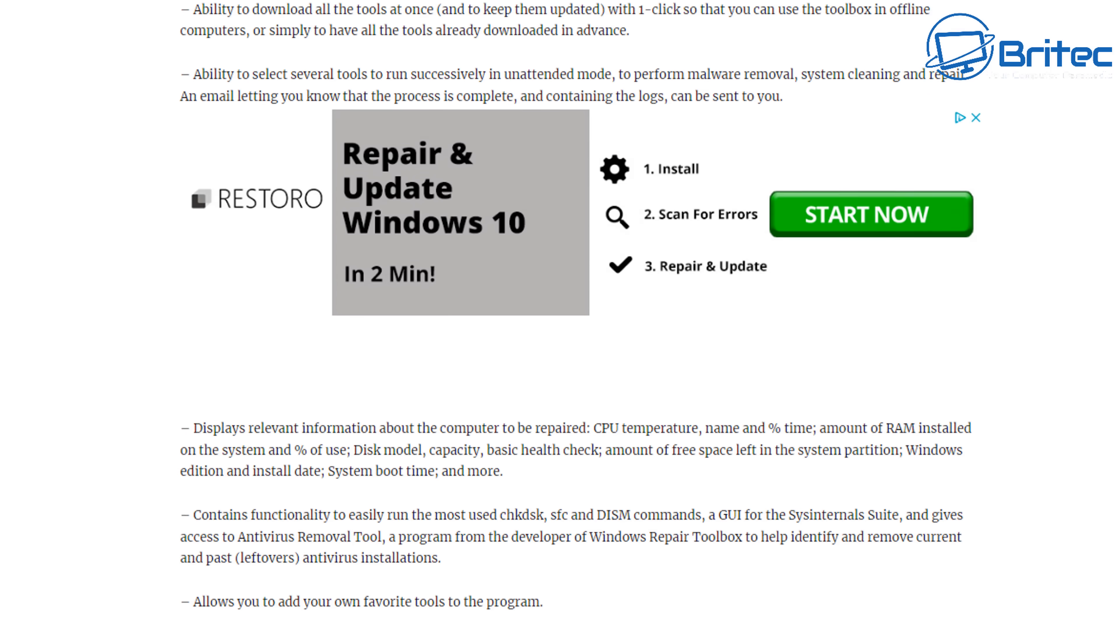
{"action": "scroll", "scroll_direction": "down", "scroll_amount": 3}
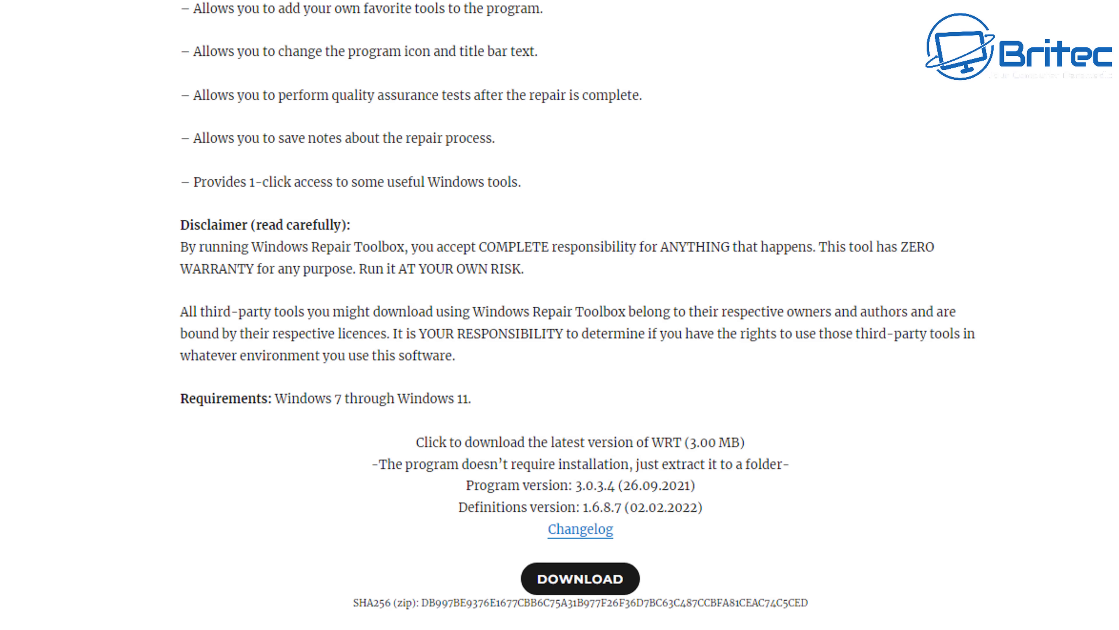
{"action": "scroll", "scroll_direction": "down", "scroll_amount": 3}
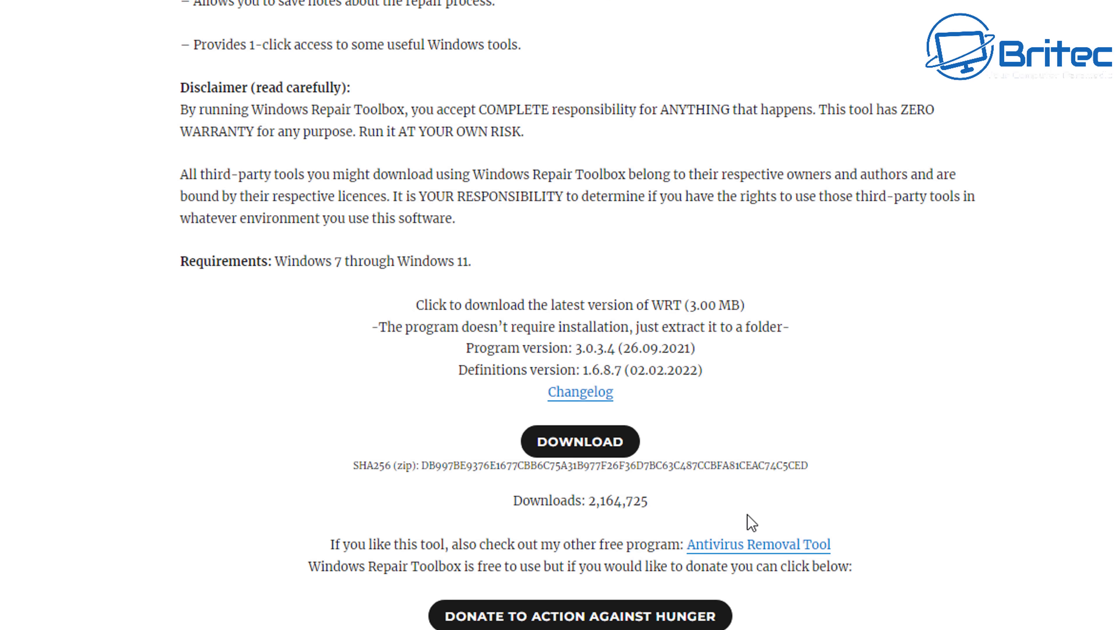
{"action": "mouse_move", "coordinate": [690, 519]}
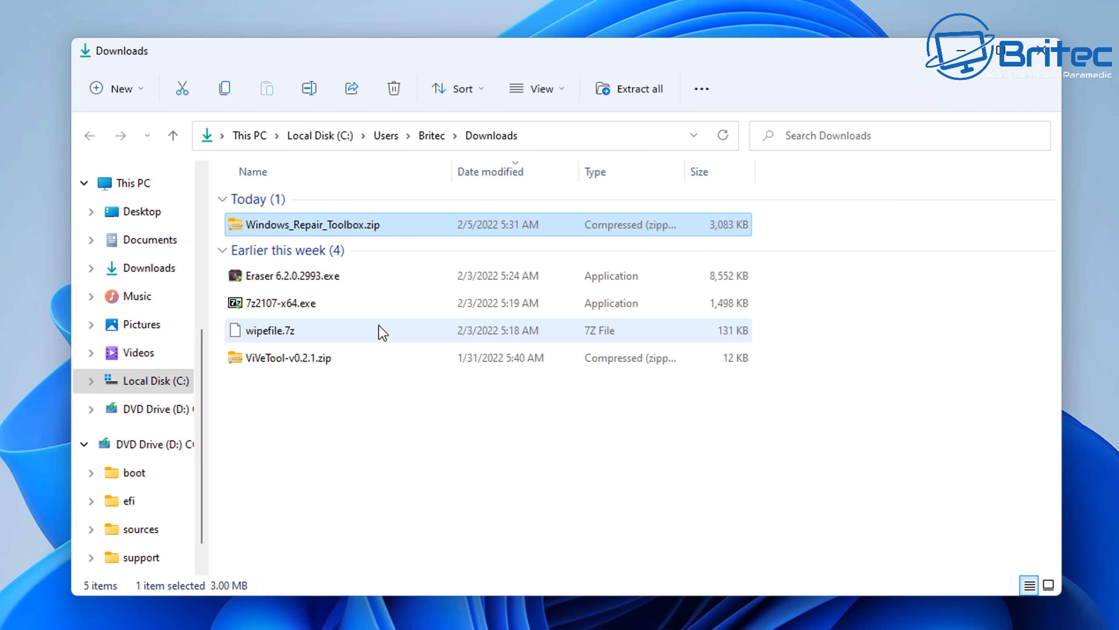
{"action": "mouse_move", "coordinate": [320, 231]}
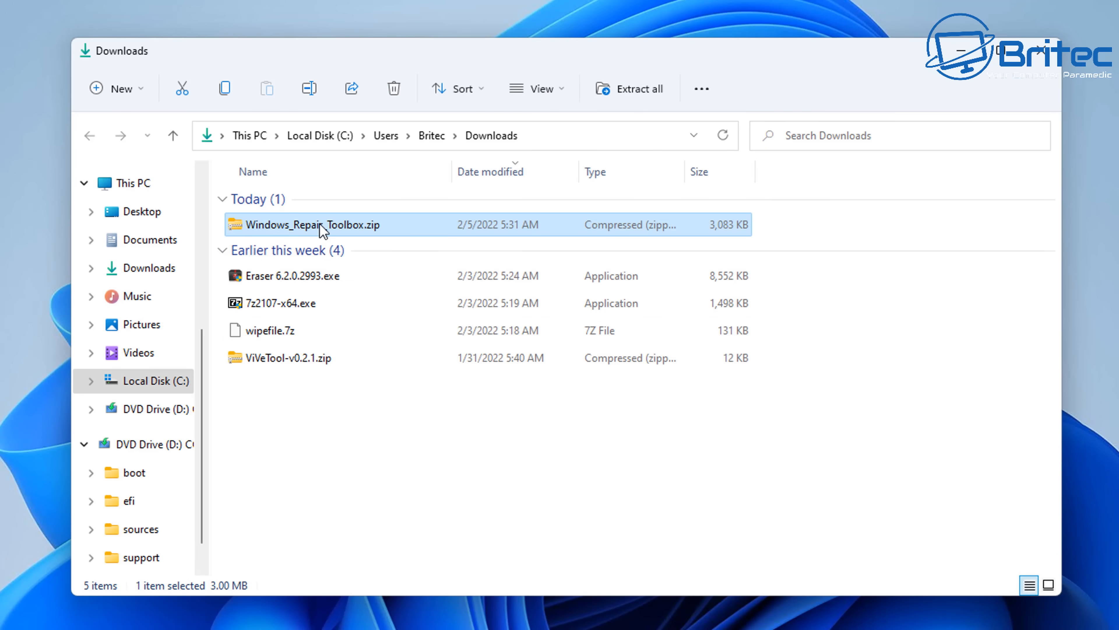
Extract Windows_Repair_Toolbox.zip from Downloads into the Desktop\Toolbox folder via Extract all.
{"action": "double_click", "coordinate": [313, 224]}
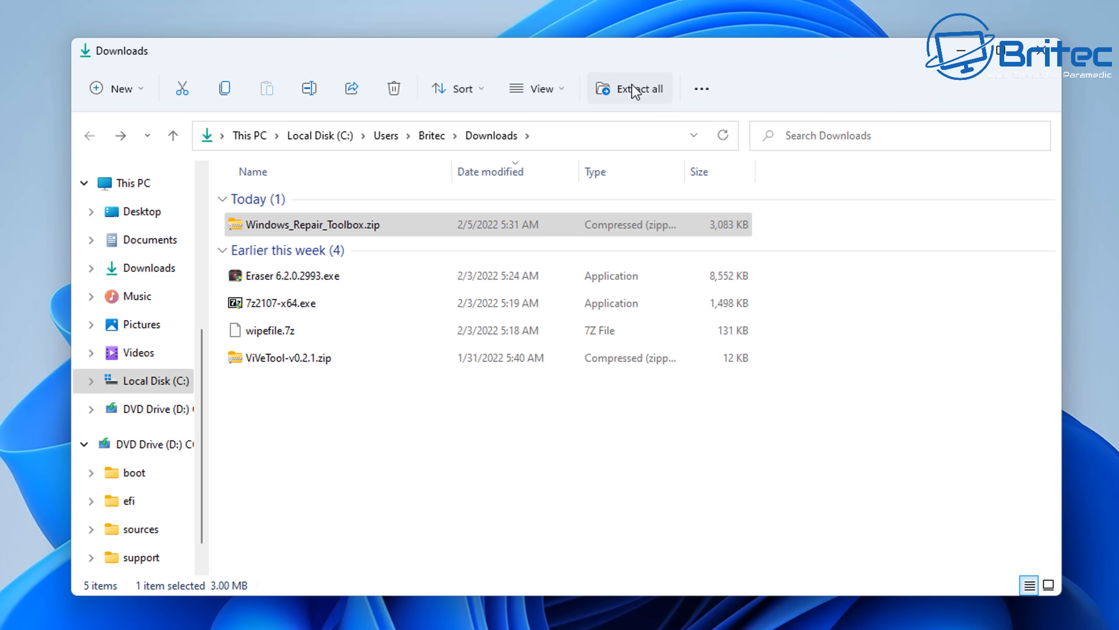
{"action": "left_click", "coordinate": [631, 89]}
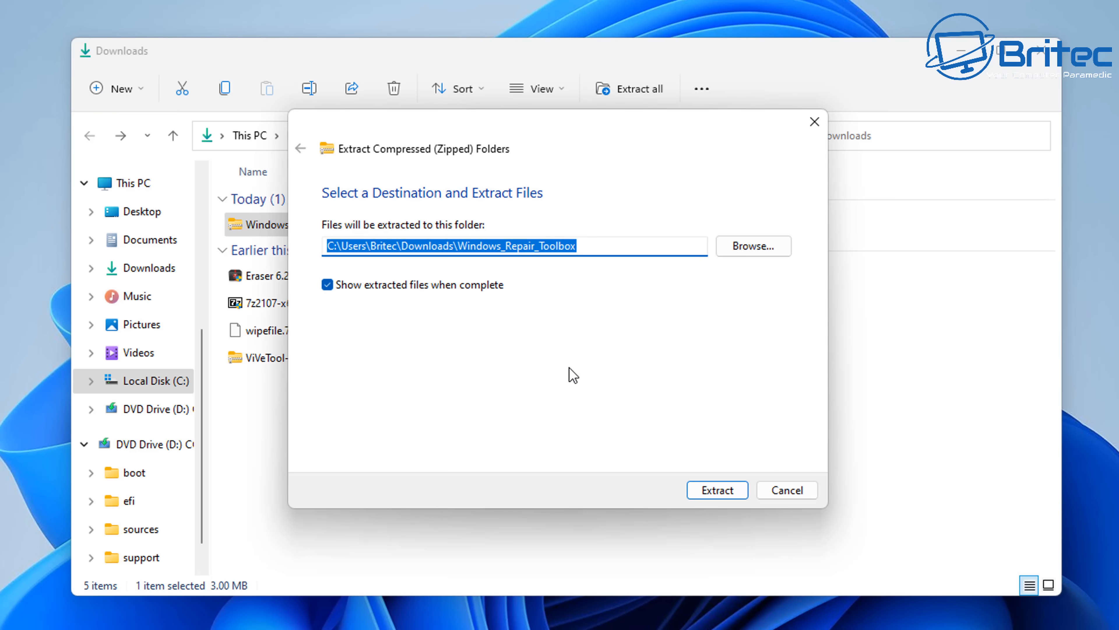
{"action": "left_click", "coordinate": [753, 246]}
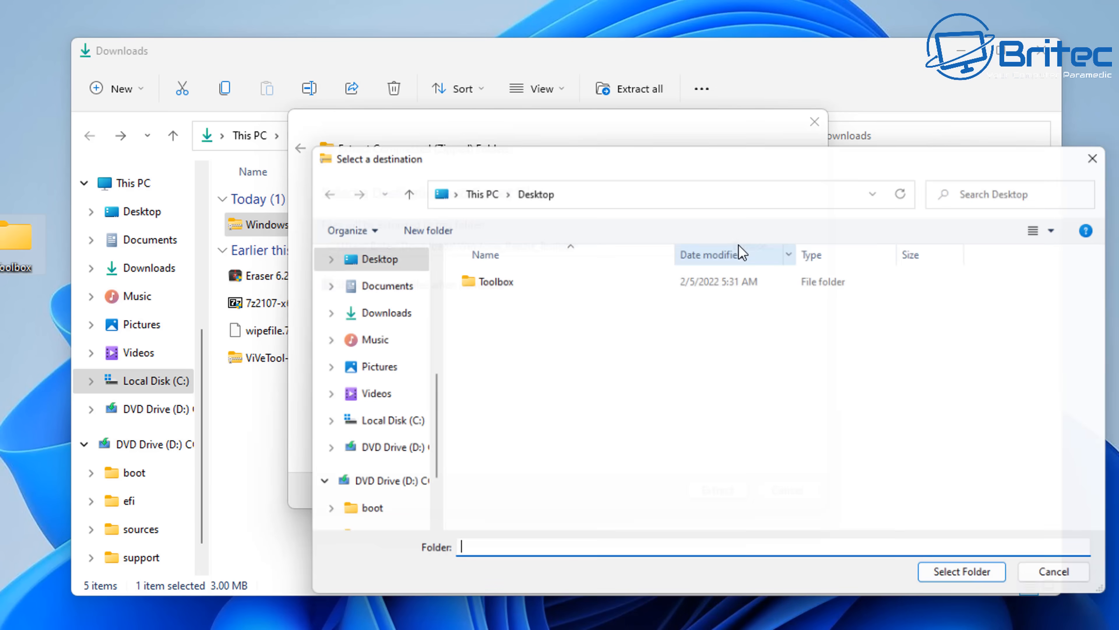
{"action": "left_click", "coordinate": [493, 280]}
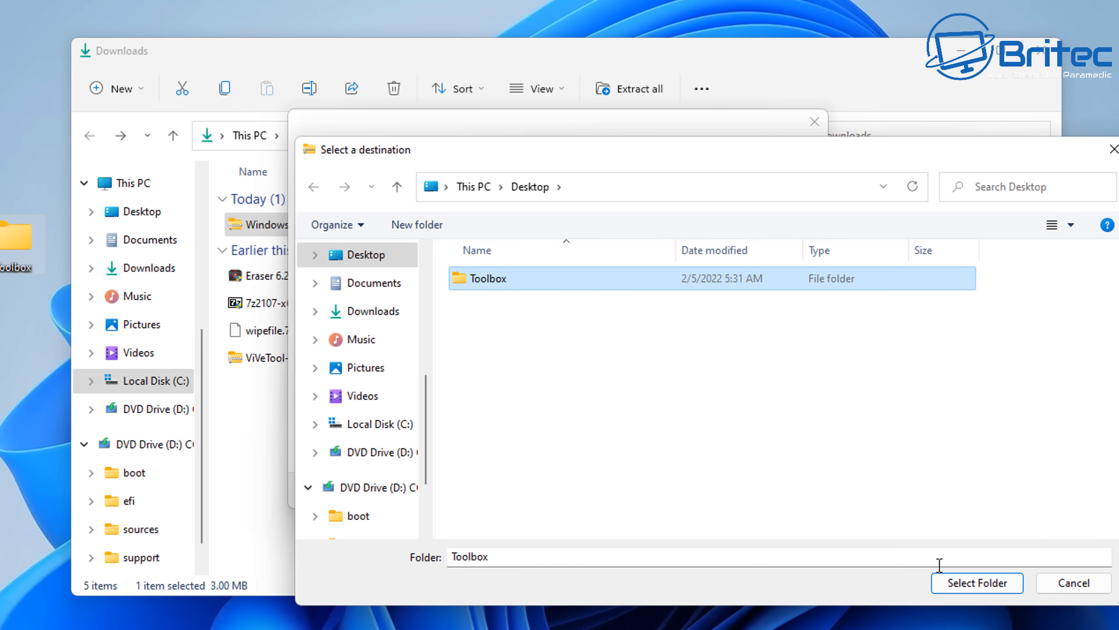
{"action": "left_click", "coordinate": [976, 583]}
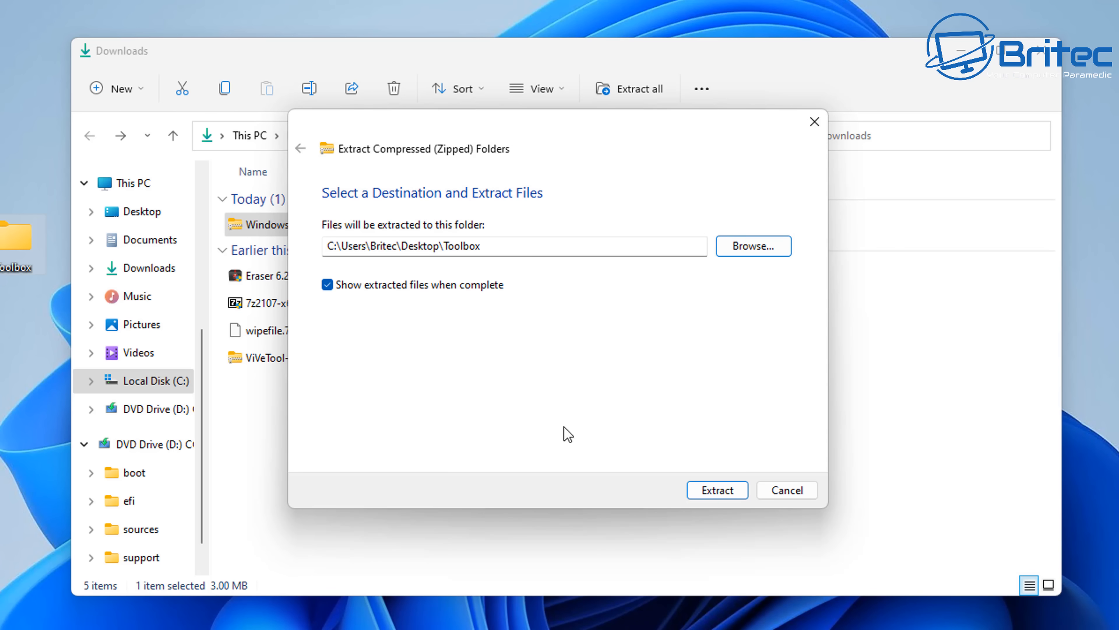
{"action": "left_click", "coordinate": [716, 490]}
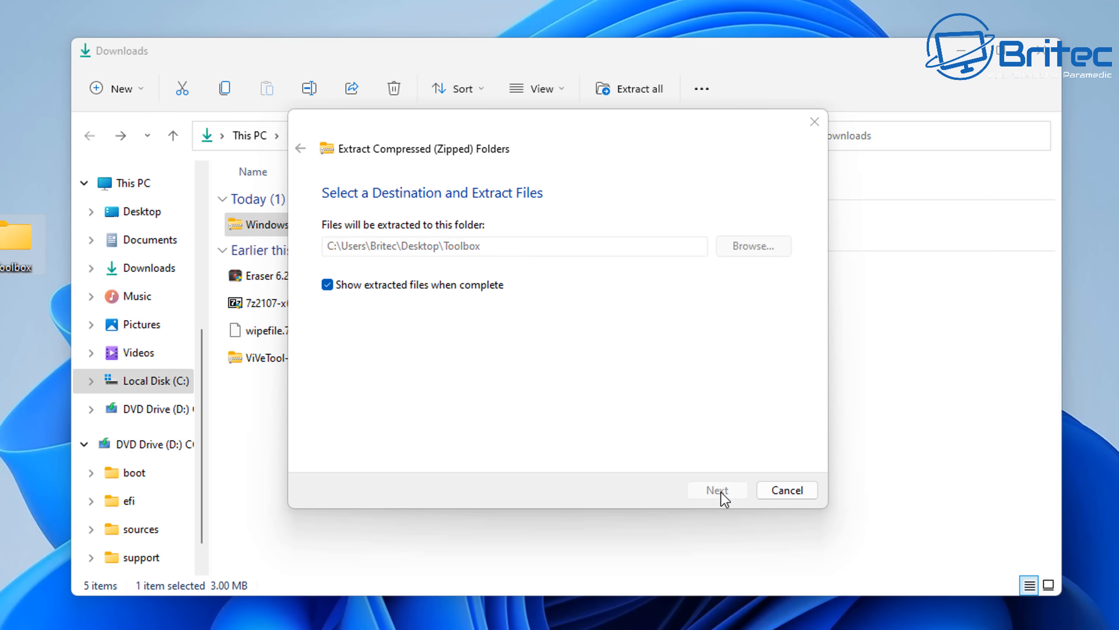
{"action": "left_click", "coordinate": [716, 490]}
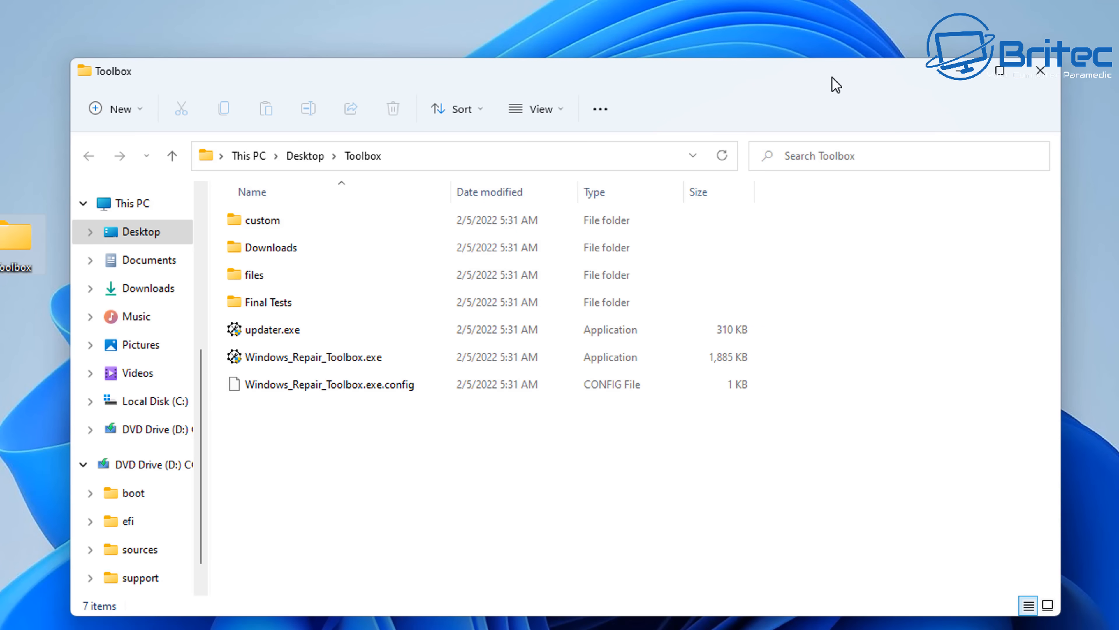
Browse the extracted Toolbox folder's Downloads and custom subfolders, then return to Toolbox.
{"action": "left_click", "coordinate": [327, 384]}
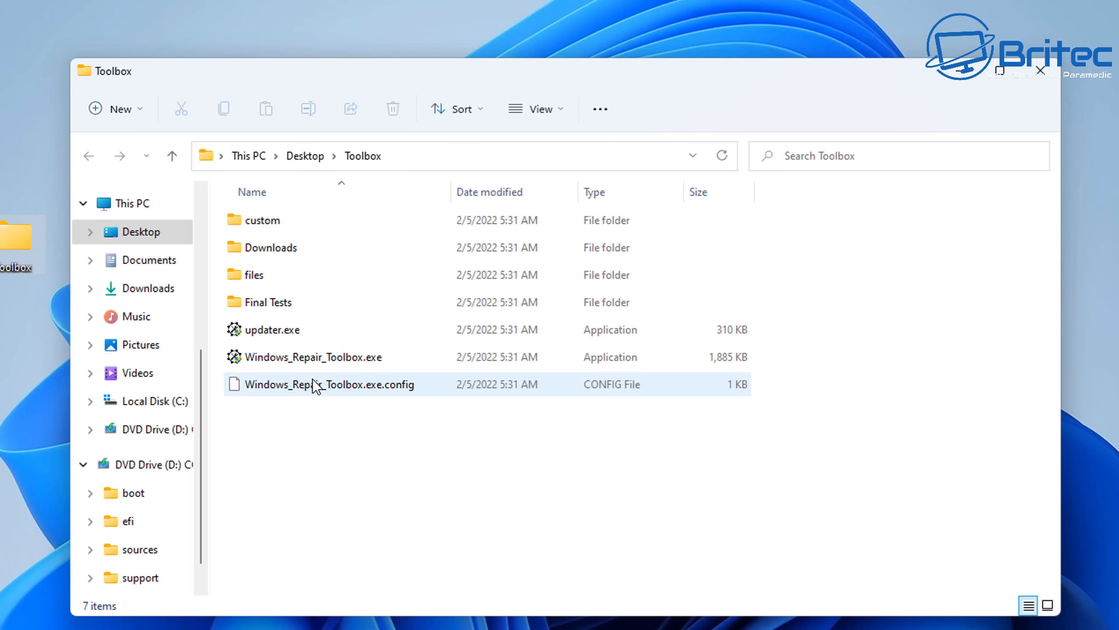
{"action": "left_click", "coordinate": [278, 328]}
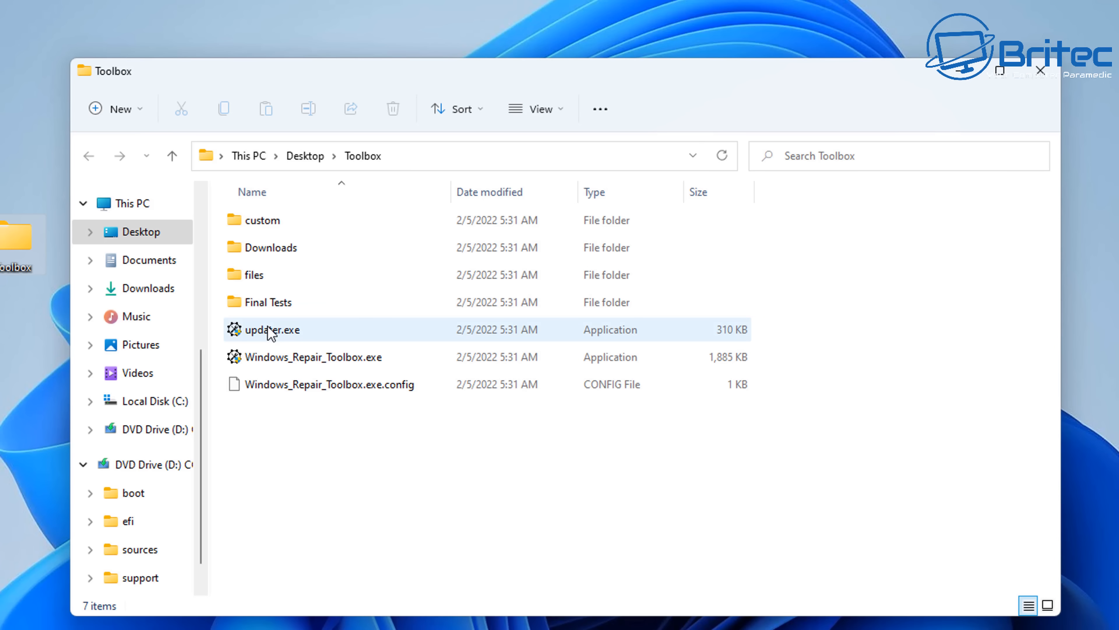
{"action": "mouse_move", "coordinate": [274, 311]}
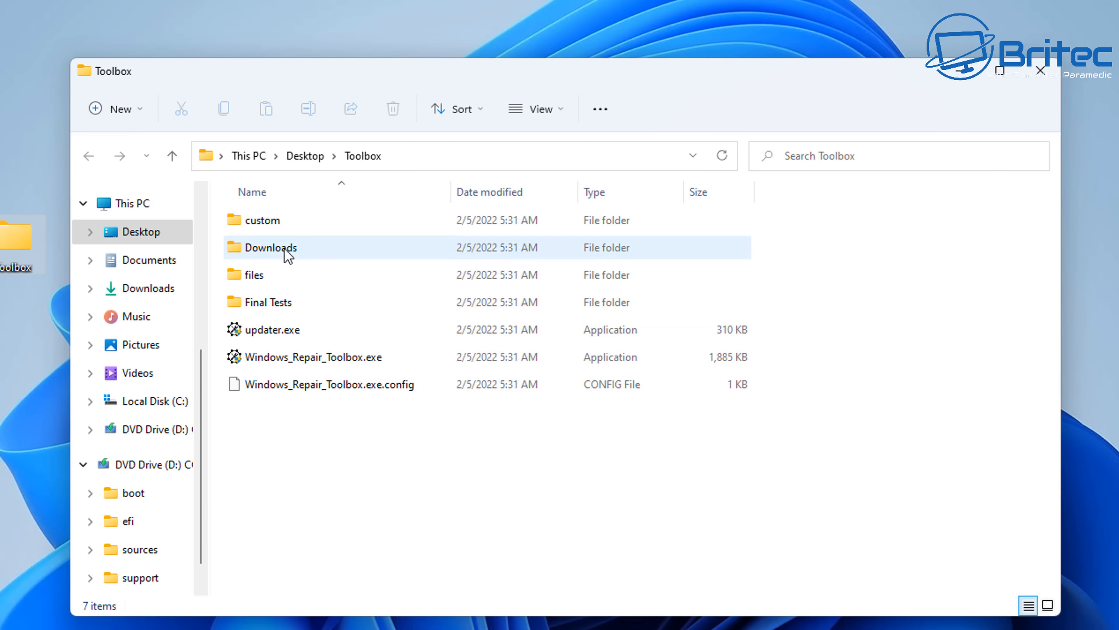
{"action": "double_click", "coordinate": [270, 247]}
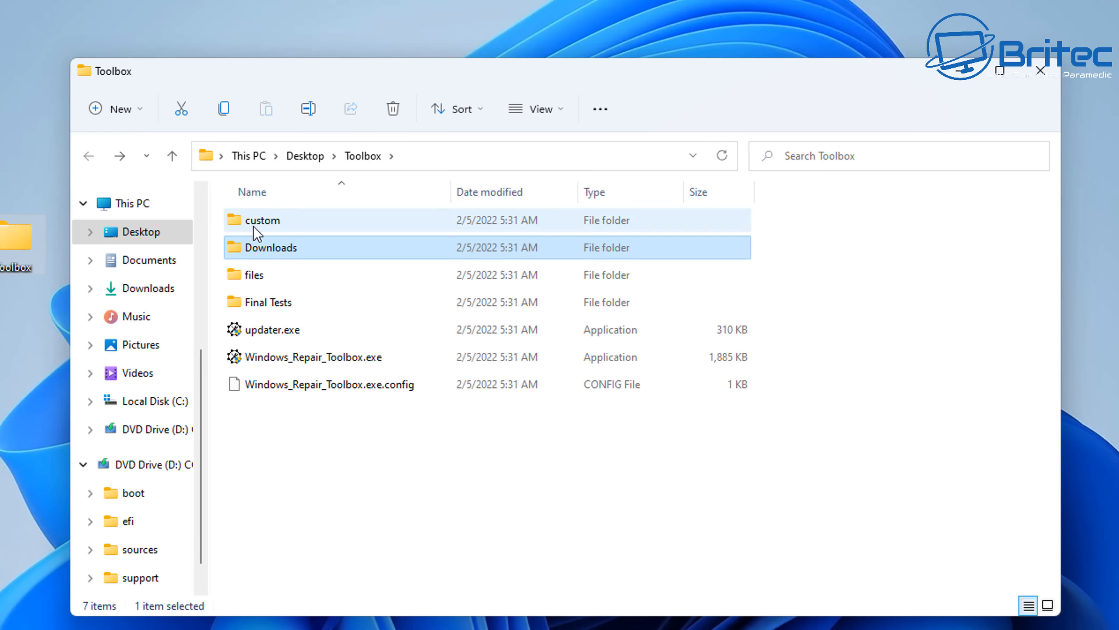
{"action": "double_click", "coordinate": [262, 219]}
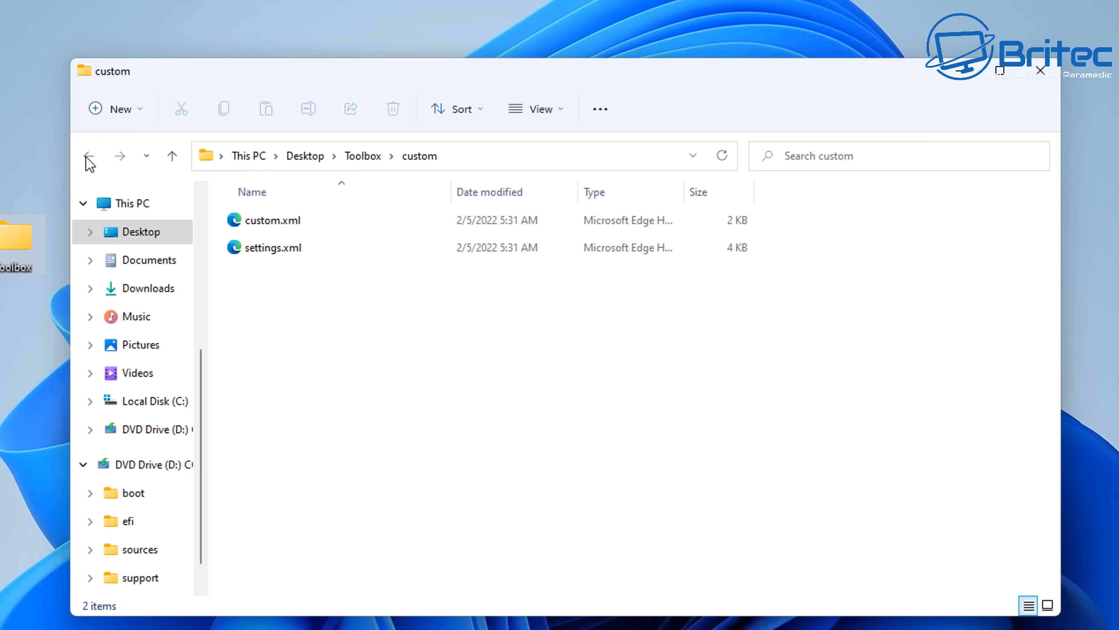
{"action": "left_click", "coordinate": [87, 156]}
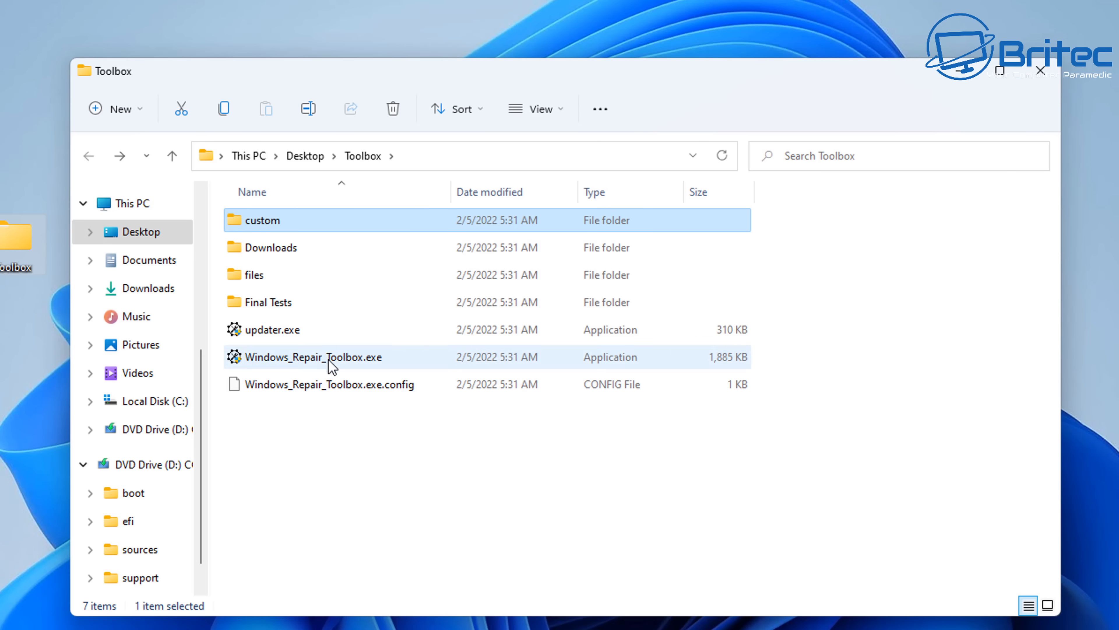
Run Windows_Repair_Toolbox.exe as administrator from its context menu.
{"action": "right_click", "coordinate": [315, 357]}
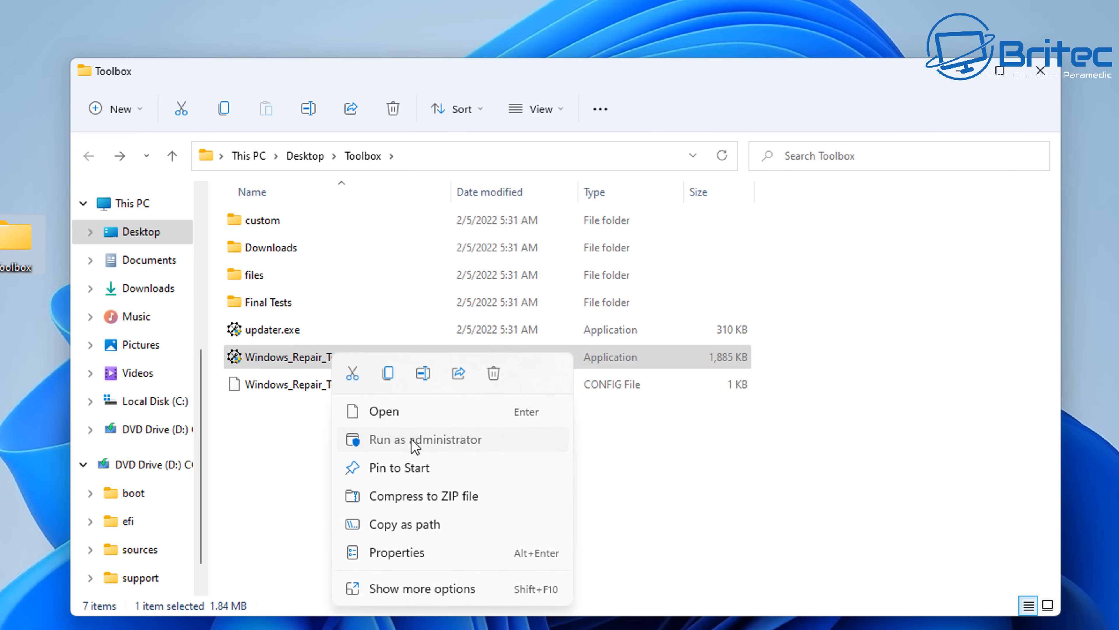
{"action": "left_click", "coordinate": [425, 439]}
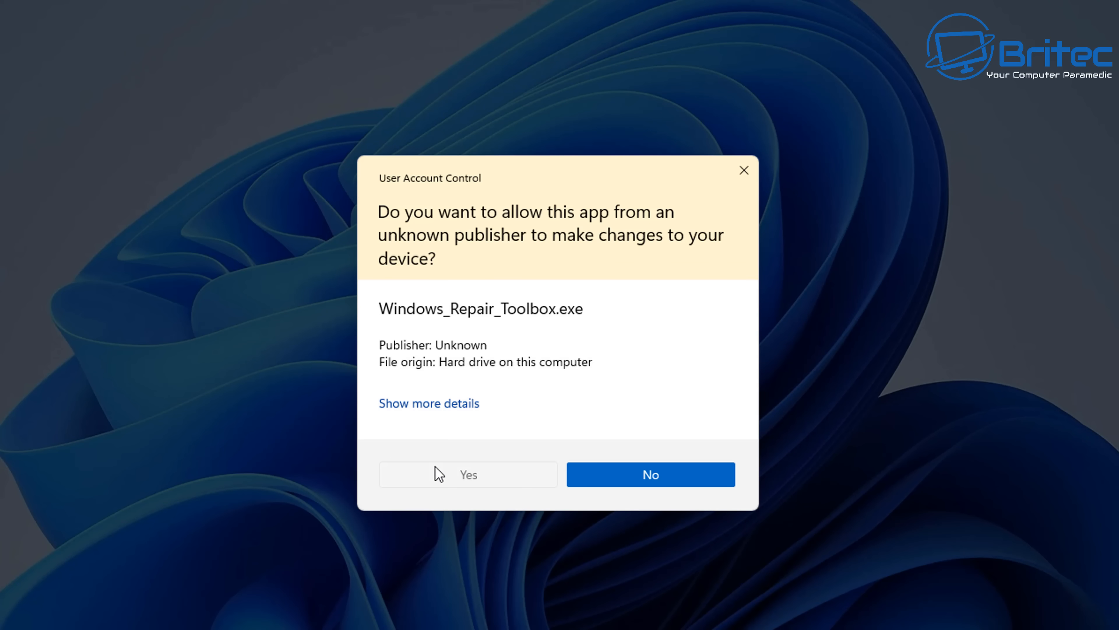
Allow the UAC prompt, accept the licence, keep Edge as opener and dismiss the Definitions Update notice.
{"action": "left_click", "coordinate": [468, 474]}
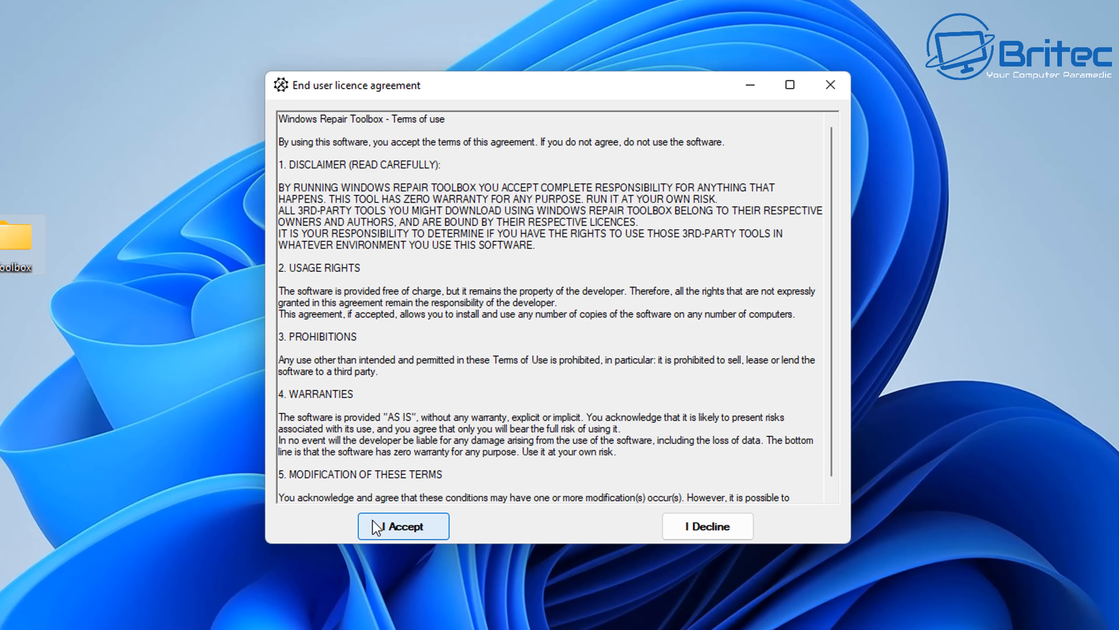
{"action": "left_click", "coordinate": [403, 525]}
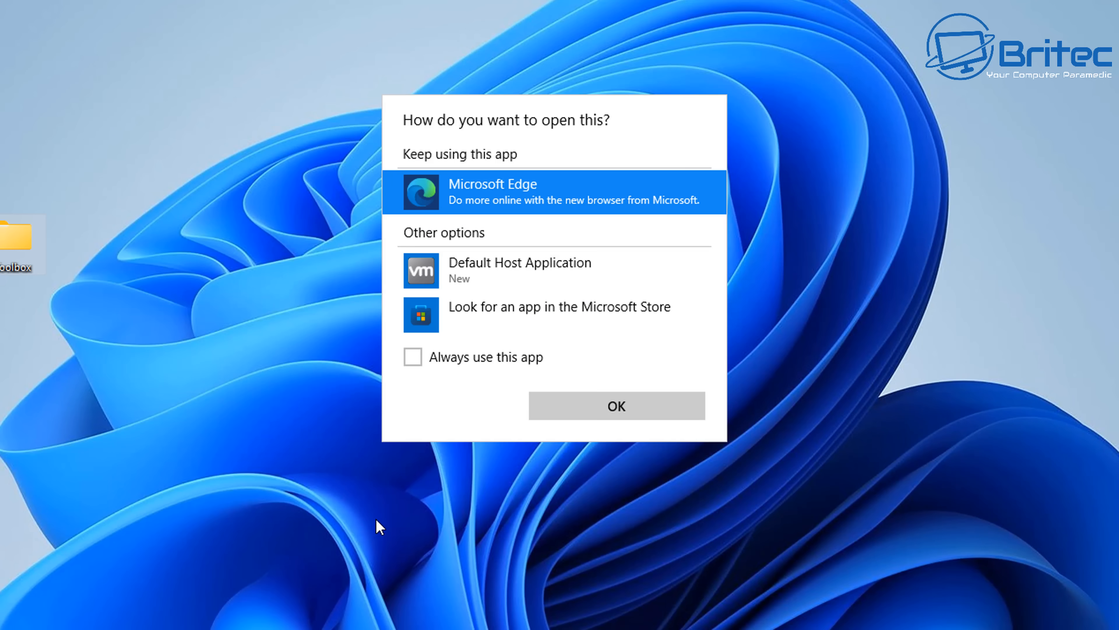
{"action": "left_click", "coordinate": [616, 406]}
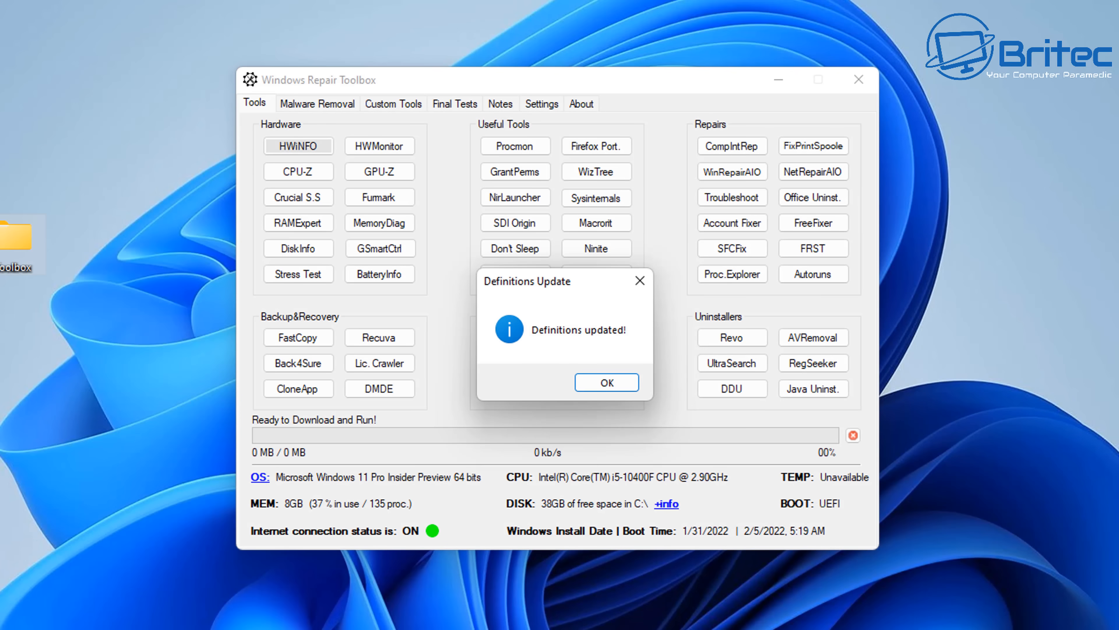
{"action": "mouse_move", "coordinate": [776, 382]}
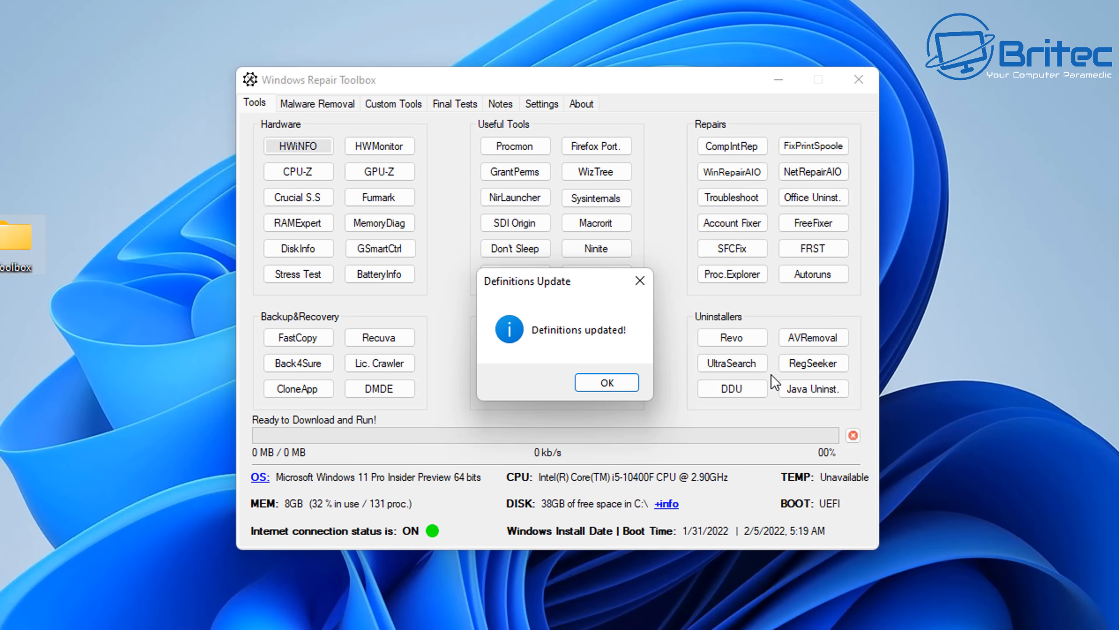
{"action": "mouse_move", "coordinate": [518, 347]}
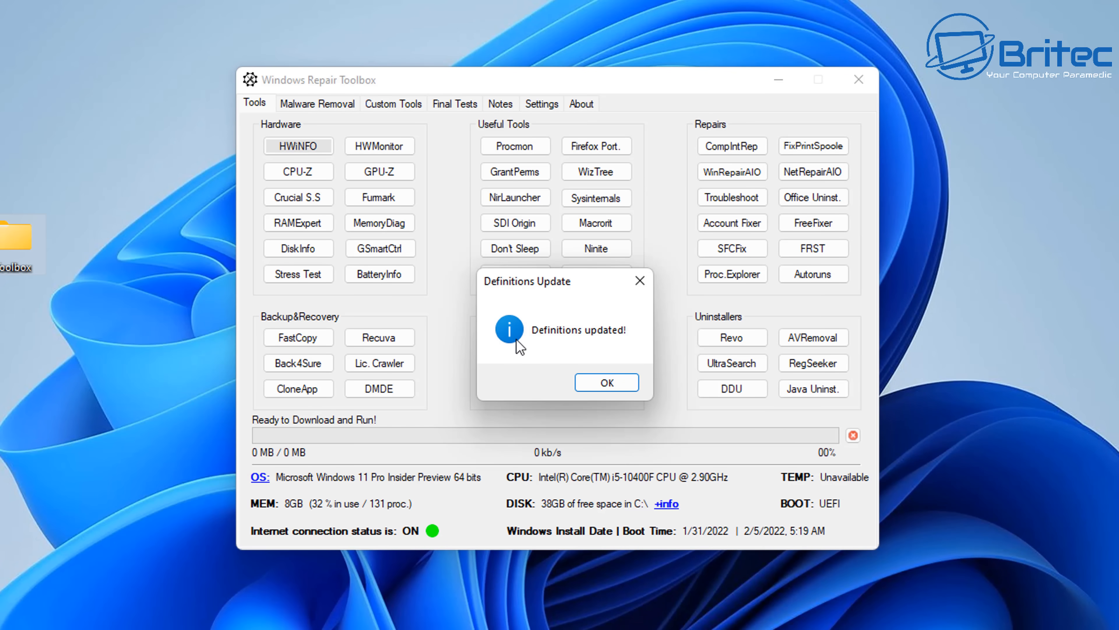
{"action": "mouse_move", "coordinate": [606, 382]}
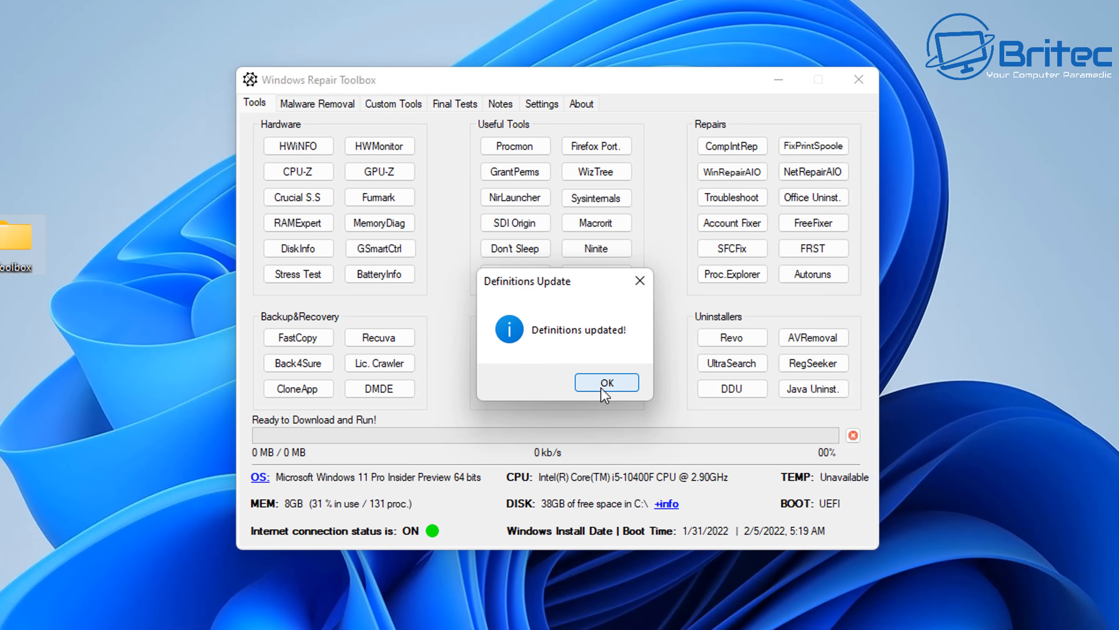
{"action": "left_click", "coordinate": [606, 382]}
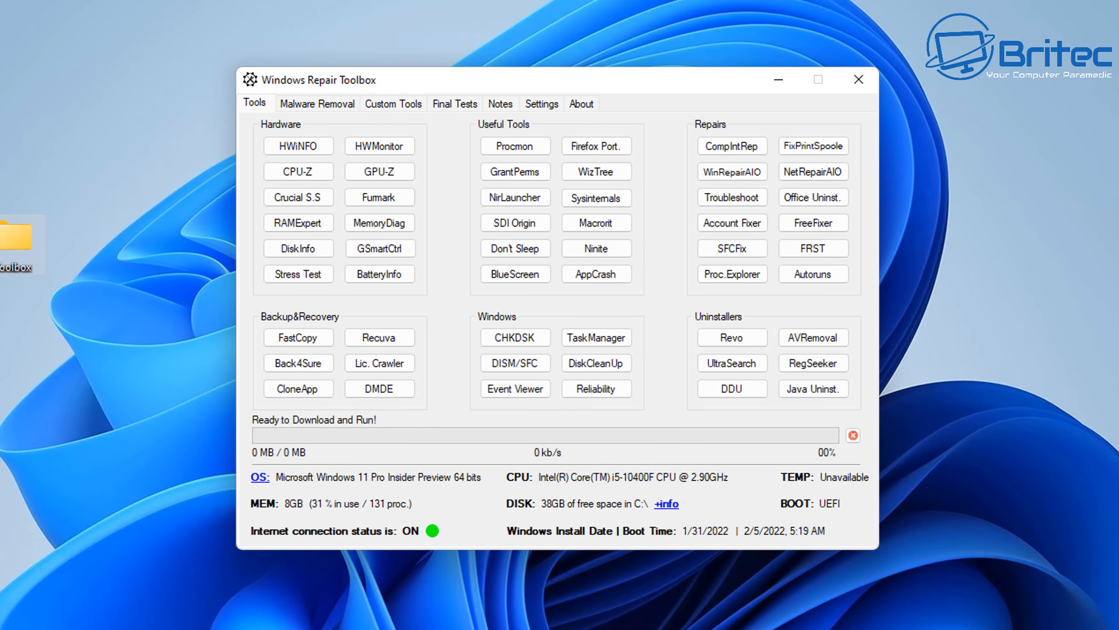
{"action": "mouse_move", "coordinate": [344, 491]}
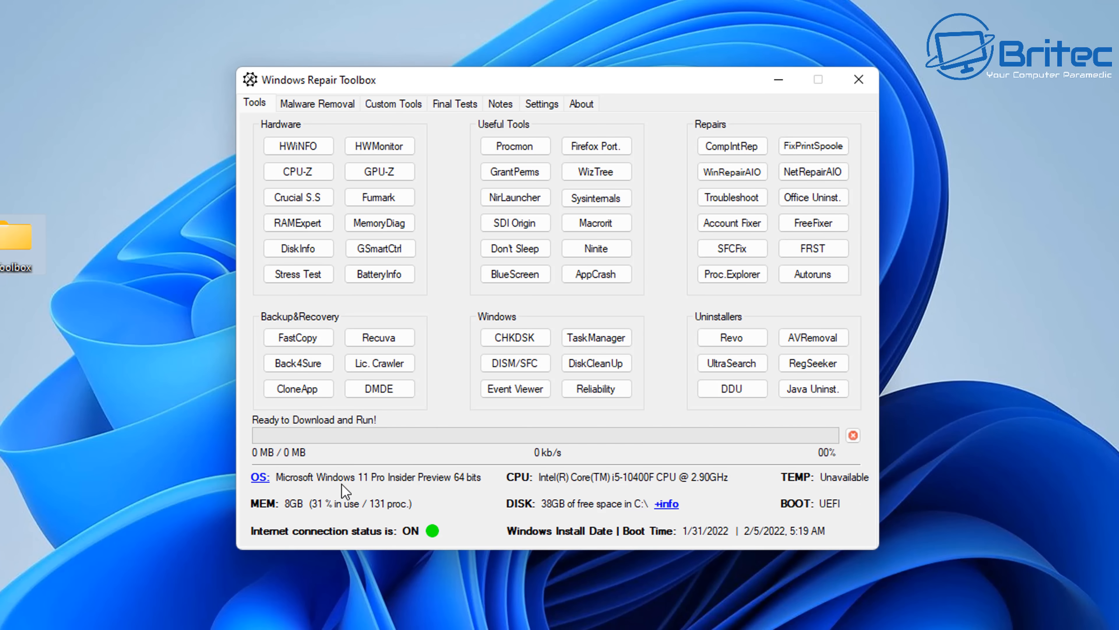
{"action": "mouse_move", "coordinate": [426, 492]}
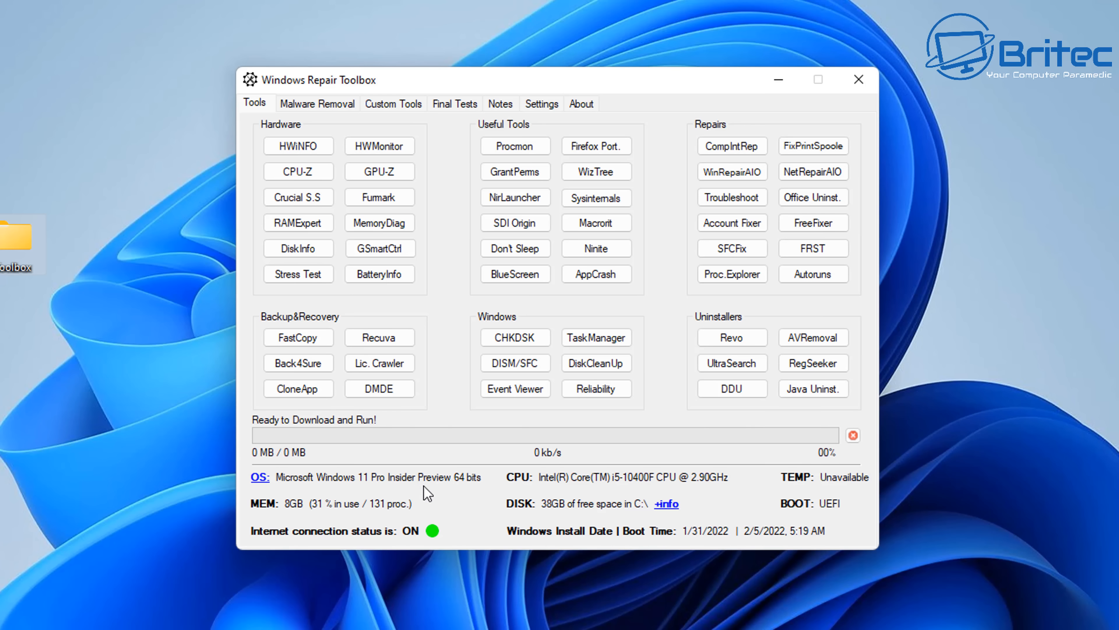
{"action": "mouse_move", "coordinate": [703, 482]}
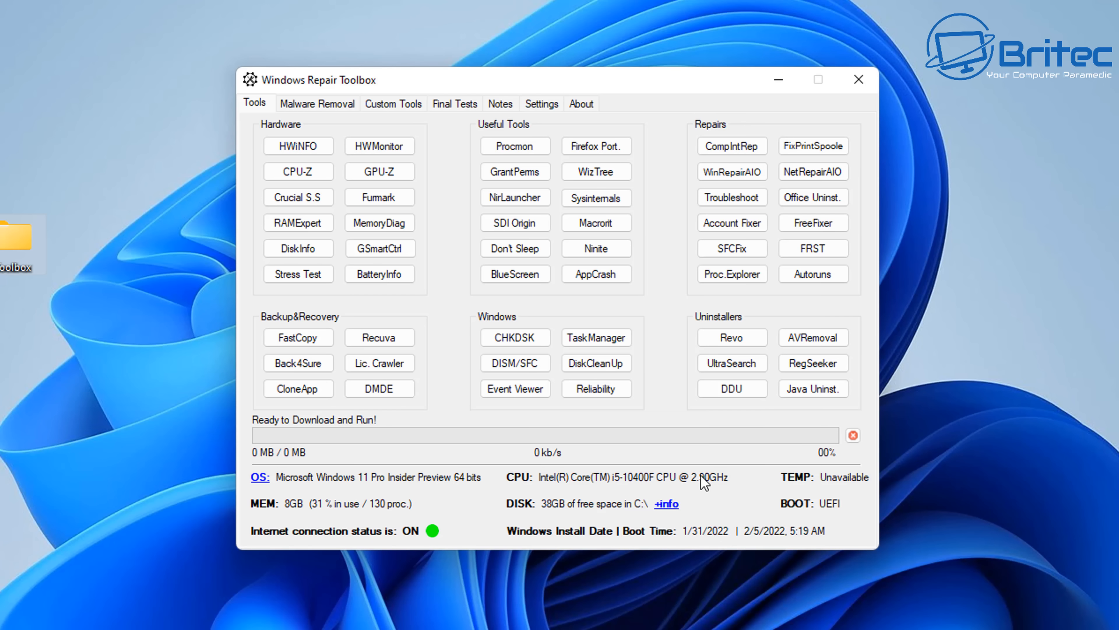
{"action": "mouse_move", "coordinate": [846, 486]}
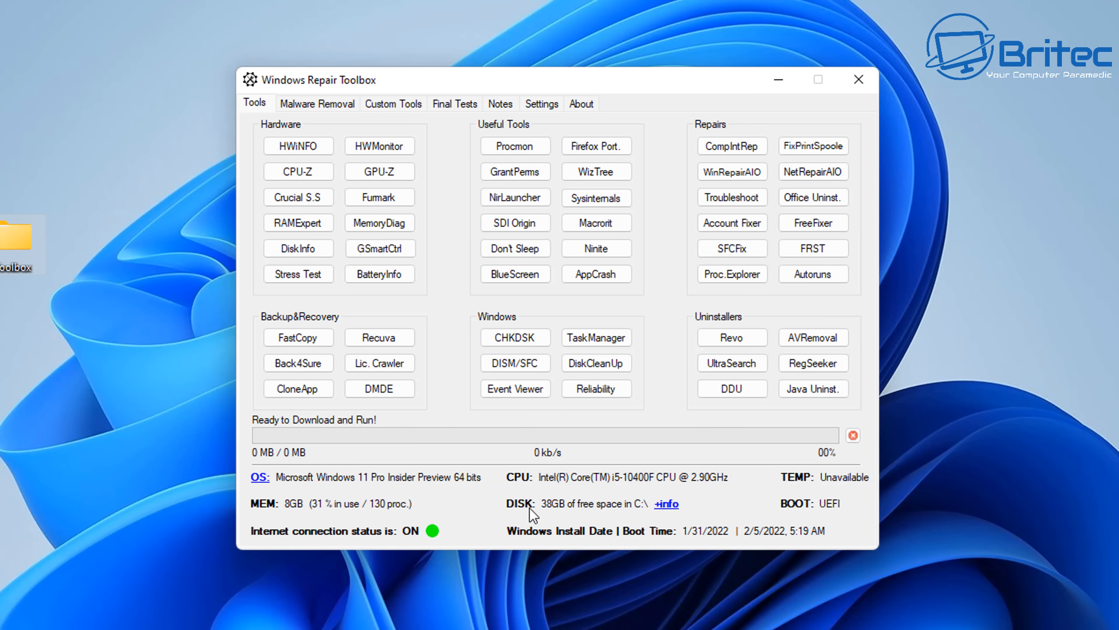
{"action": "left_click", "coordinate": [665, 503]}
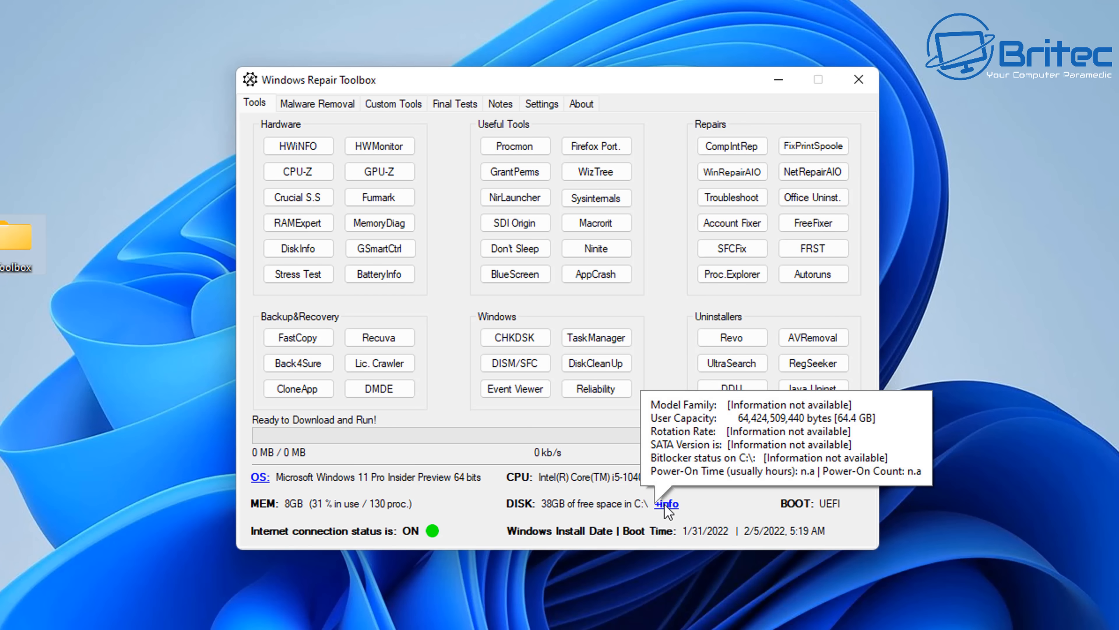
{"action": "mouse_move", "coordinate": [368, 518]}
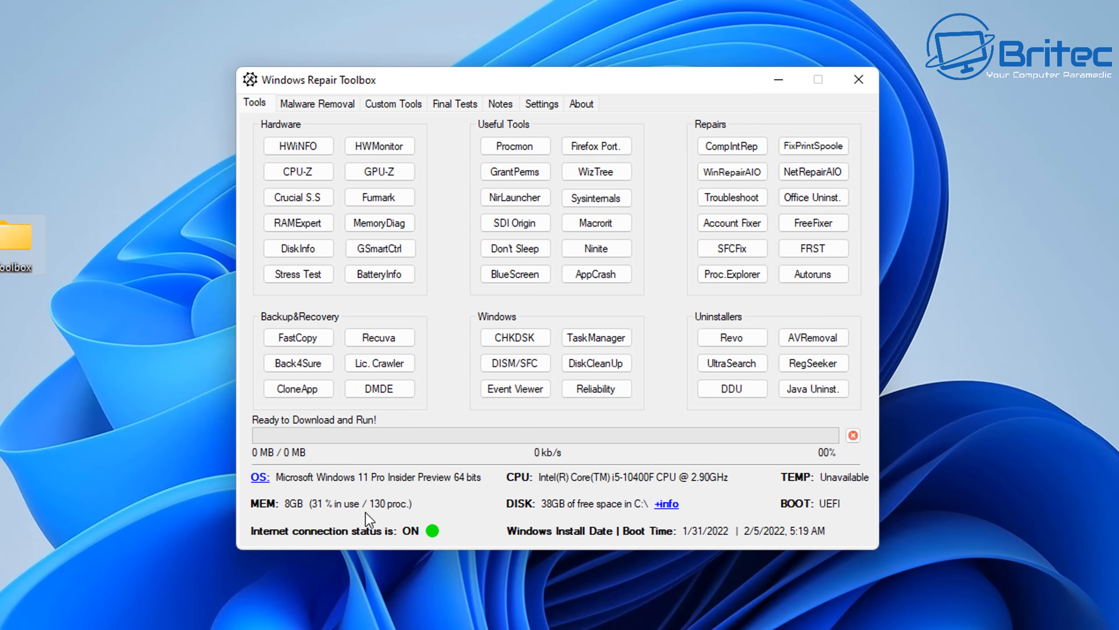
{"action": "mouse_move", "coordinate": [692, 497]}
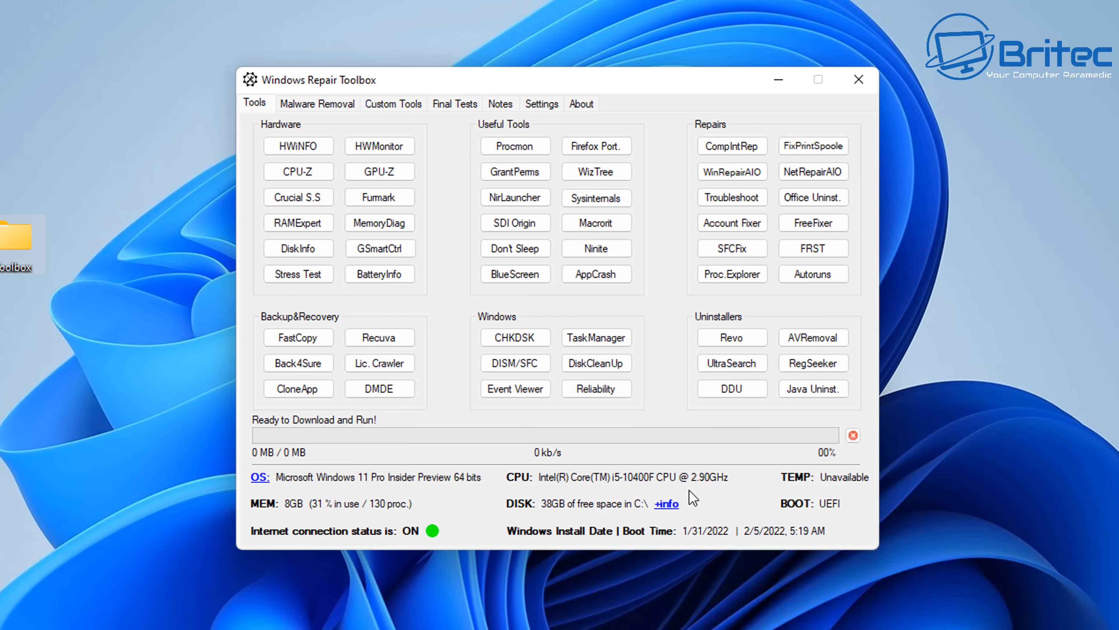
{"action": "mouse_move", "coordinate": [664, 503]}
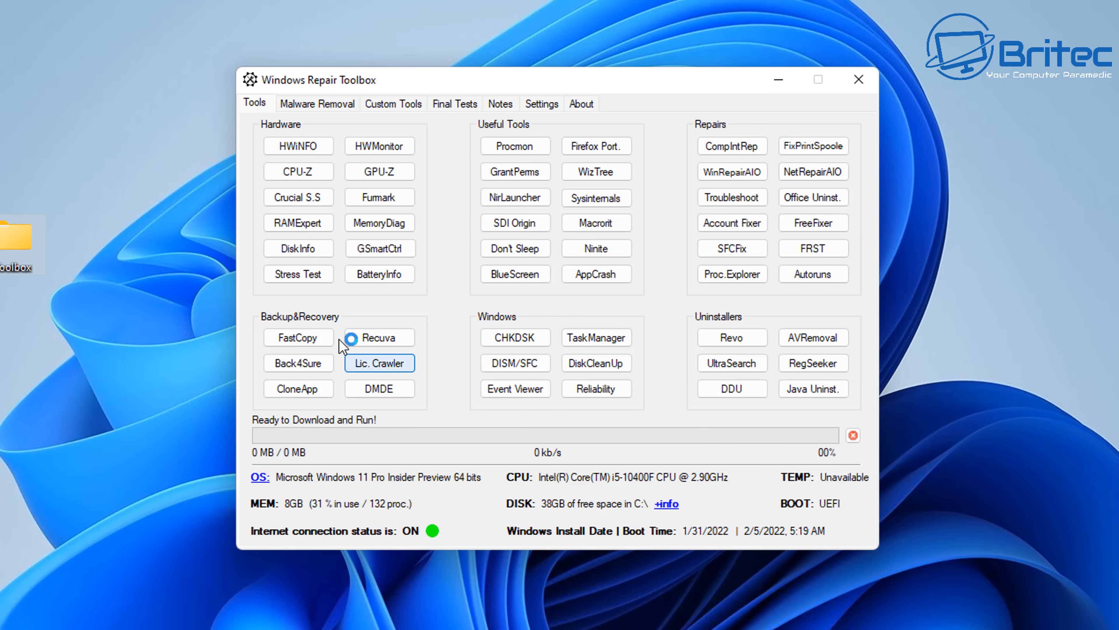
{"action": "mouse_move", "coordinate": [257, 109]}
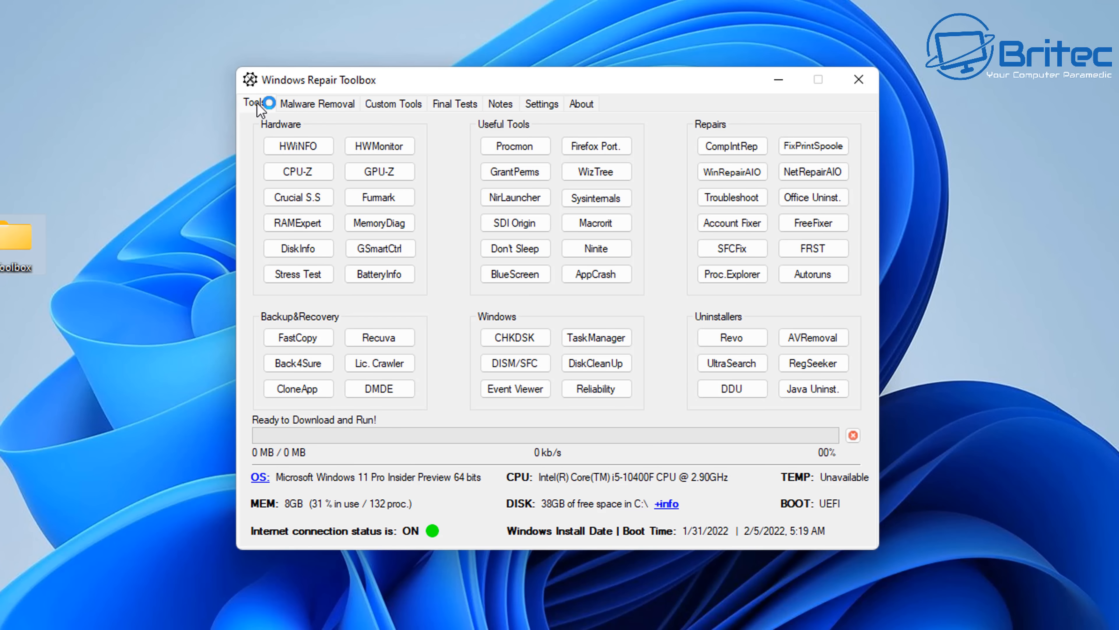
{"action": "mouse_move", "coordinate": [298, 146]}
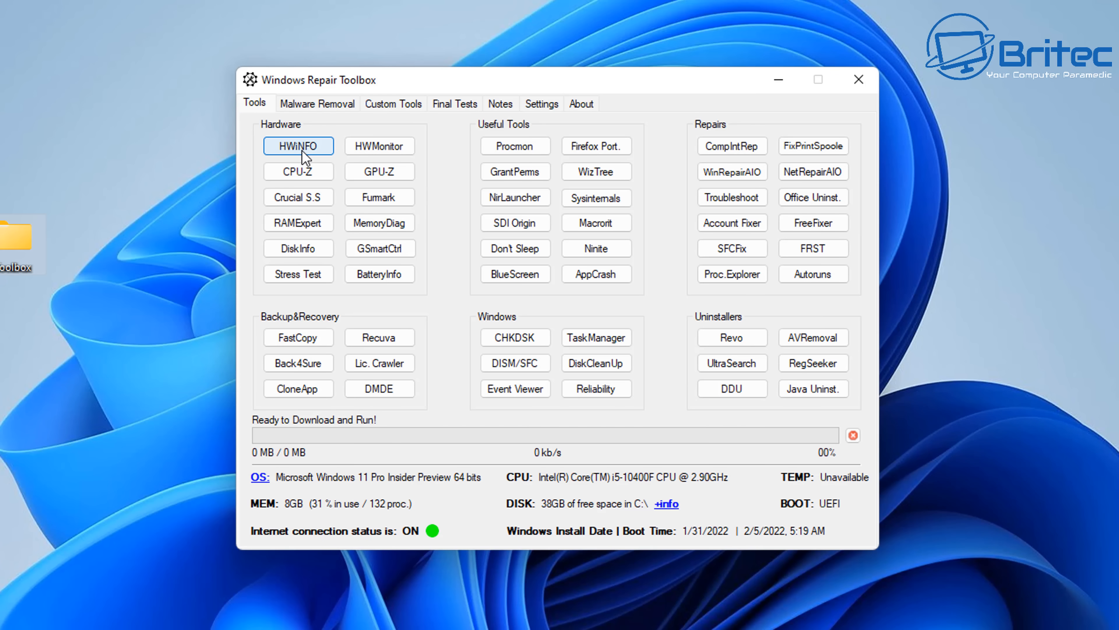
{"action": "mouse_move", "coordinate": [379, 146]}
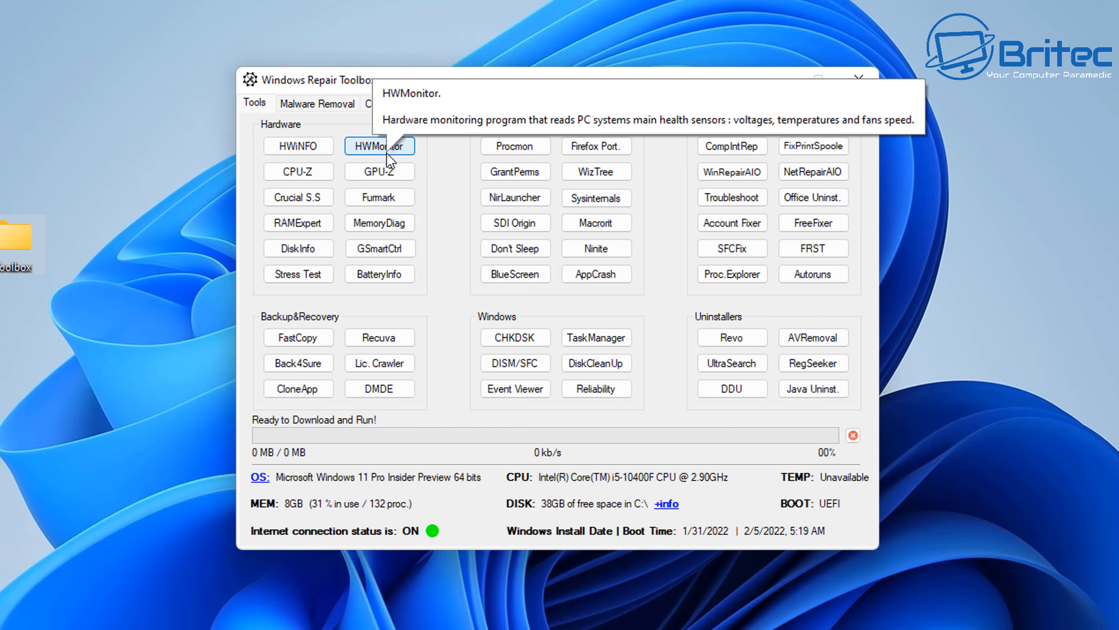
{"action": "mouse_move", "coordinate": [379, 171]}
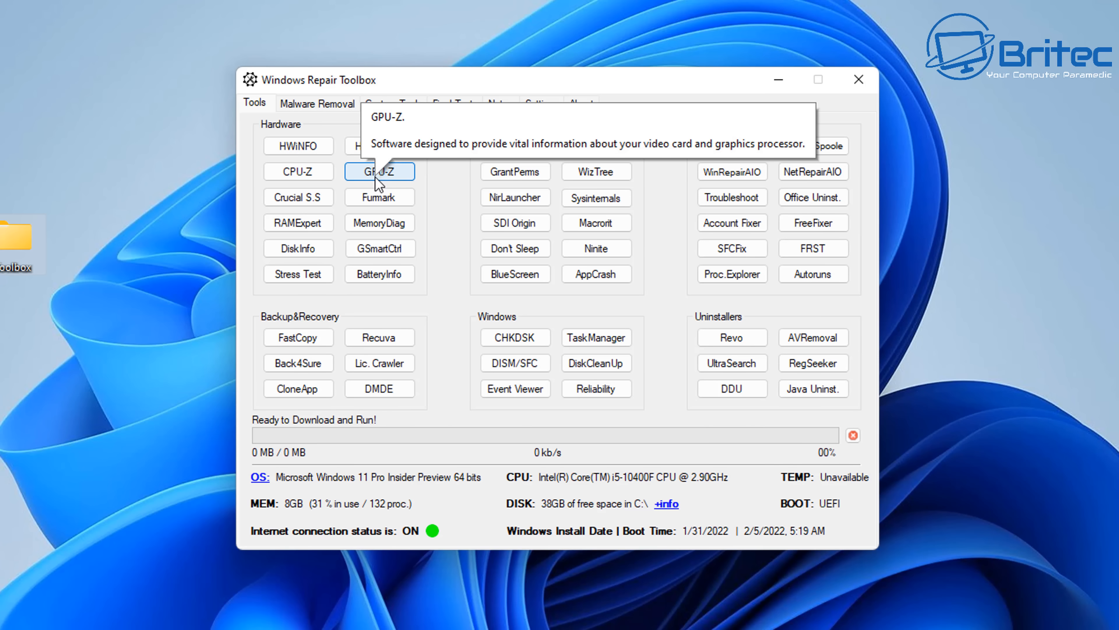
{"action": "mouse_move", "coordinate": [370, 216]}
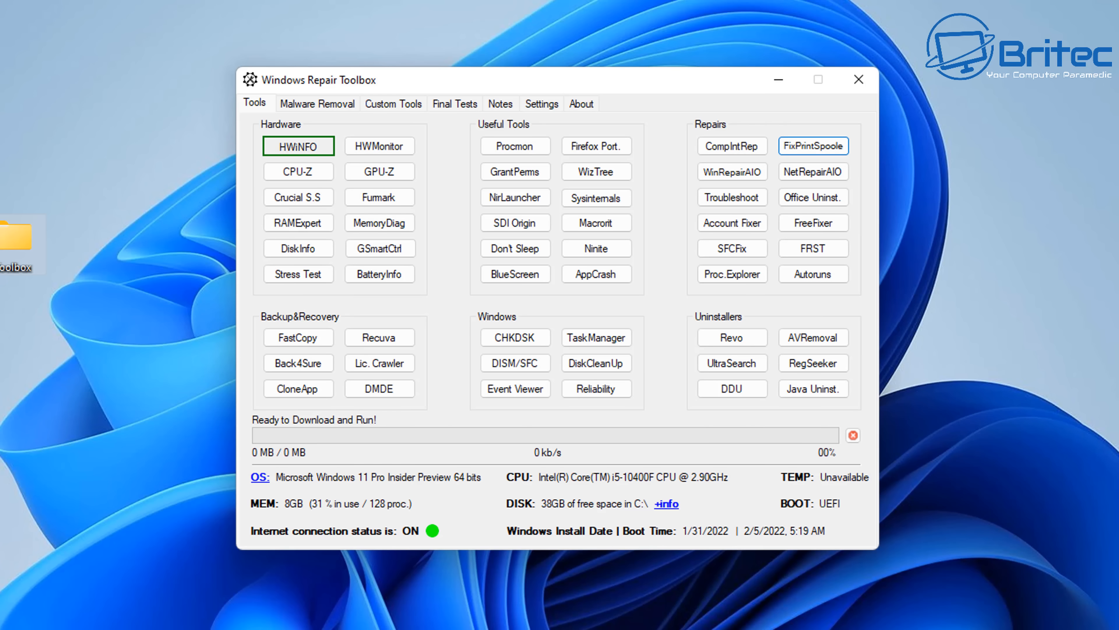
{"action": "mouse_move", "coordinate": [334, 175]}
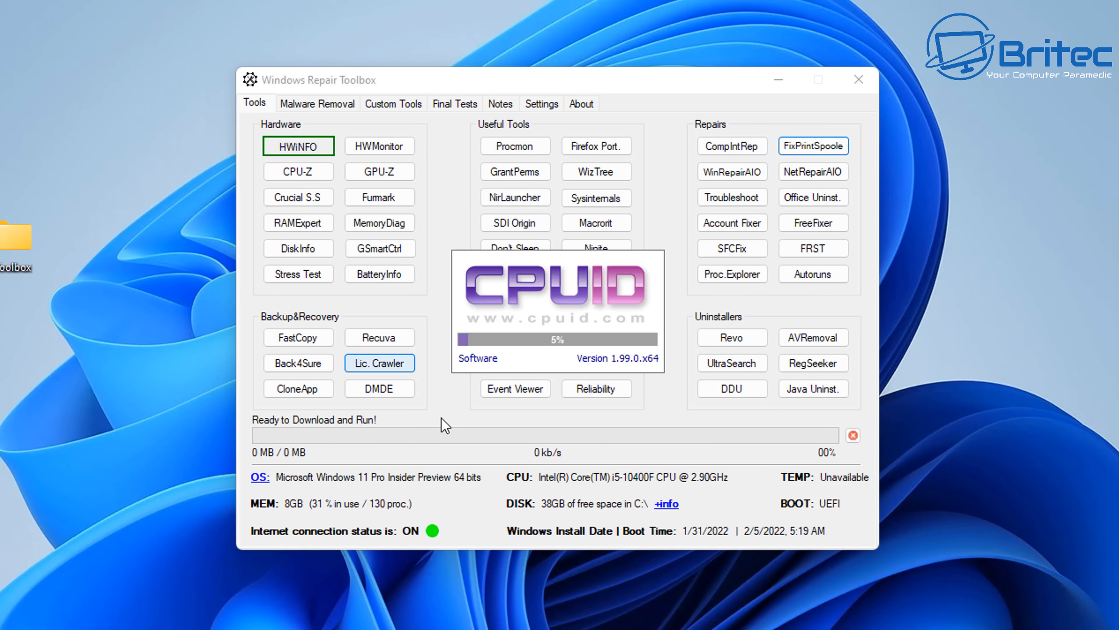
Download and run CPU-Z, then review its CPU, Memory and Mainboard details.
{"action": "left_click", "coordinate": [298, 171]}
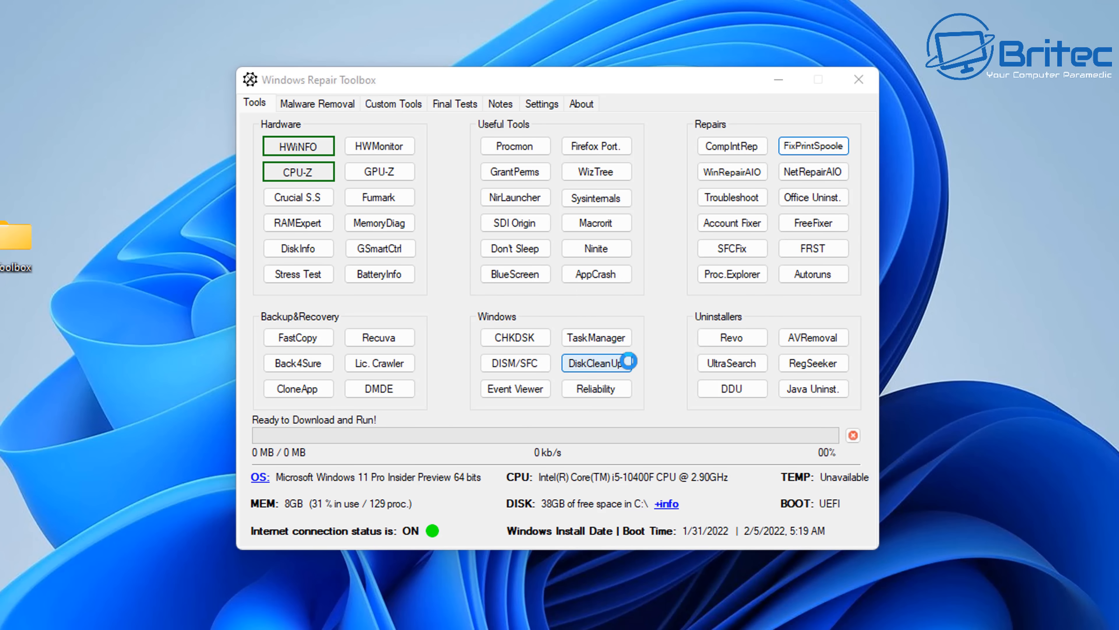
{"action": "left_click", "coordinate": [298, 171]}
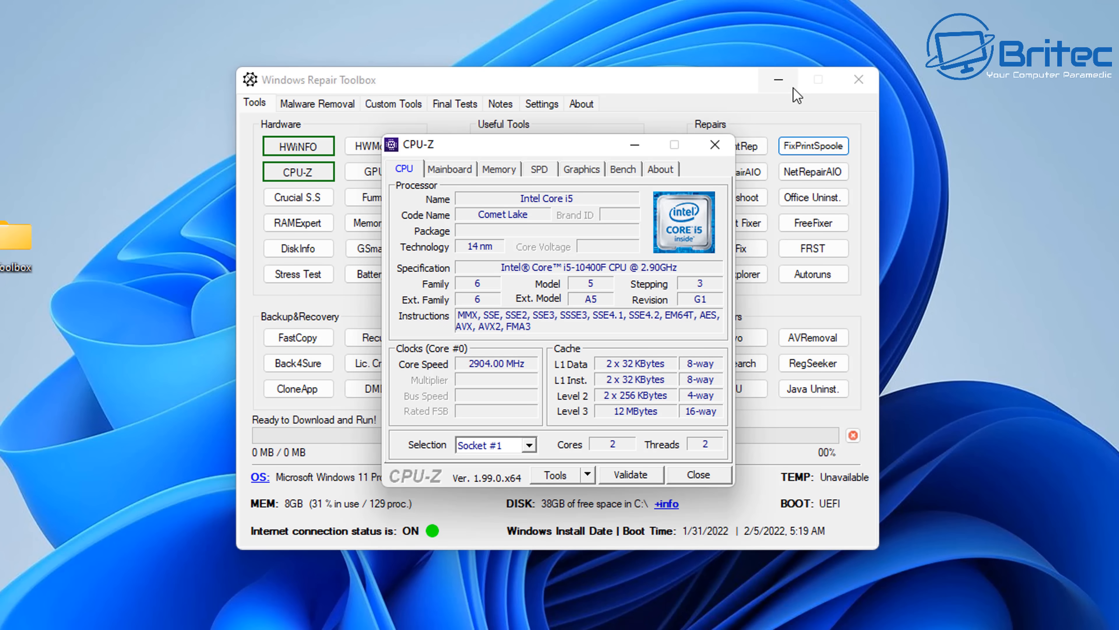
{"action": "mouse_move", "coordinate": [722, 161]}
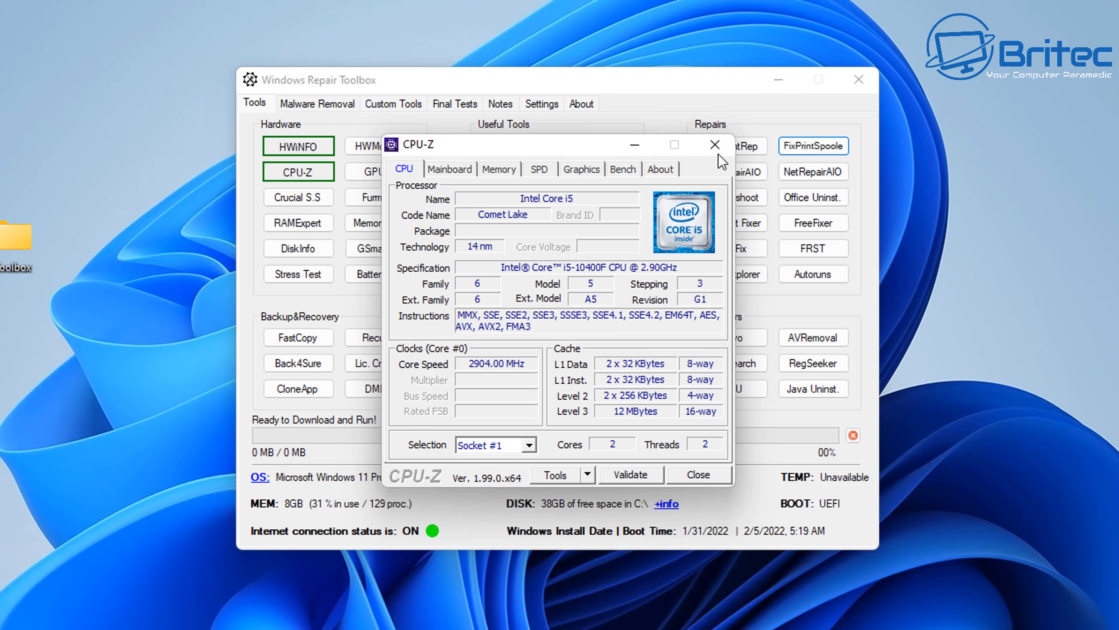
{"action": "left_click", "coordinate": [499, 169]}
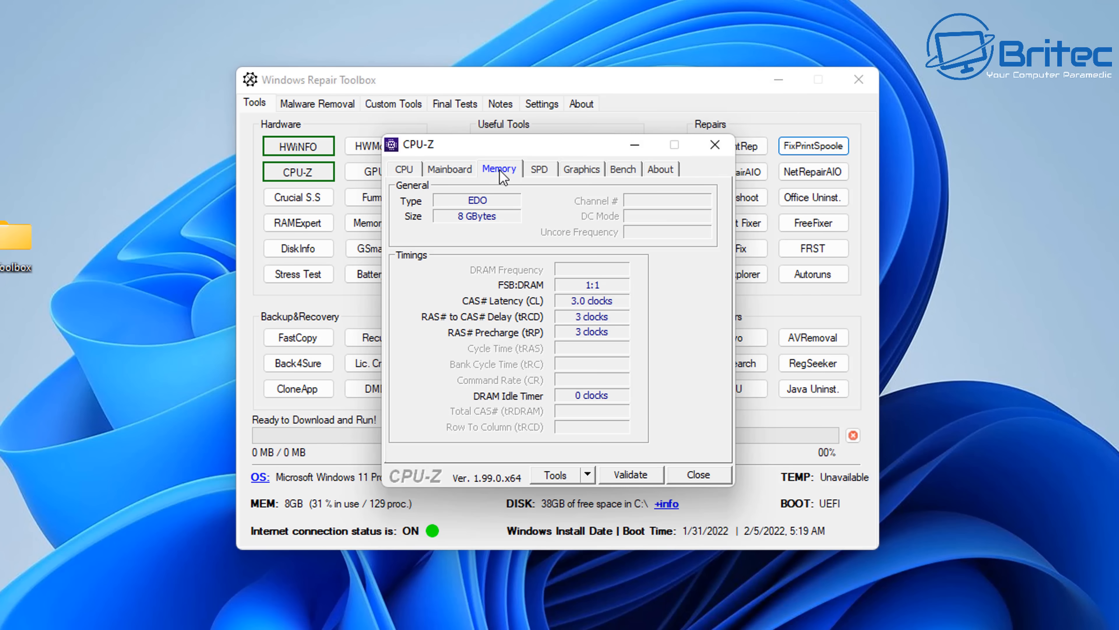
{"action": "left_click", "coordinate": [449, 169]}
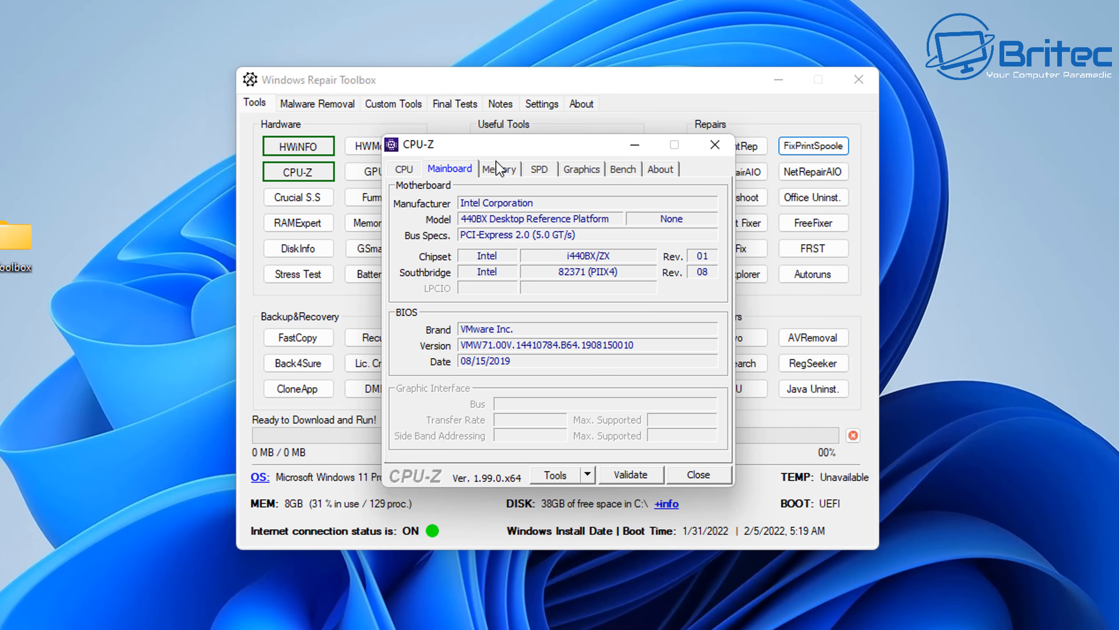
{"action": "left_click", "coordinate": [582, 168]}
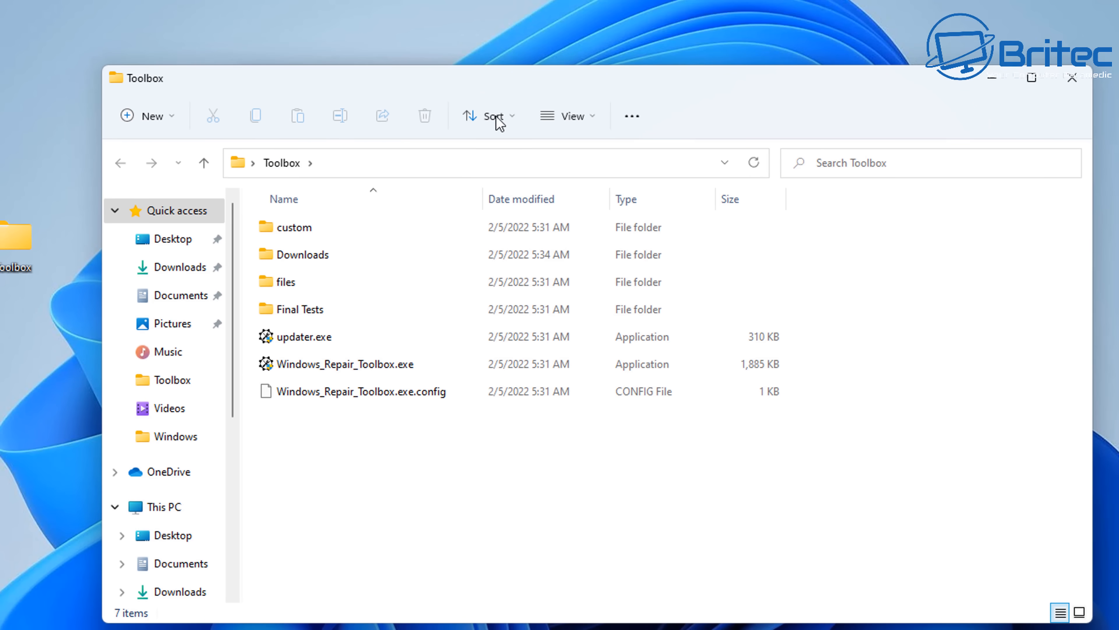
Browse the Toolbox Downloads folder's HWinfo and cpuz subfolders, then switch back to the toolbox.
{"action": "double_click", "coordinate": [302, 254]}
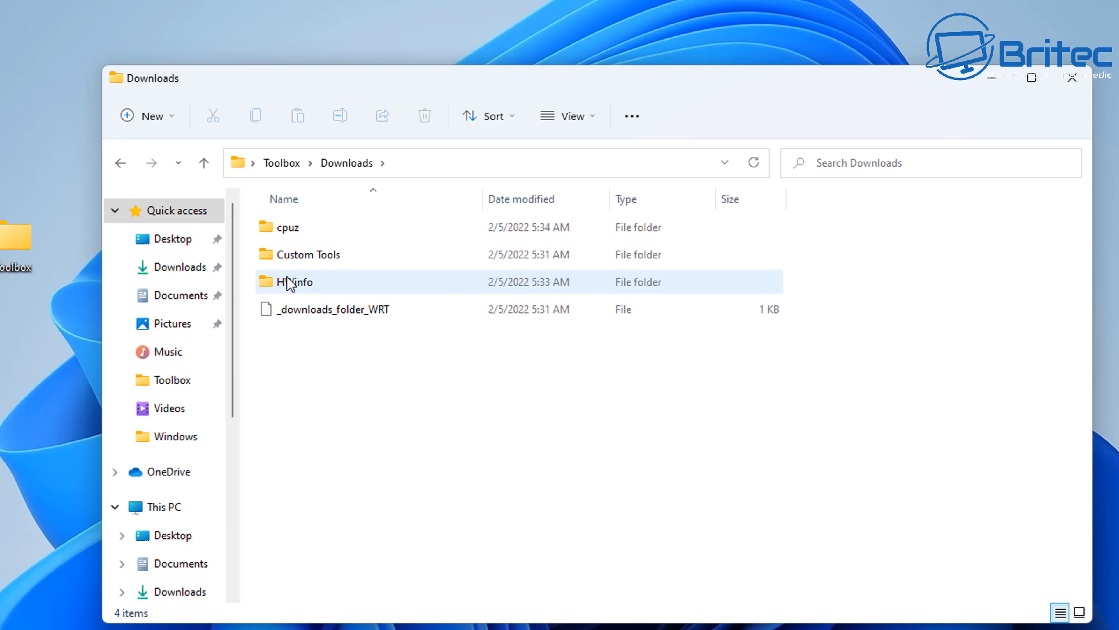
{"action": "mouse_move", "coordinate": [322, 291]}
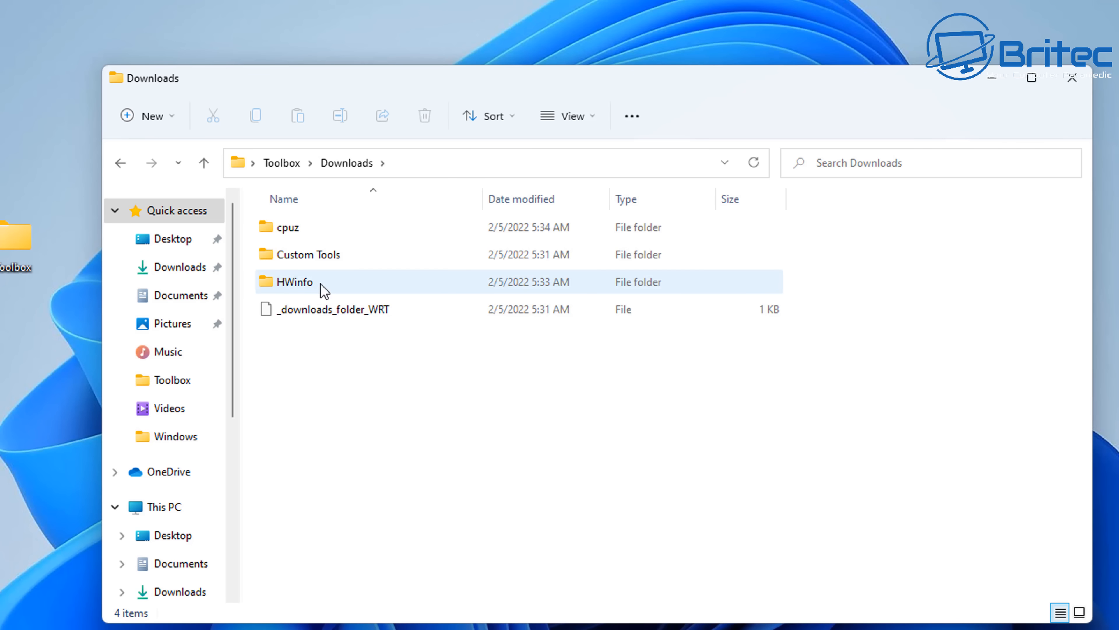
{"action": "double_click", "coordinate": [293, 281]}
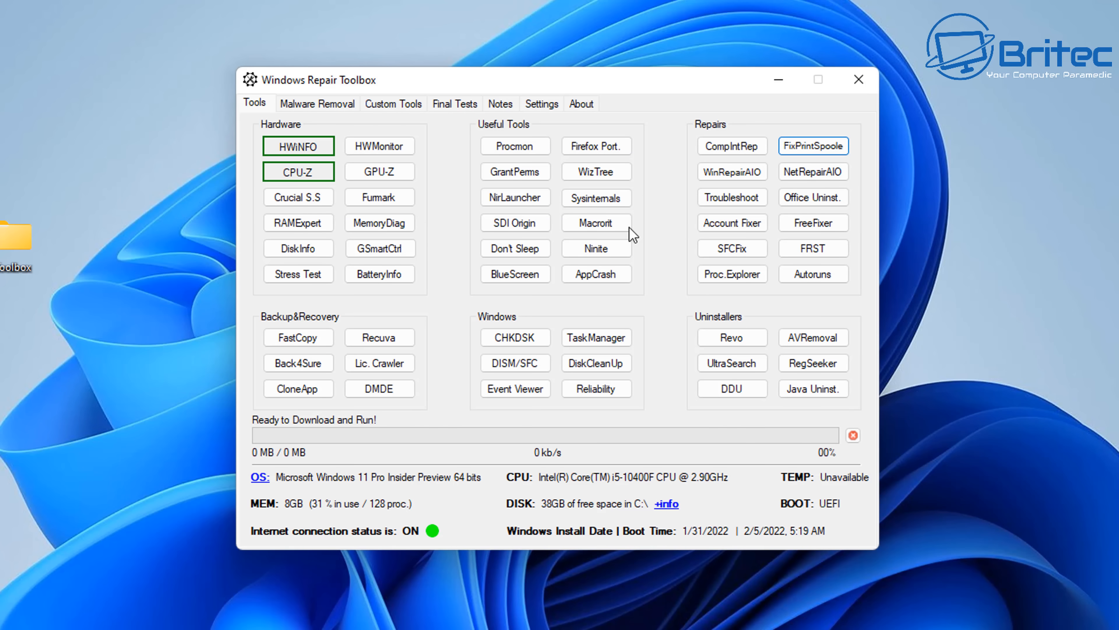
{"action": "mouse_move", "coordinate": [135, 381]}
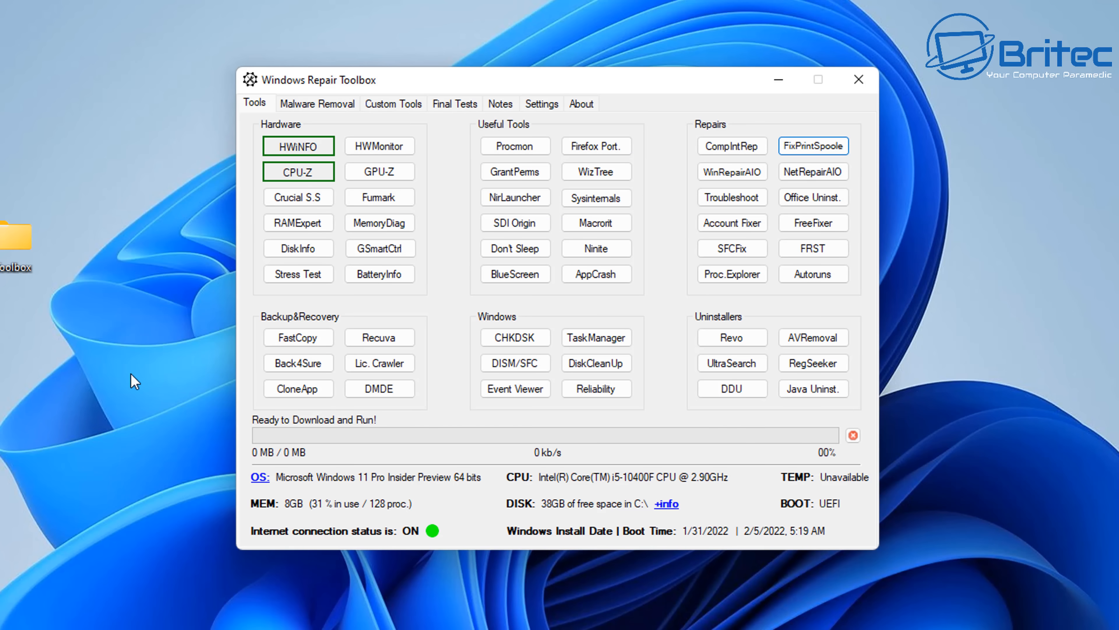
{"action": "mouse_move", "coordinate": [18, 247]}
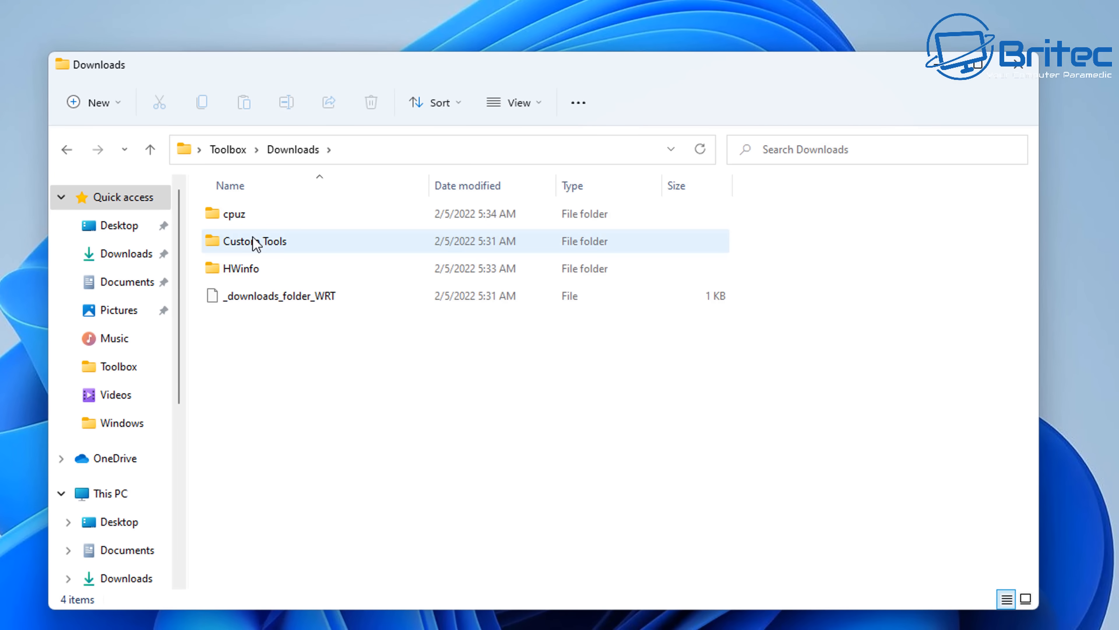
{"action": "double_click", "coordinate": [233, 213]}
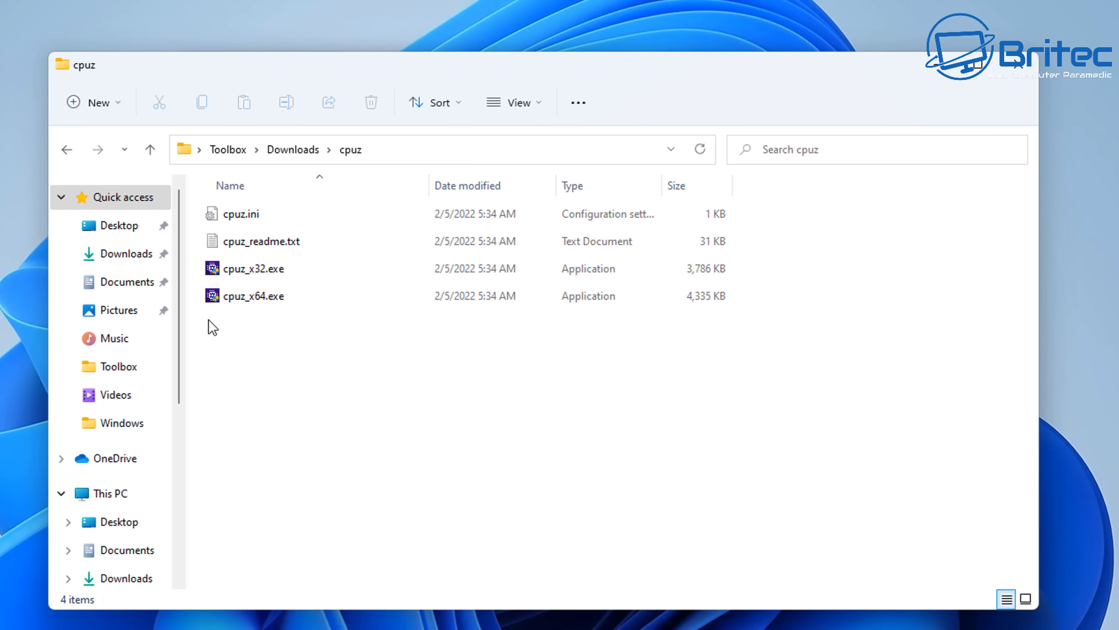
{"action": "left_click", "coordinate": [254, 268]}
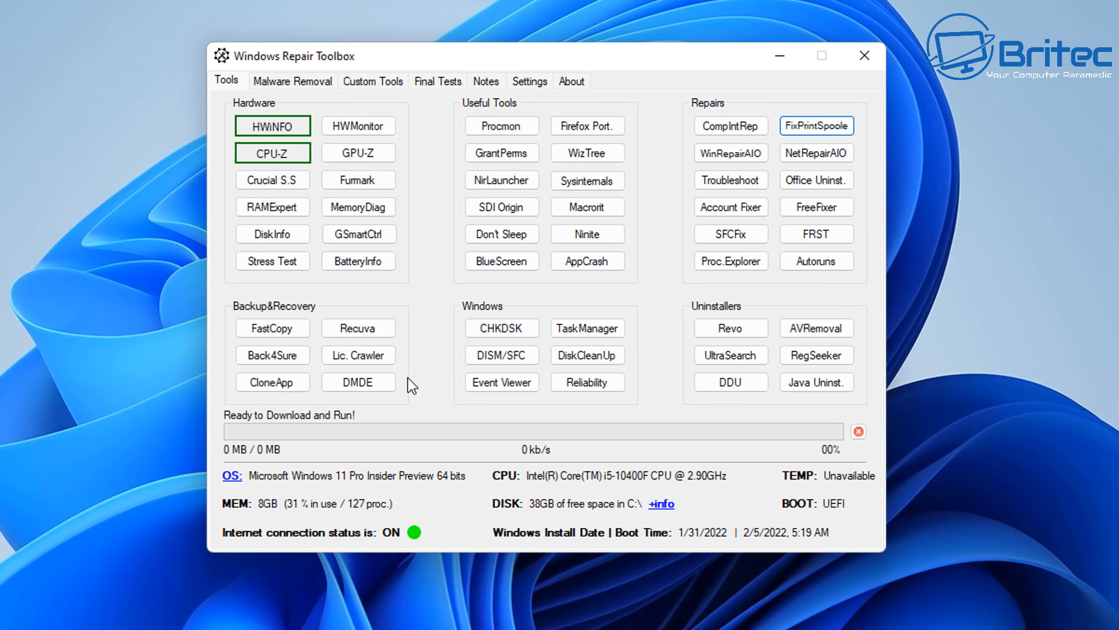
{"action": "mouse_move", "coordinate": [365, 255]}
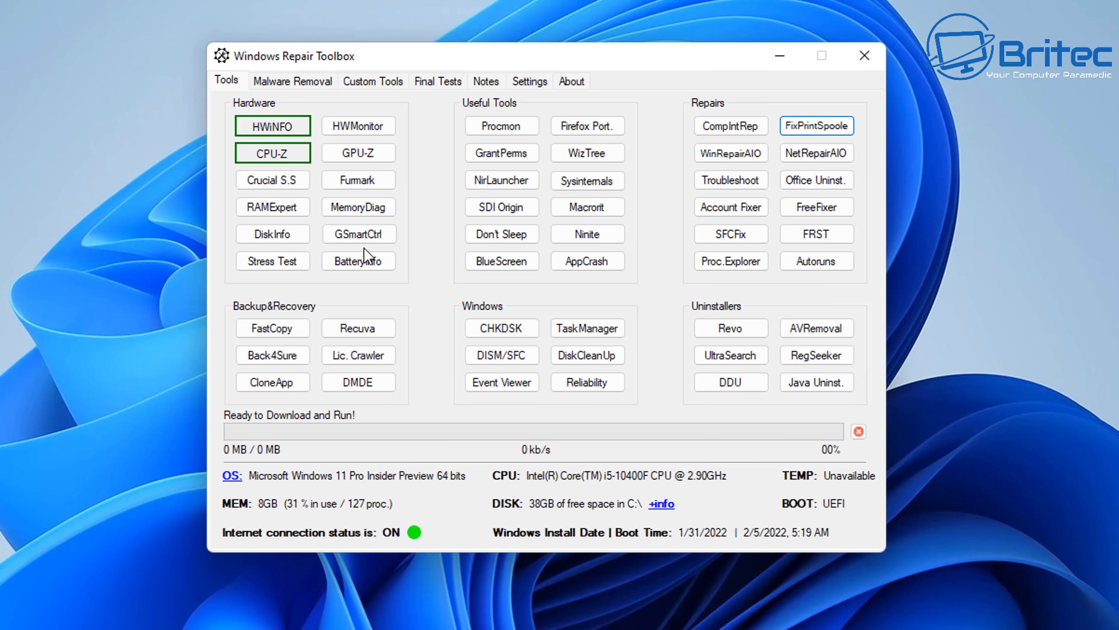
{"action": "mouse_move", "coordinate": [337, 377]}
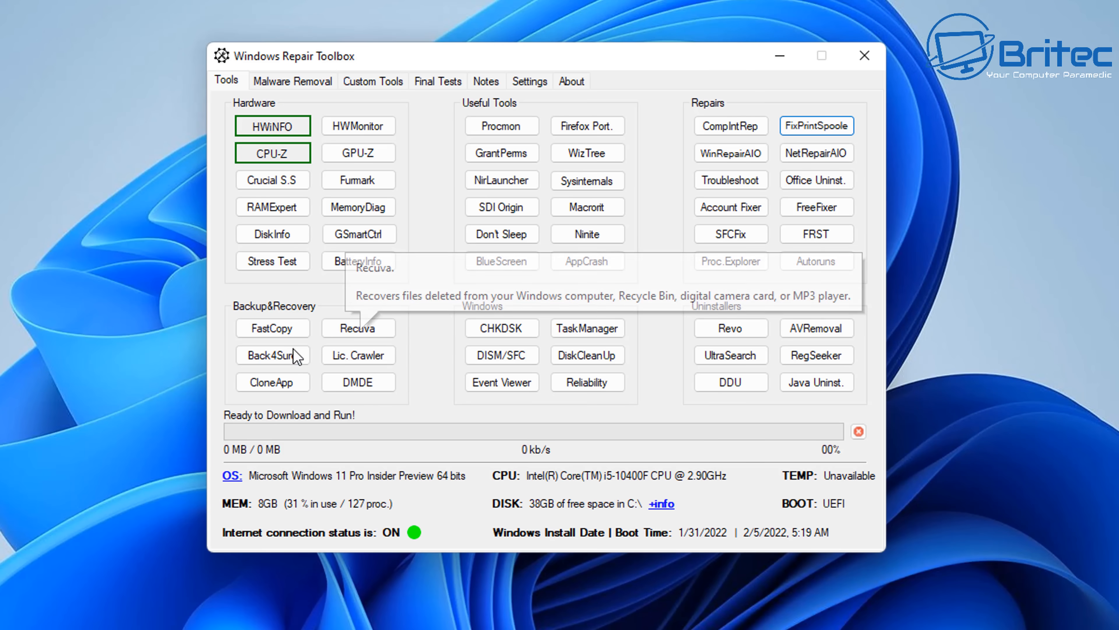
{"action": "mouse_move", "coordinate": [358, 355]}
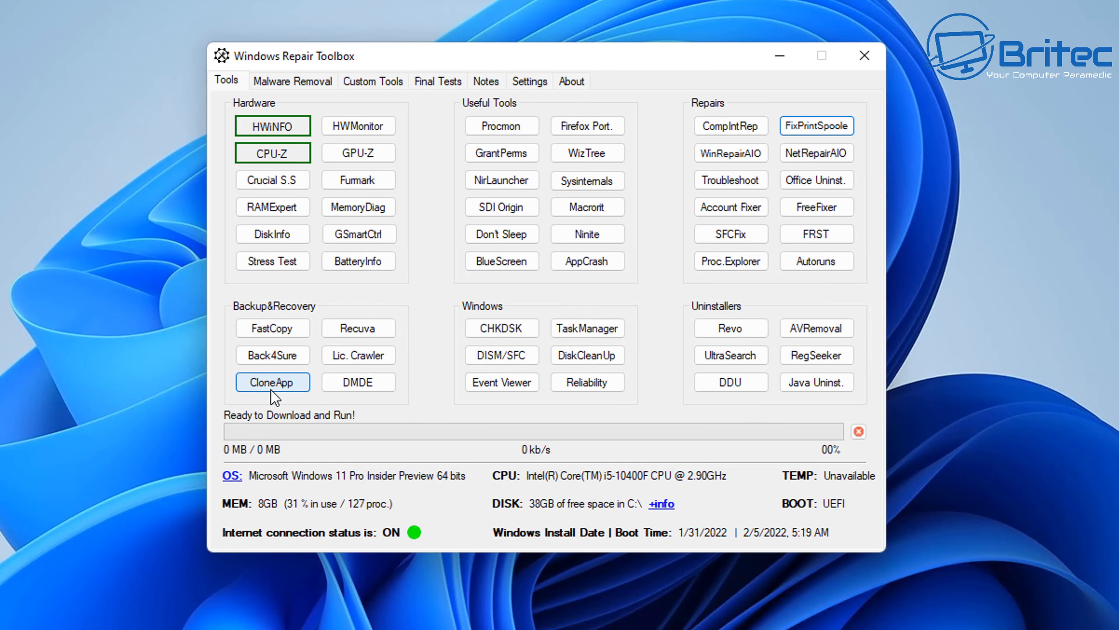
{"action": "mouse_move", "coordinate": [272, 328]}
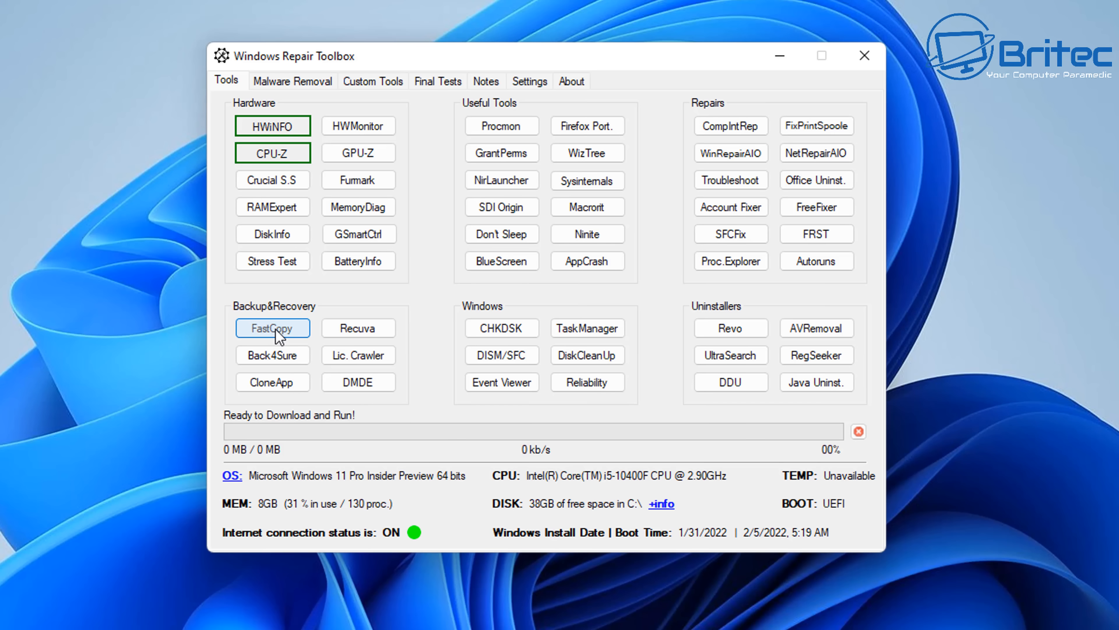
Download and run FastCopy, then close its window to return to the Tools tab.
{"action": "left_click", "coordinate": [273, 328]}
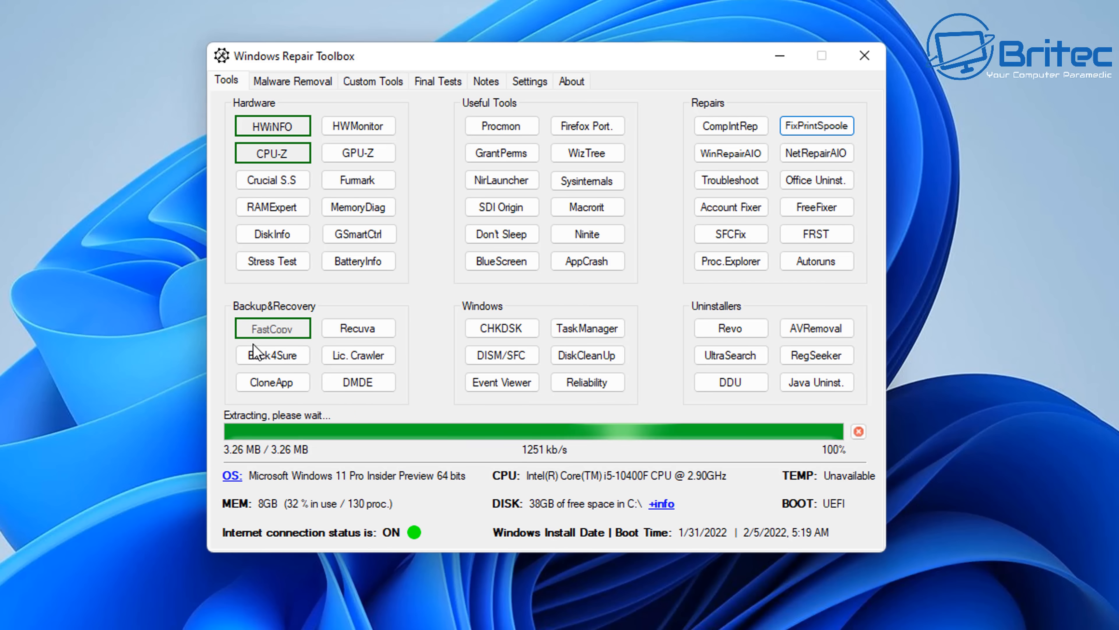
{"action": "left_click", "coordinate": [273, 327]}
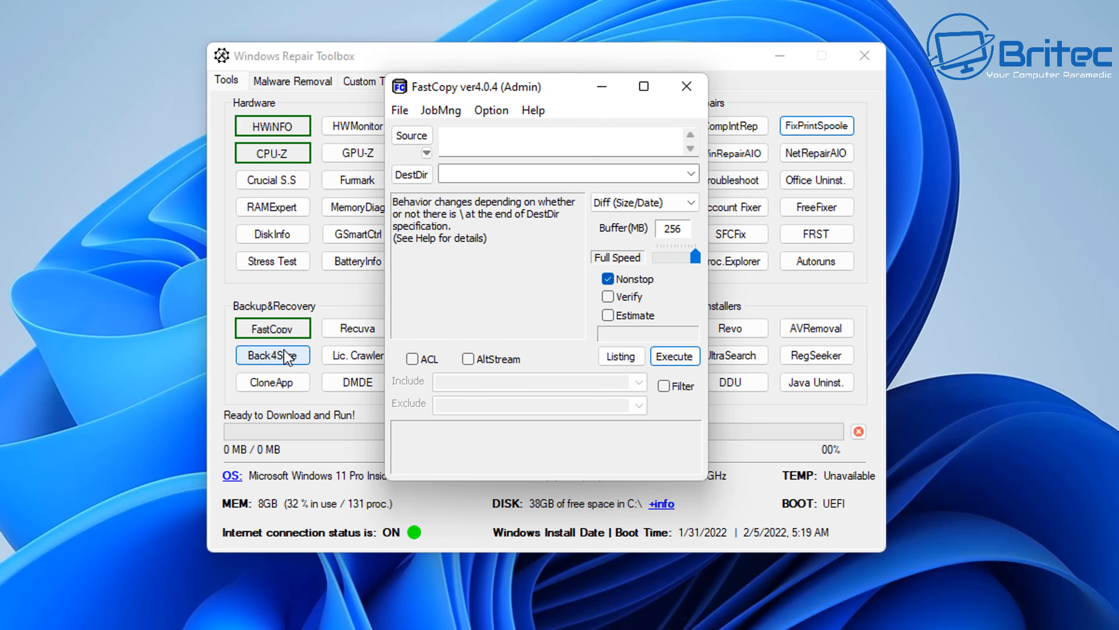
{"action": "mouse_move", "coordinate": [533, 109]}
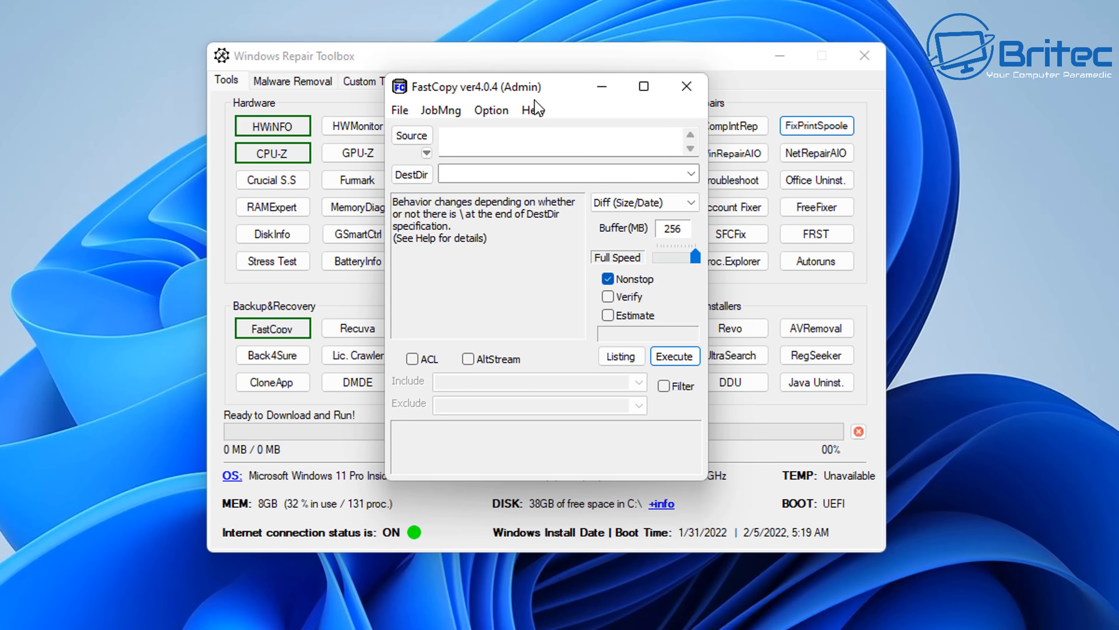
{"action": "mouse_move", "coordinate": [445, 193]}
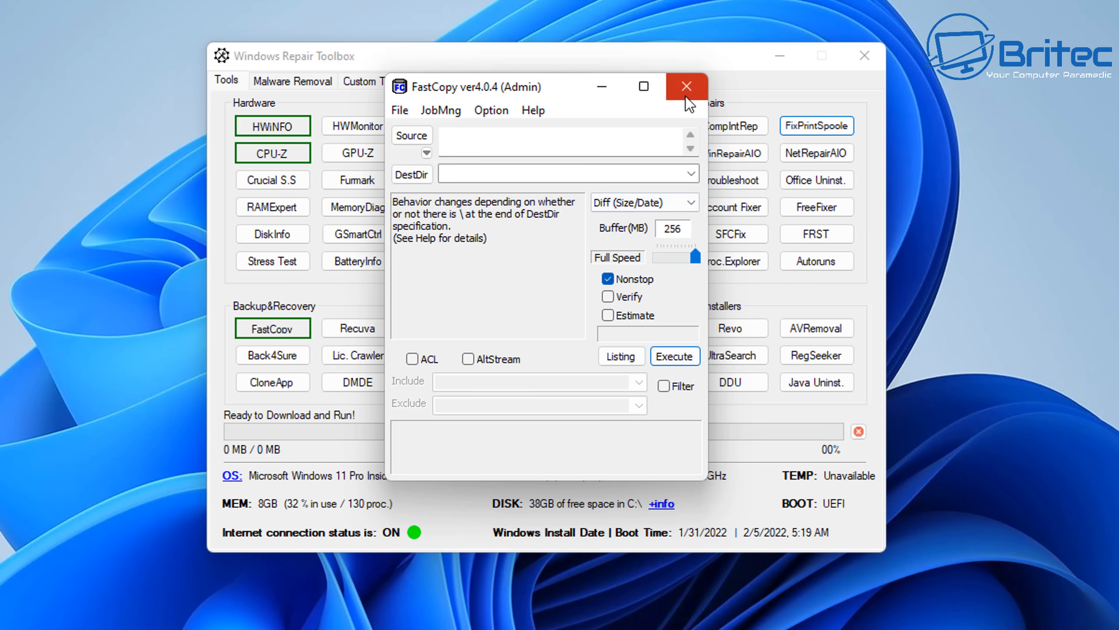
{"action": "mouse_move", "coordinate": [686, 85]}
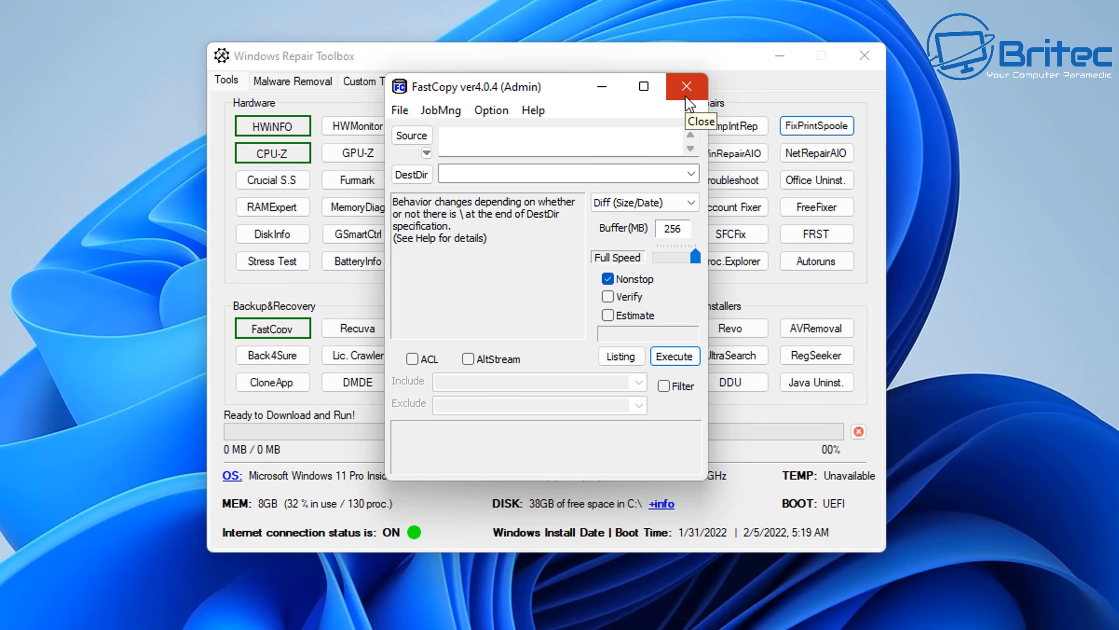
{"action": "left_click", "coordinate": [686, 86]}
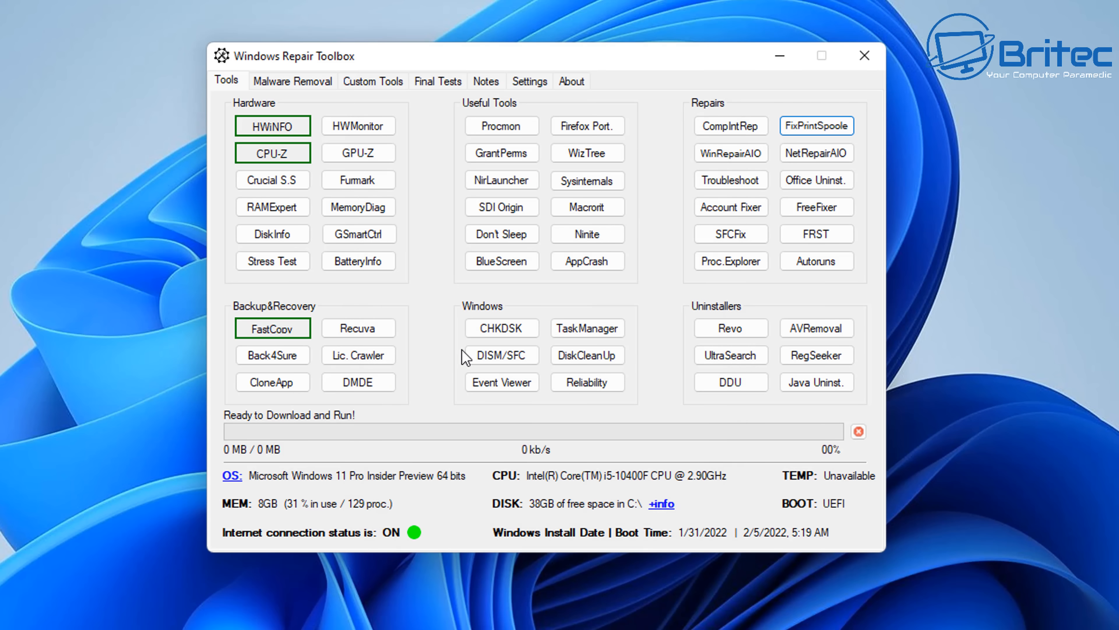
{"action": "mouse_move", "coordinate": [502, 111]}
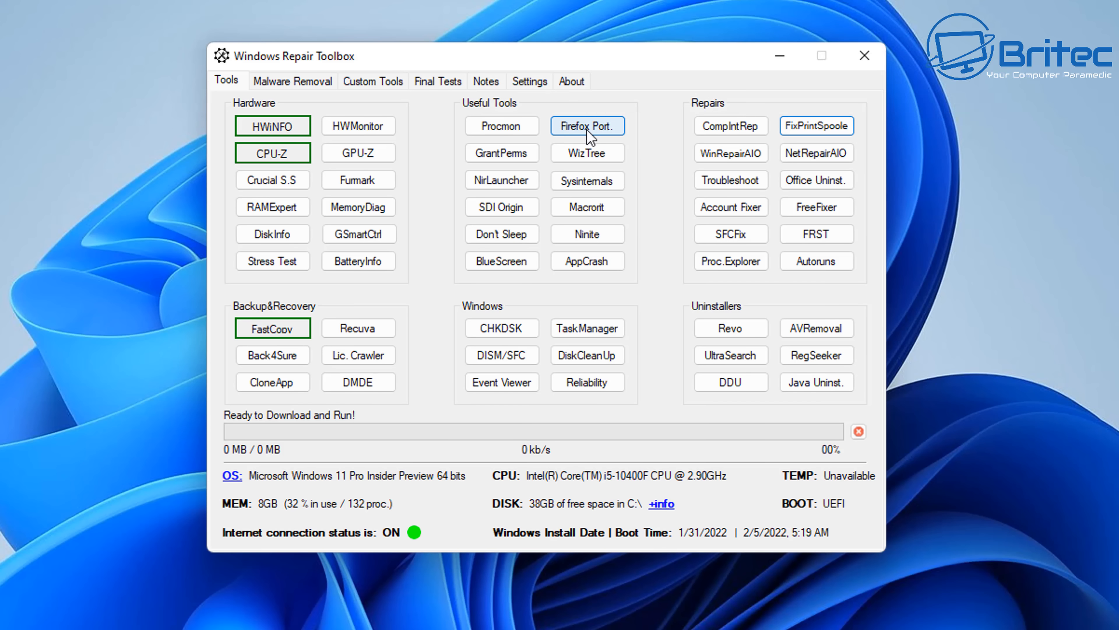
{"action": "mouse_move", "coordinate": [502, 152]}
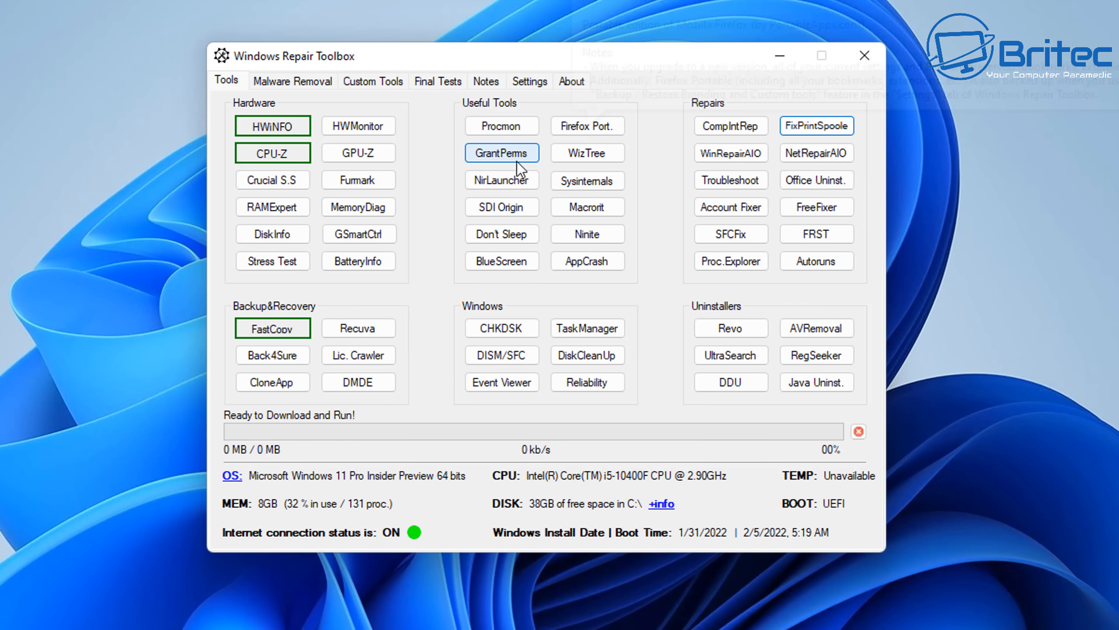
{"action": "mouse_move", "coordinate": [587, 180]}
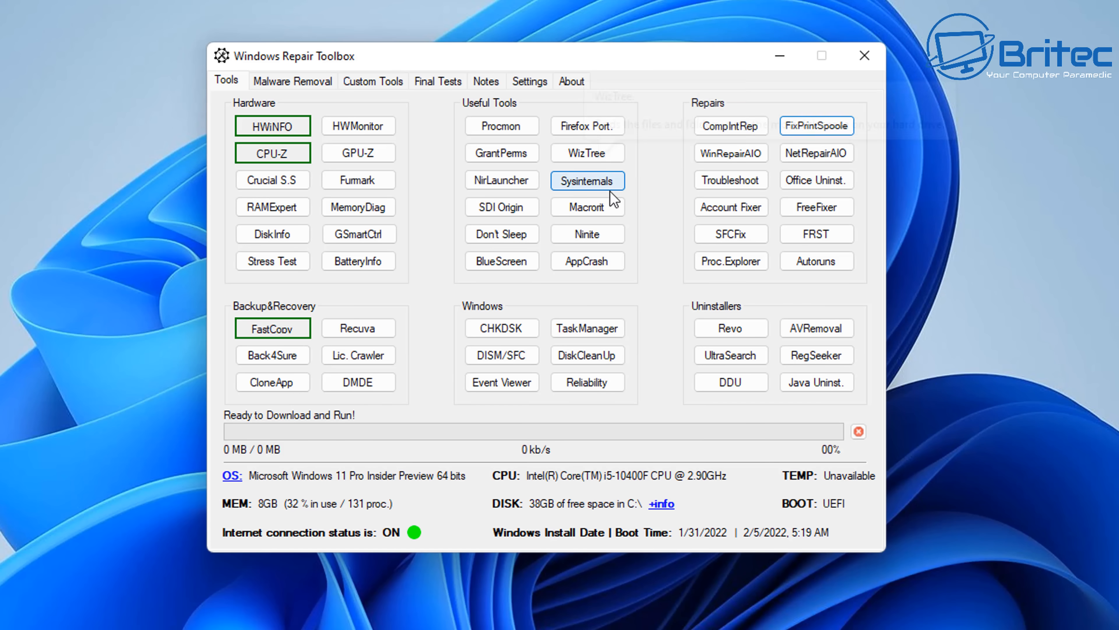
{"action": "mouse_move", "coordinate": [550, 333]}
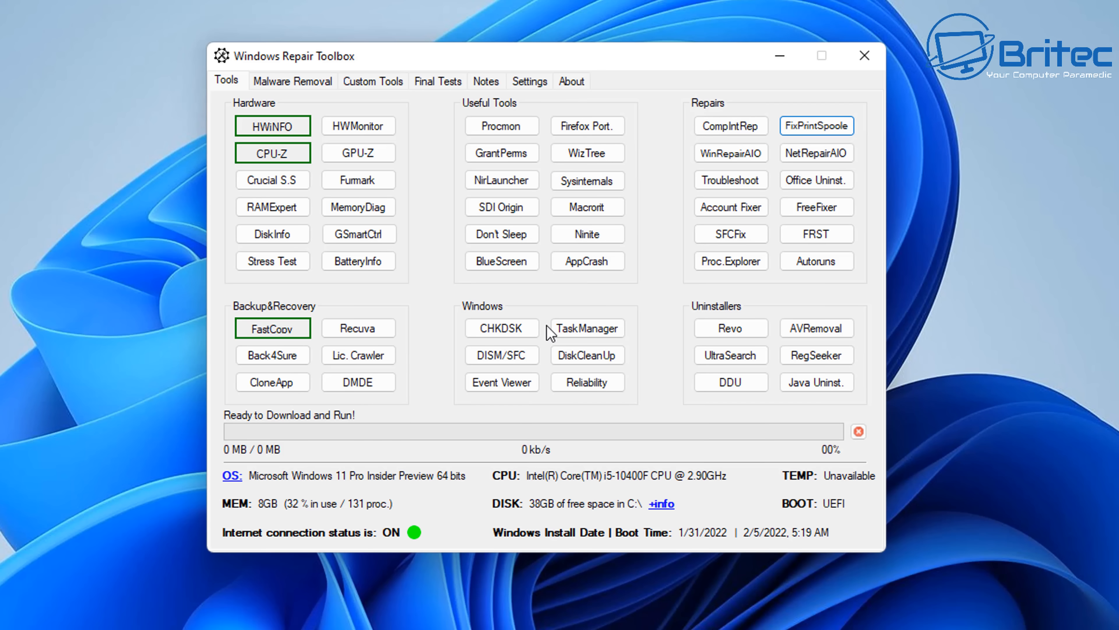
{"action": "mouse_move", "coordinate": [598, 413]}
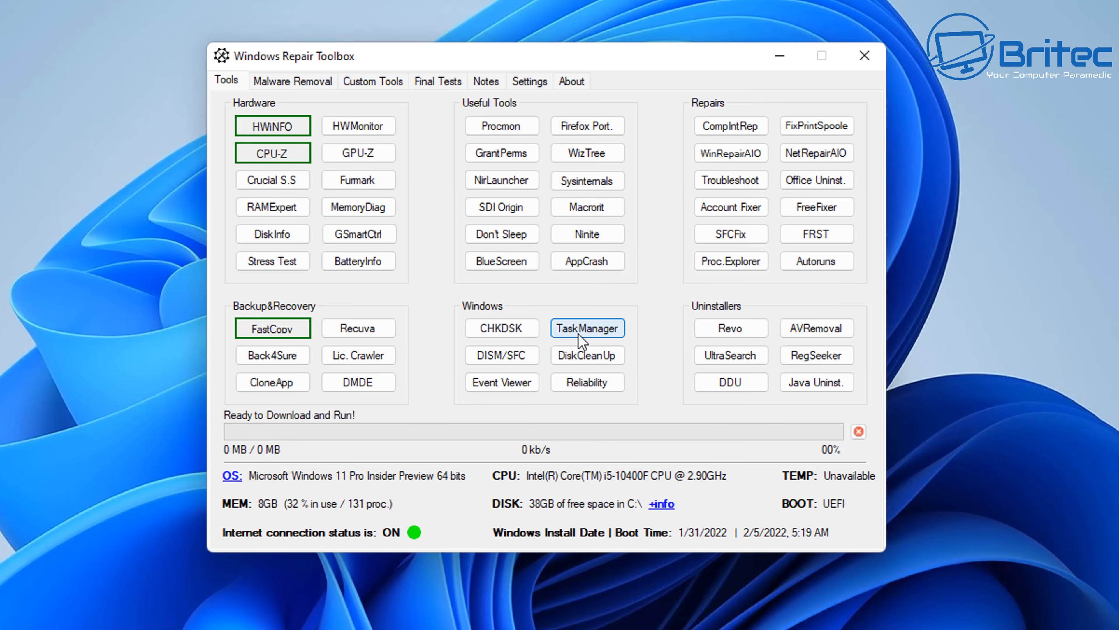
{"action": "left_click", "coordinate": [588, 327]}
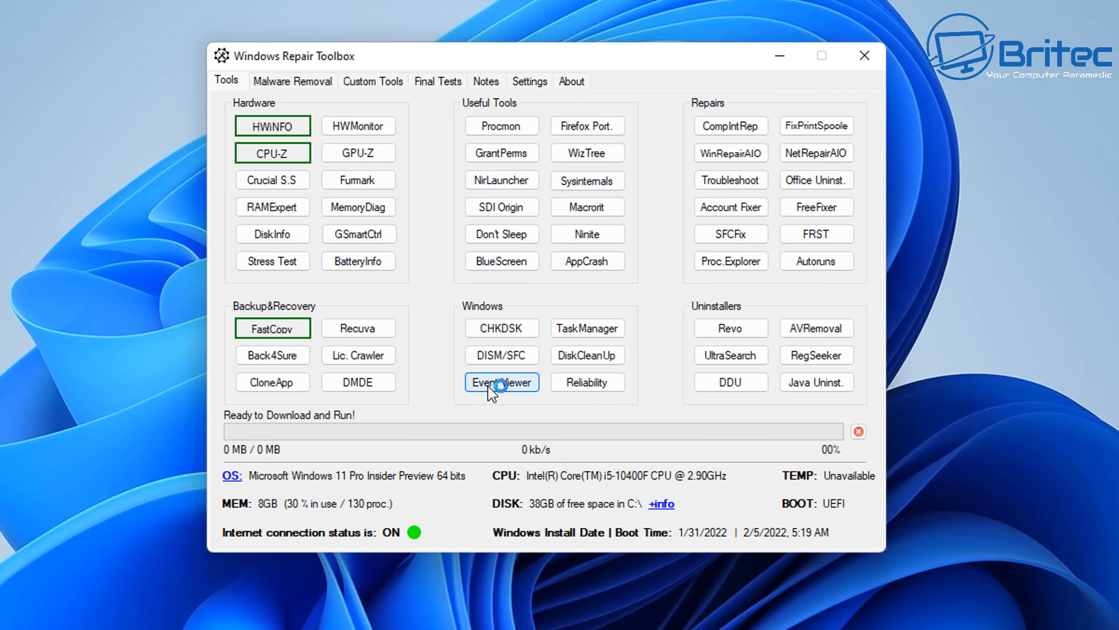
{"action": "left_click", "coordinate": [502, 382]}
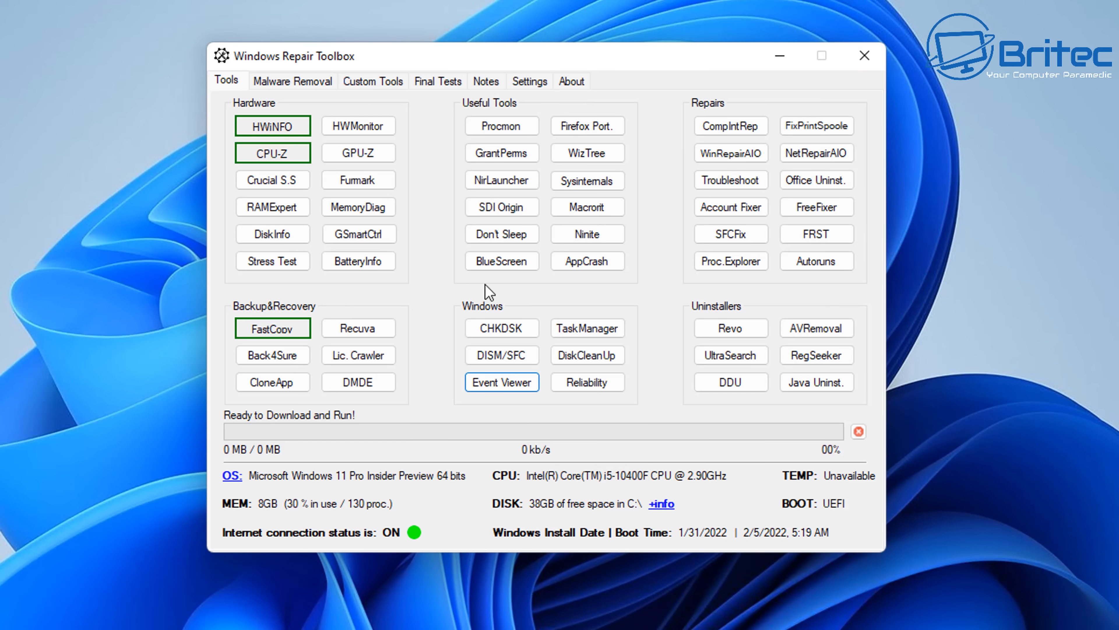
{"action": "mouse_move", "coordinate": [501, 327]}
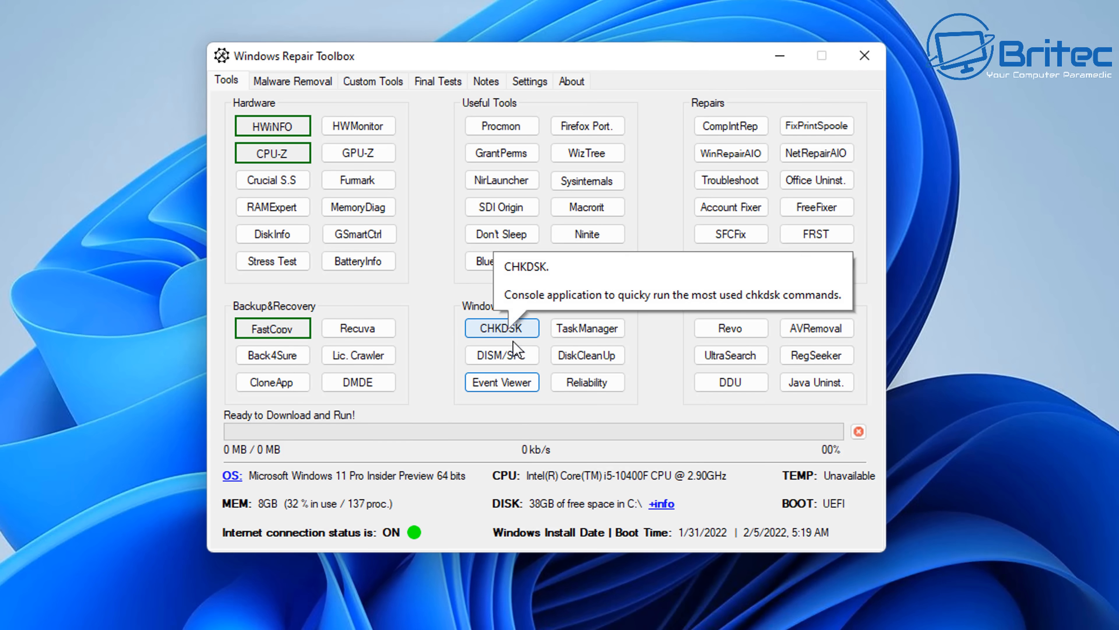
{"action": "mouse_move", "coordinate": [501, 355]}
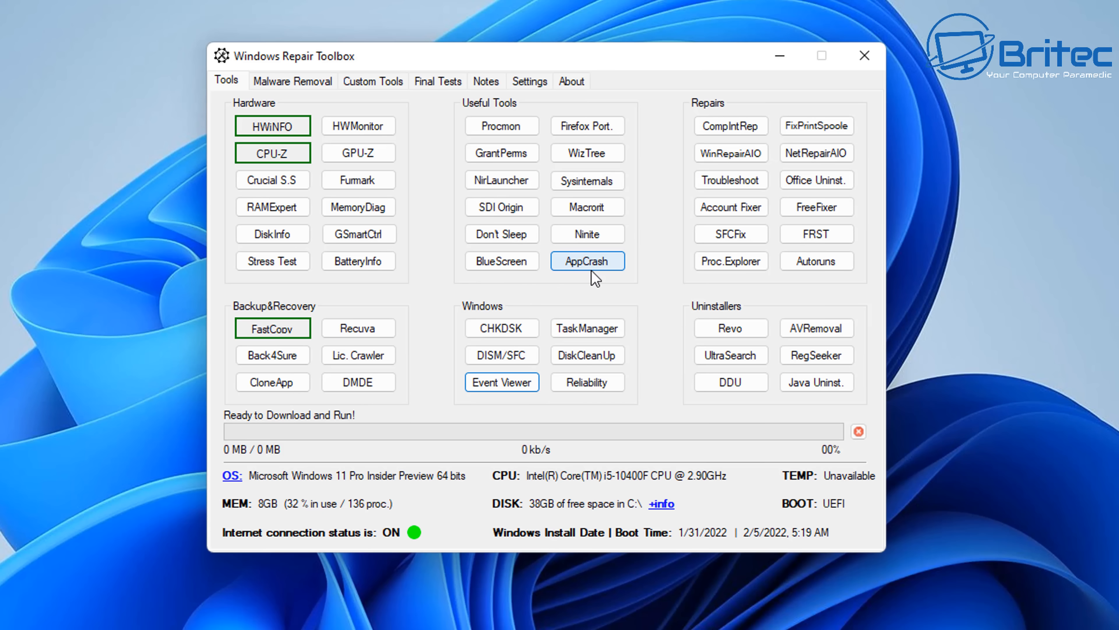
{"action": "mouse_move", "coordinate": [608, 175]}
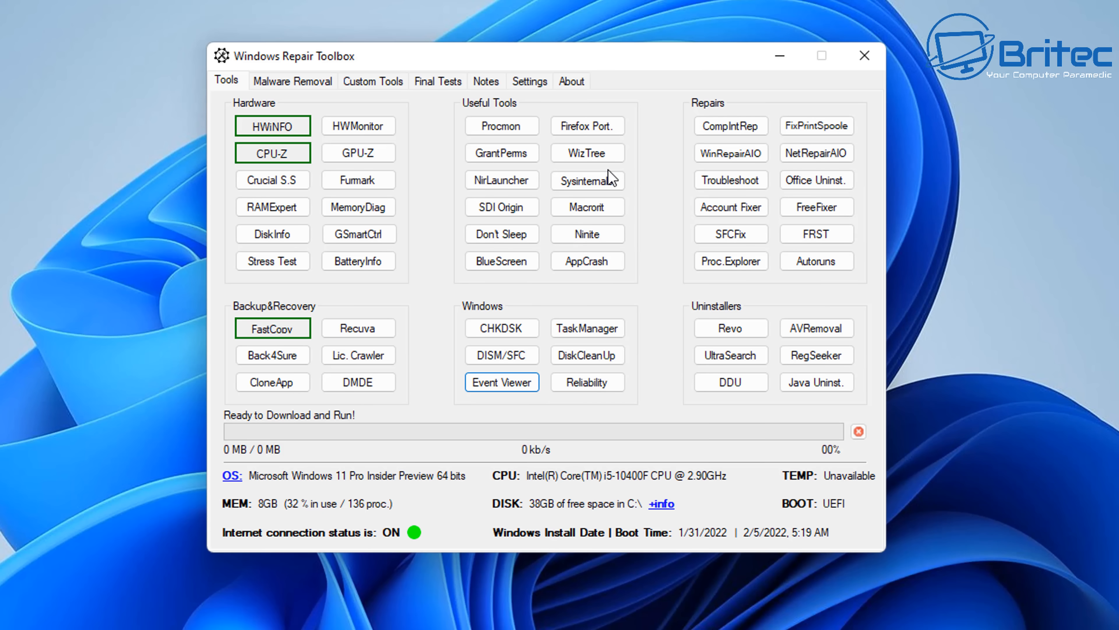
{"action": "mouse_move", "coordinate": [643, 166]}
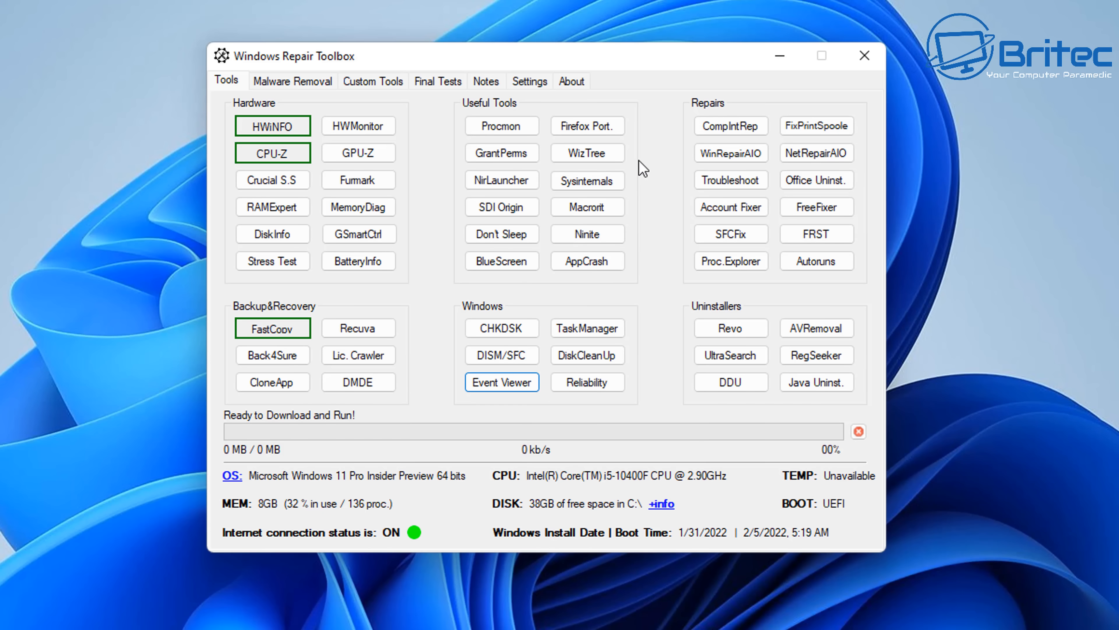
{"action": "mouse_move", "coordinate": [631, 158]}
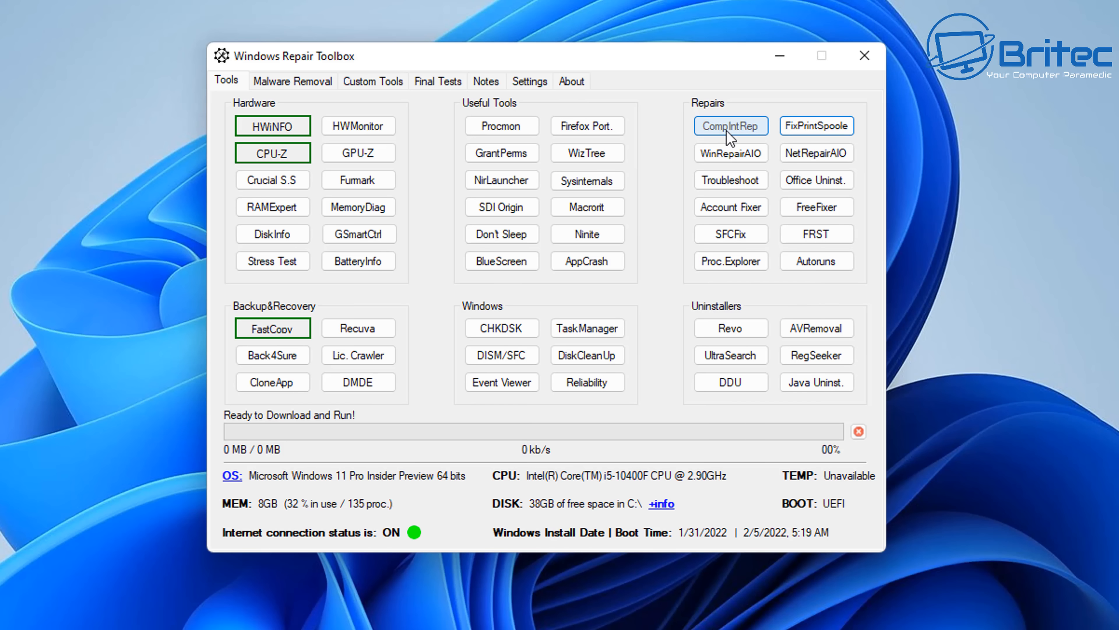
Download and run Complete Internet Repair 8, review its repair checklist, then close it without repairing.
{"action": "left_click", "coordinate": [729, 126]}
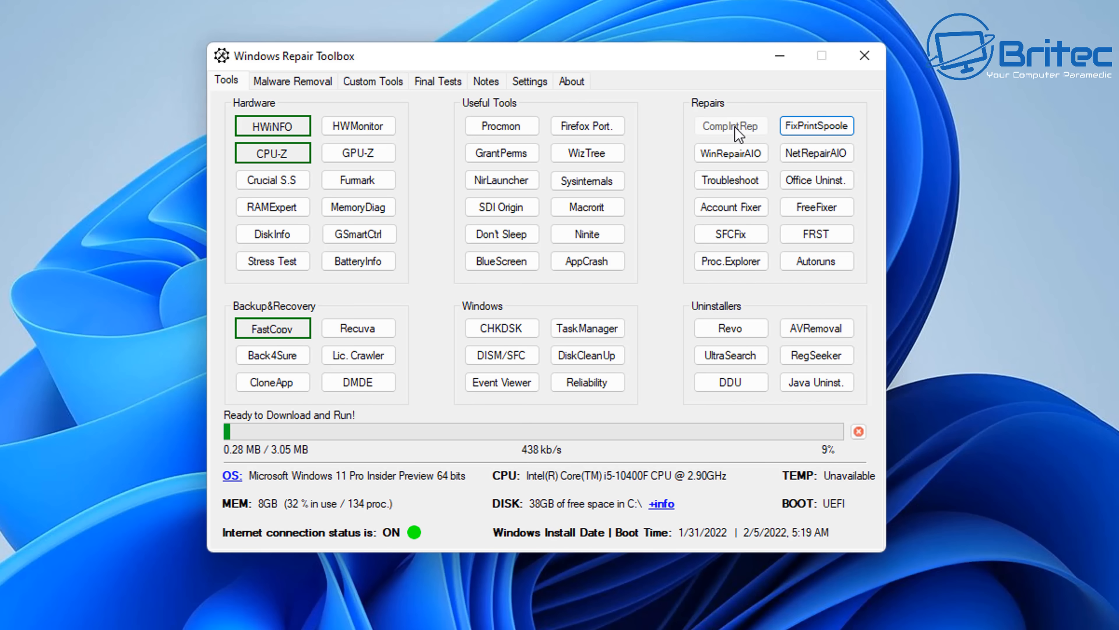
{"action": "left_click", "coordinate": [730, 126]}
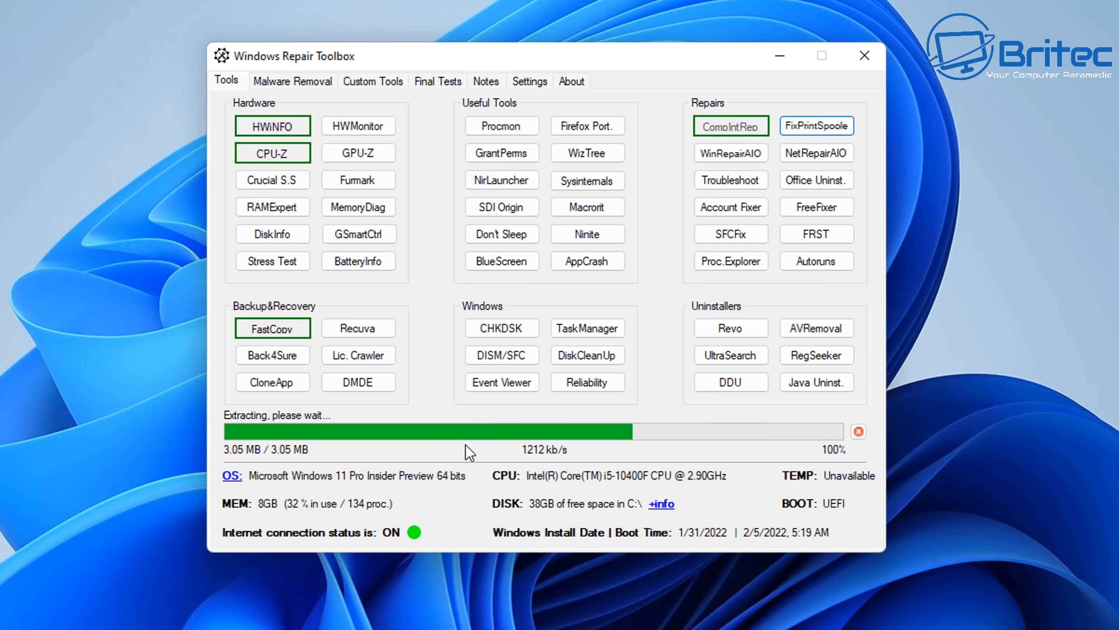
{"action": "left_click", "coordinate": [730, 126]}
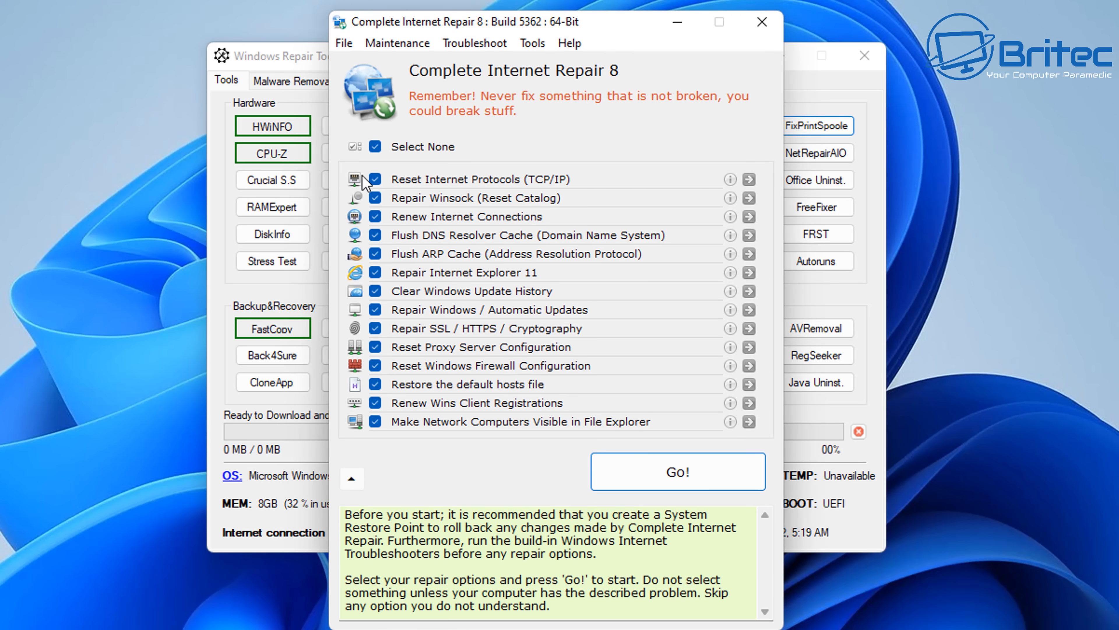
{"action": "mouse_move", "coordinate": [711, 241]}
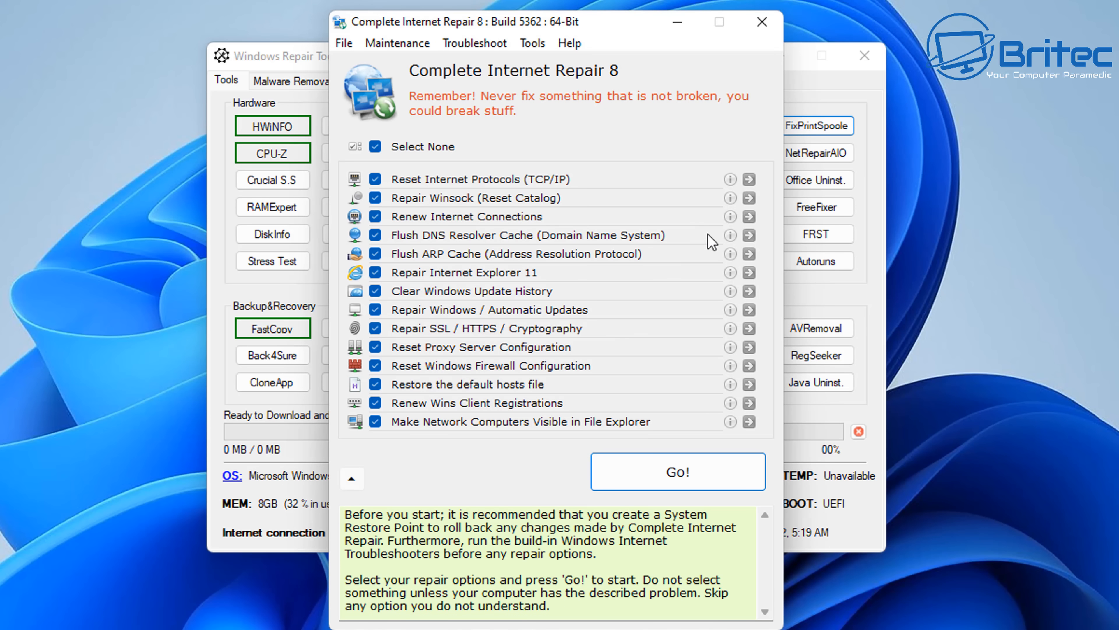
{"action": "mouse_move", "coordinate": [674, 505]}
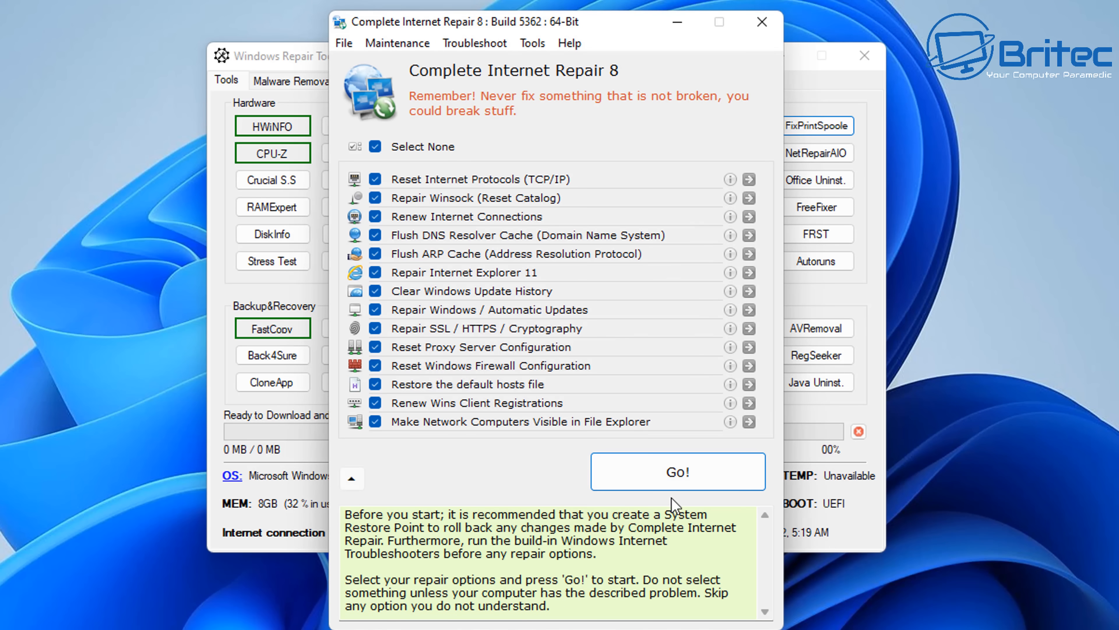
{"action": "mouse_move", "coordinate": [556, 359]}
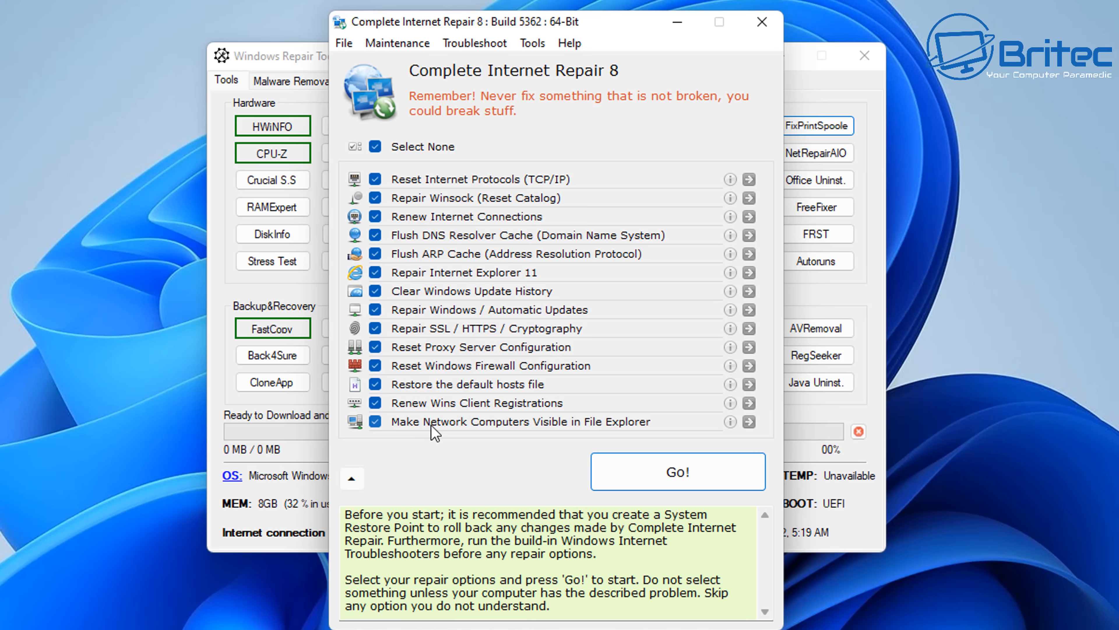
{"action": "mouse_move", "coordinate": [775, 39]}
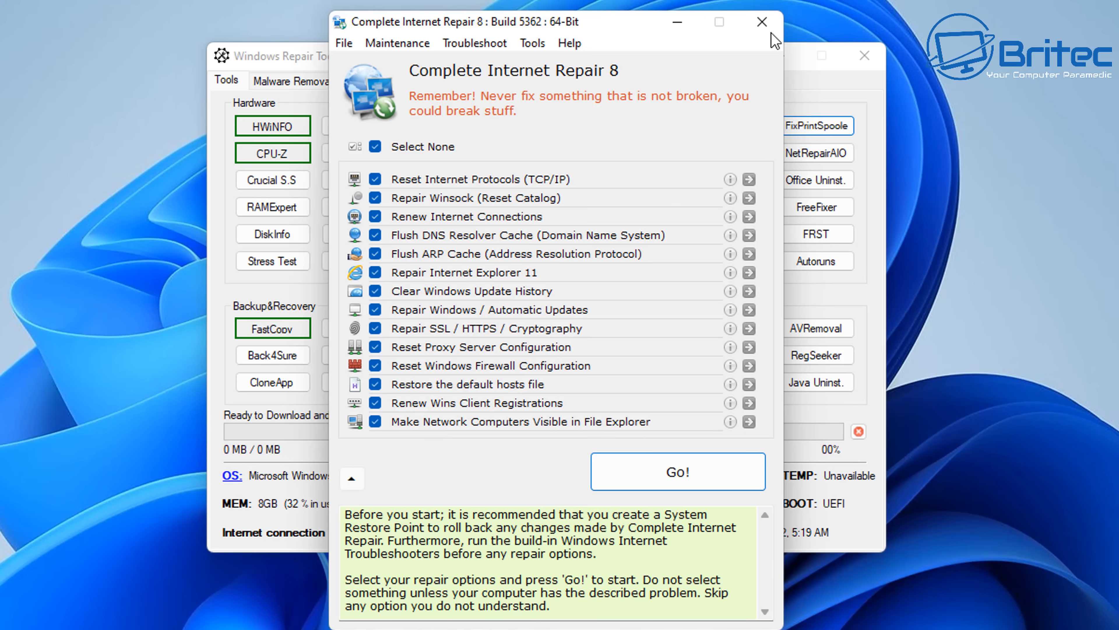
{"action": "mouse_move", "coordinate": [766, 39]}
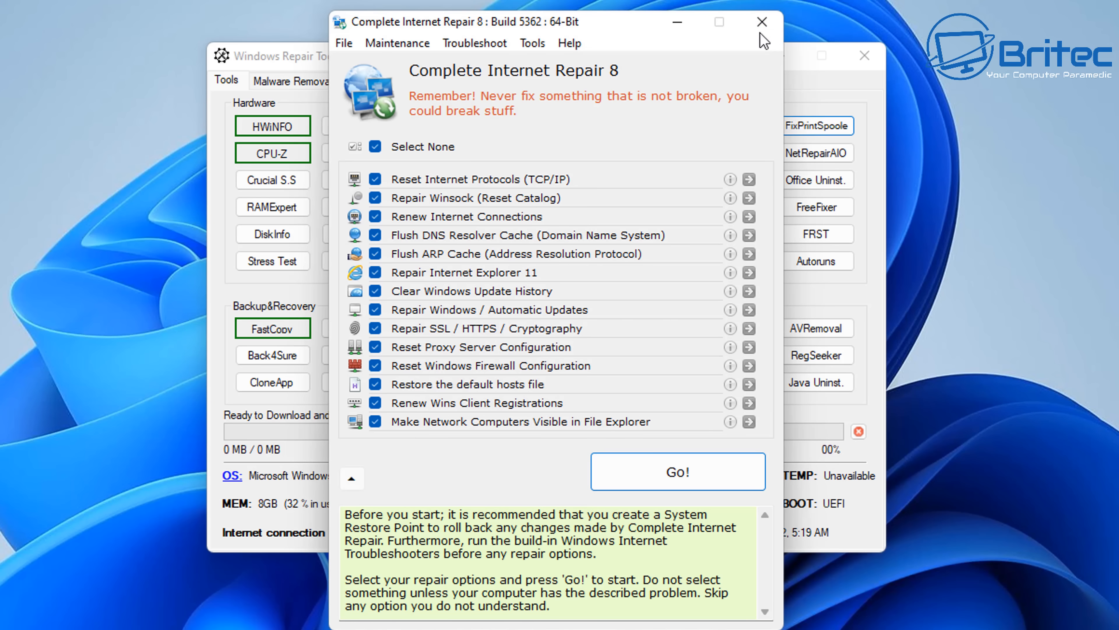
{"action": "mouse_move", "coordinate": [761, 22]}
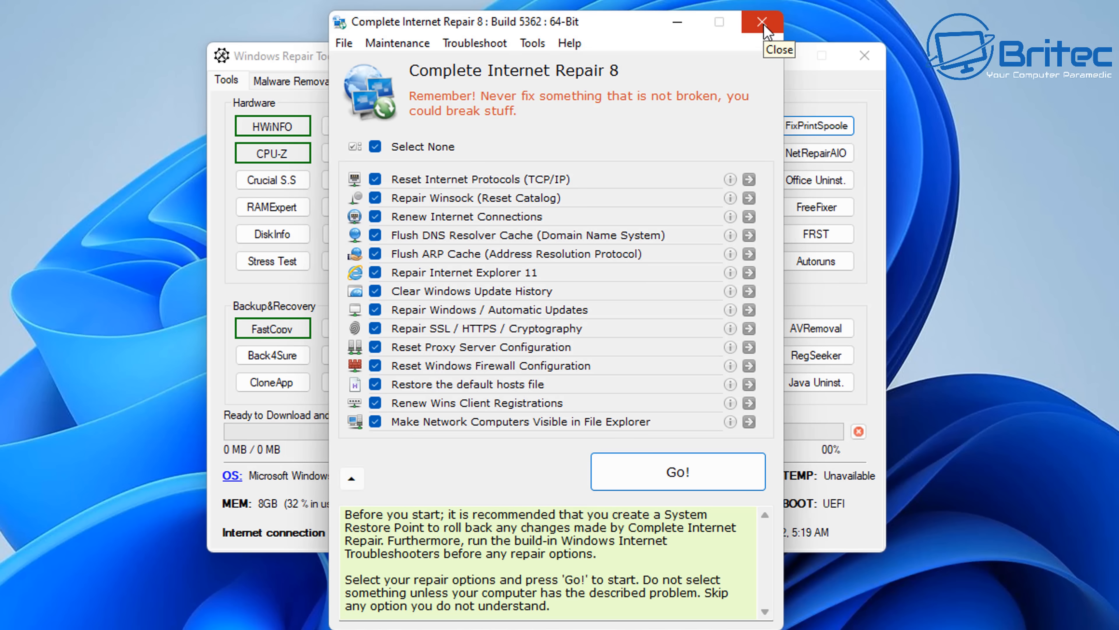
{"action": "left_click", "coordinate": [762, 22]}
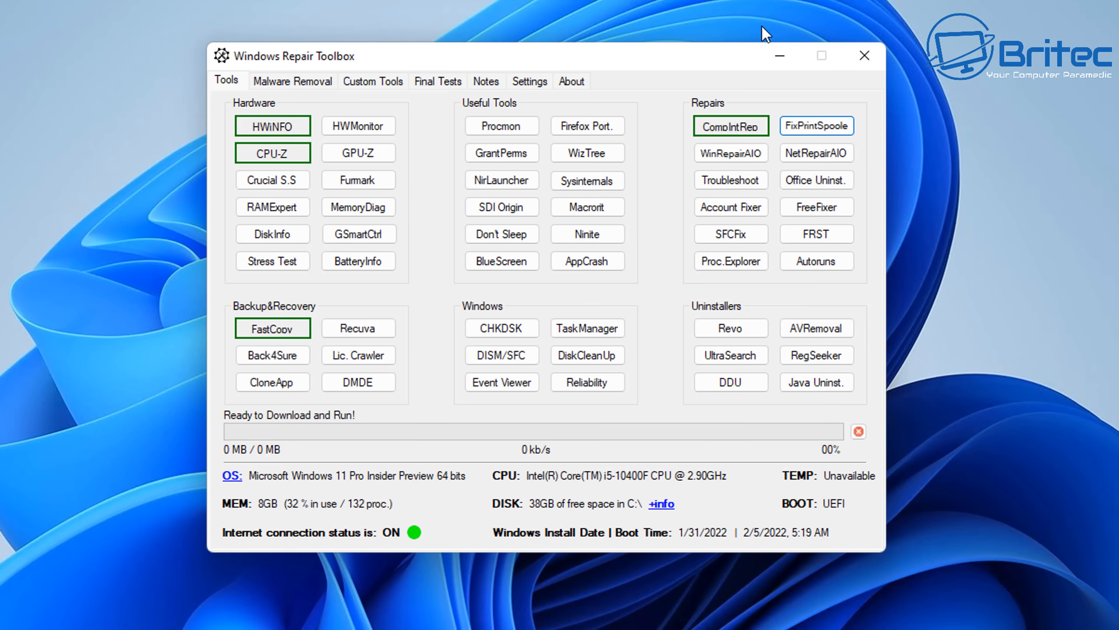
{"action": "mouse_move", "coordinate": [587, 234]}
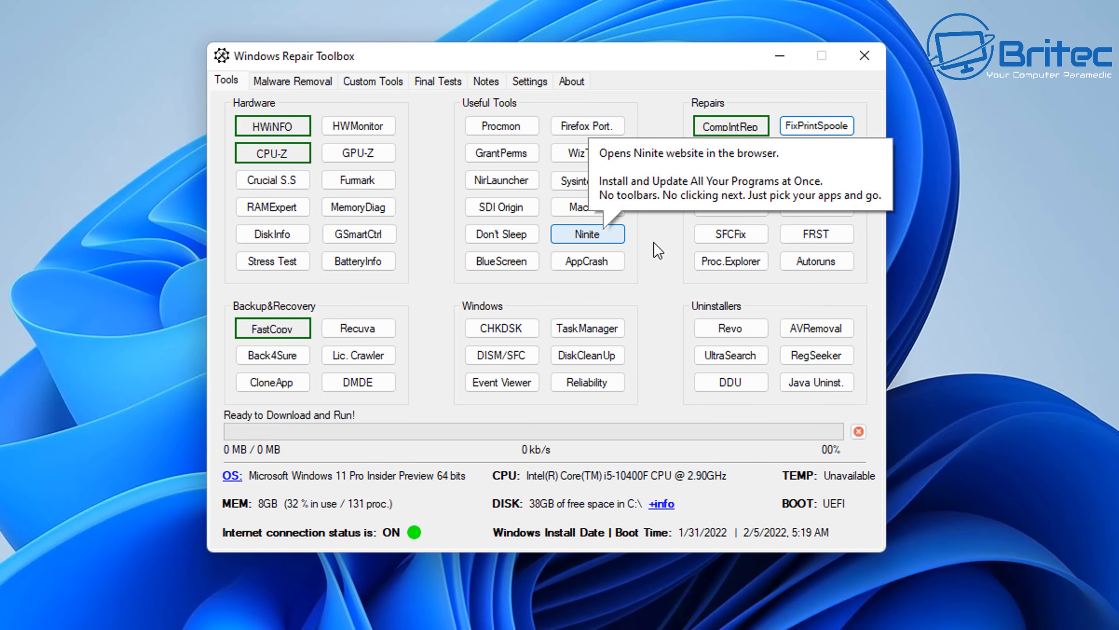
{"action": "mouse_move", "coordinate": [951, 175]}
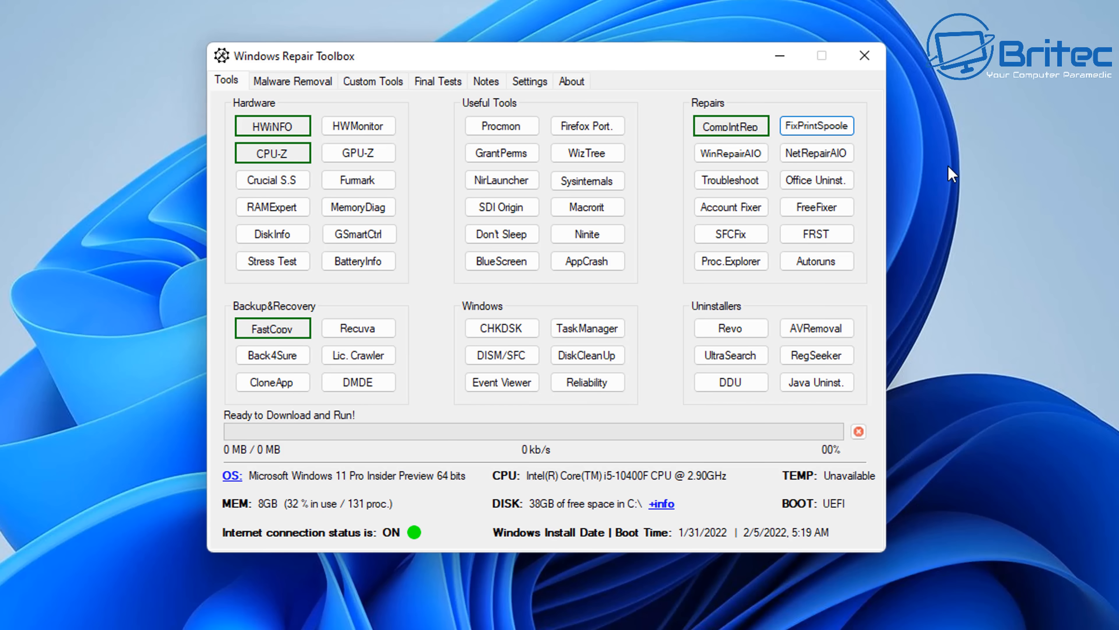
{"action": "mouse_move", "coordinate": [816, 126]}
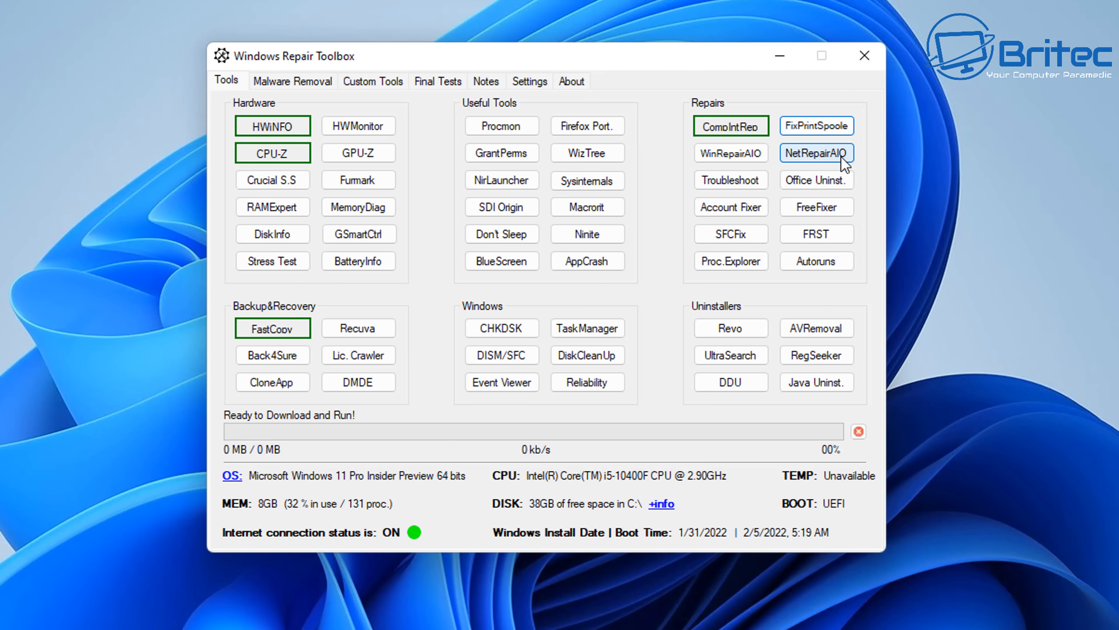
{"action": "mouse_move", "coordinate": [816, 152]}
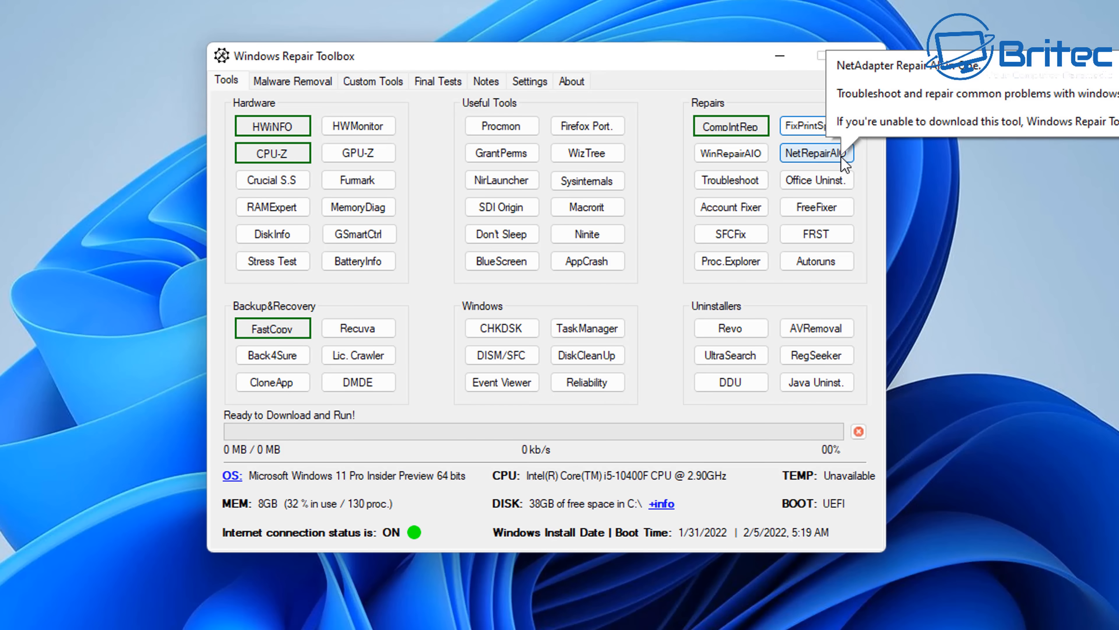
{"action": "mouse_move", "coordinate": [731, 152]}
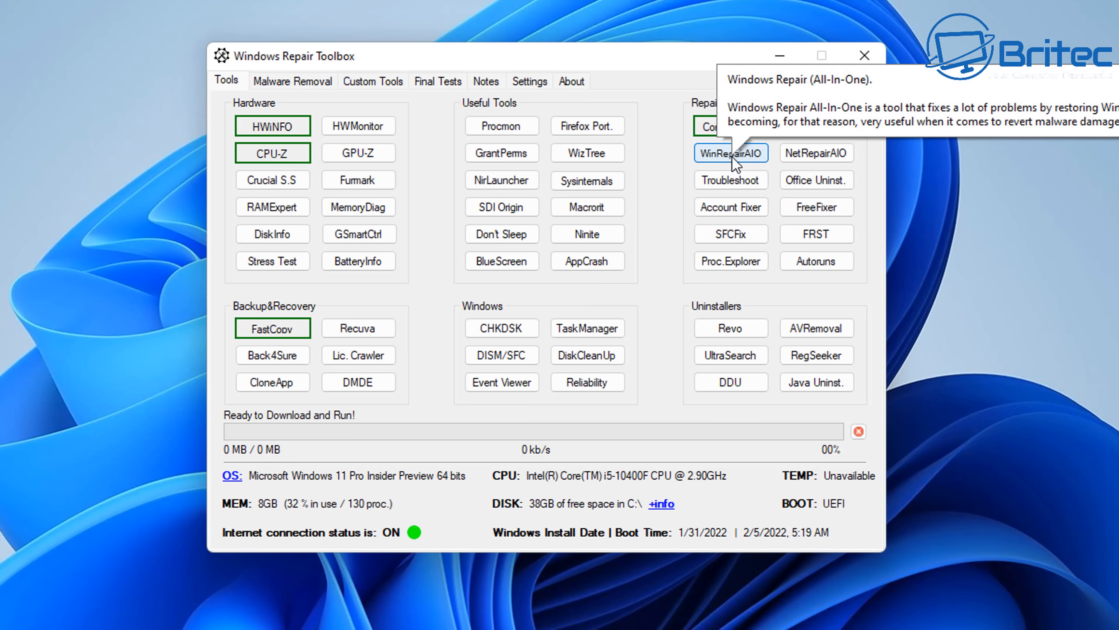
{"action": "mouse_move", "coordinate": [729, 180]}
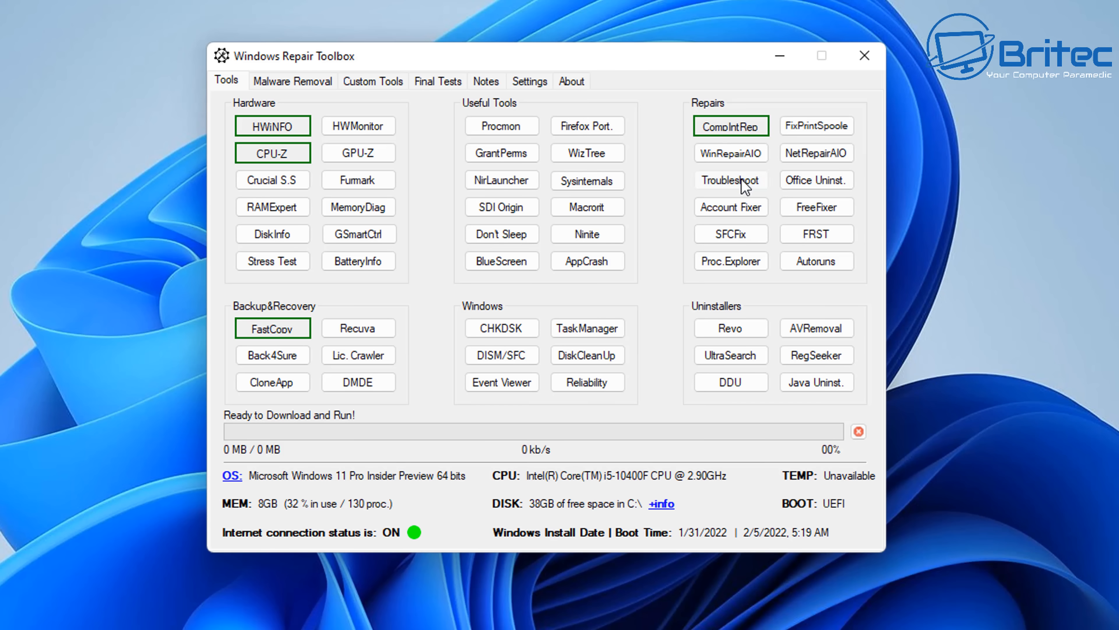
Open Windows Settings on the System > Troubleshoot page and scroll through its options.
{"action": "left_click", "coordinate": [729, 178]}
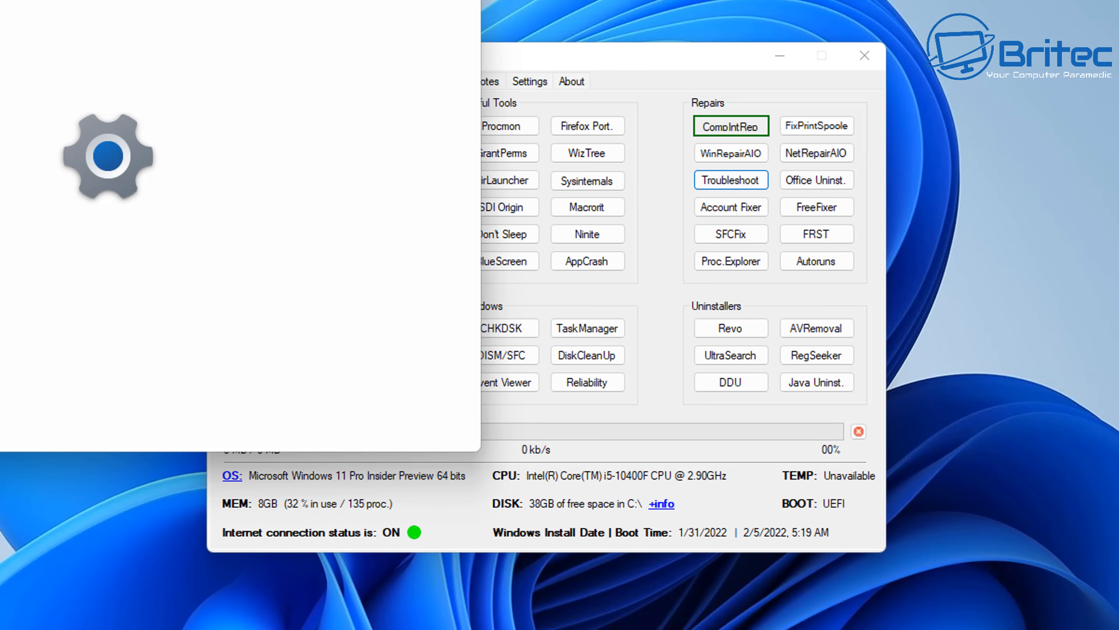
{"action": "left_click", "coordinate": [730, 179]}
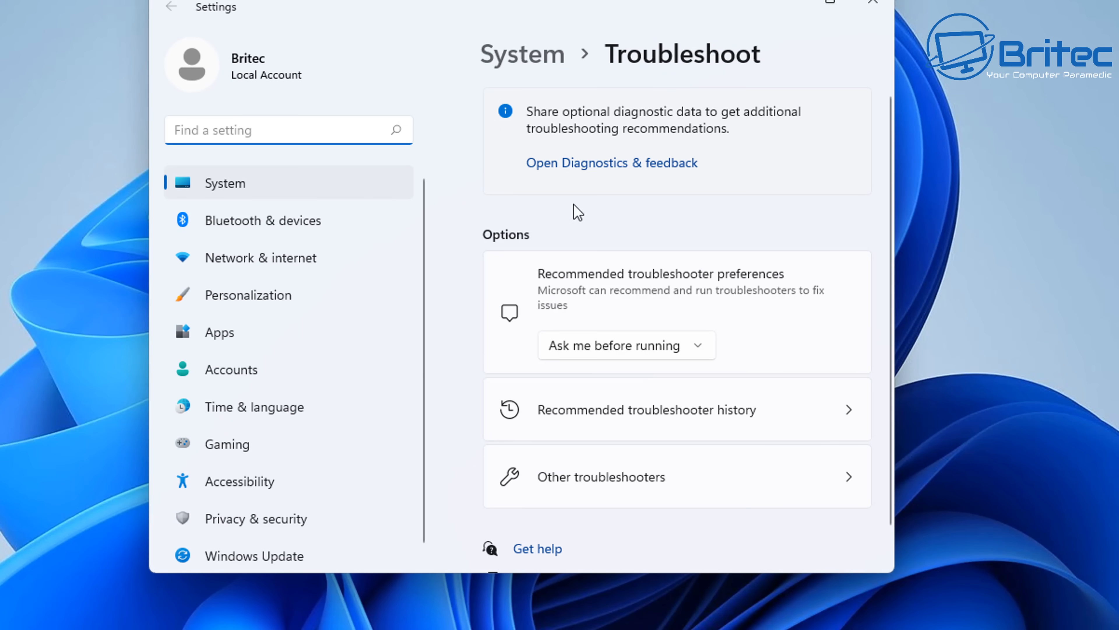
{"action": "scroll", "scroll_direction": "down", "scroll_amount": 3}
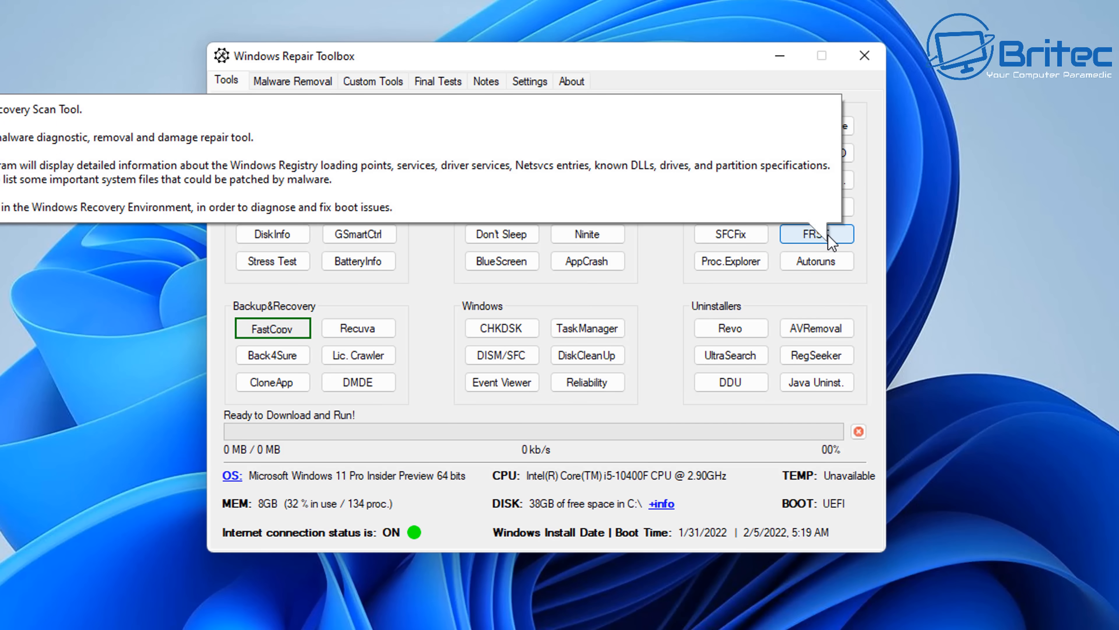
{"action": "mouse_move", "coordinate": [816, 261]}
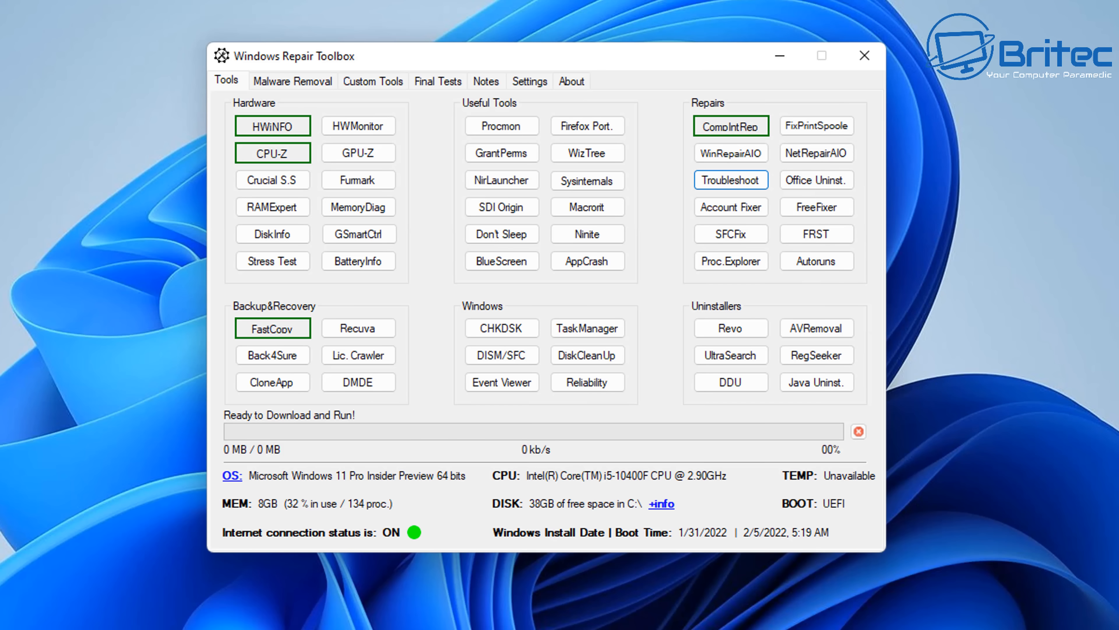
{"action": "mouse_move", "coordinate": [816, 234]}
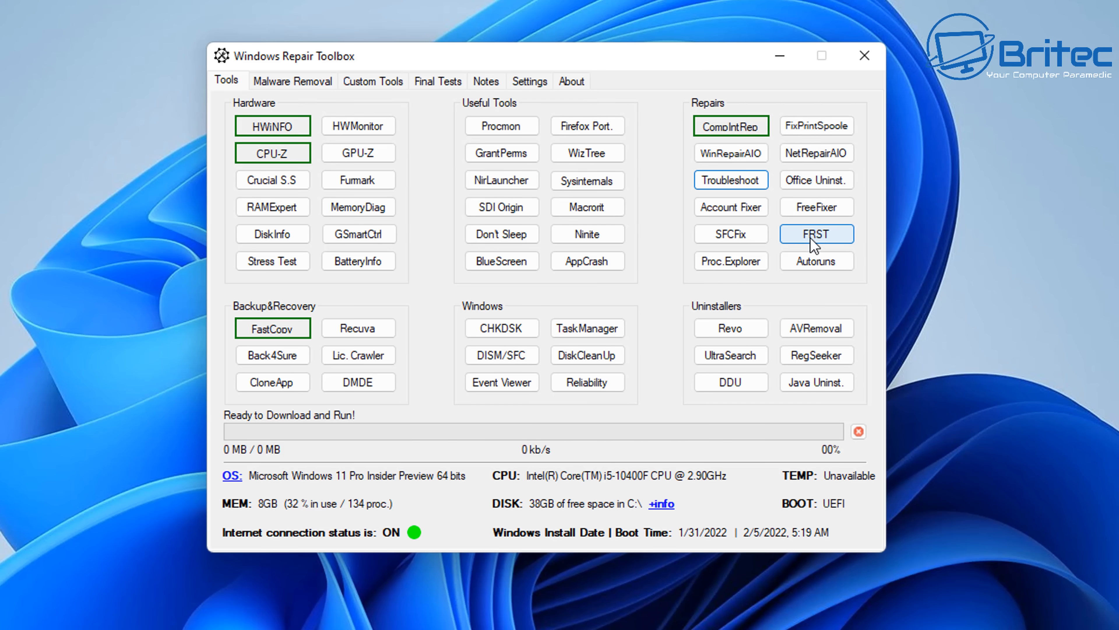
Download FRST to the Desktop, accept its disclaimer, then close the Farbar Recovery Scan Tool window.
{"action": "left_click", "coordinate": [816, 234]}
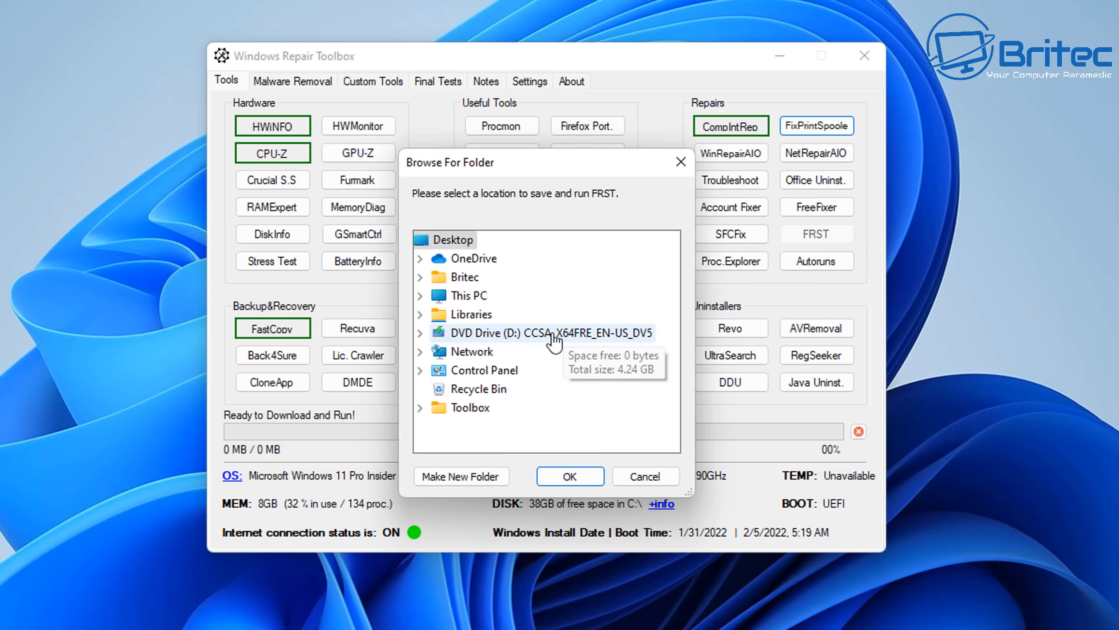
{"action": "mouse_move", "coordinate": [832, 244]}
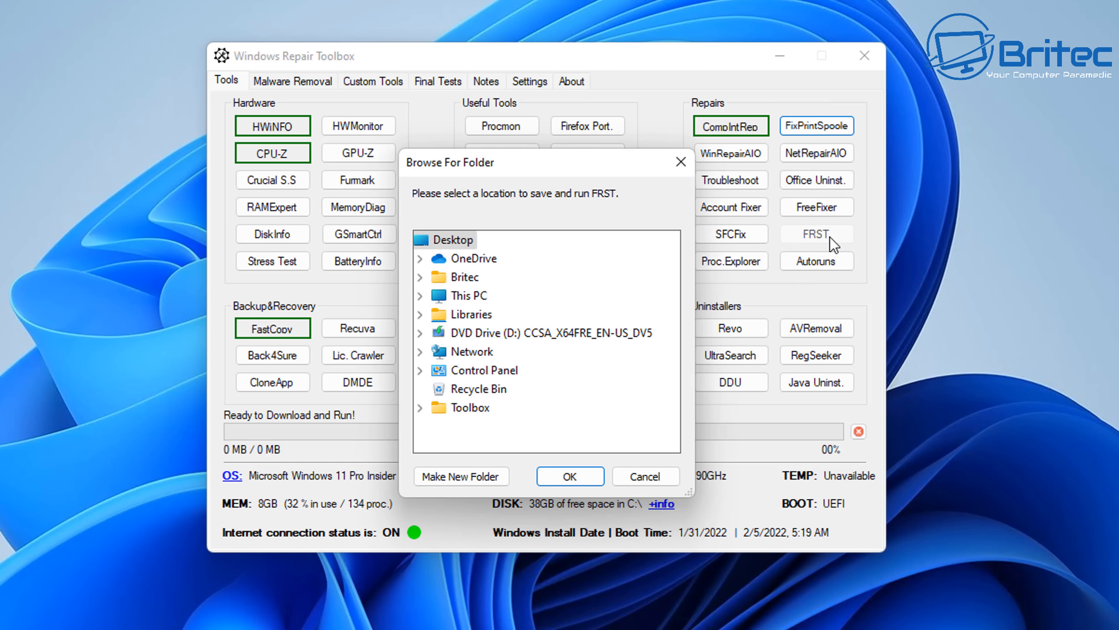
{"action": "left_click", "coordinate": [644, 476]}
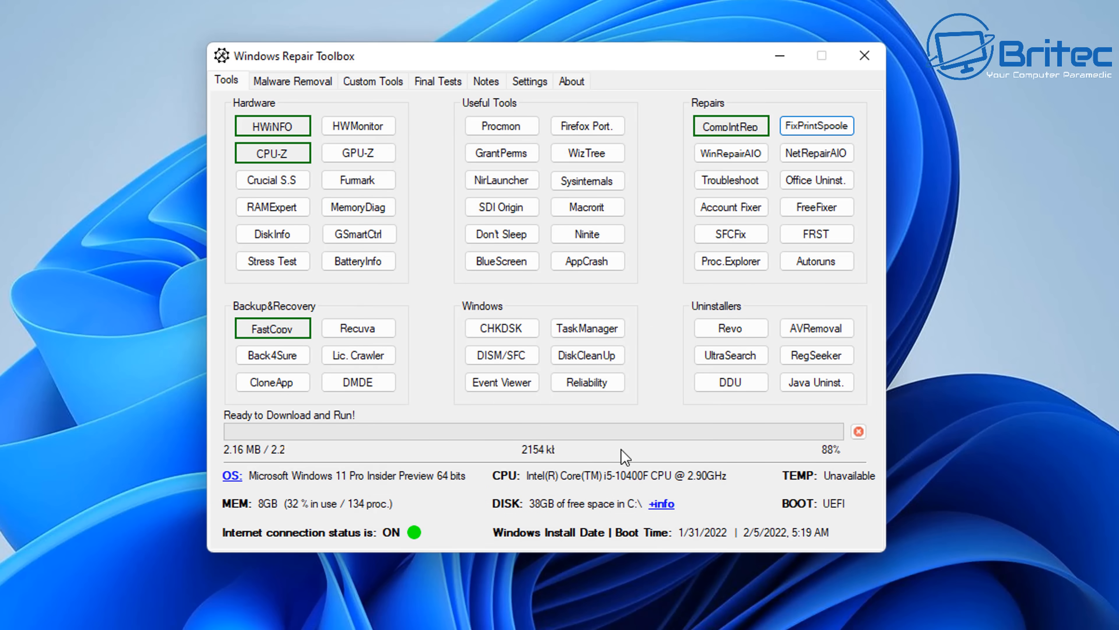
{"action": "left_click", "coordinate": [816, 233]}
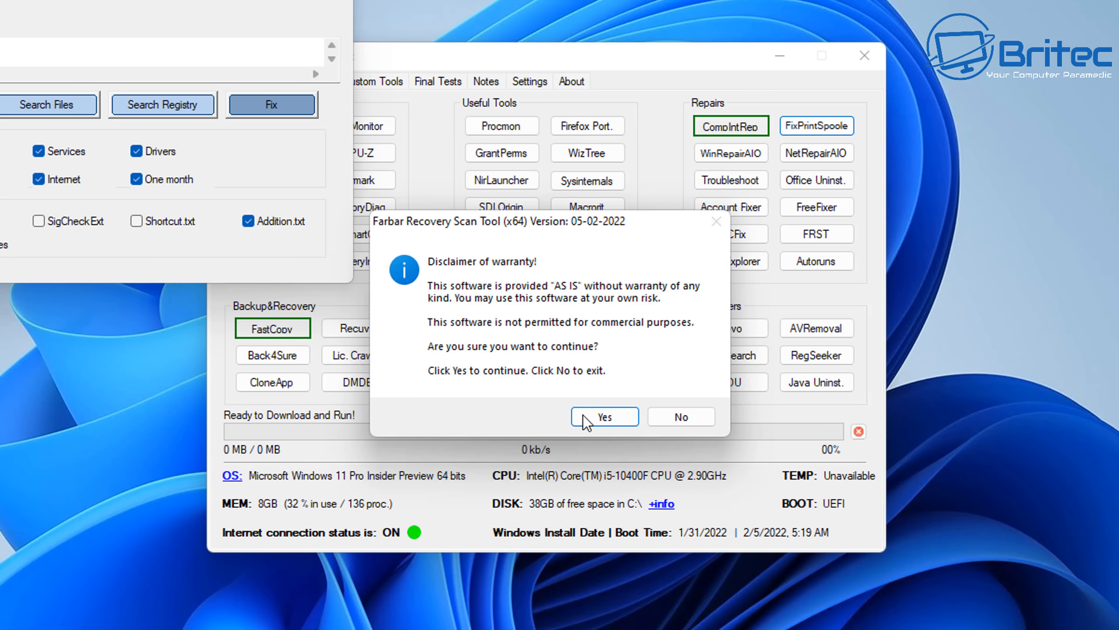
{"action": "left_click", "coordinate": [604, 417]}
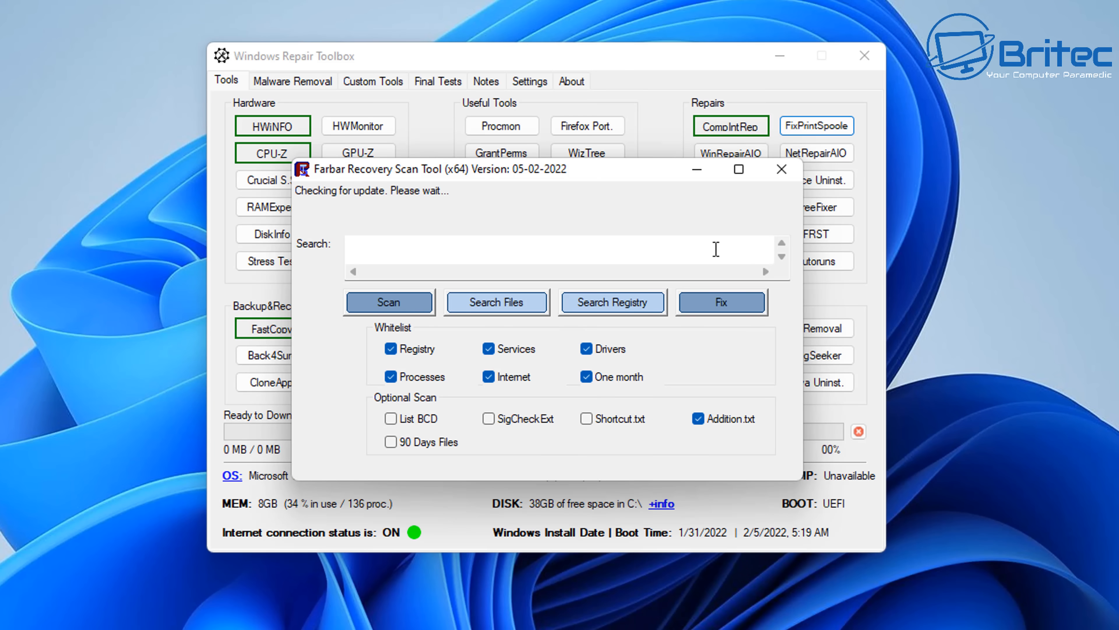
{"action": "left_click", "coordinate": [780, 169]}
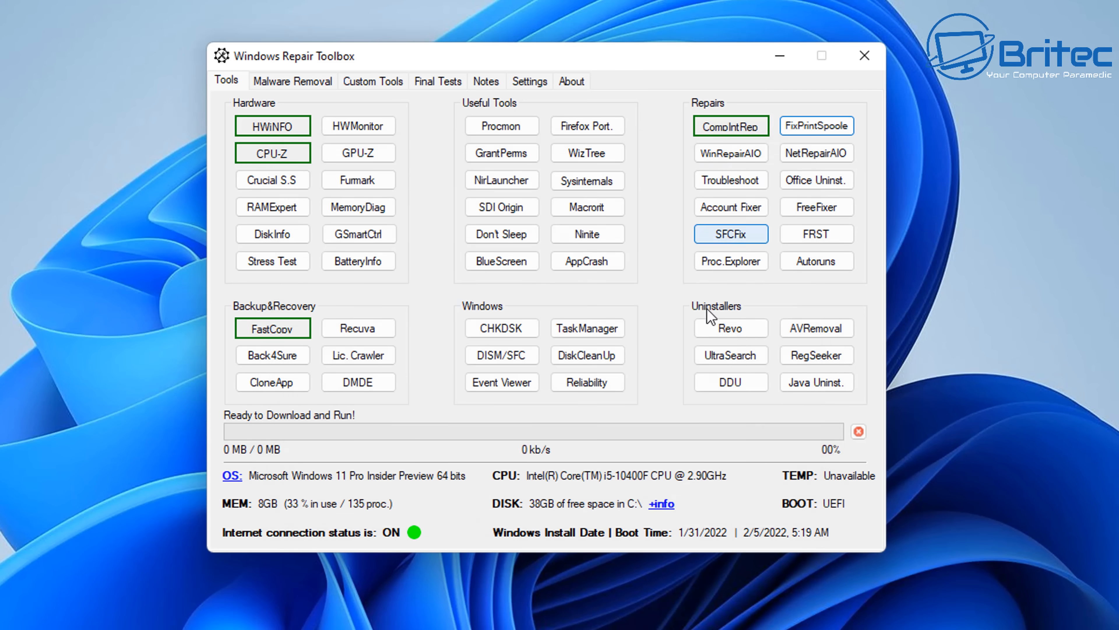
{"action": "mouse_move", "coordinate": [843, 419]}
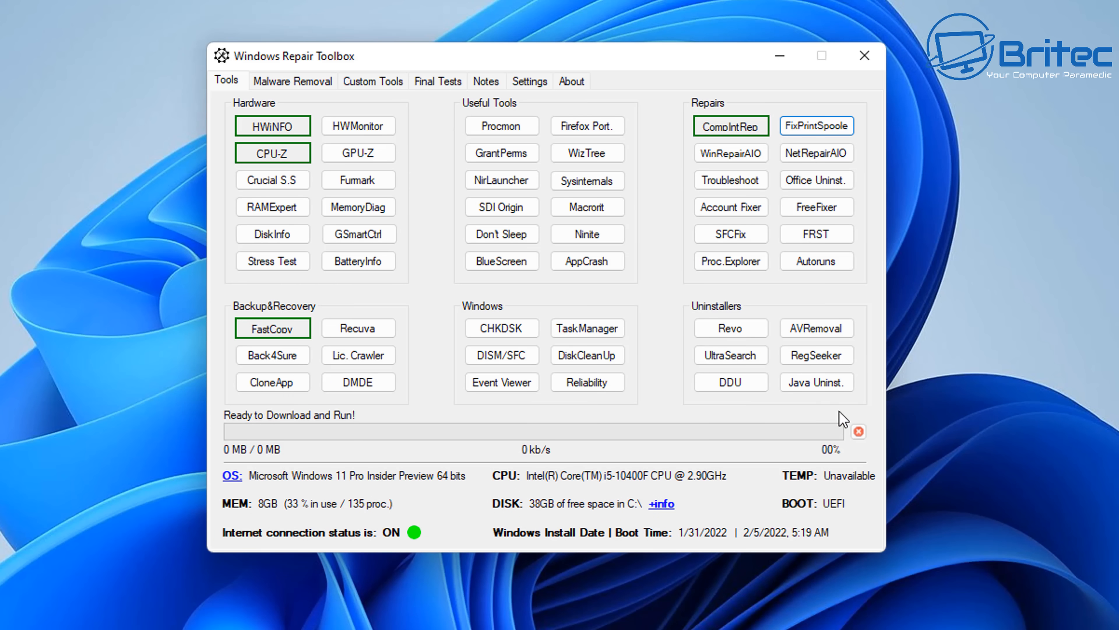
{"action": "mouse_move", "coordinate": [730, 327]}
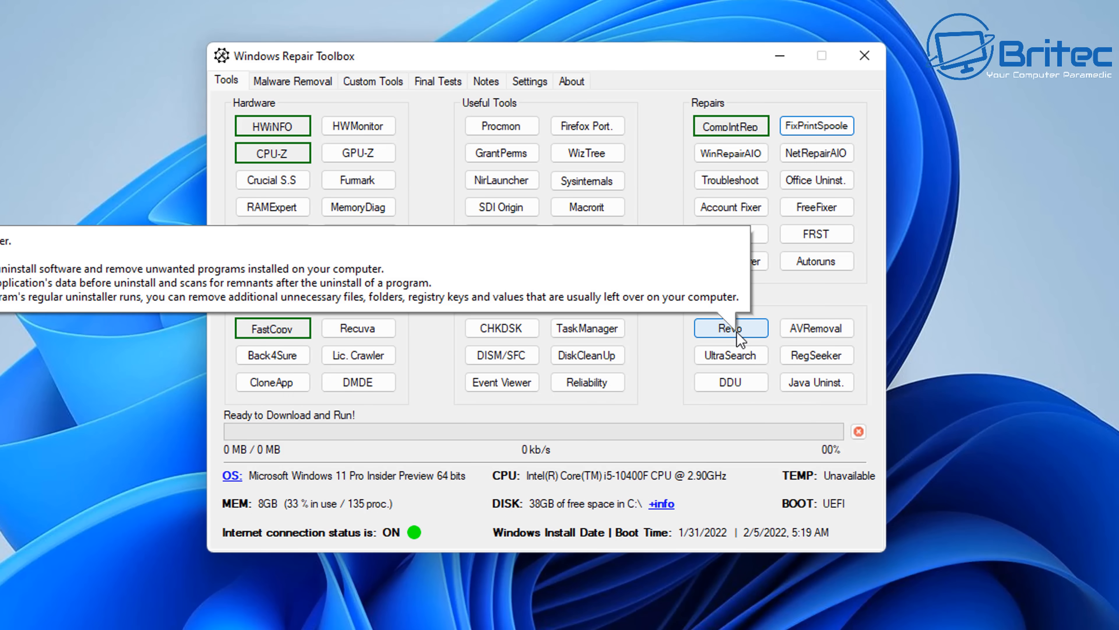
{"action": "mouse_move", "coordinate": [758, 344]}
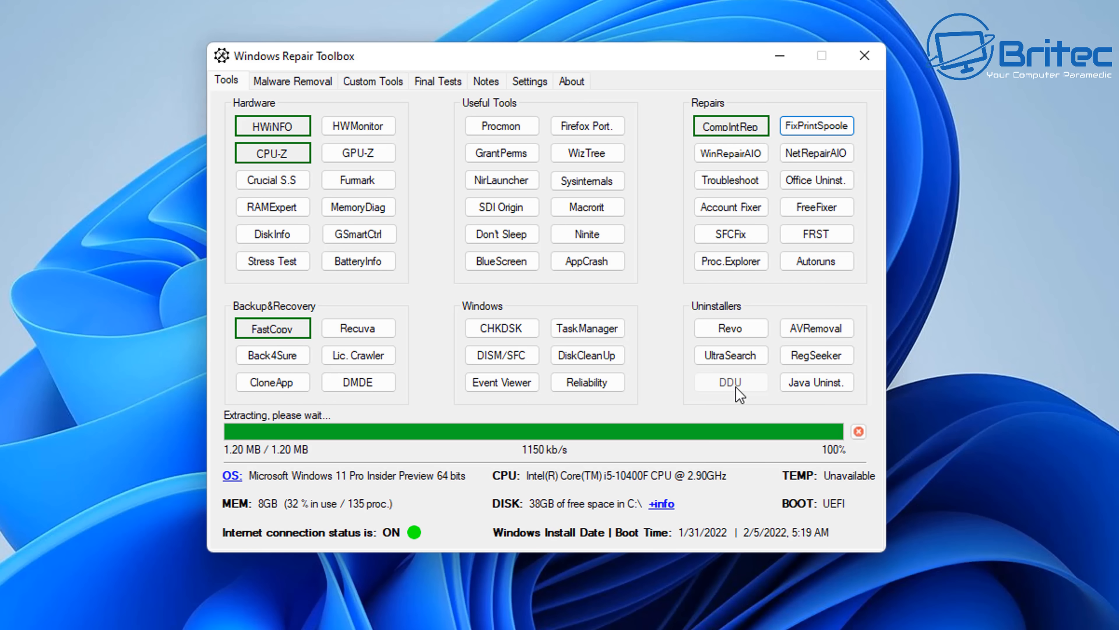
Acknowledge DDU's first-launch notice and options, then close the uninstaller.
{"action": "left_click", "coordinate": [730, 381]}
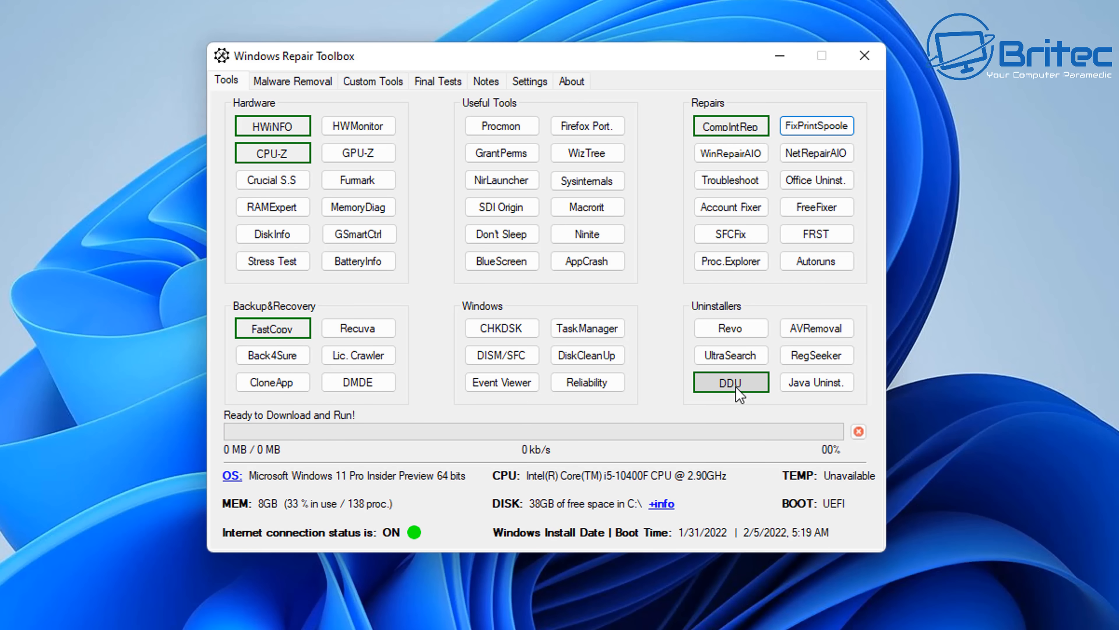
{"action": "left_click", "coordinate": [730, 381]}
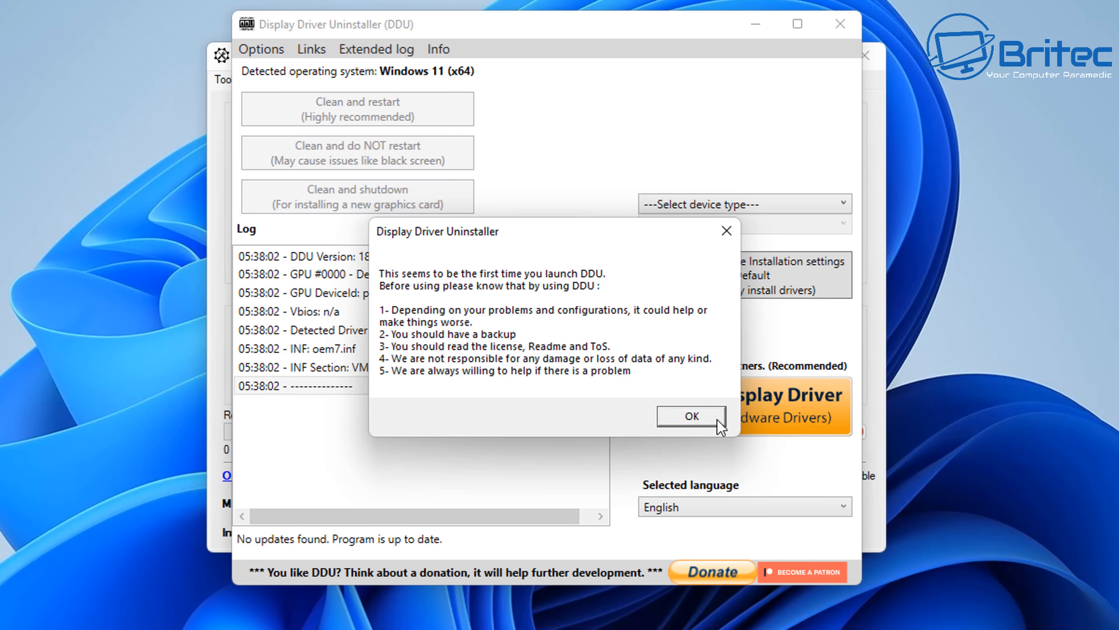
{"action": "left_click", "coordinate": [689, 415]}
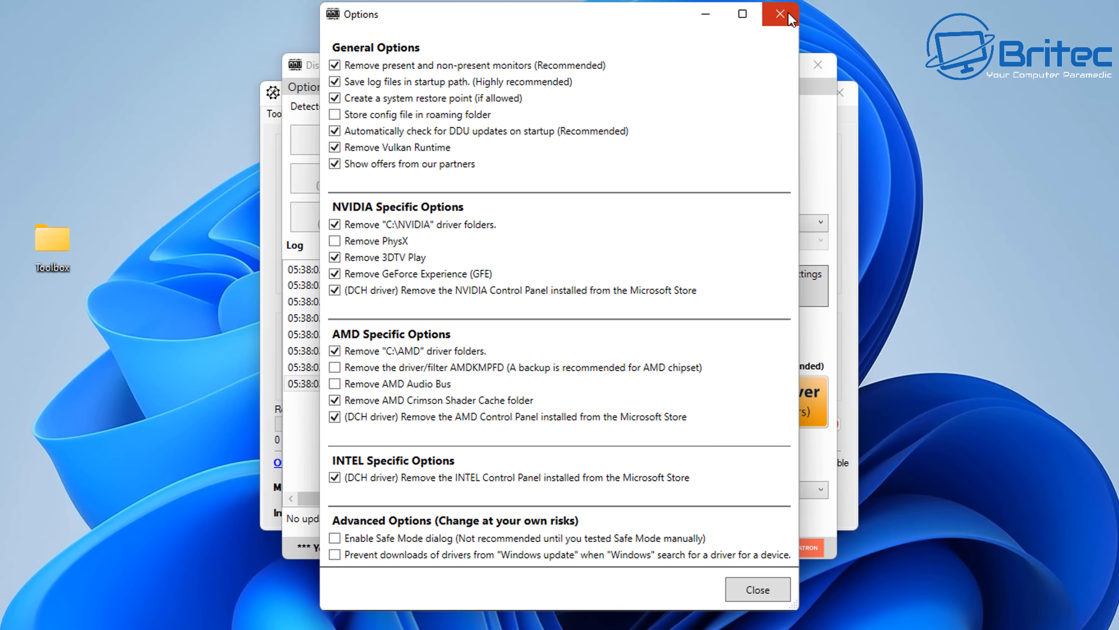
{"action": "mouse_move", "coordinate": [780, 14]}
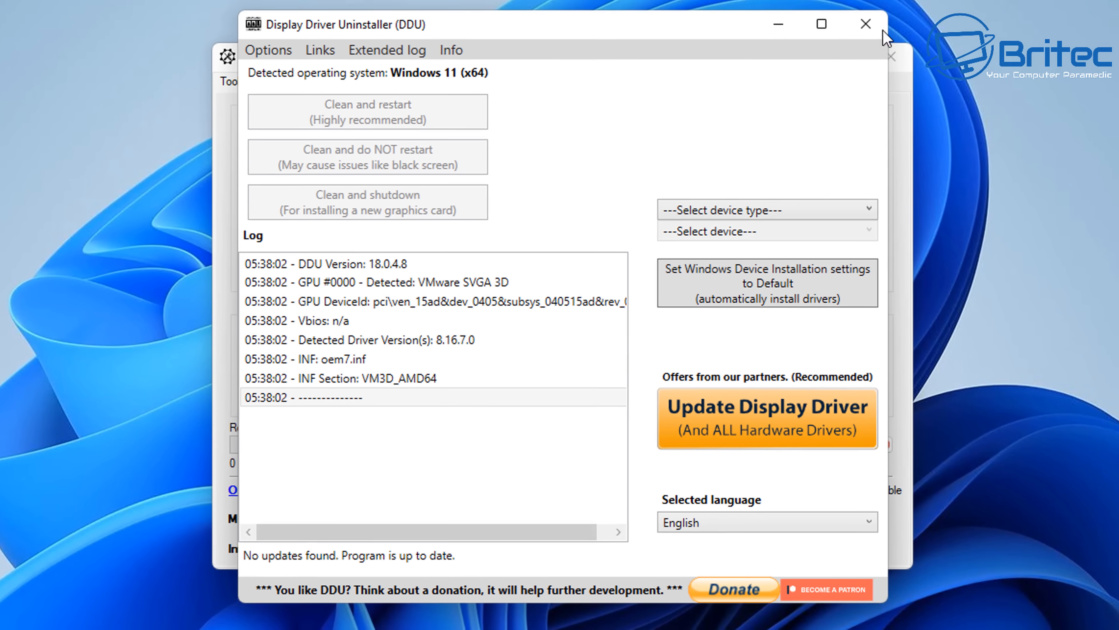
{"action": "left_click", "coordinate": [866, 23]}
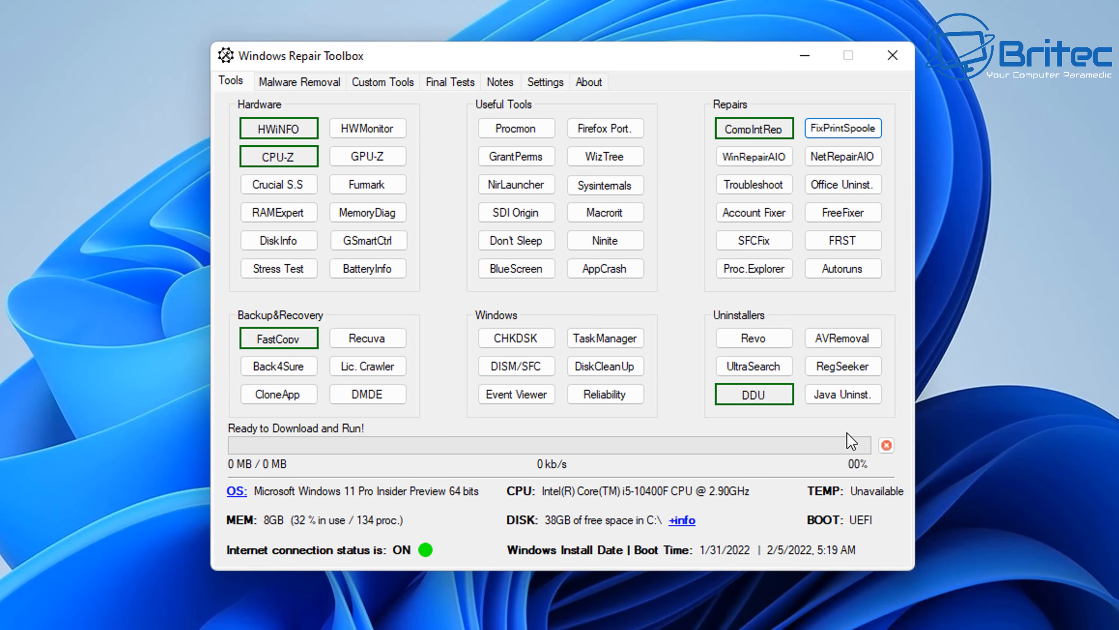
{"action": "mouse_move", "coordinate": [494, 468]}
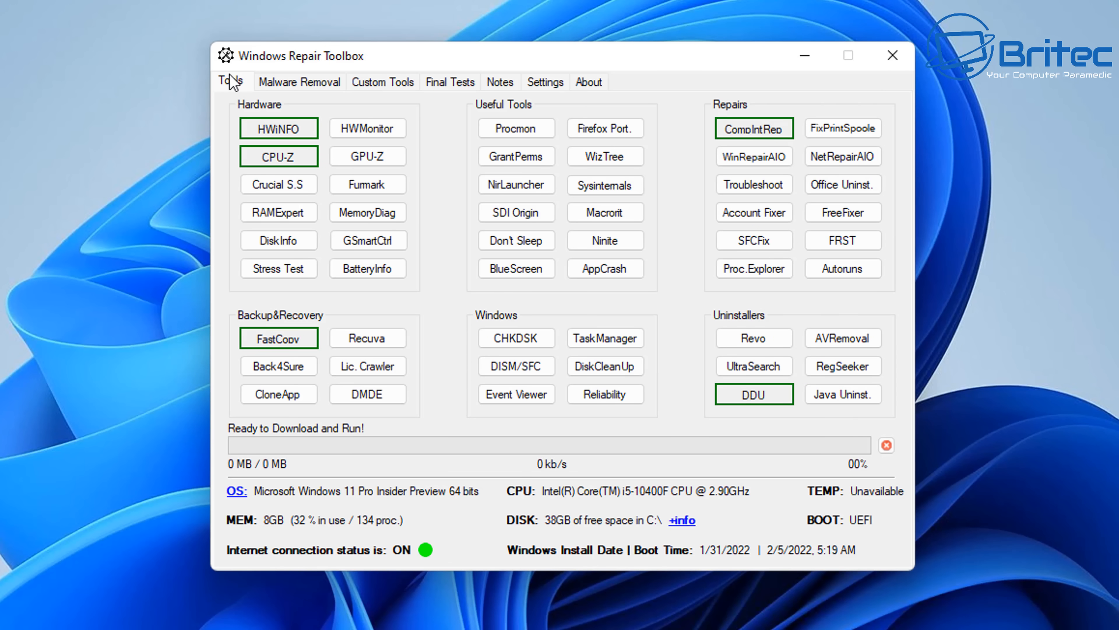
On Malware Removal, tick RKill, Microsoft Safety Scanner and Emsisoft Emergency Kit for the unattended run.
{"action": "left_click", "coordinate": [299, 80]}
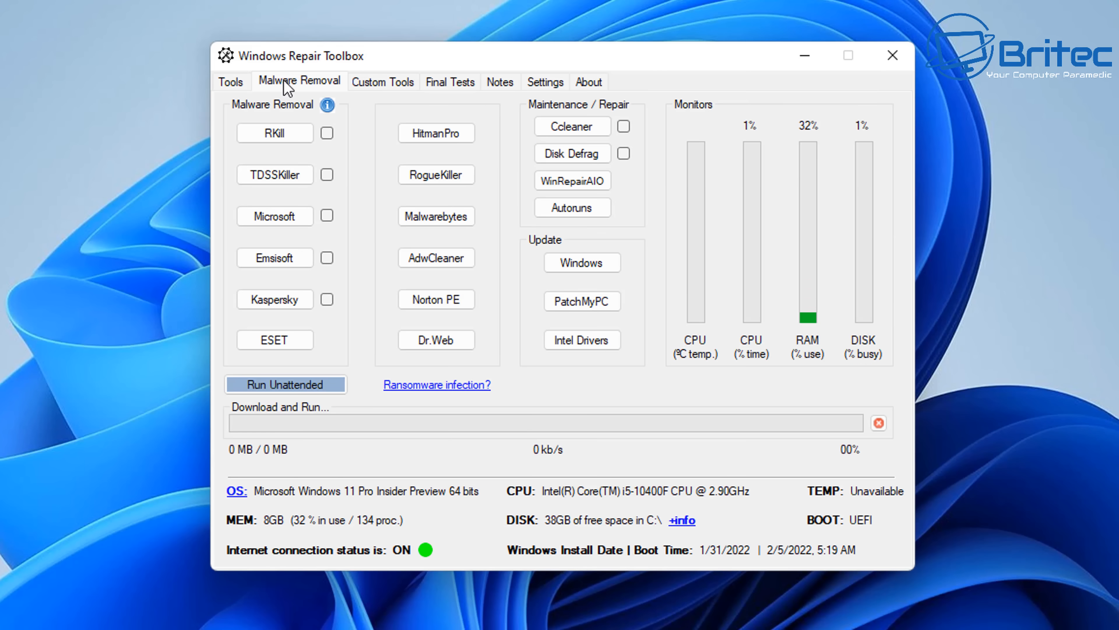
{"action": "mouse_move", "coordinate": [277, 572]}
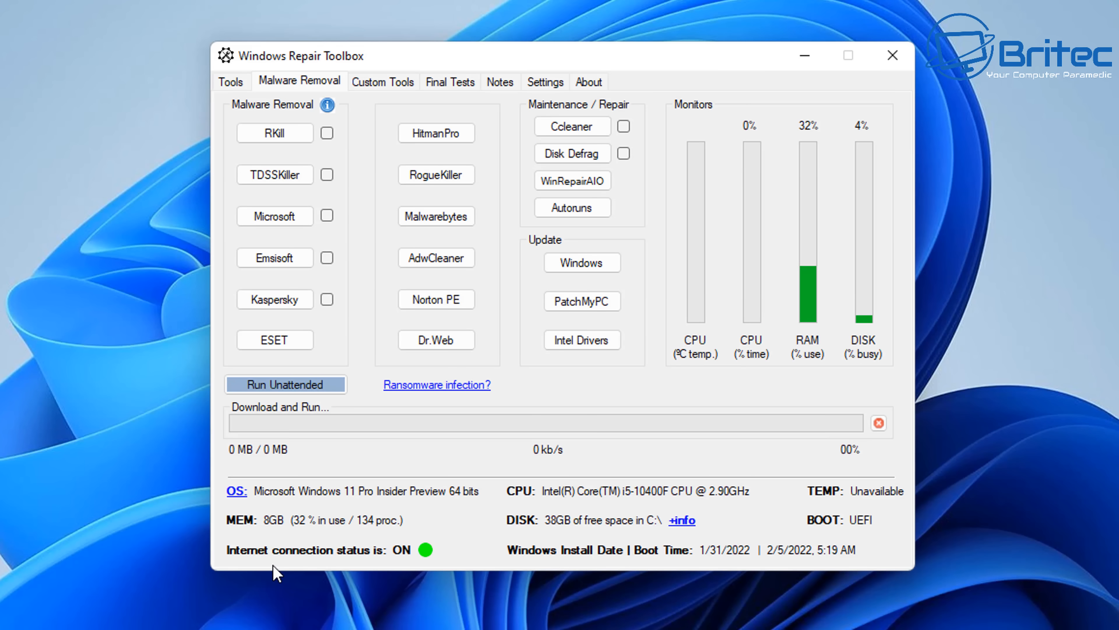
{"action": "mouse_move", "coordinate": [300, 152]}
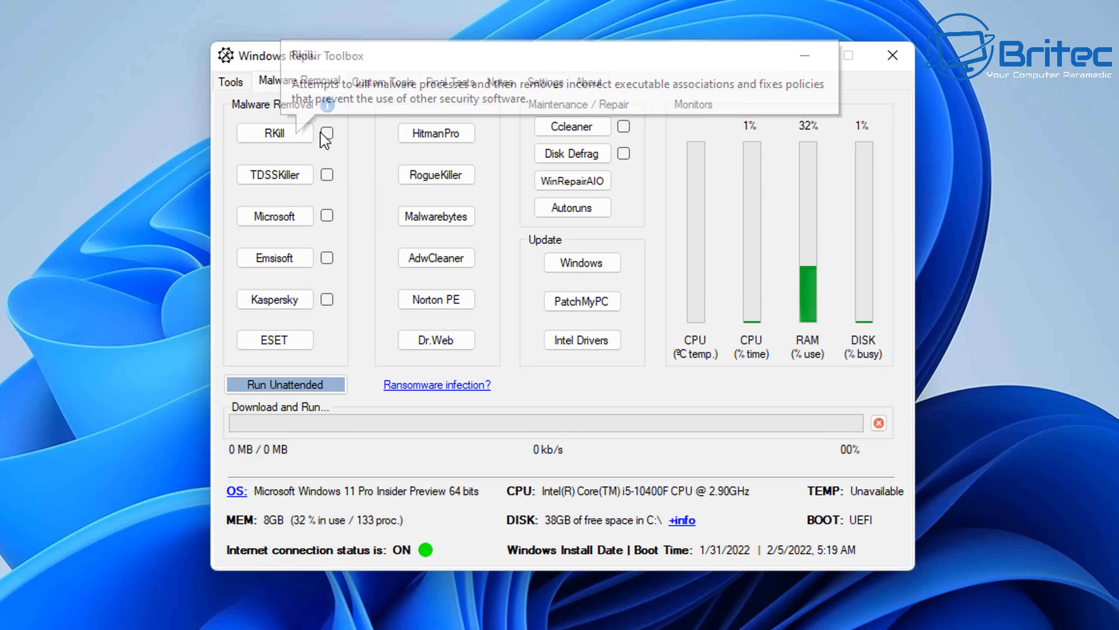
{"action": "left_click", "coordinate": [327, 133]}
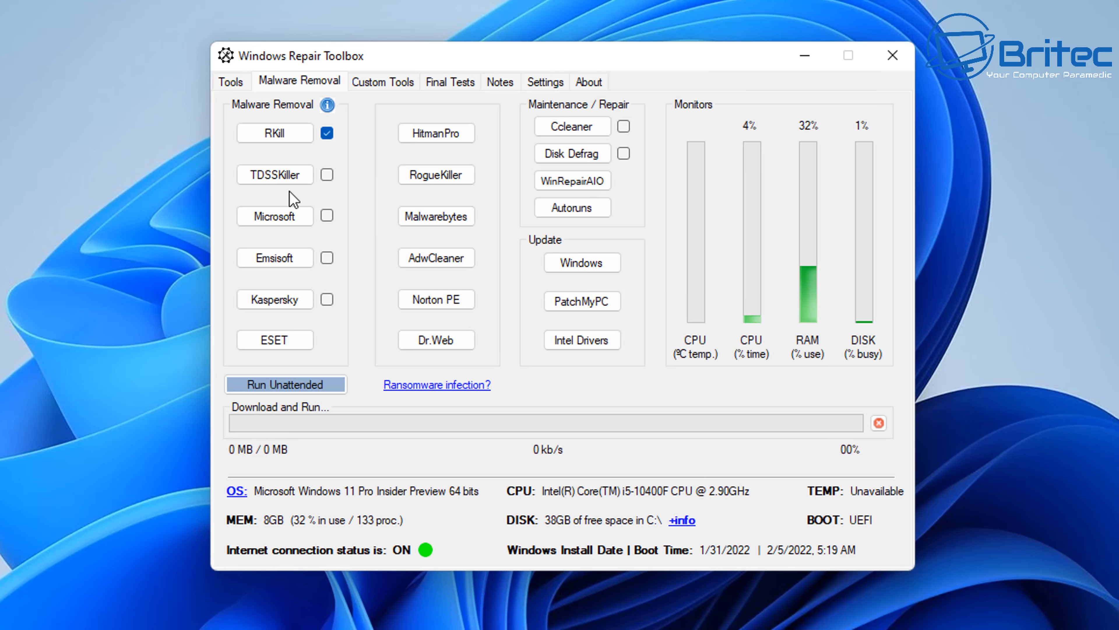
{"action": "mouse_move", "coordinate": [274, 175]}
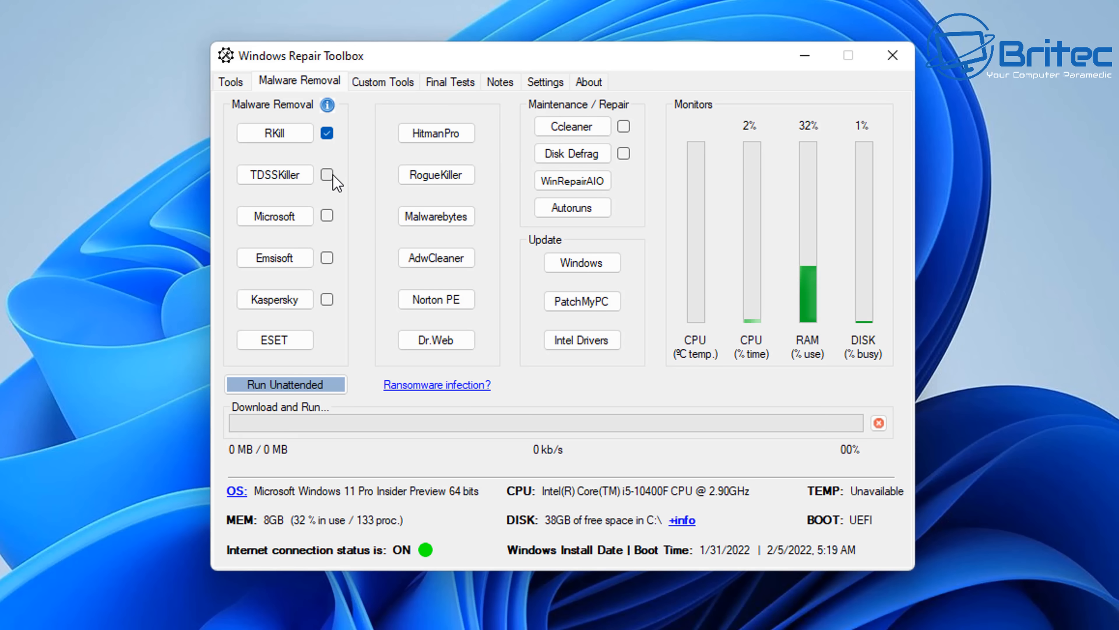
{"action": "mouse_move", "coordinate": [327, 217]}
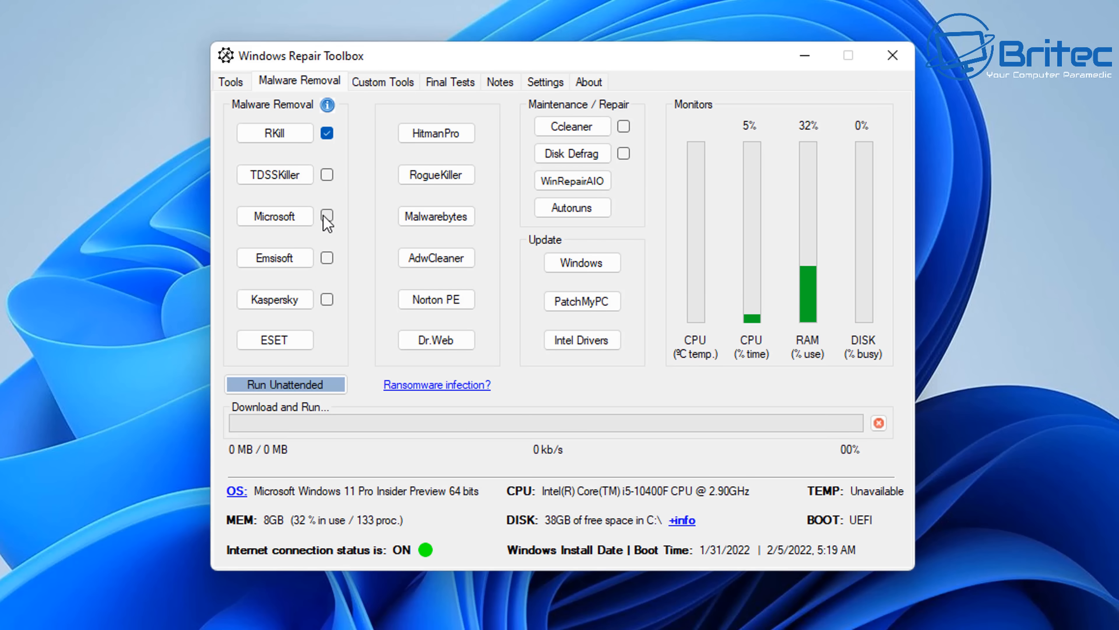
{"action": "mouse_move", "coordinate": [274, 216]}
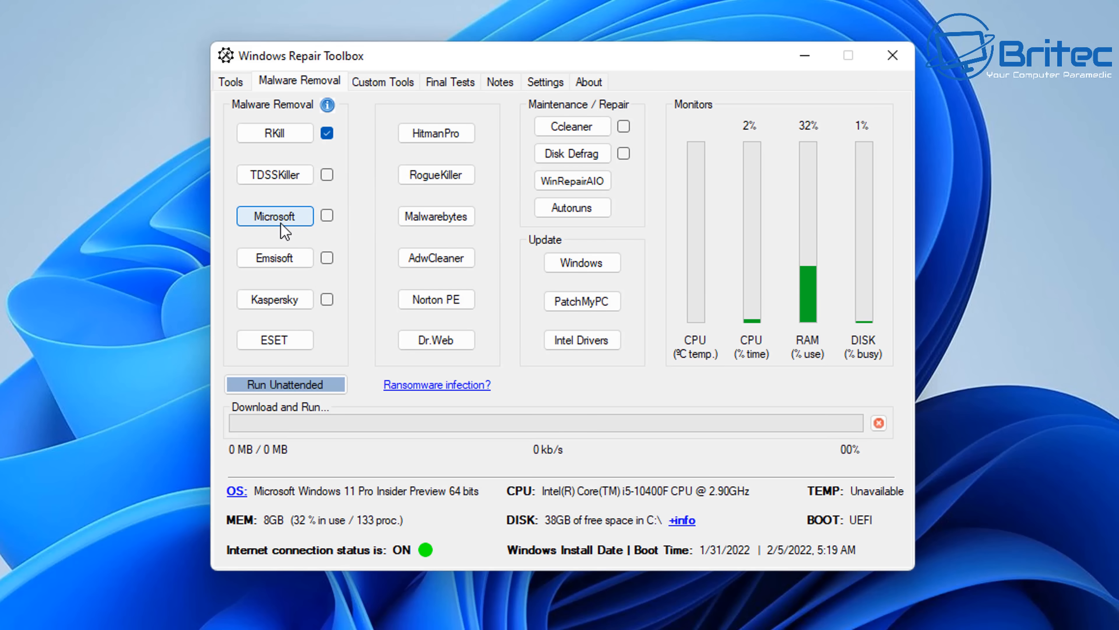
{"action": "left_click", "coordinate": [327, 215]}
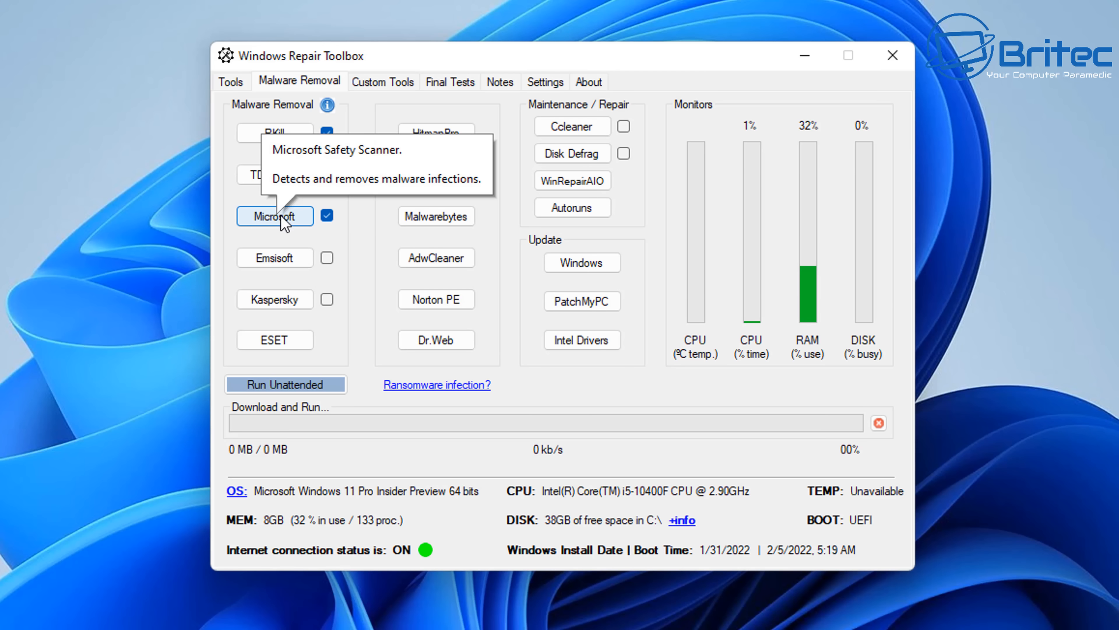
{"action": "mouse_move", "coordinate": [275, 258]}
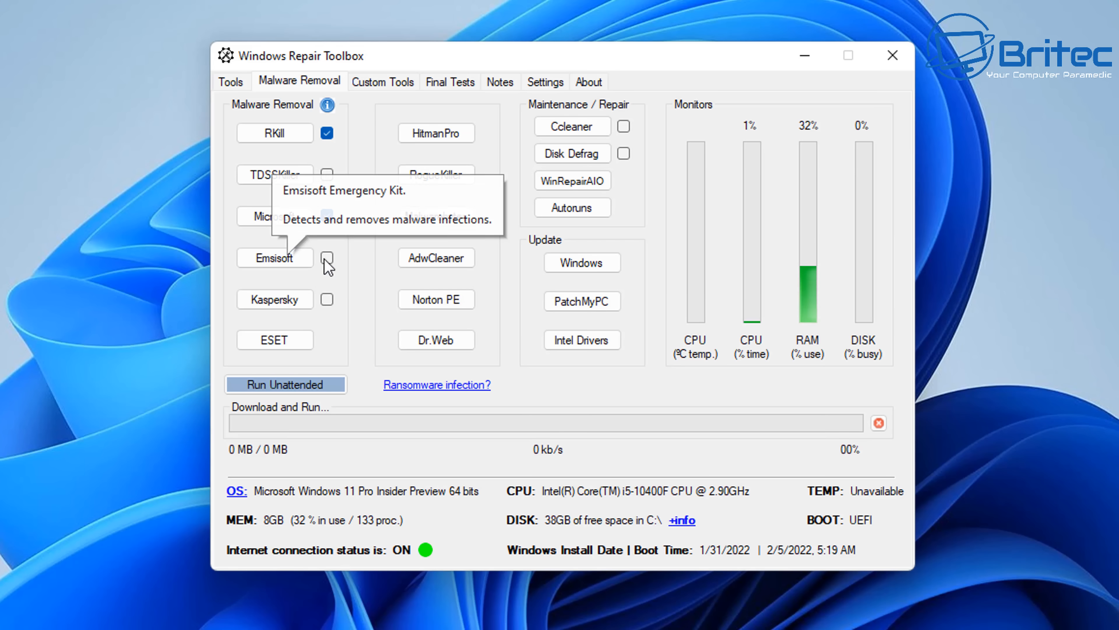
{"action": "left_click", "coordinate": [326, 257]}
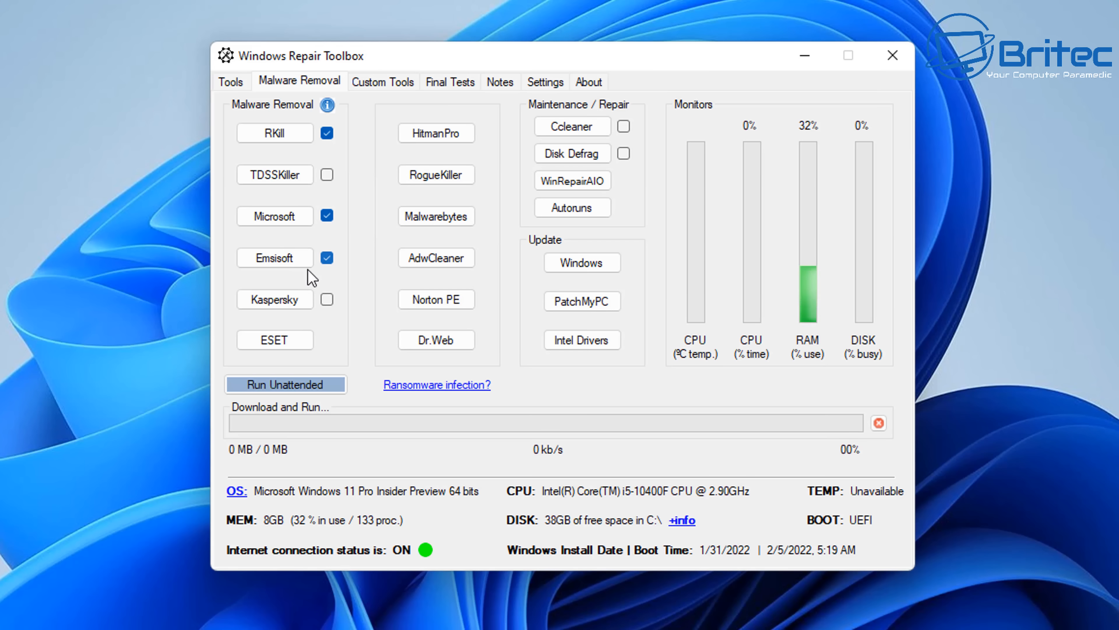
{"action": "mouse_move", "coordinate": [274, 339]}
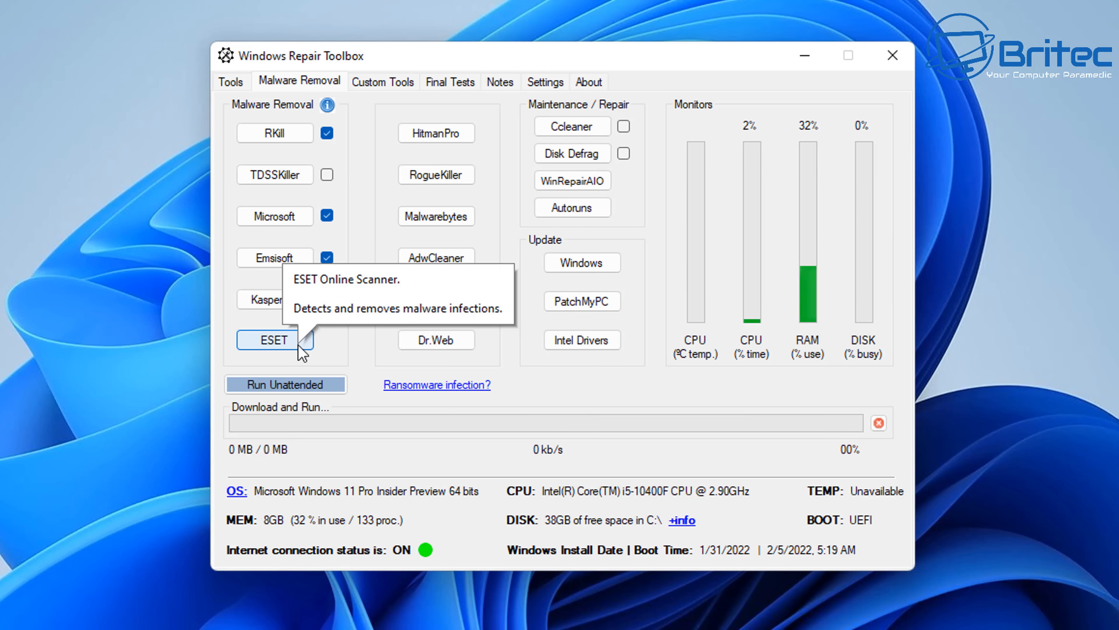
{"action": "mouse_move", "coordinate": [341, 152]}
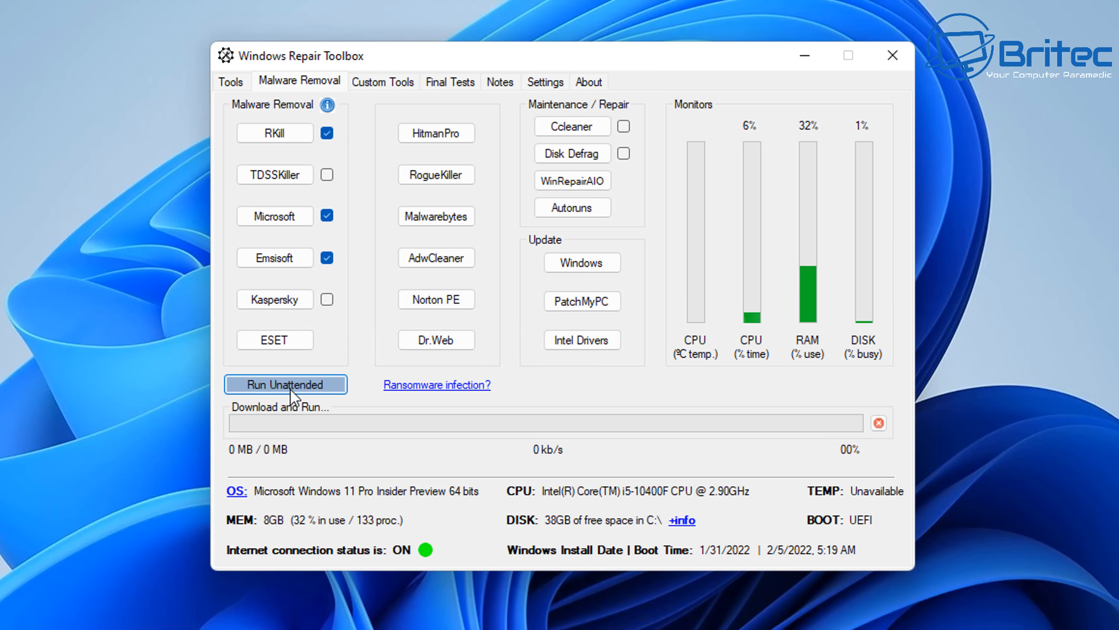
{"action": "mouse_move", "coordinate": [325, 394]}
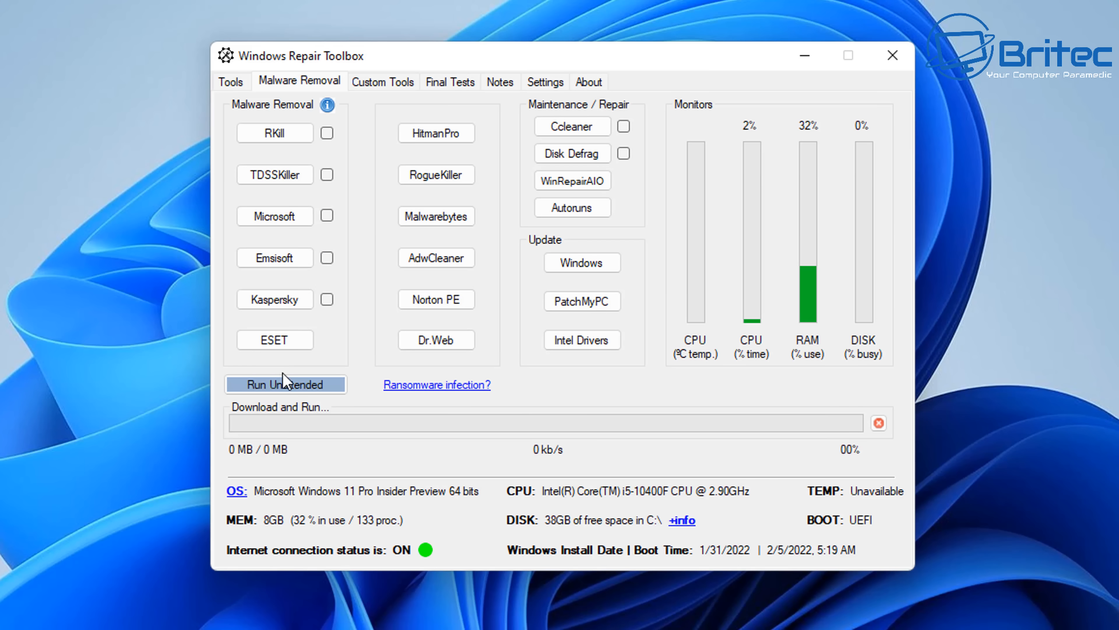
{"action": "mouse_move", "coordinate": [290, 348]}
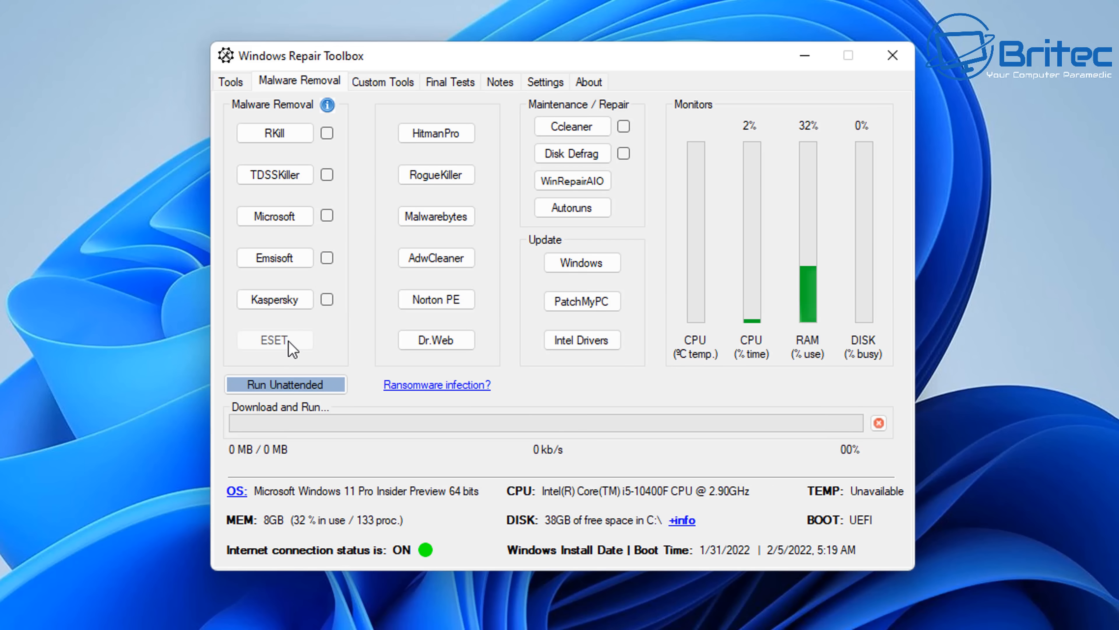
{"action": "left_click", "coordinate": [274, 339]}
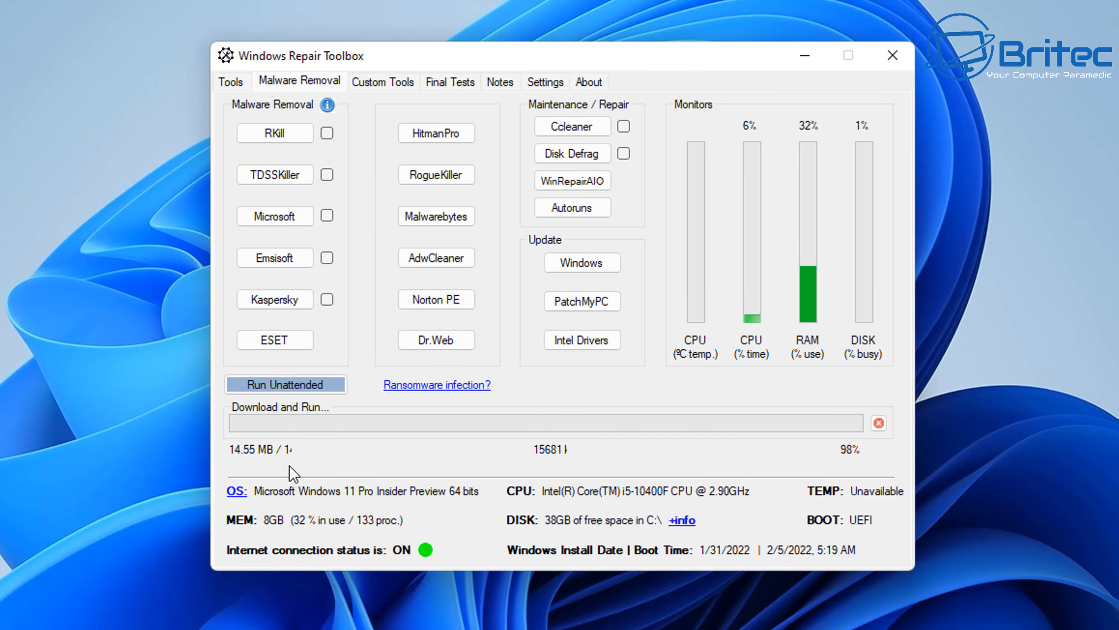
{"action": "left_click", "coordinate": [274, 340]}
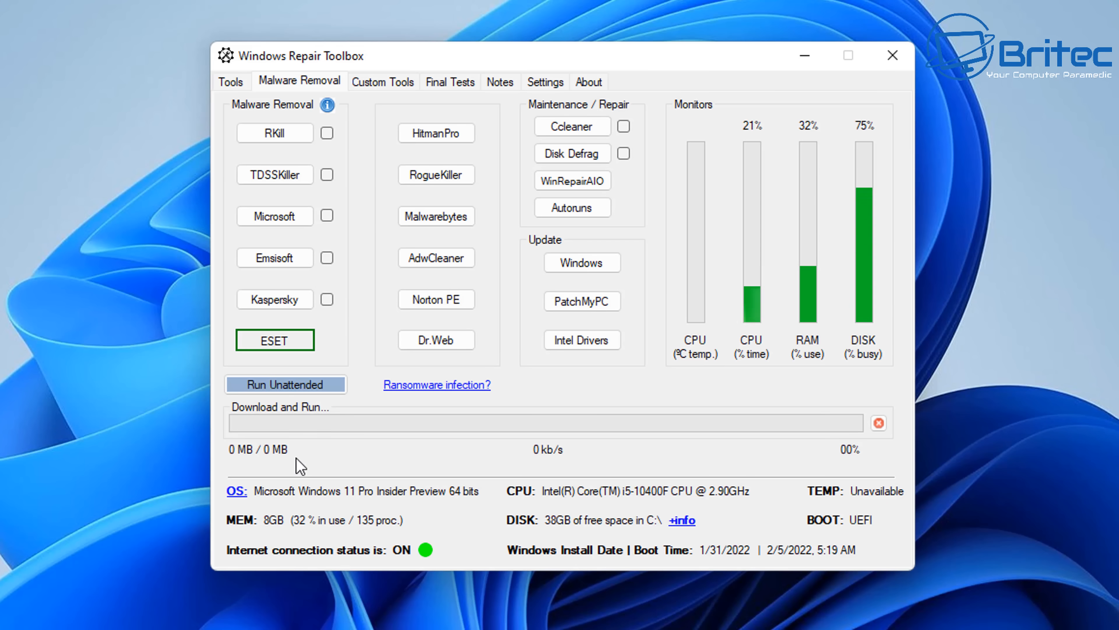
{"action": "left_click", "coordinate": [275, 339]}
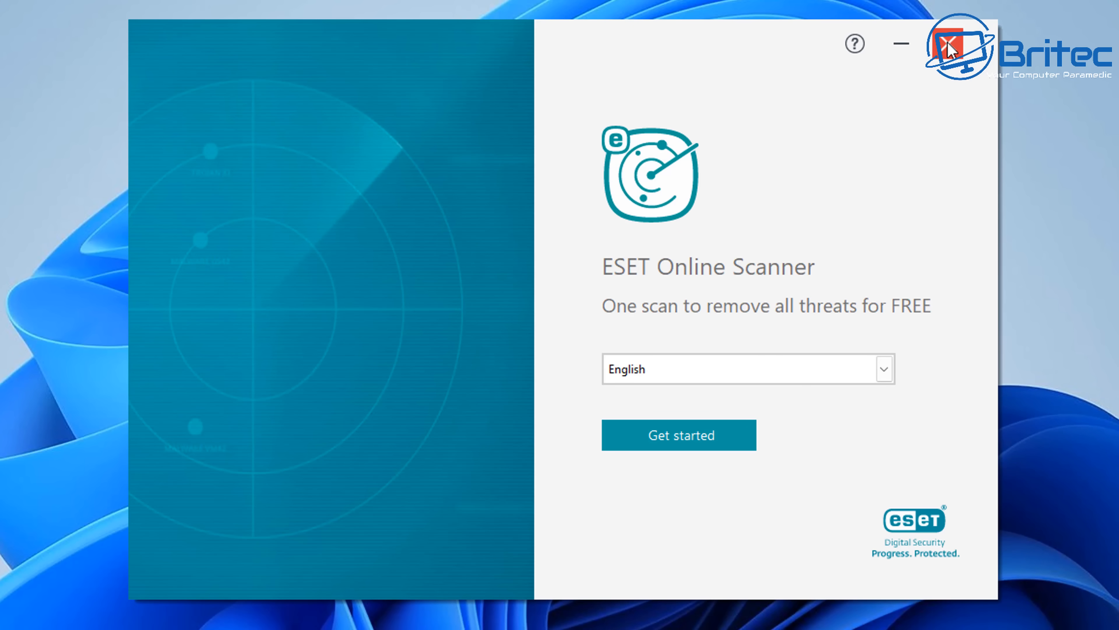
{"action": "left_click", "coordinate": [949, 43]}
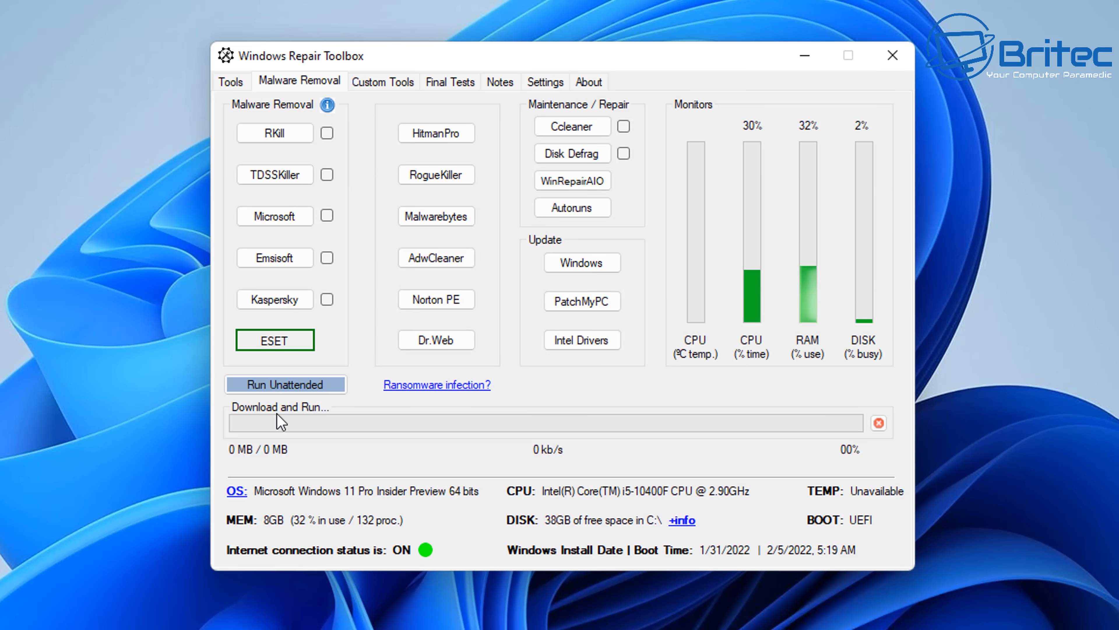
{"action": "mouse_move", "coordinate": [436, 384]}
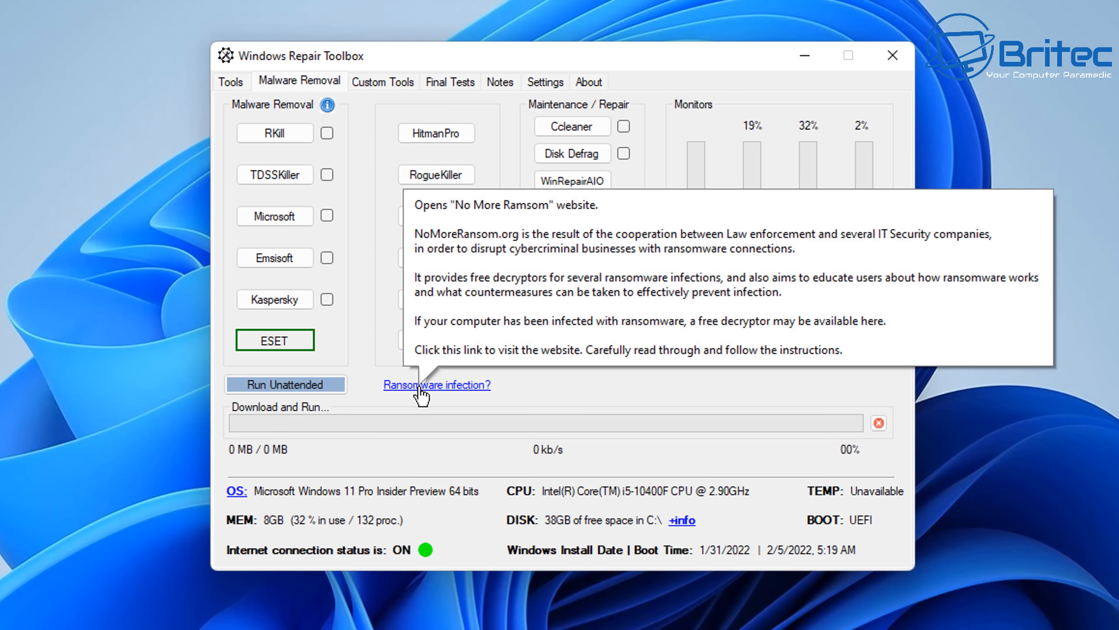
Leave the malware tools and show the Custom Tools list with the ESET Online Scanner entry.
{"action": "left_click", "coordinate": [436, 385]}
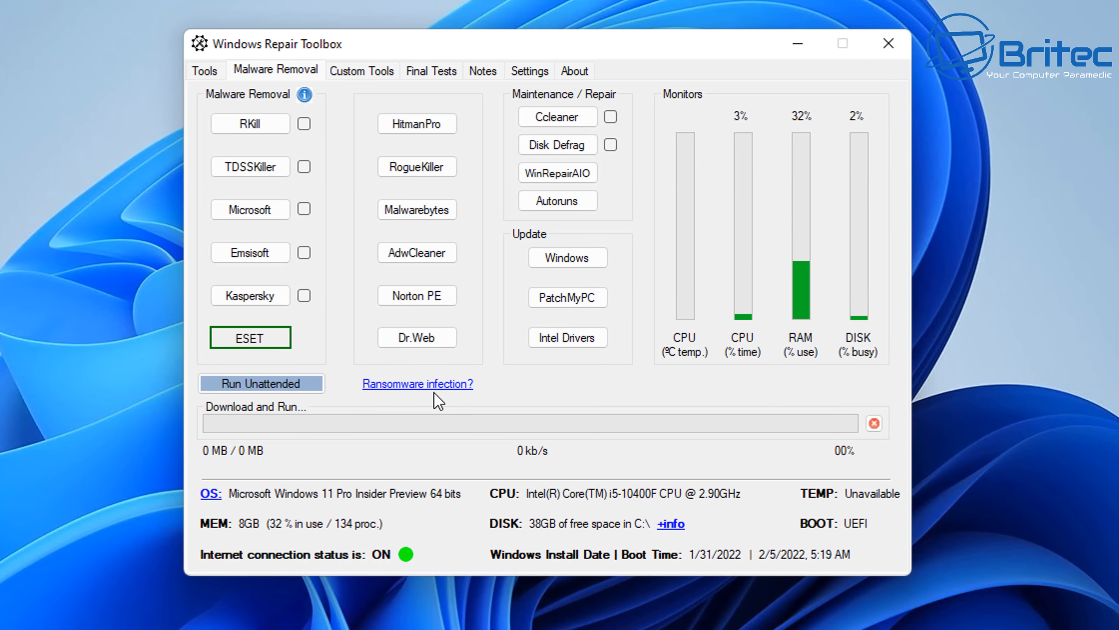
{"action": "mouse_move", "coordinate": [417, 337]}
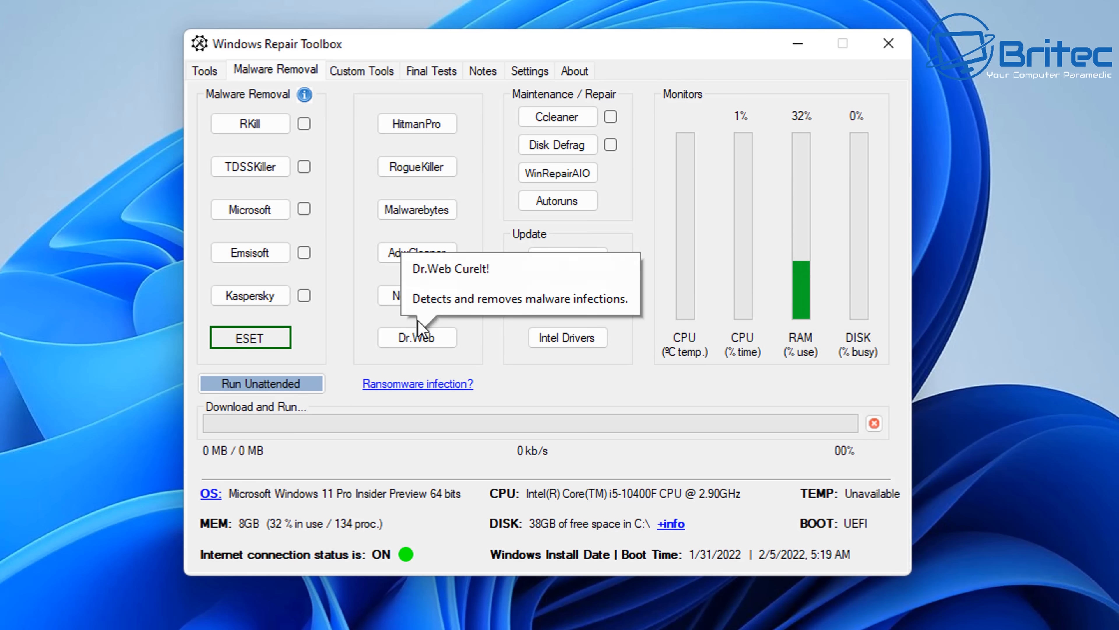
{"action": "mouse_move", "coordinate": [417, 252]}
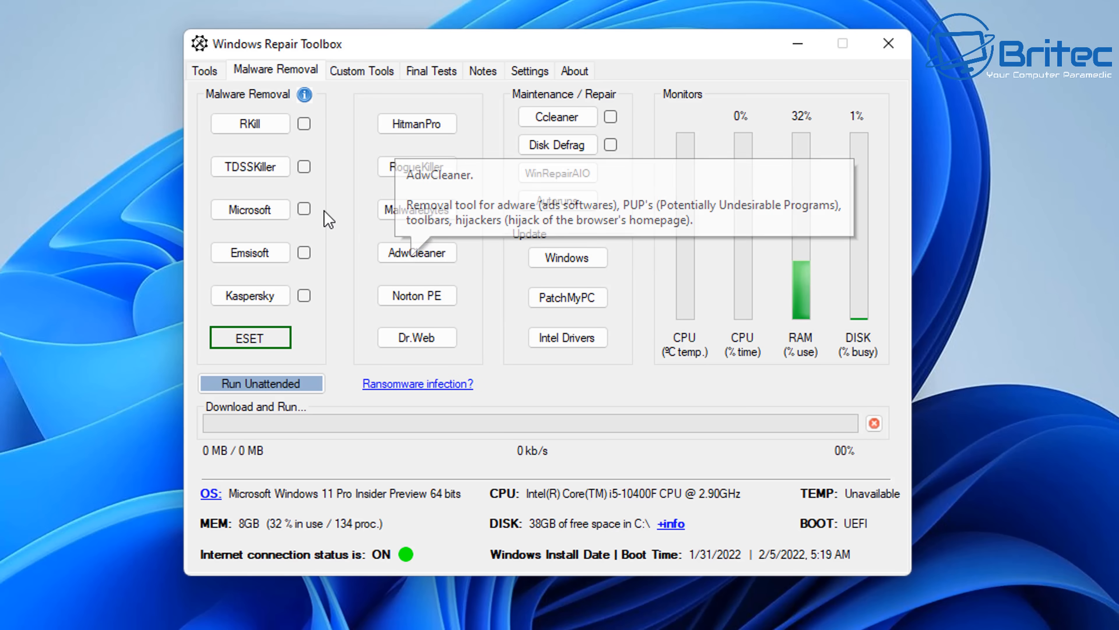
{"action": "mouse_move", "coordinate": [417, 167]}
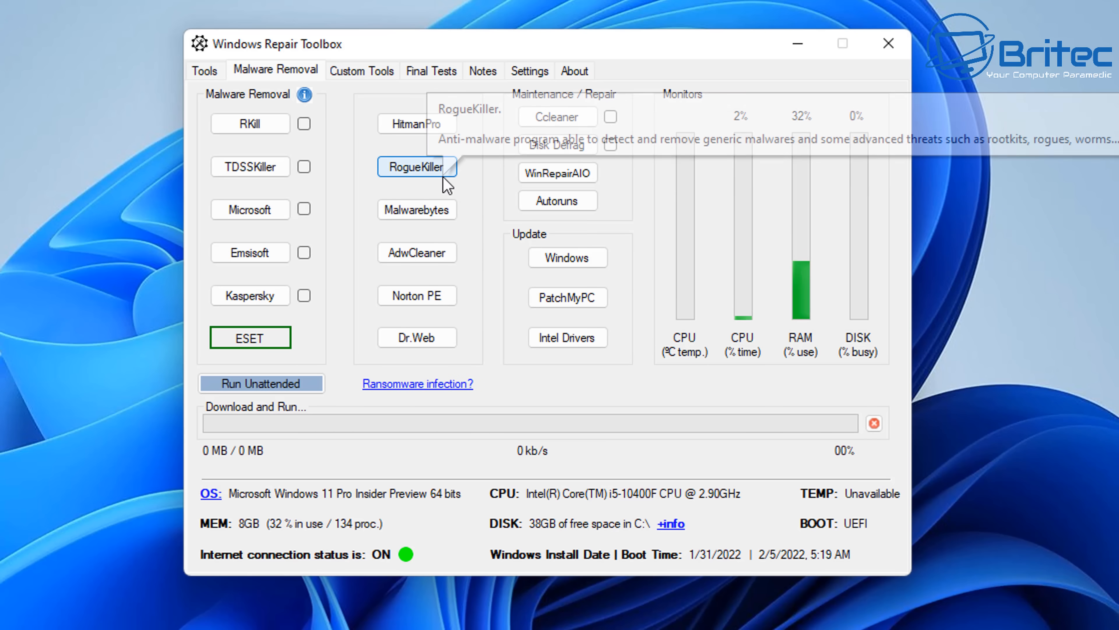
{"action": "mouse_move", "coordinate": [423, 329]}
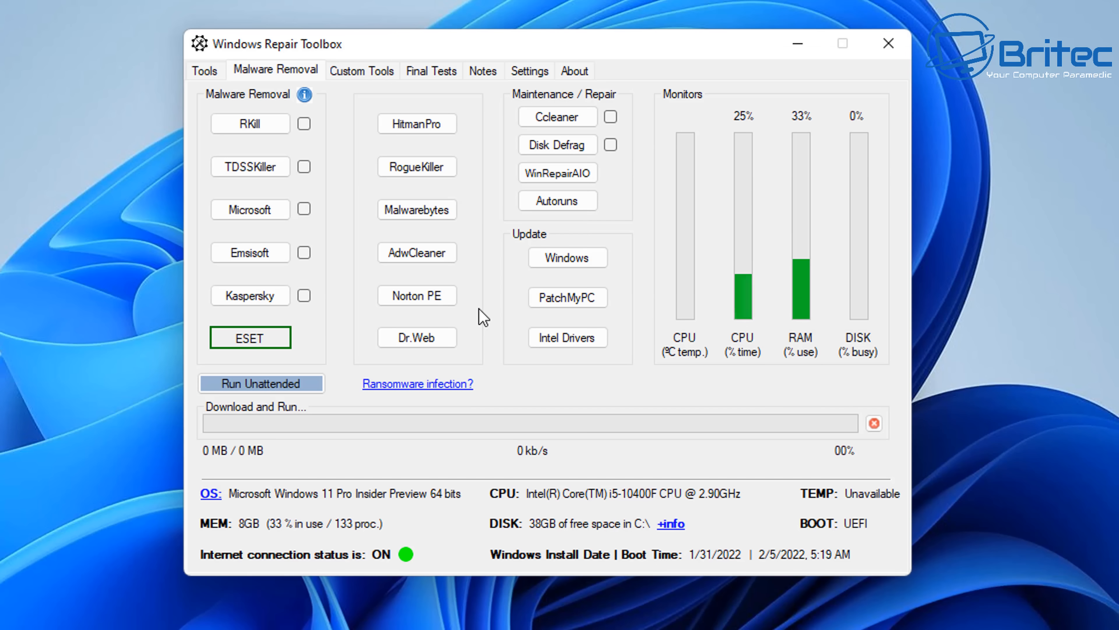
{"action": "mouse_move", "coordinate": [555, 106]}
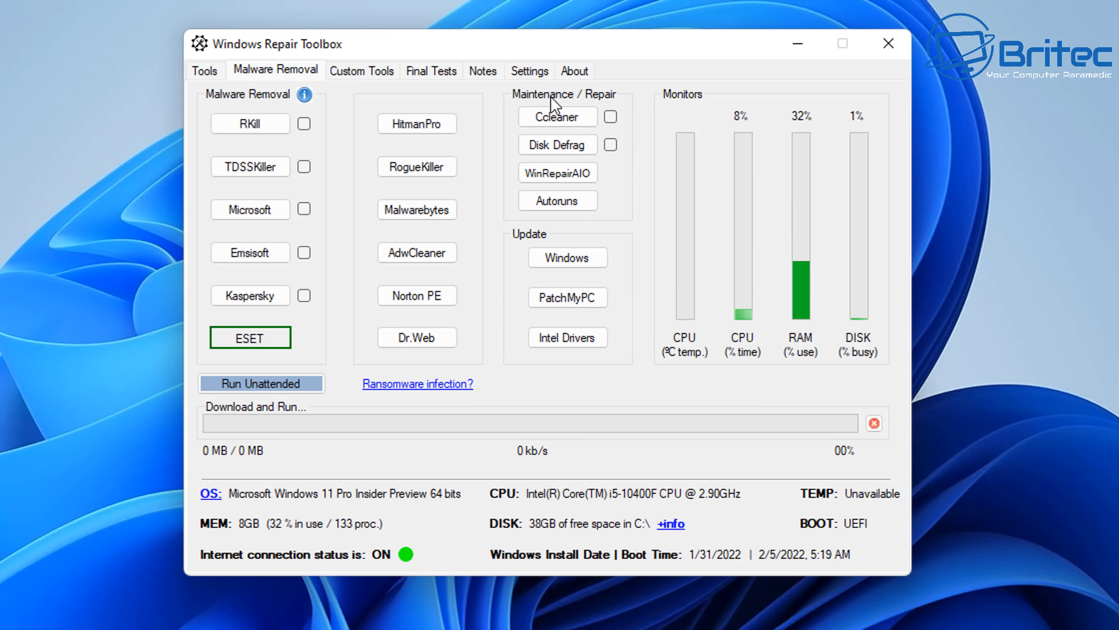
{"action": "mouse_move", "coordinate": [557, 145]}
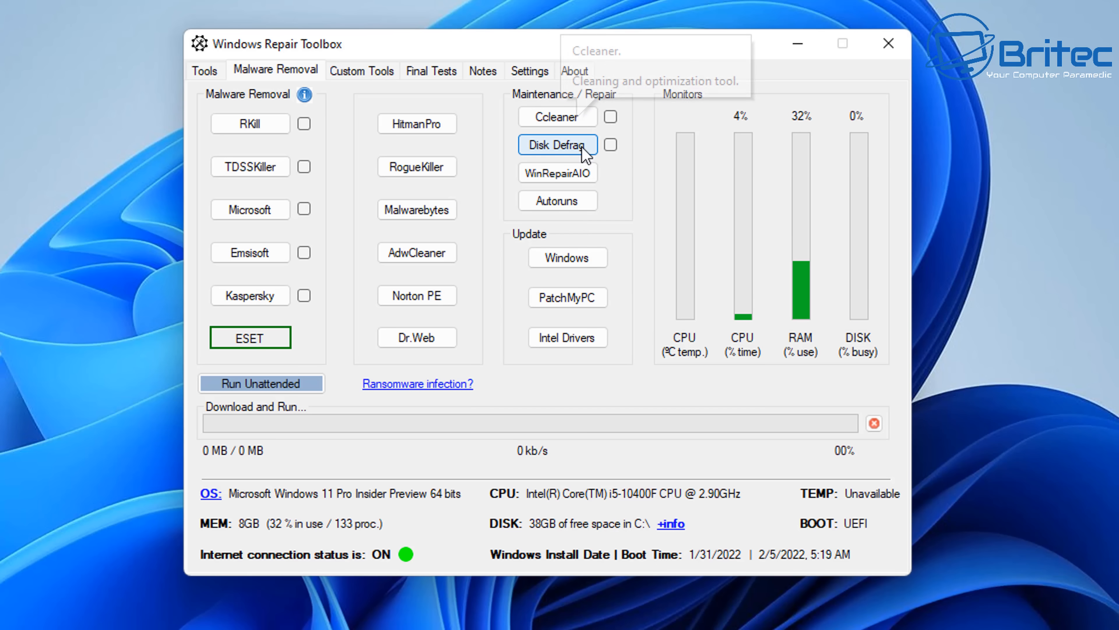
{"action": "mouse_move", "coordinate": [567, 258]}
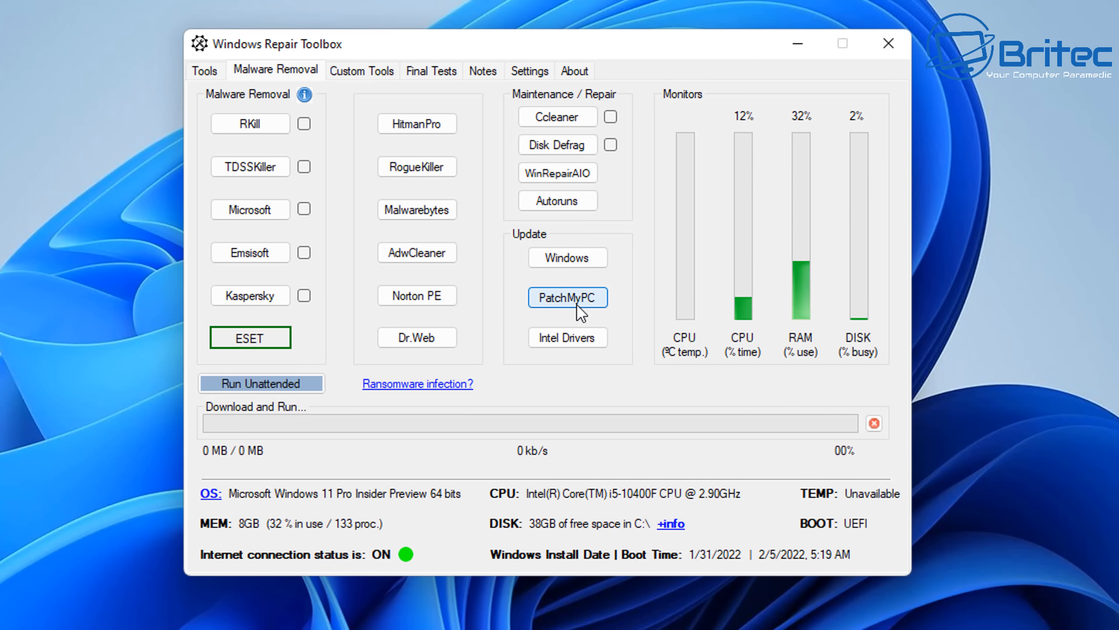
{"action": "mouse_move", "coordinate": [567, 337]}
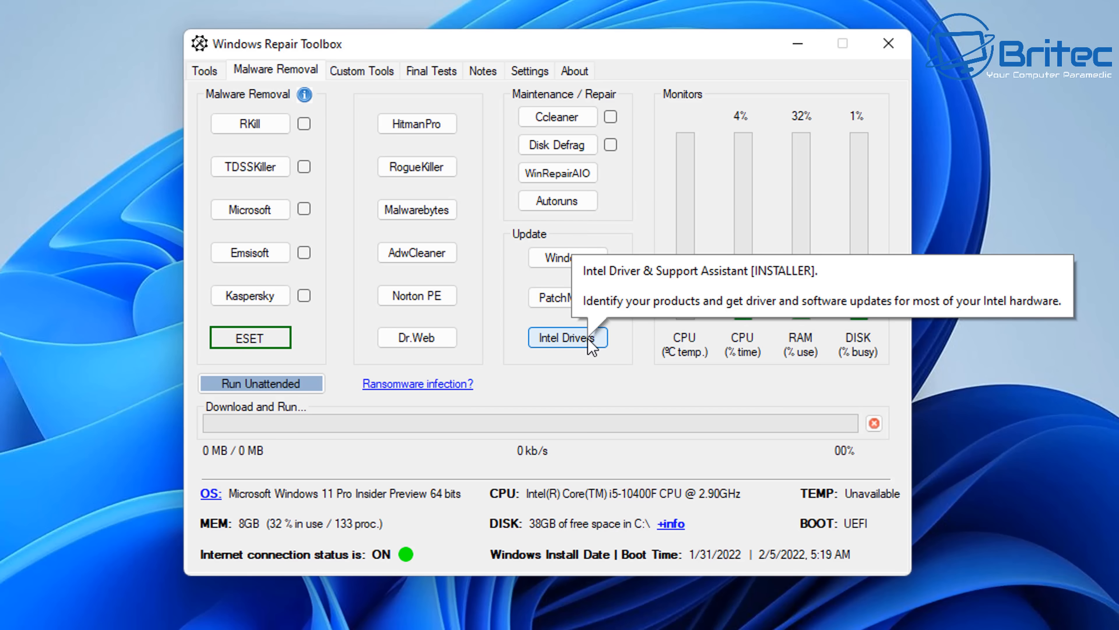
{"action": "mouse_move", "coordinate": [588, 534]}
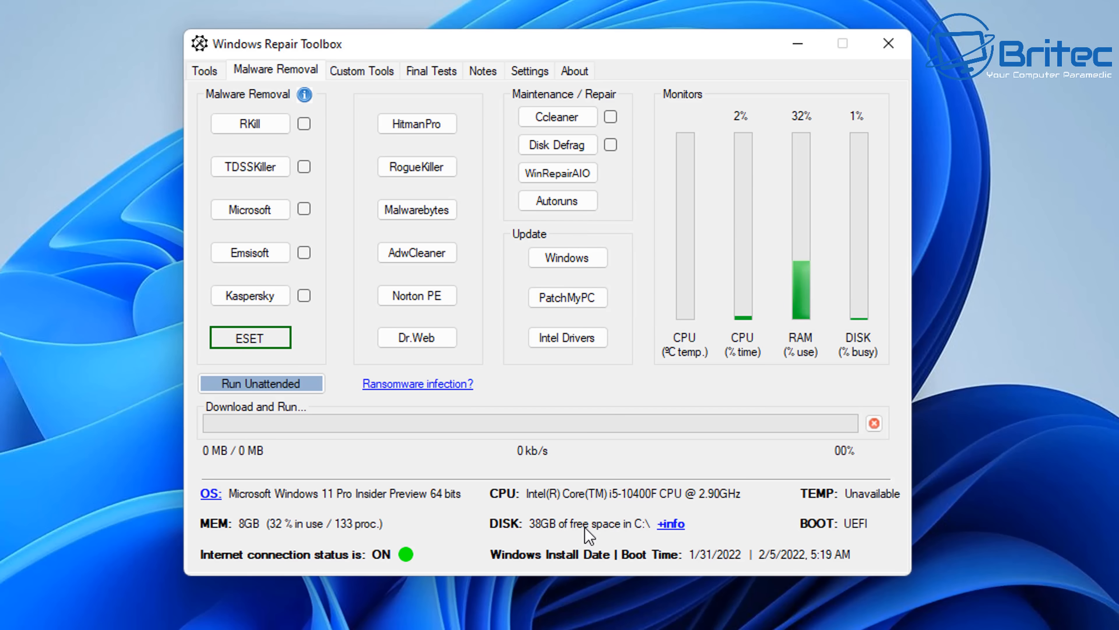
{"action": "mouse_move", "coordinate": [431, 433]}
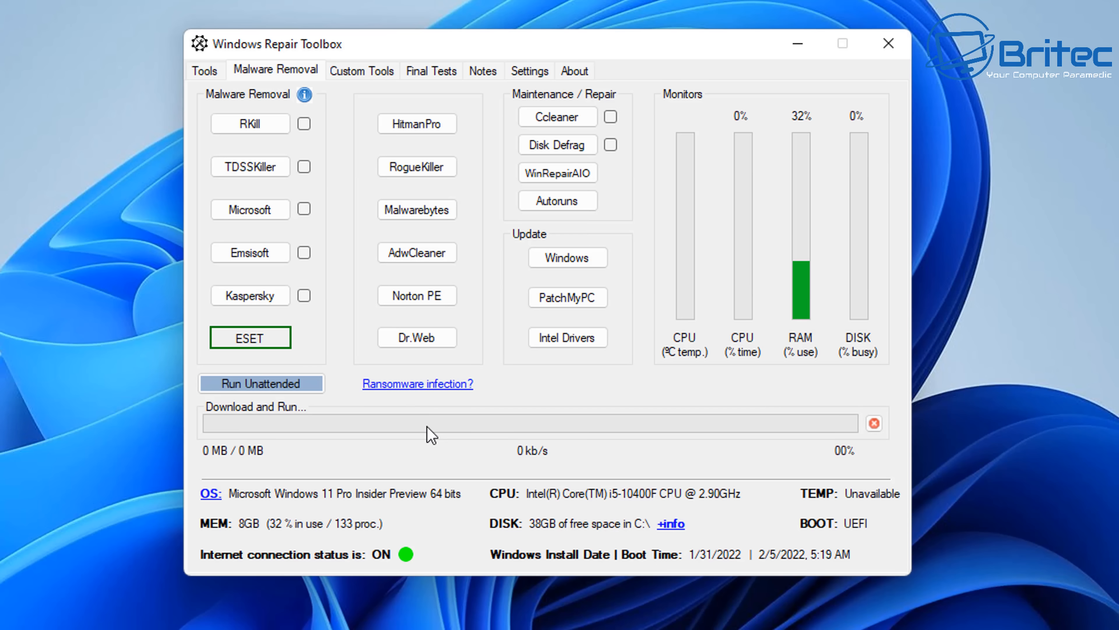
{"action": "left_click", "coordinate": [361, 70]}
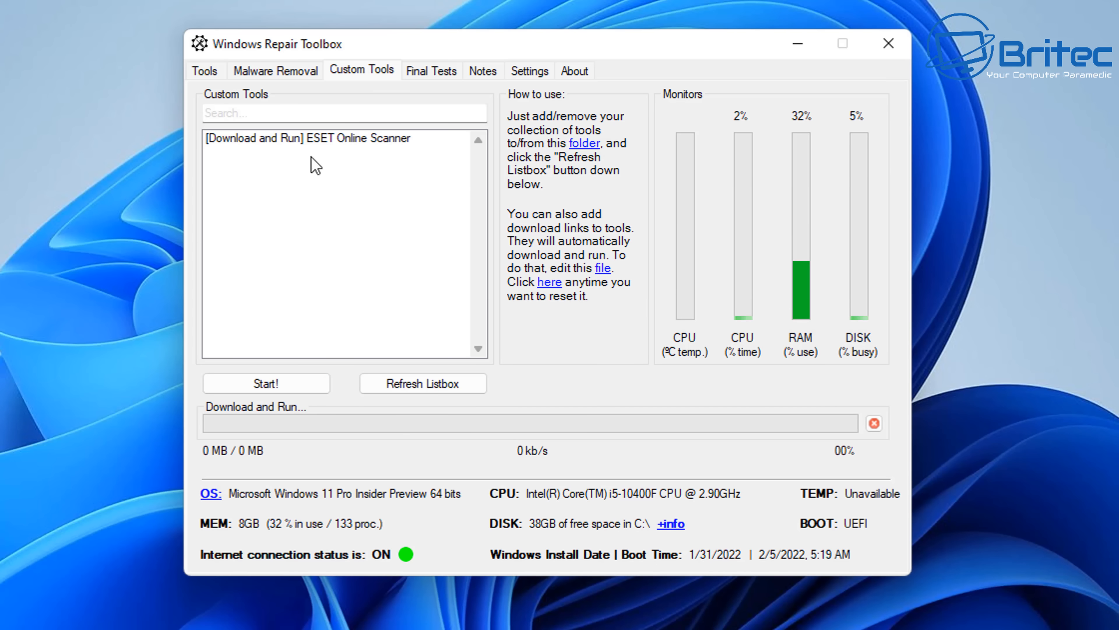
{"action": "mouse_move", "coordinate": [460, 277]}
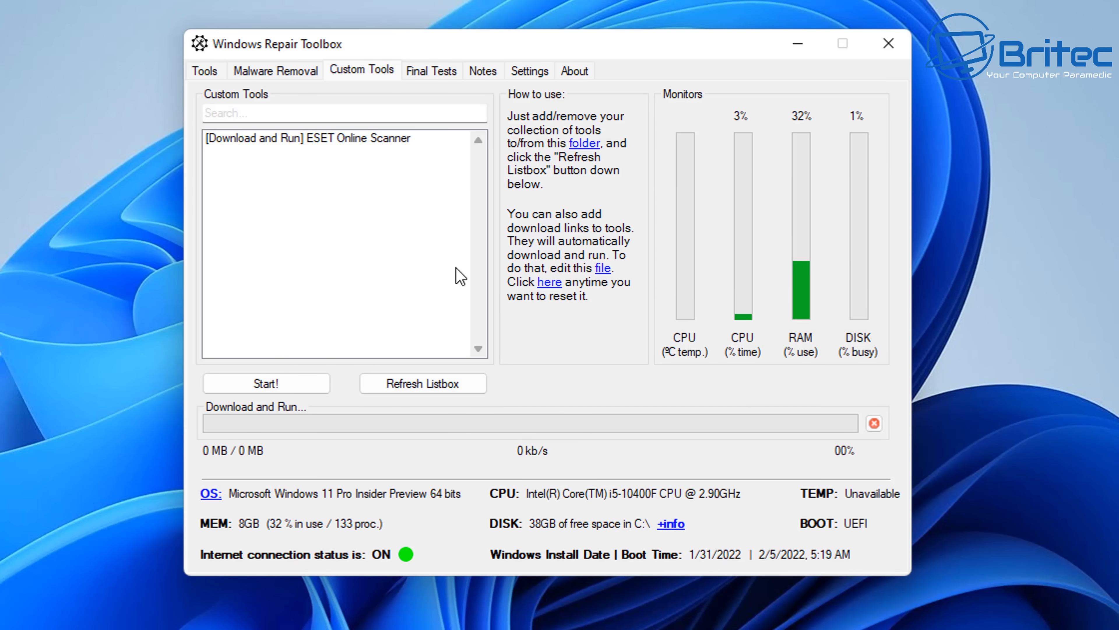
{"action": "mouse_move", "coordinate": [569, 433]}
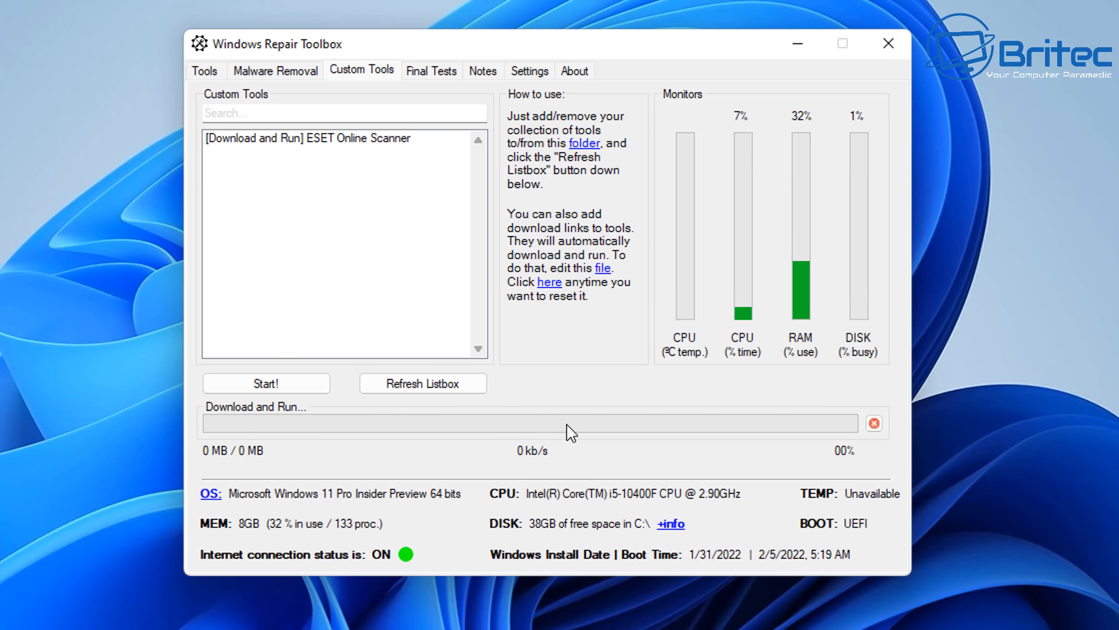
{"action": "mouse_move", "coordinate": [260, 187]}
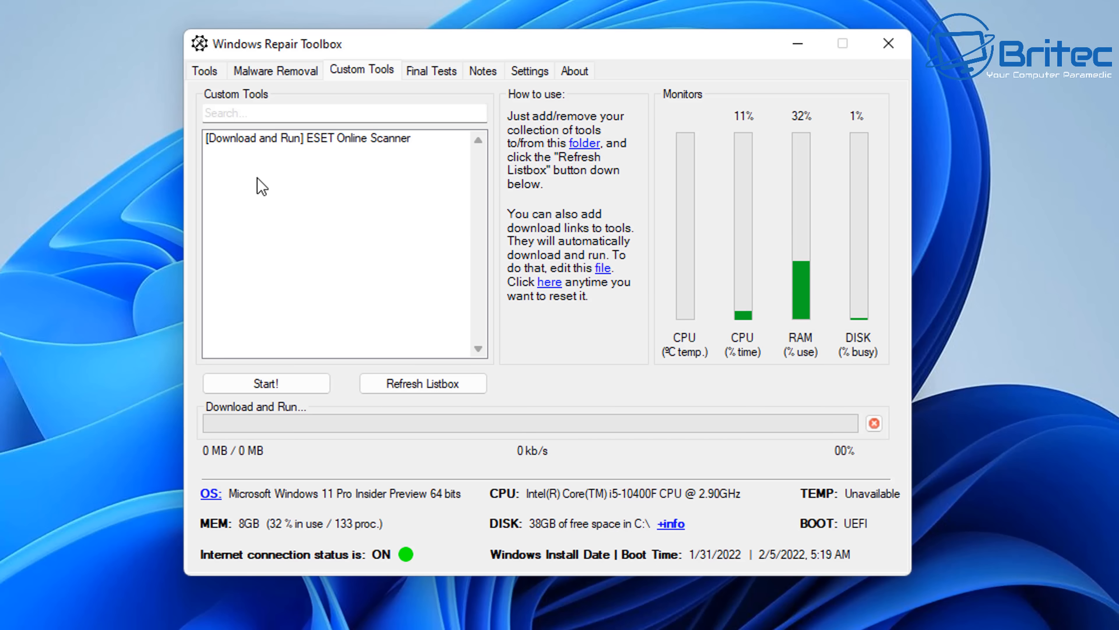
{"action": "mouse_move", "coordinate": [236, 167]}
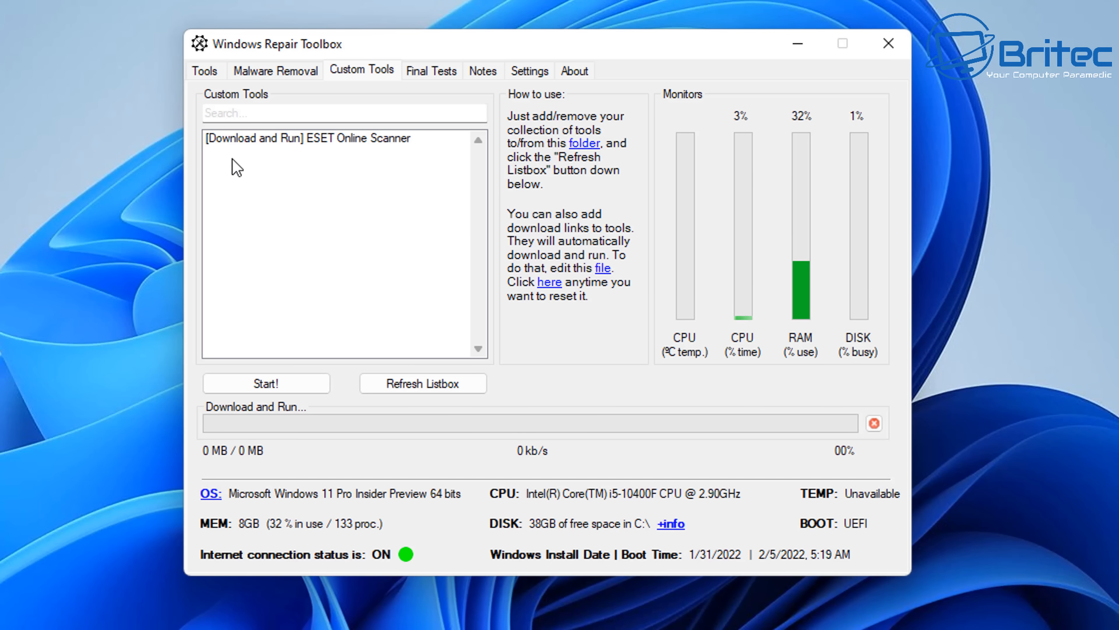
{"action": "mouse_move", "coordinate": [484, 242]}
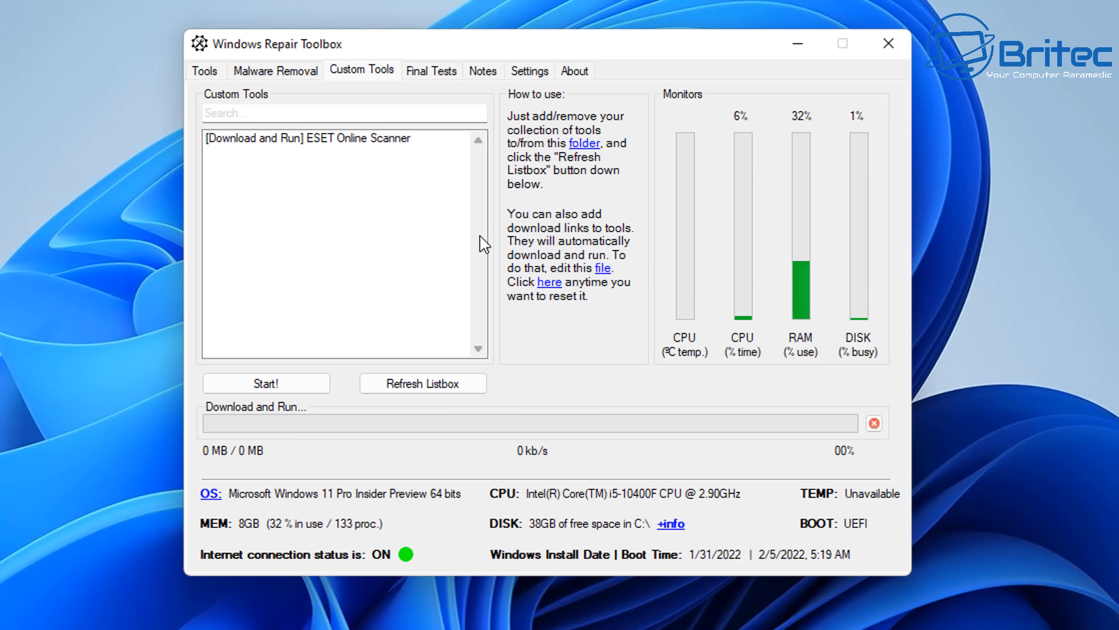
{"action": "mouse_move", "coordinate": [532, 133]}
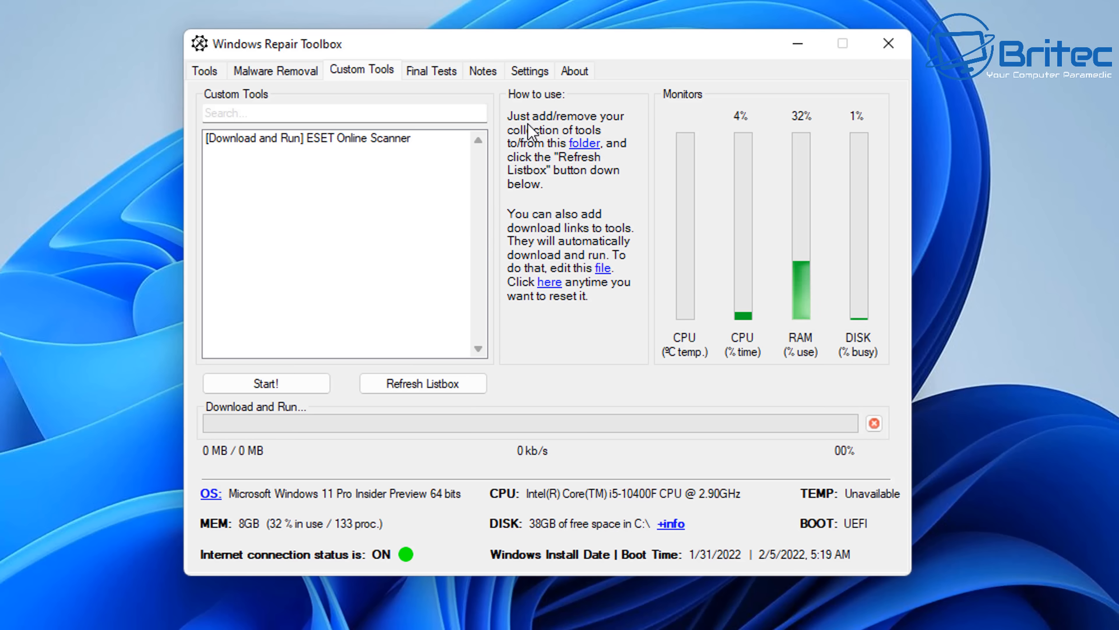
{"action": "mouse_move", "coordinate": [600, 150]}
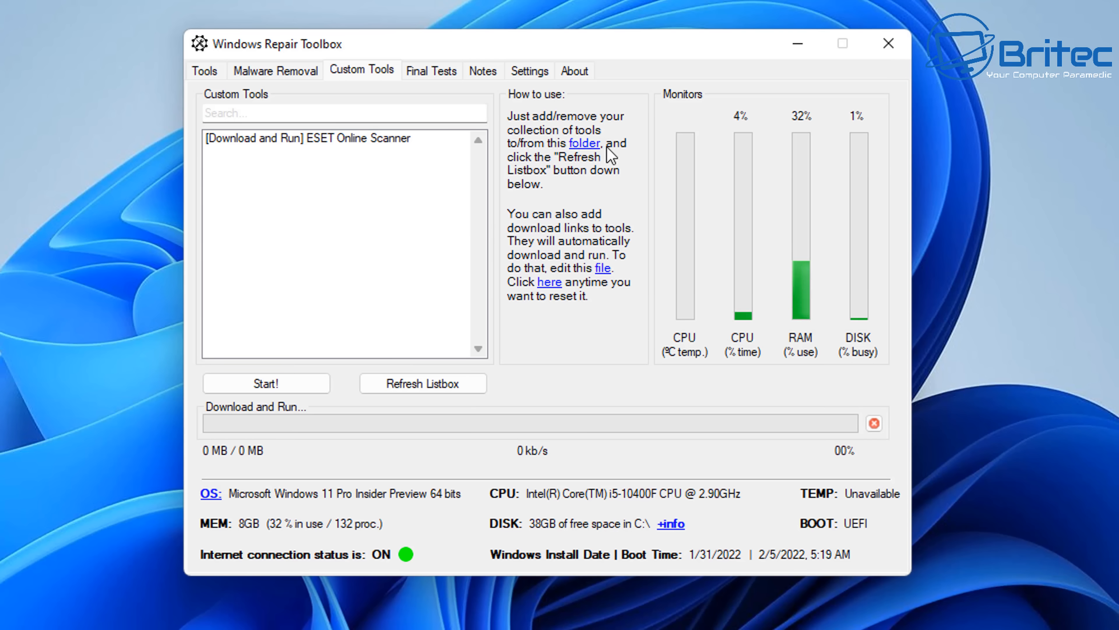
{"action": "mouse_move", "coordinate": [527, 229]}
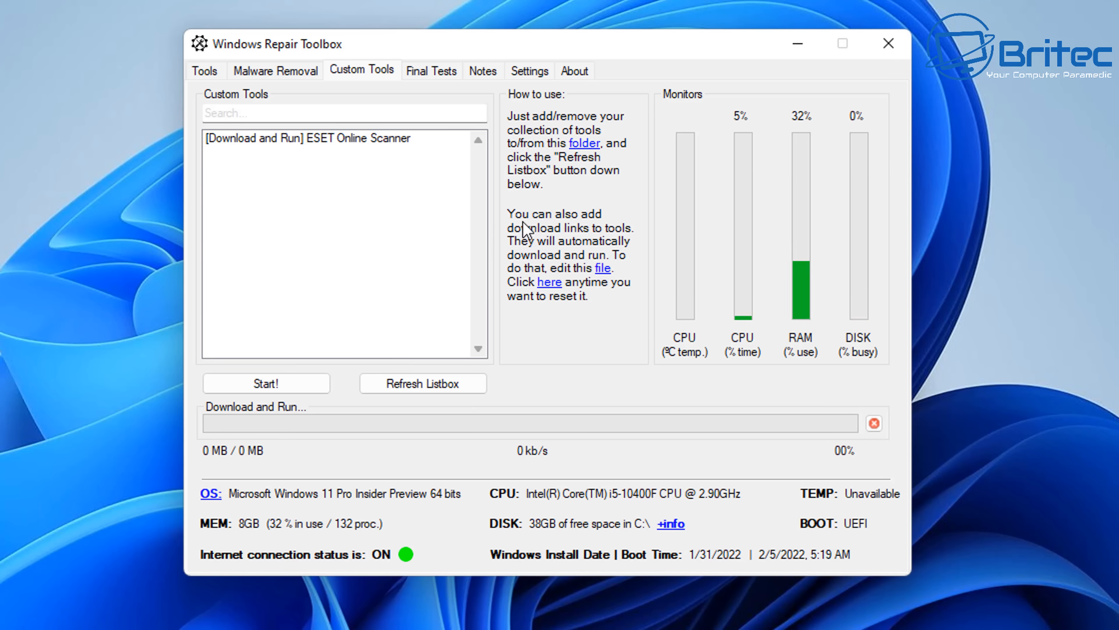
{"action": "mouse_move", "coordinate": [592, 284]}
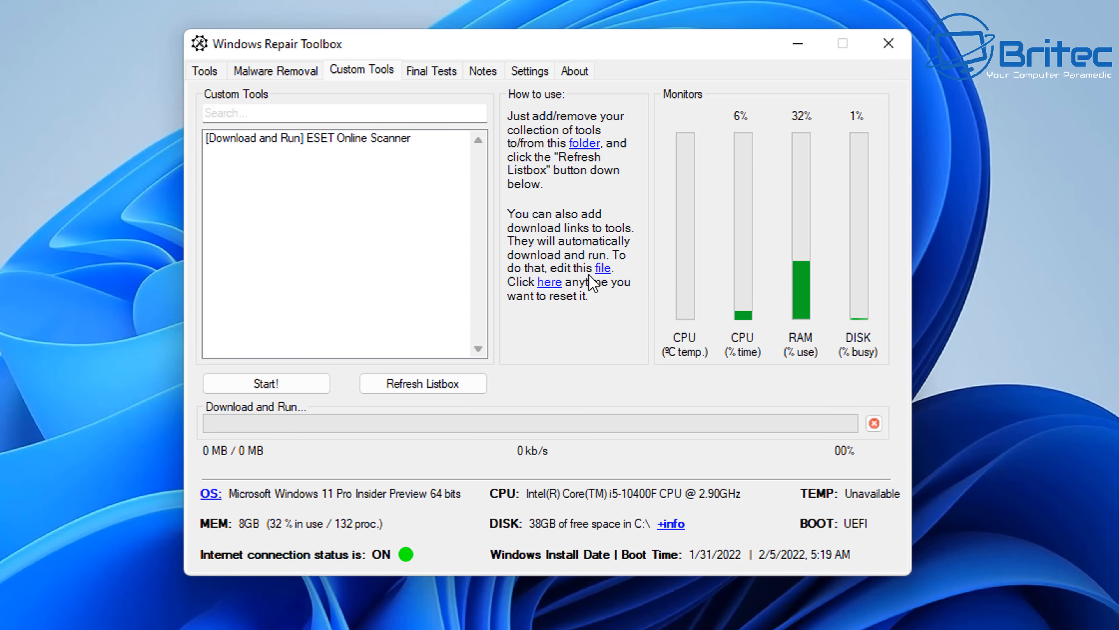
{"action": "mouse_move", "coordinate": [559, 296]}
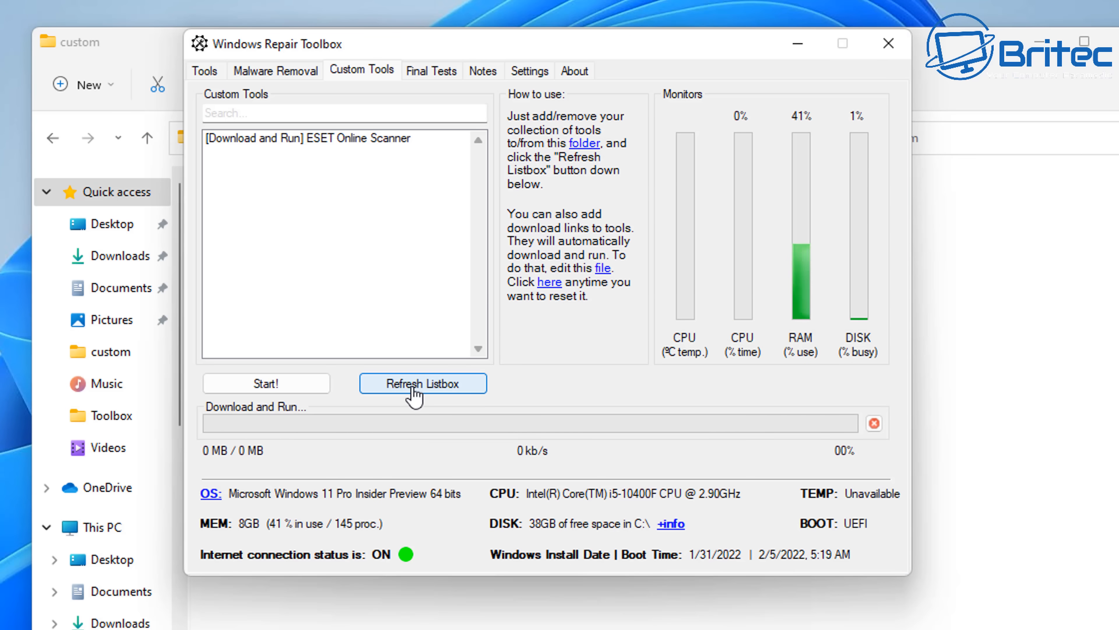
Refresh the custom tools list so ShowKeyPlus appears alongside ESET Online Scanner.
{"action": "left_click", "coordinate": [422, 383]}
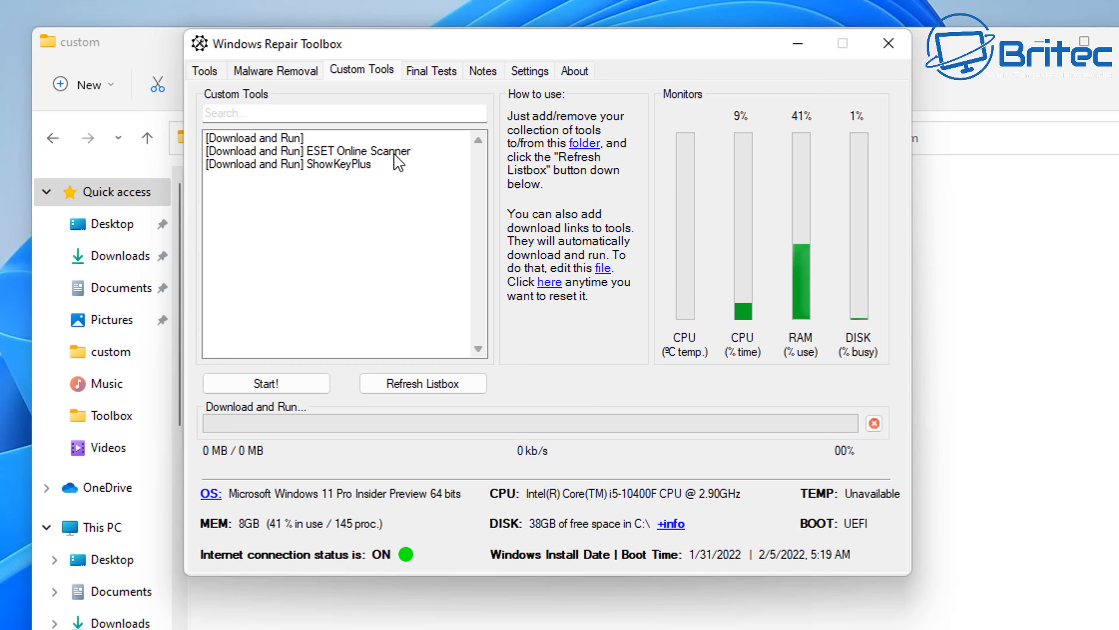
{"action": "mouse_move", "coordinate": [906, 114]}
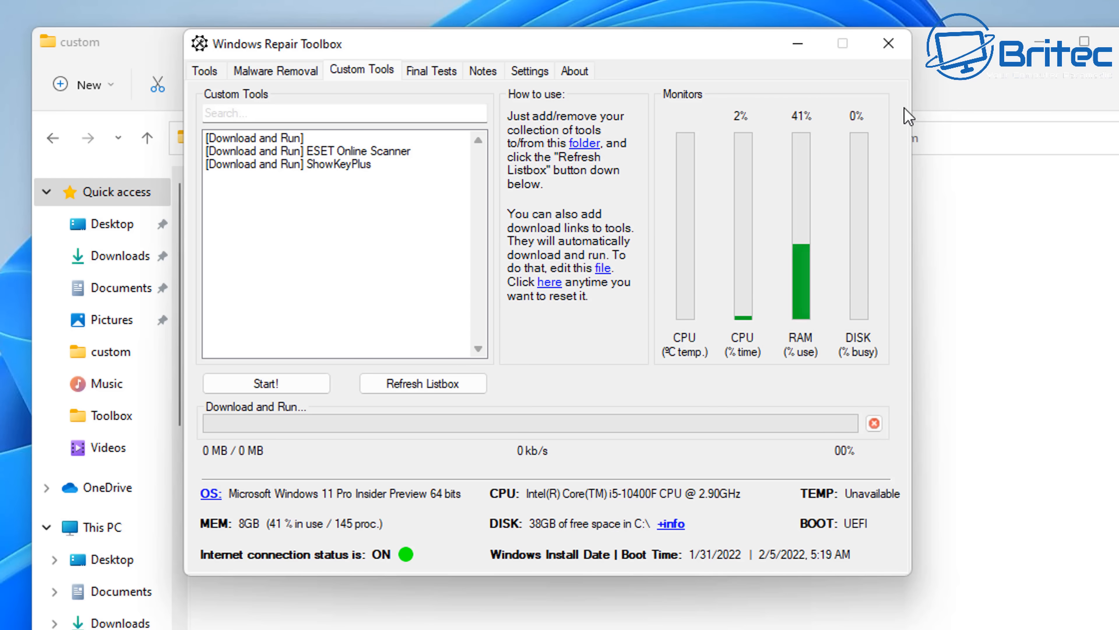
{"action": "mouse_move", "coordinate": [1075, 108]}
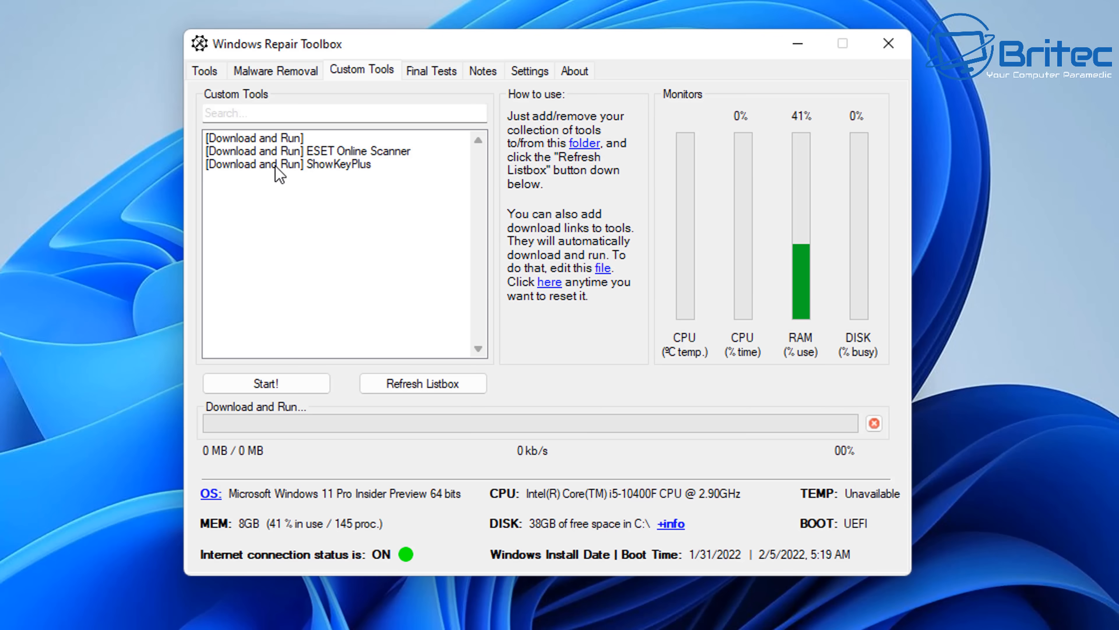
Start the [Download and Run] ShowKeyPlus custom tool entry.
{"action": "left_click", "coordinate": [287, 163]}
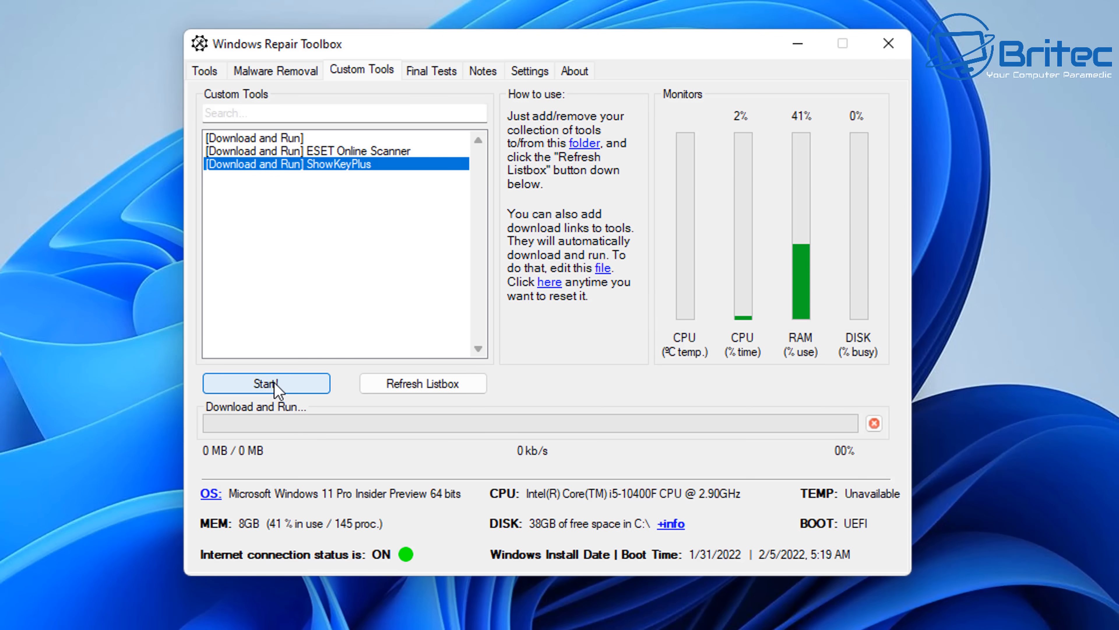
{"action": "left_click", "coordinate": [266, 383]}
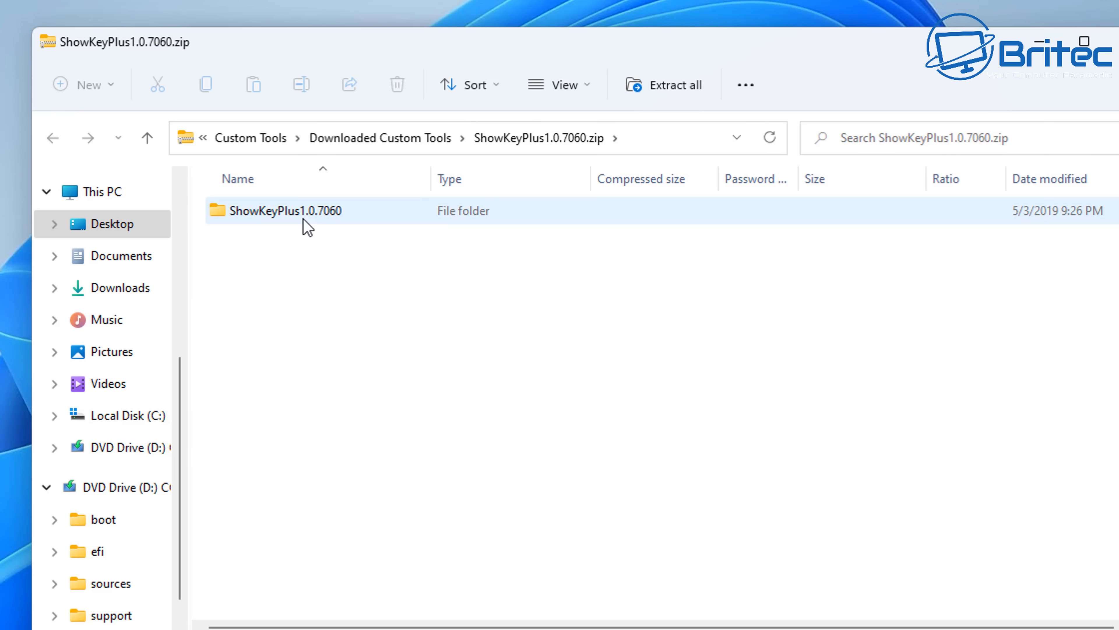
Run ShowKeyPlus.exe from the nested ShowKeyPlus_x64 zip and allow it through UAC.
{"action": "double_click", "coordinate": [284, 210]}
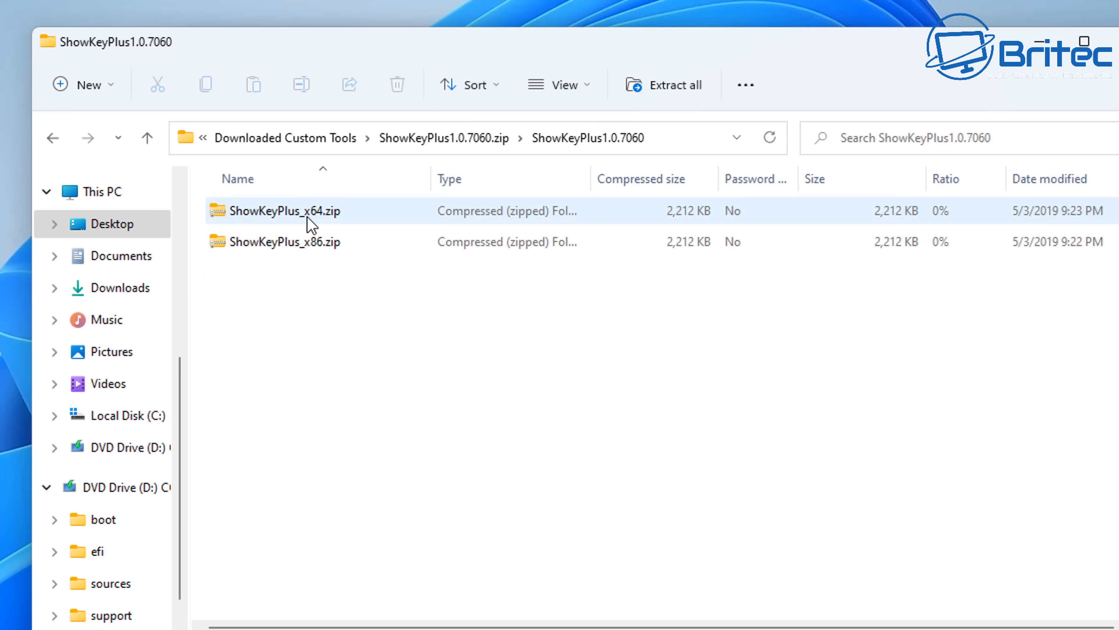
{"action": "double_click", "coordinate": [284, 210]}
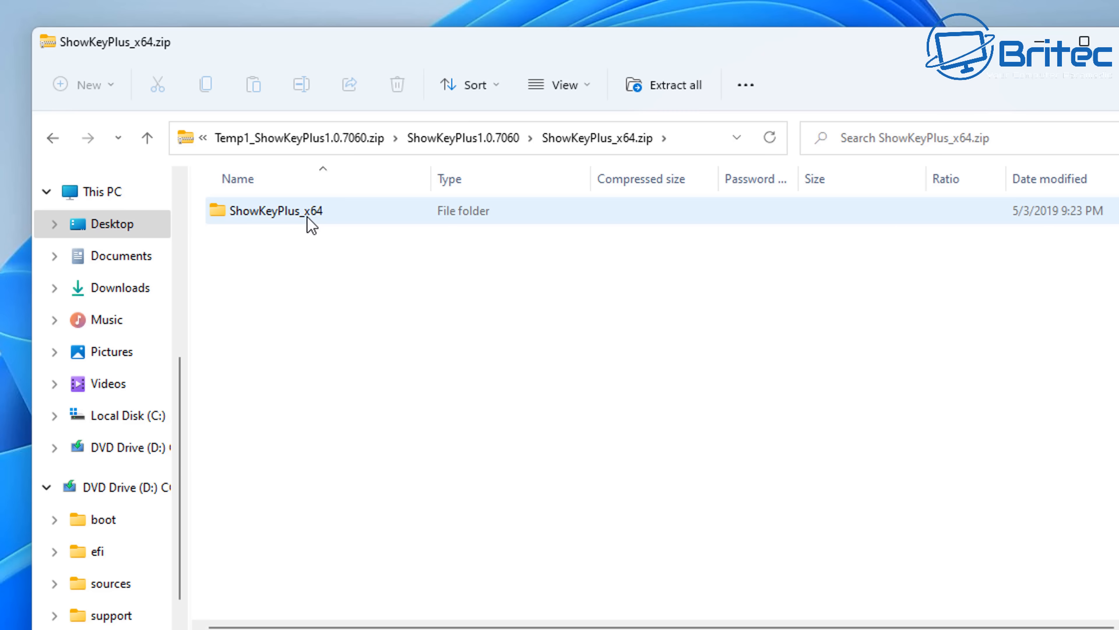
{"action": "double_click", "coordinate": [276, 210]}
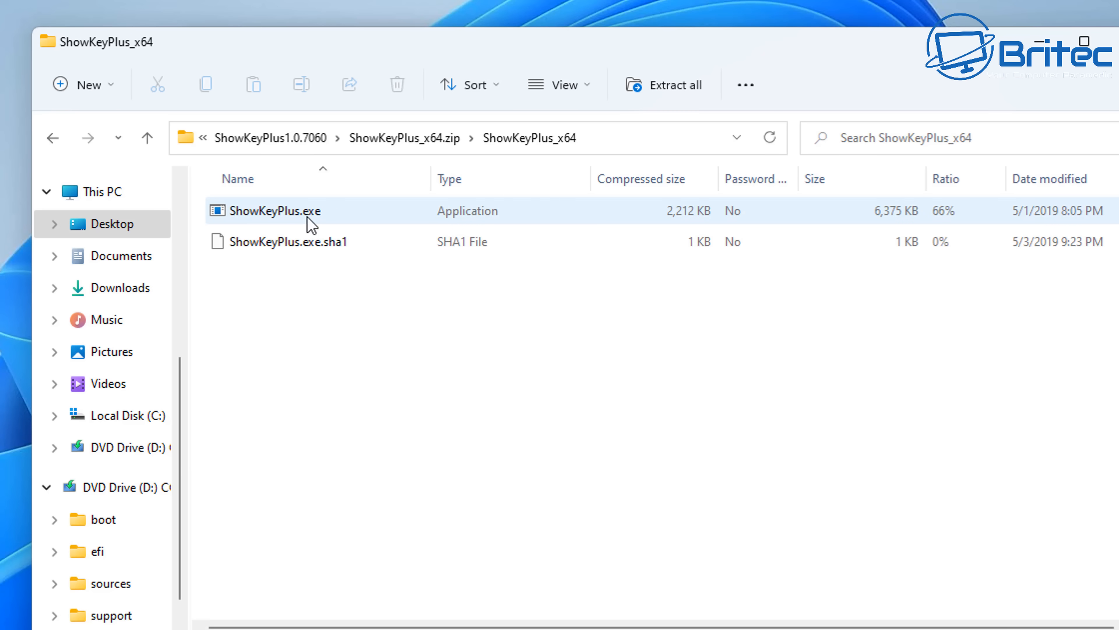
{"action": "double_click", "coordinate": [274, 210]}
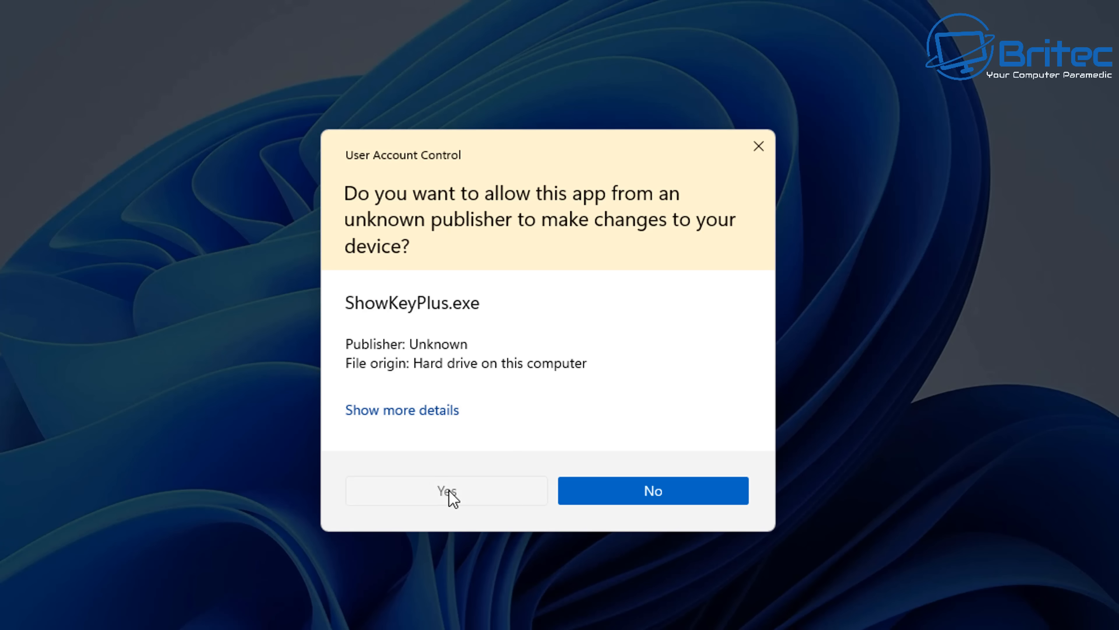
{"action": "left_click", "coordinate": [446, 490]}
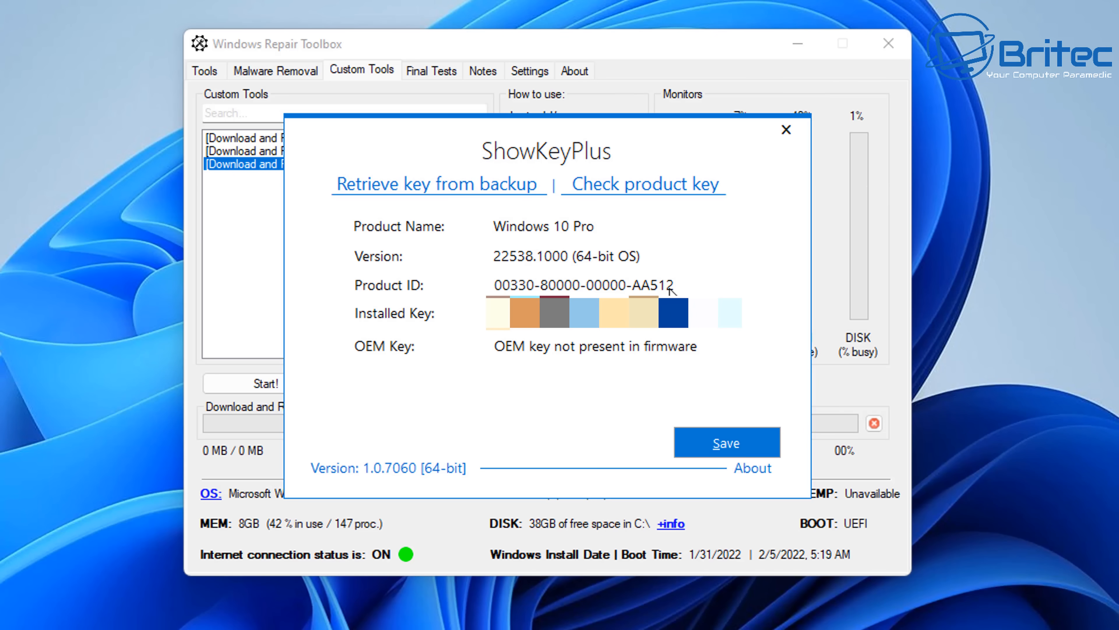
{"action": "mouse_move", "coordinate": [843, 430]}
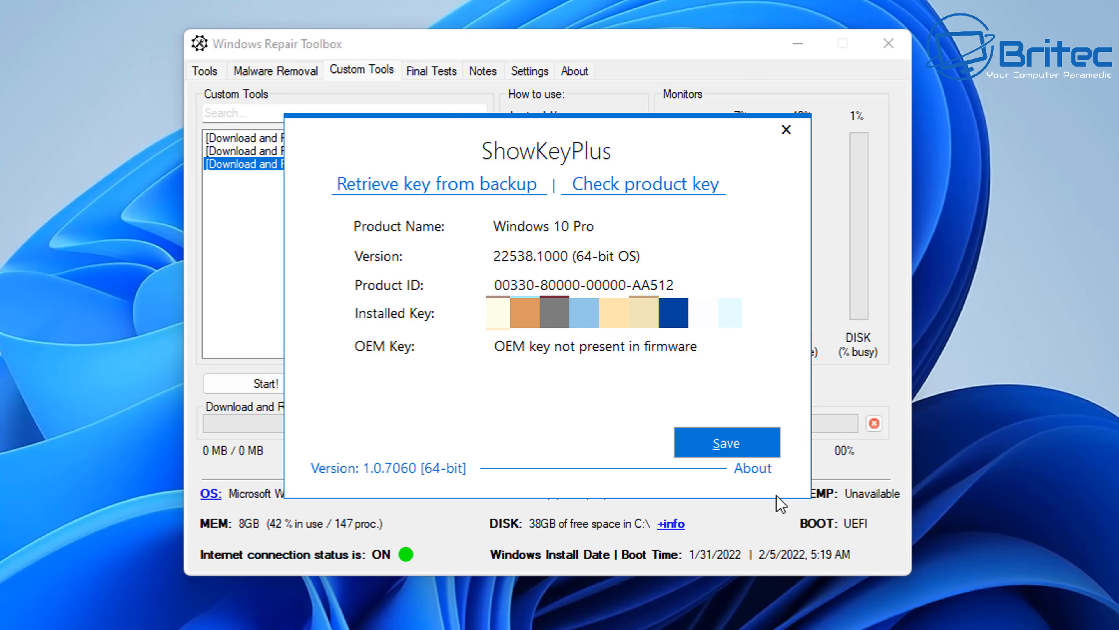
Close ShowKeyPlus and show the Final Tests page of the toolbox.
{"action": "left_click", "coordinate": [785, 130]}
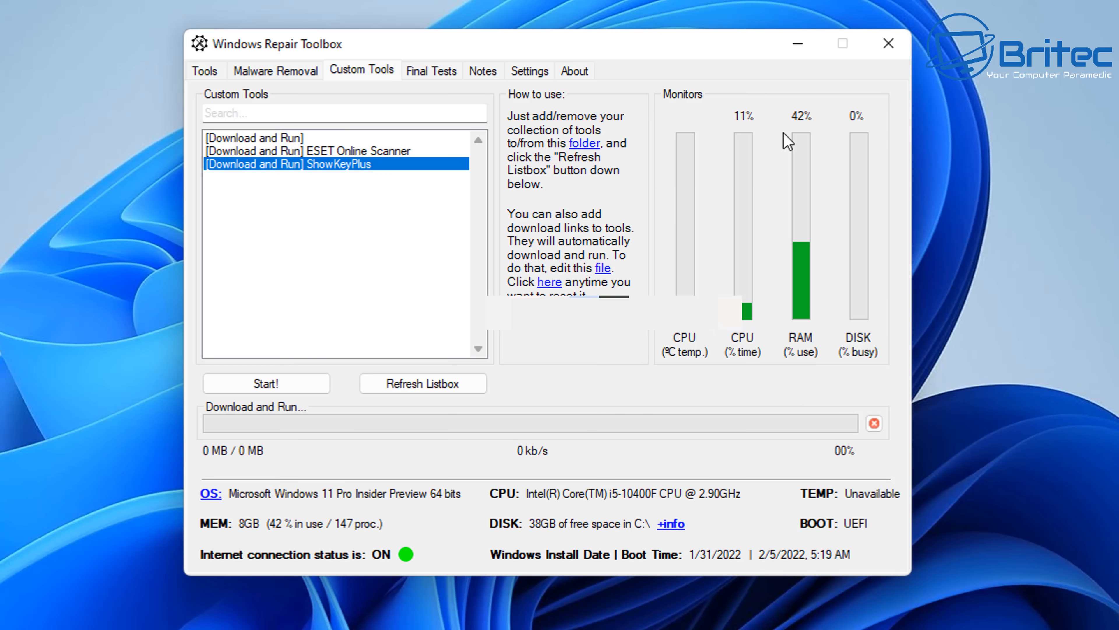
{"action": "mouse_move", "coordinate": [389, 485]}
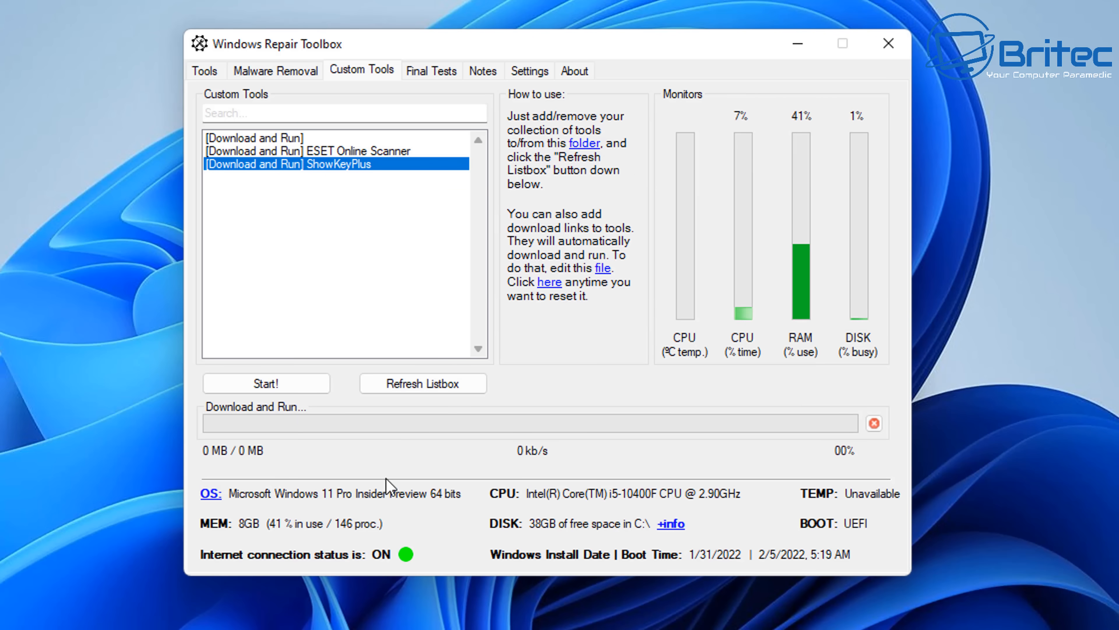
{"action": "mouse_move", "coordinate": [426, 218]}
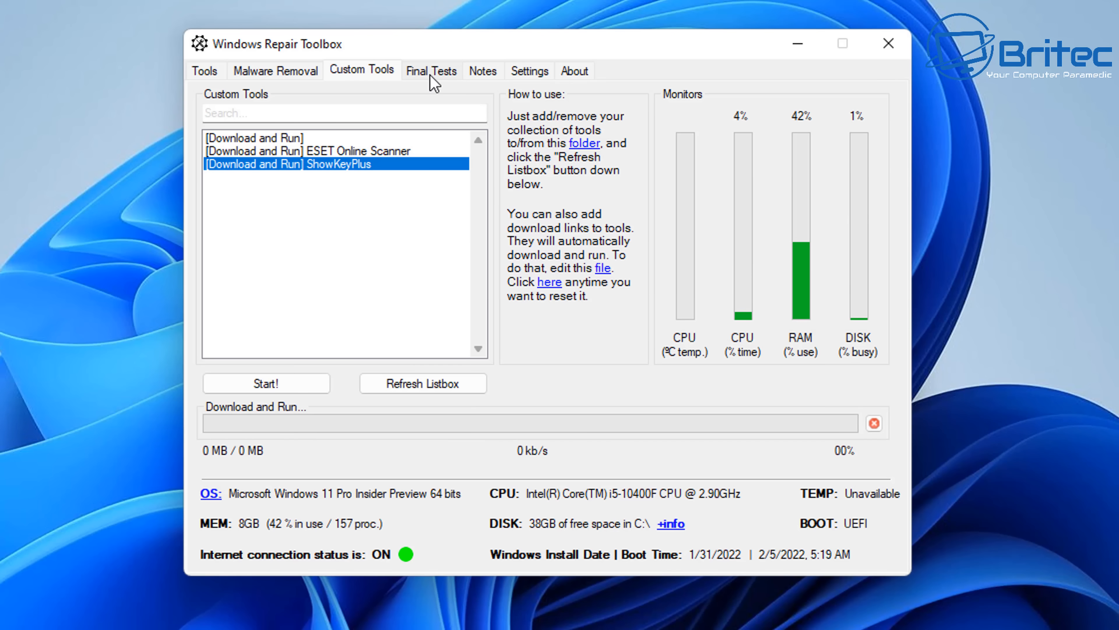
{"action": "left_click", "coordinate": [431, 70]}
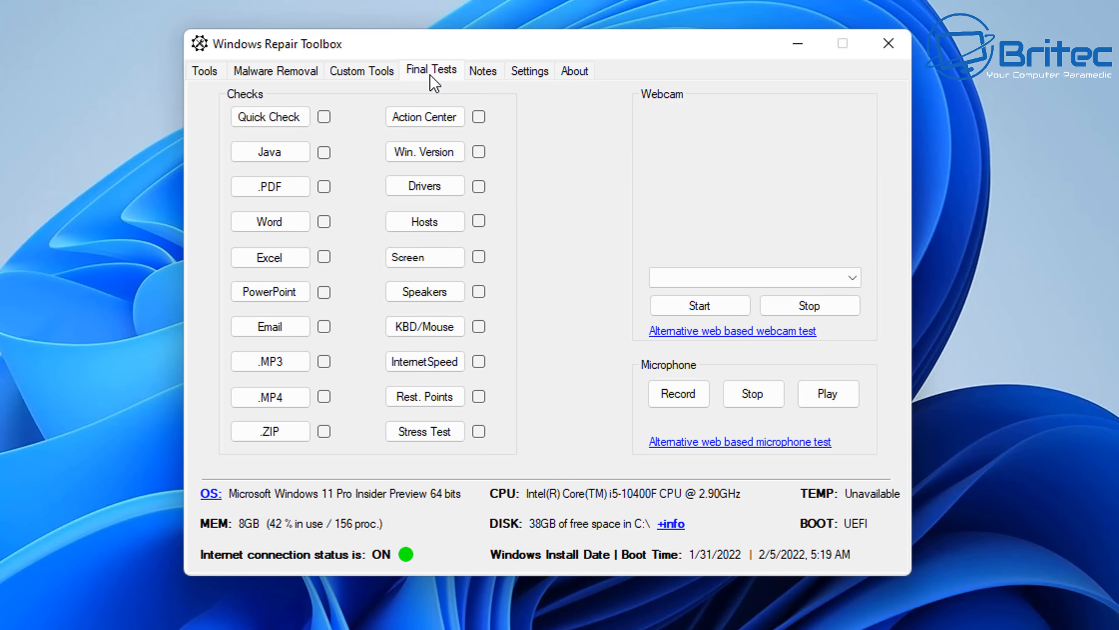
{"action": "mouse_move", "coordinate": [238, 232]}
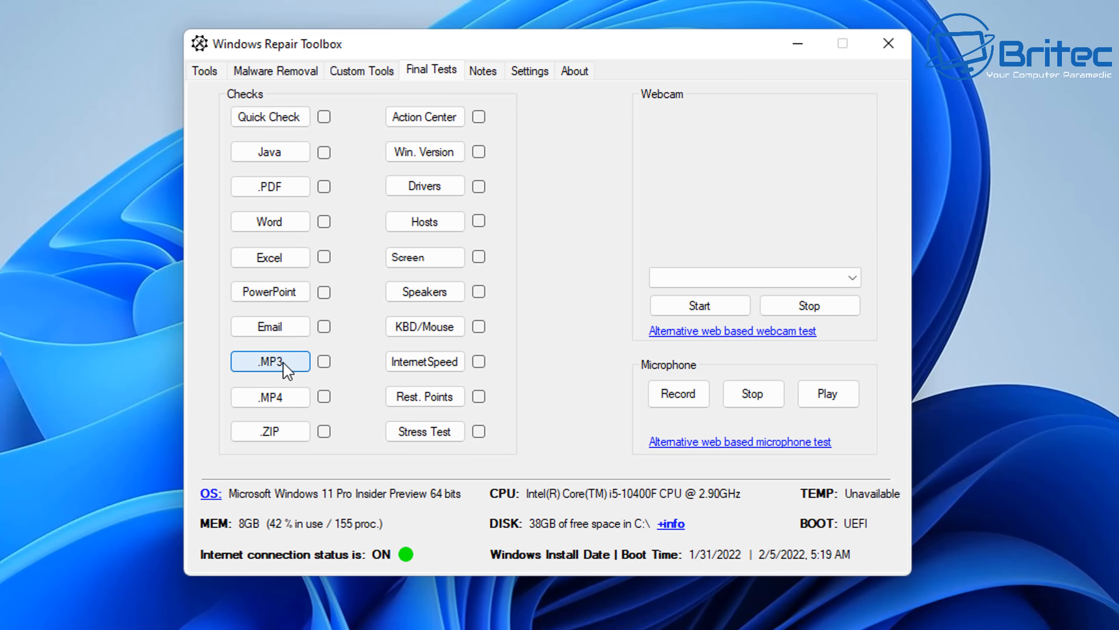
{"action": "mouse_move", "coordinate": [269, 430]}
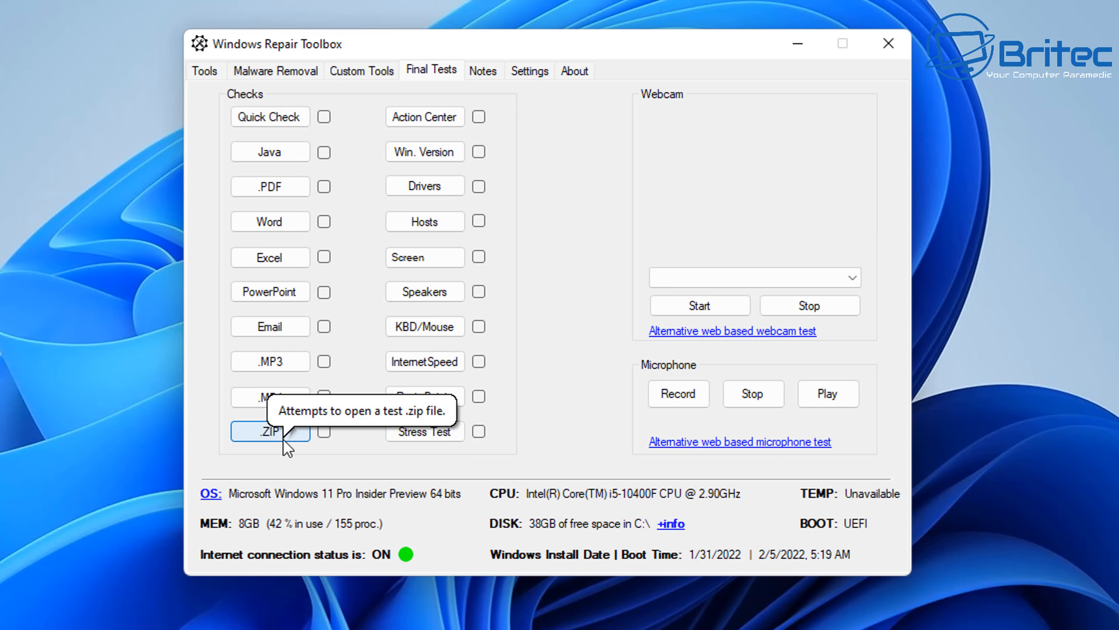
{"action": "mouse_move", "coordinate": [424, 360]}
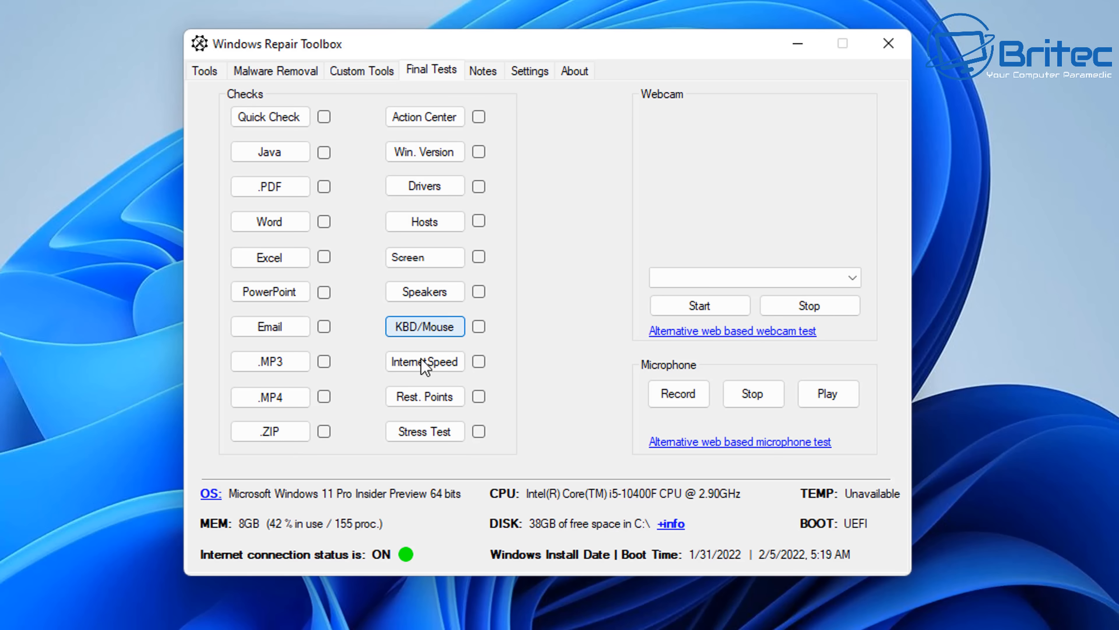
{"action": "mouse_move", "coordinate": [465, 468]}
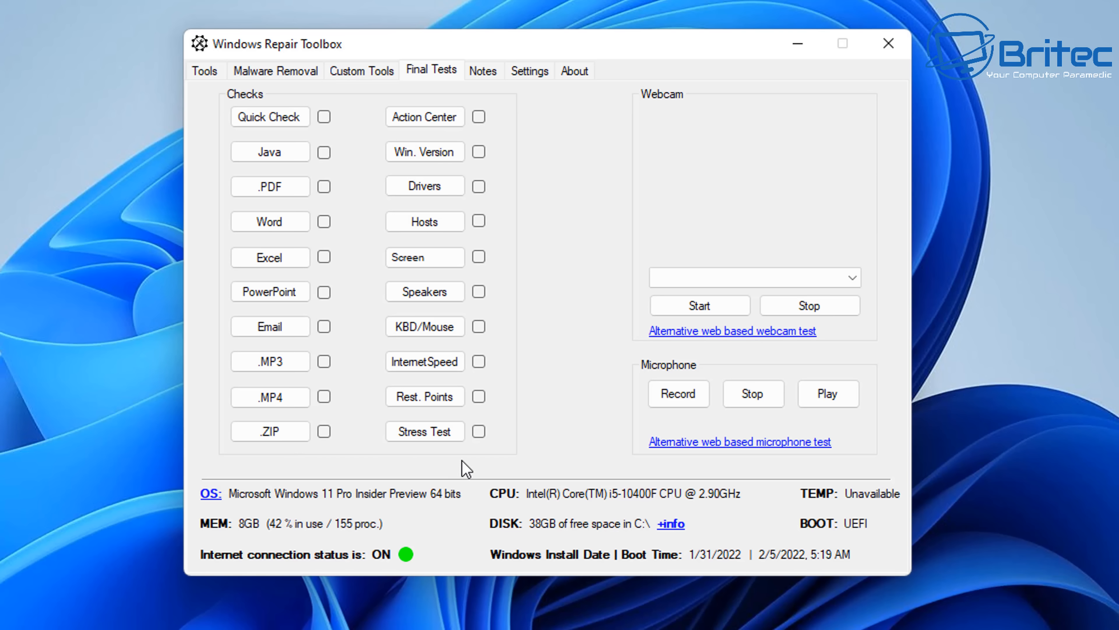
{"action": "mouse_move", "coordinate": [490, 105]}
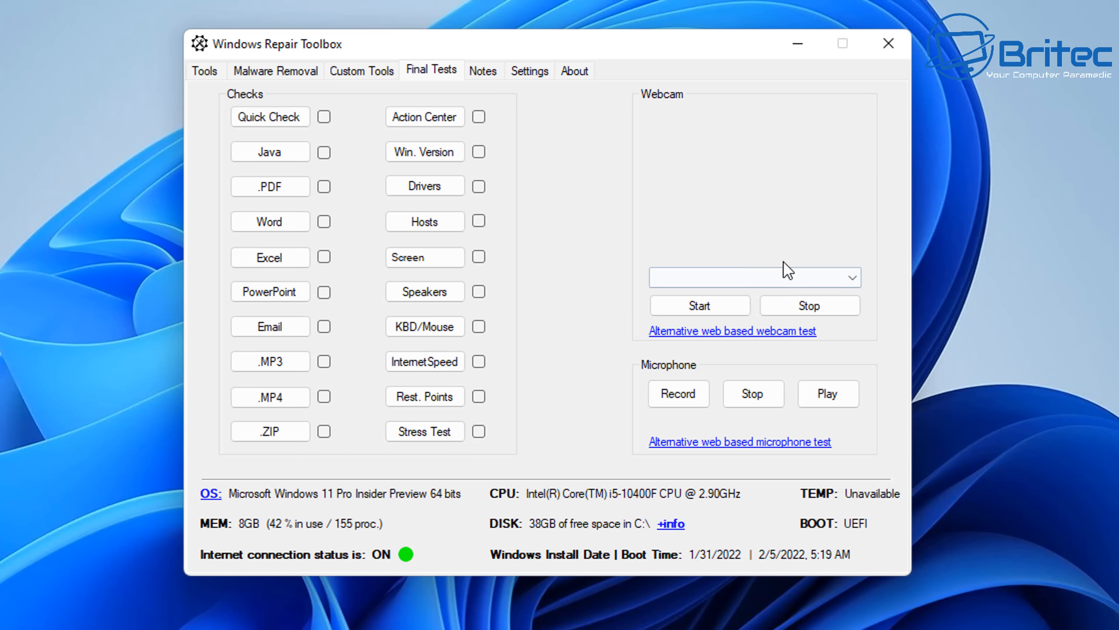
Leave the final tests and webcam/microphone checks and show the empty Notes page.
{"action": "left_click", "coordinate": [850, 277]}
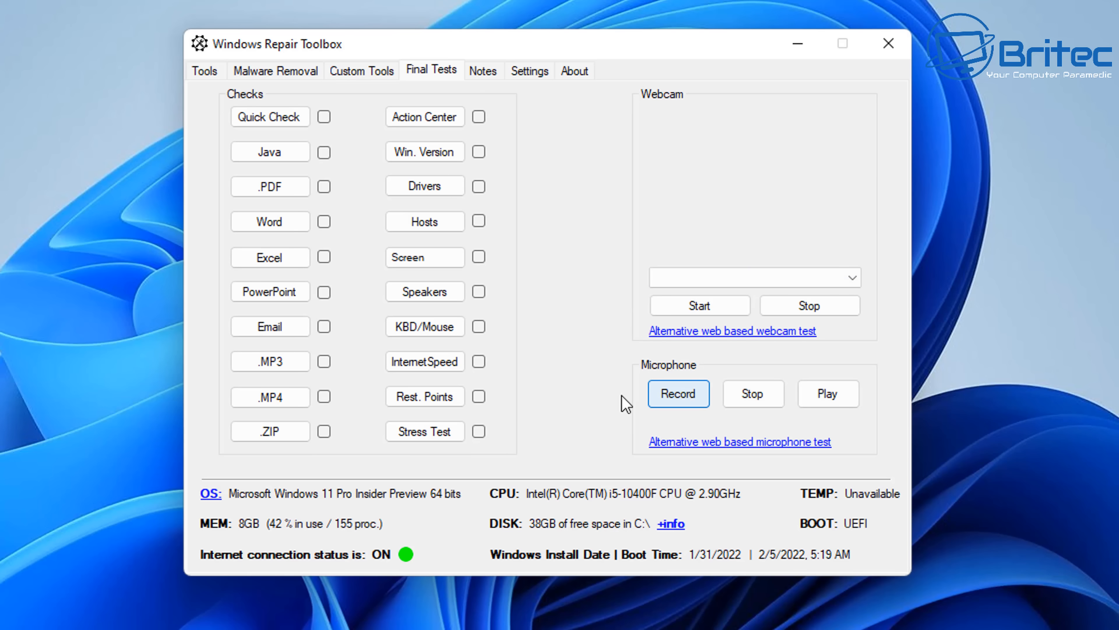
{"action": "mouse_move", "coordinate": [808, 305]}
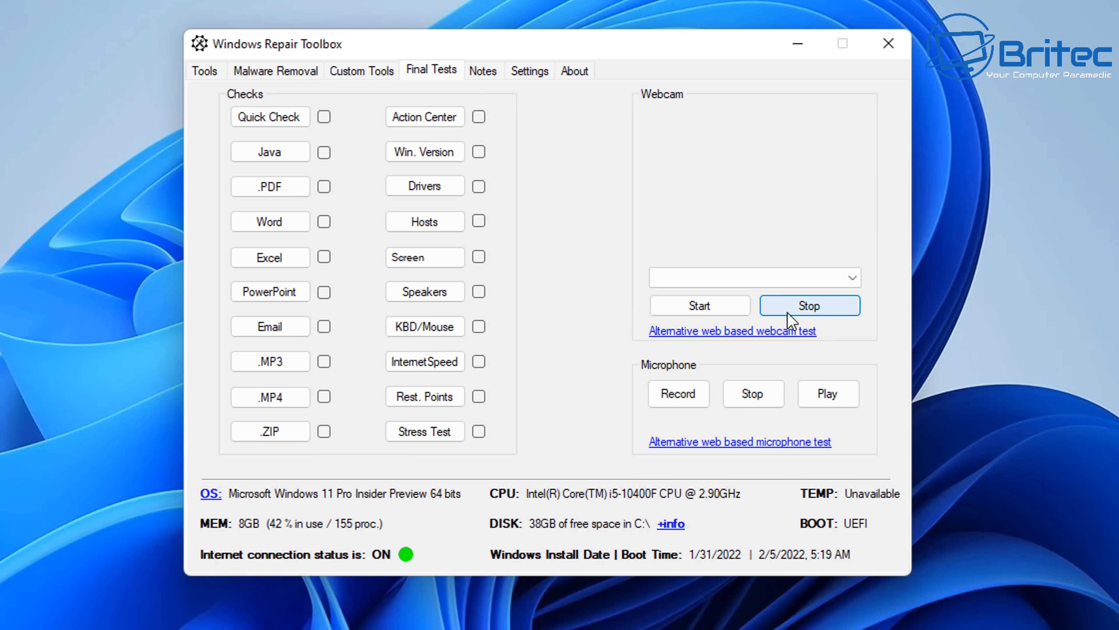
{"action": "mouse_move", "coordinate": [471, 93]}
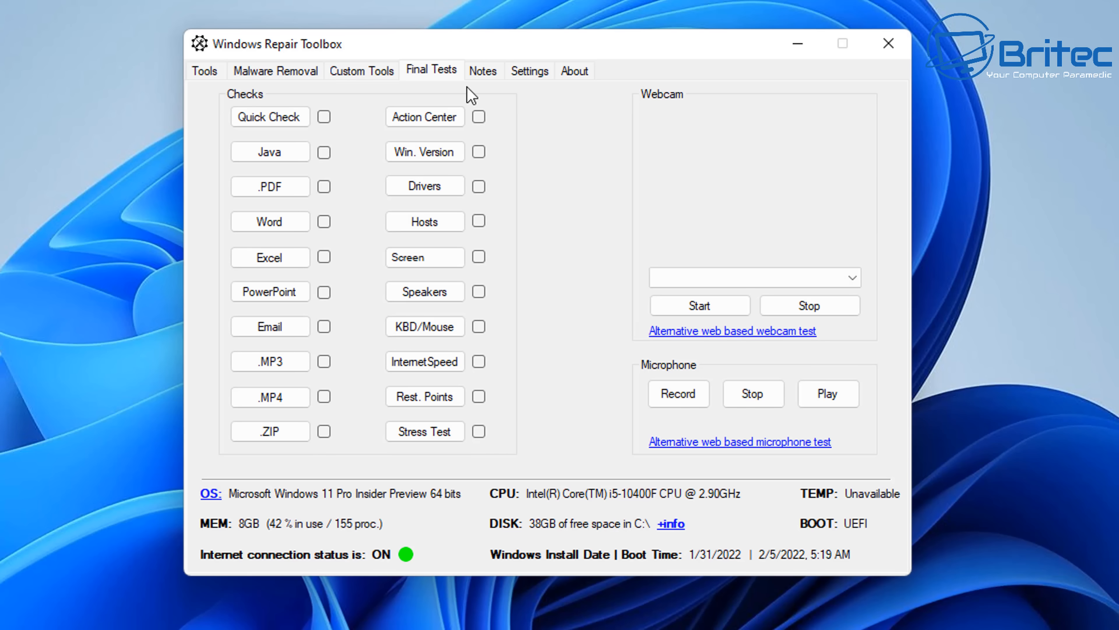
{"action": "left_click", "coordinate": [483, 71]}
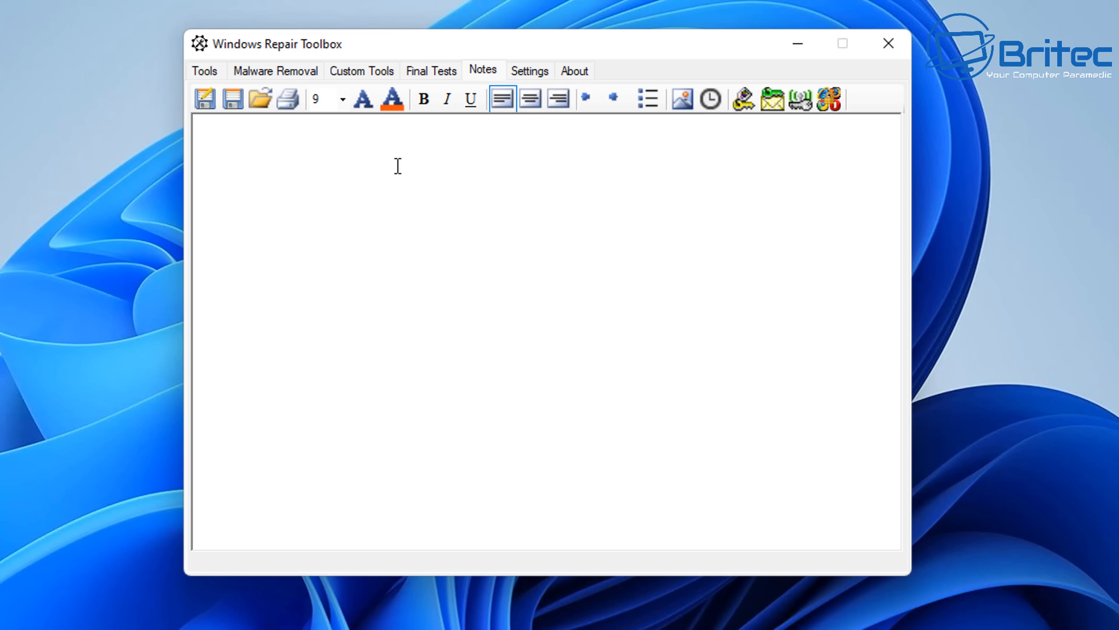
{"action": "mouse_move", "coordinate": [633, 158]}
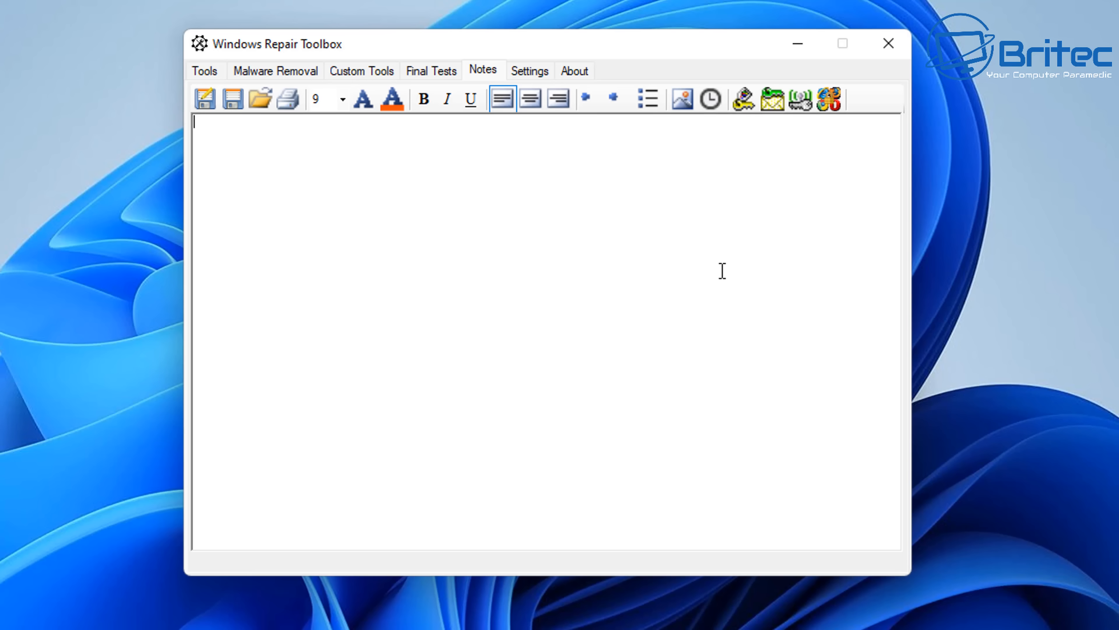
Write the notes 'Run SFC scannow' and 'Run Malwarebytes', then move to Settings.
{"action": "type", "text": "Ru"}
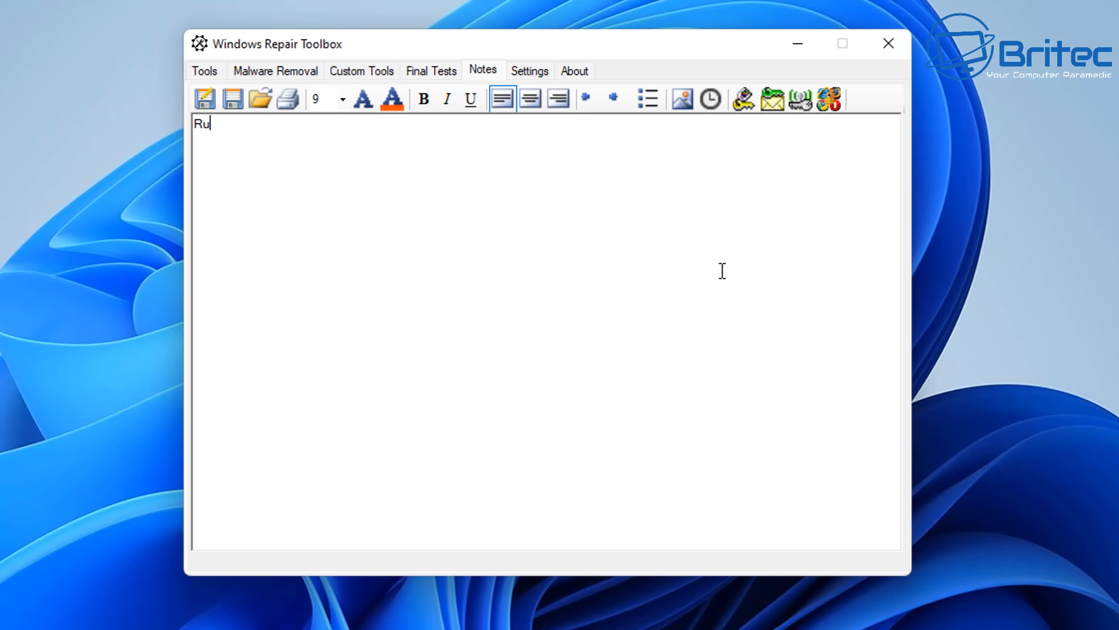
{"action": "type", "text": "n"}
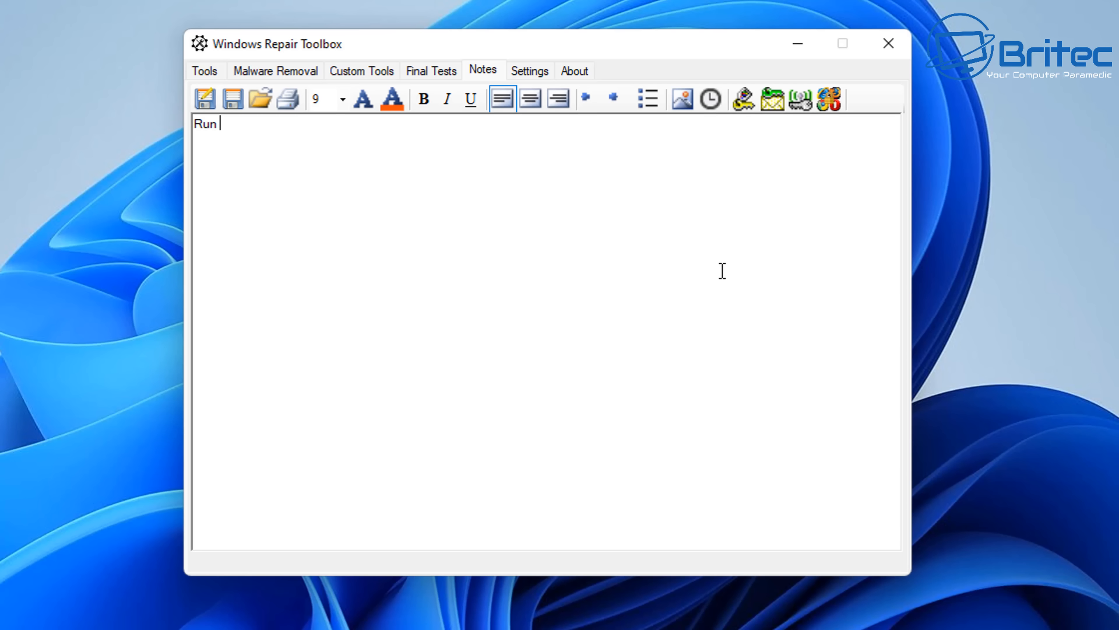
{"action": "type", "text": "SFC"}
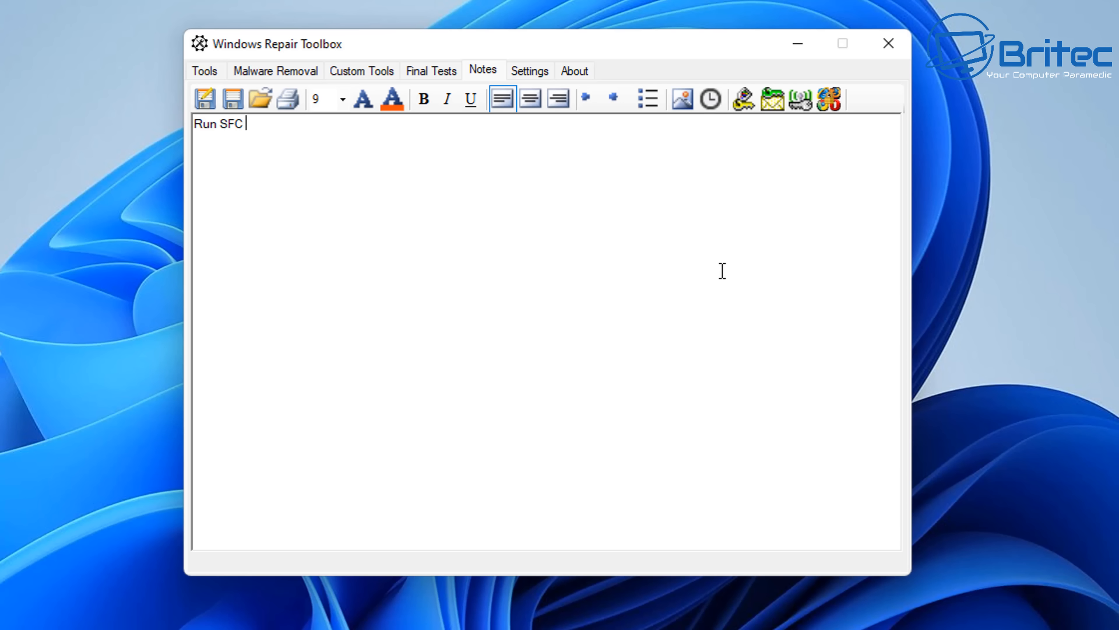
{"action": "type", "text": "scannow"}
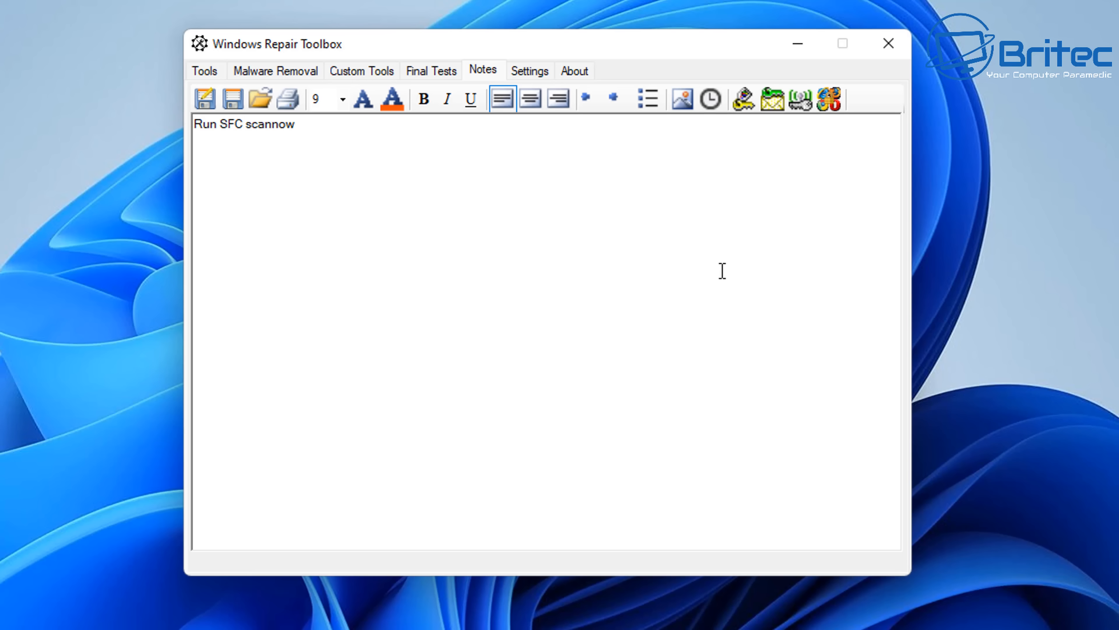
{"action": "type", "text": "R"}
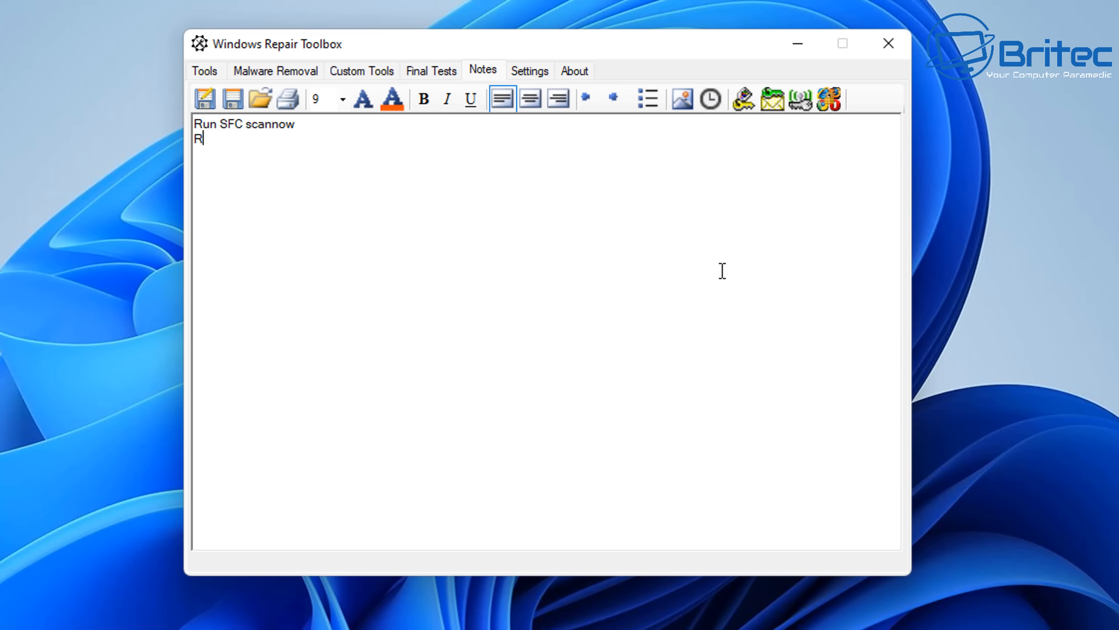
{"action": "type", "text": "un Malware"}
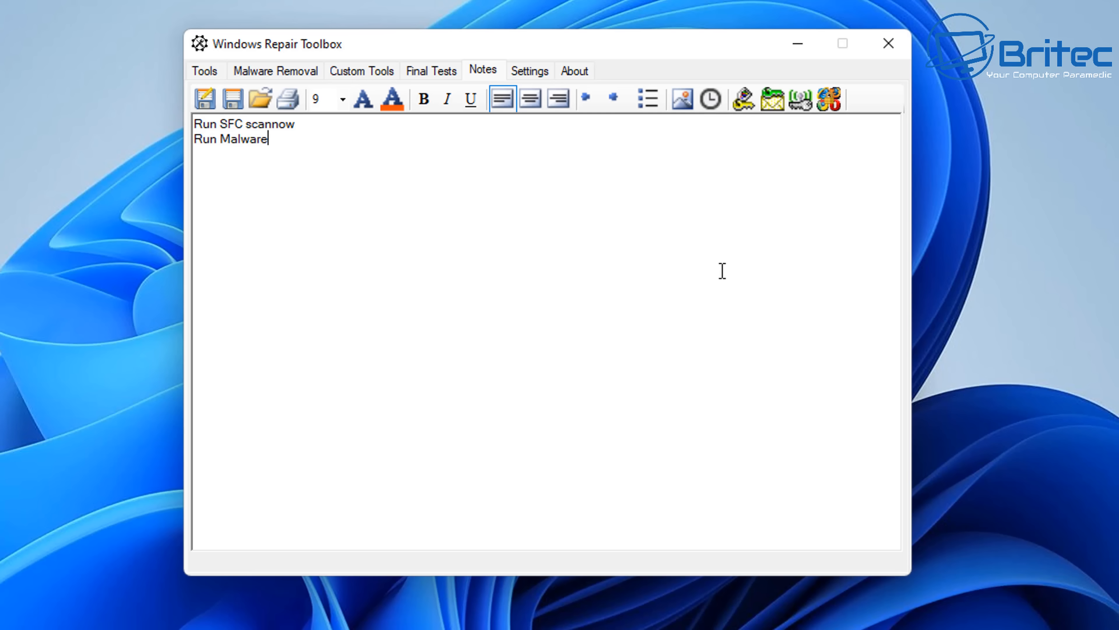
{"action": "type", "text": "bytes"}
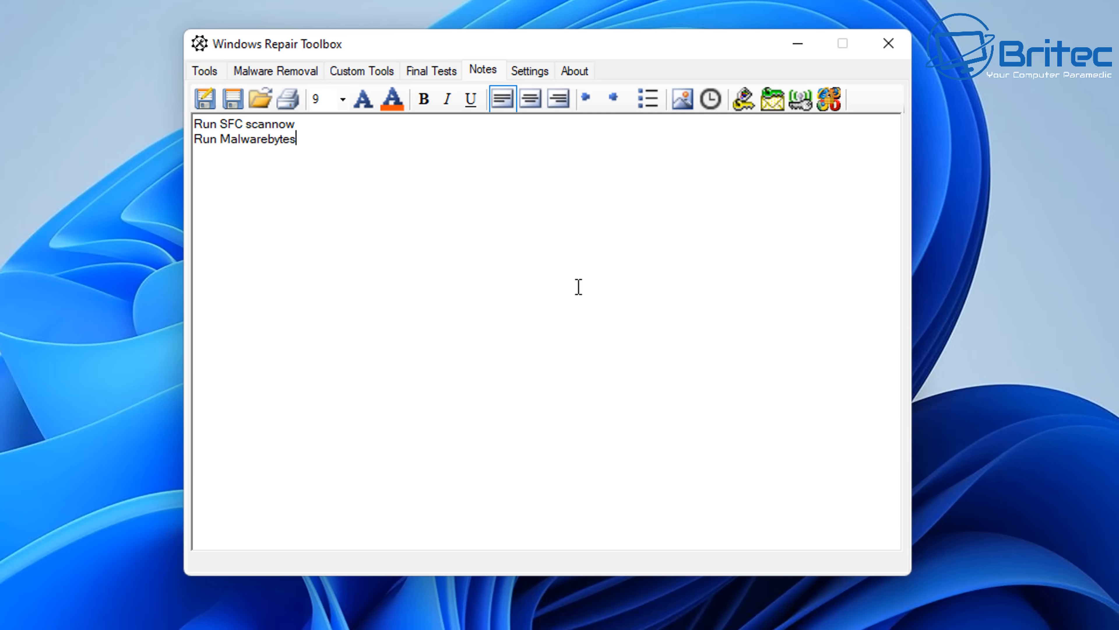
{"action": "left_click", "coordinate": [529, 70]}
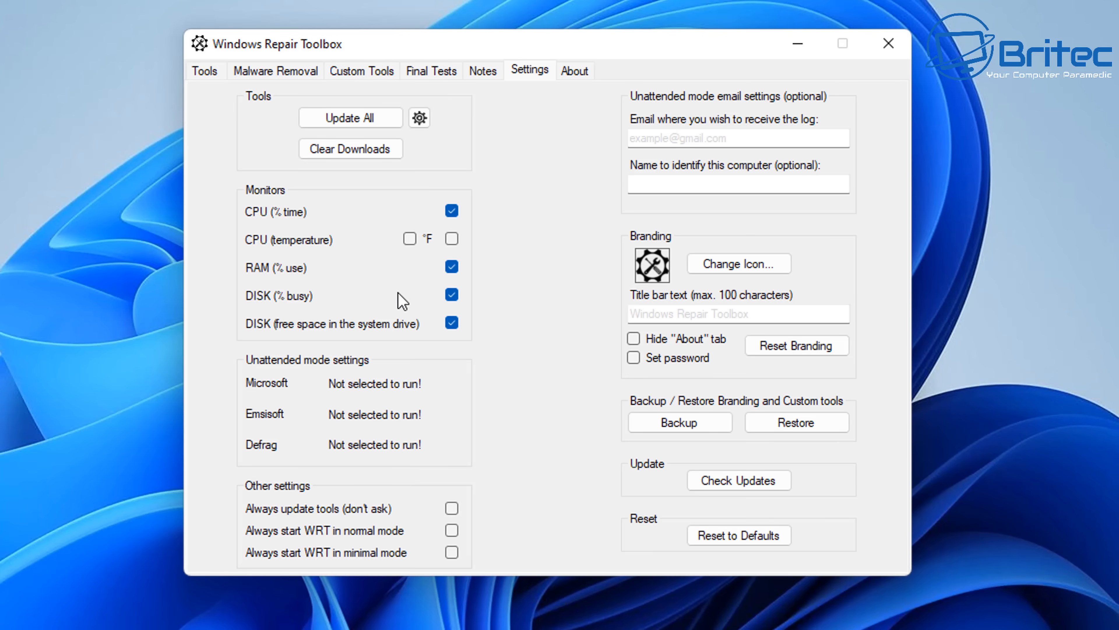
{"action": "mouse_move", "coordinate": [351, 148]}
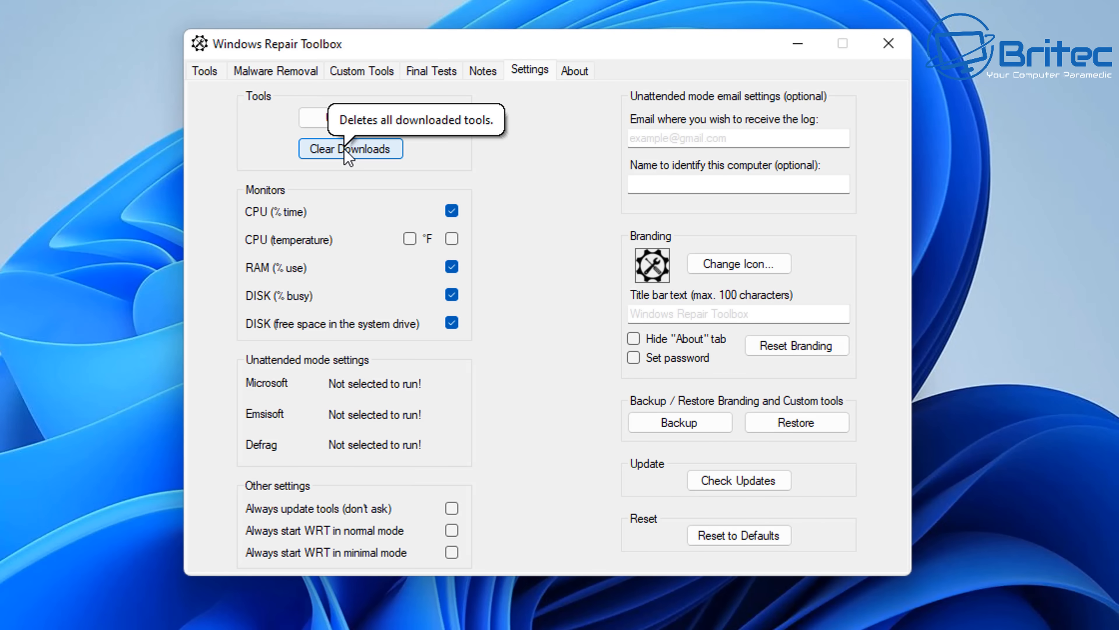
{"action": "mouse_move", "coordinate": [366, 157]}
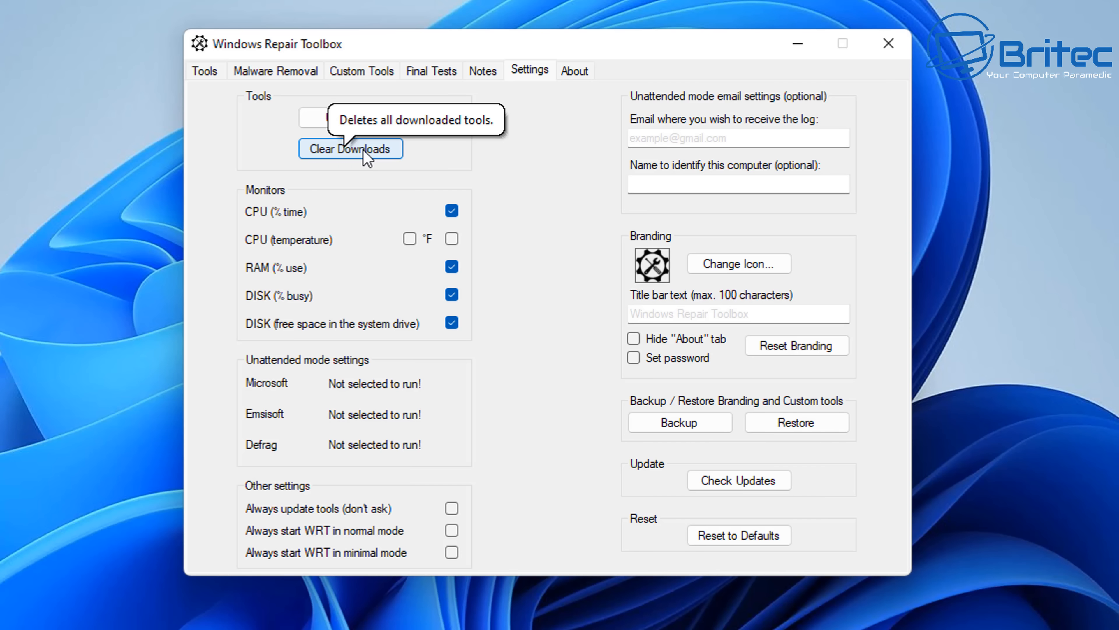
Clear Downloads, confirming deletion of the custom tools too, and dismiss the success message.
{"action": "left_click", "coordinate": [350, 149]}
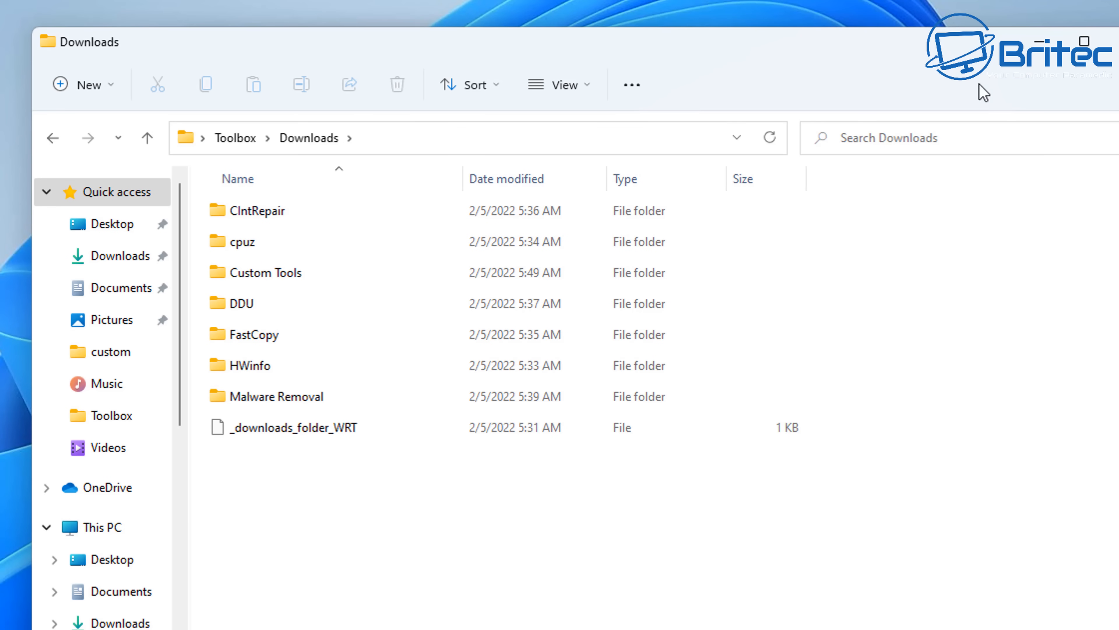
{"action": "double_click", "coordinate": [241, 242]}
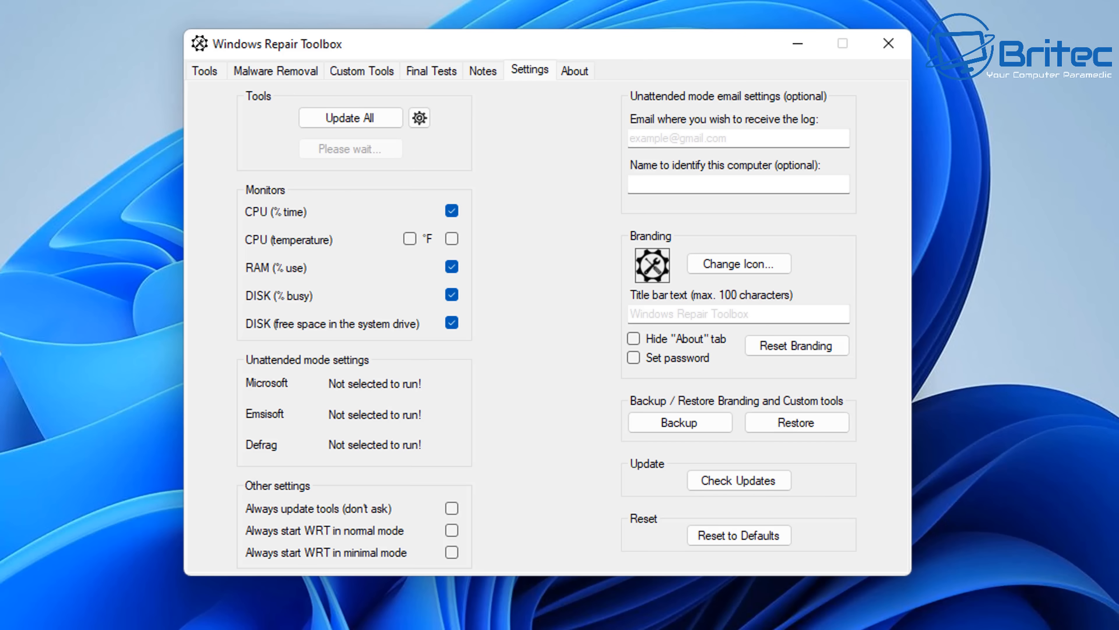
{"action": "left_click", "coordinate": [409, 238]}
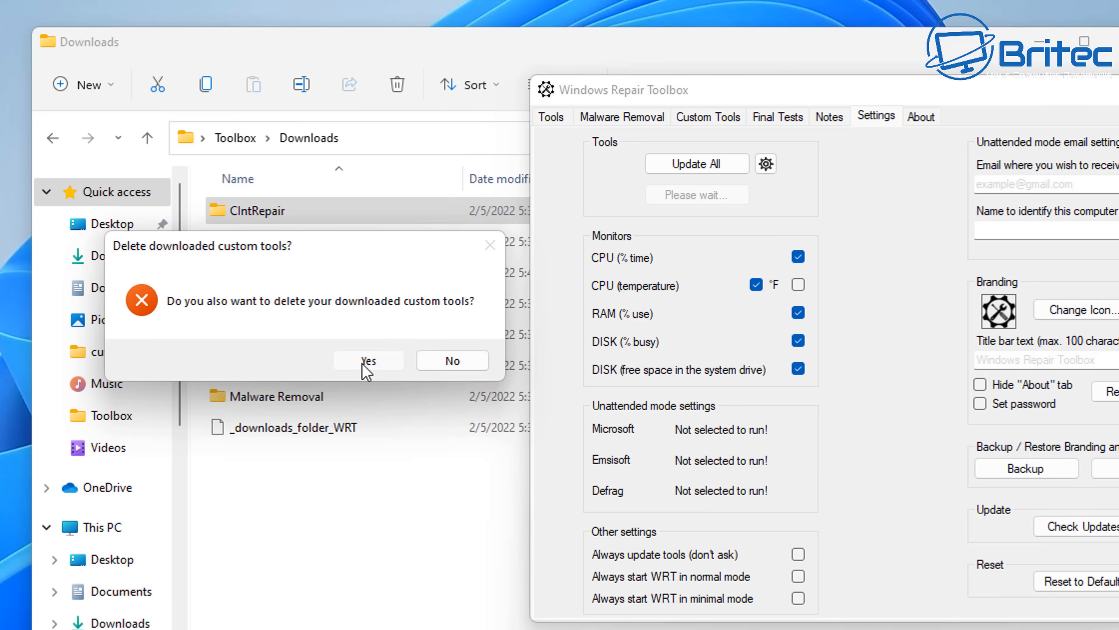
{"action": "left_click", "coordinate": [368, 360]}
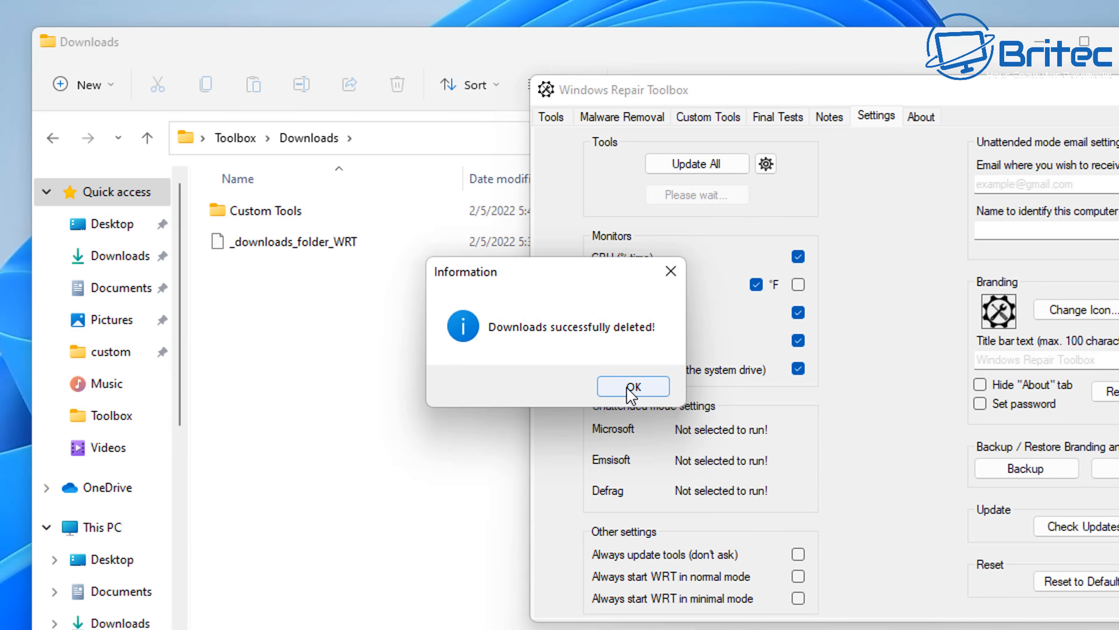
{"action": "left_click", "coordinate": [631, 385]}
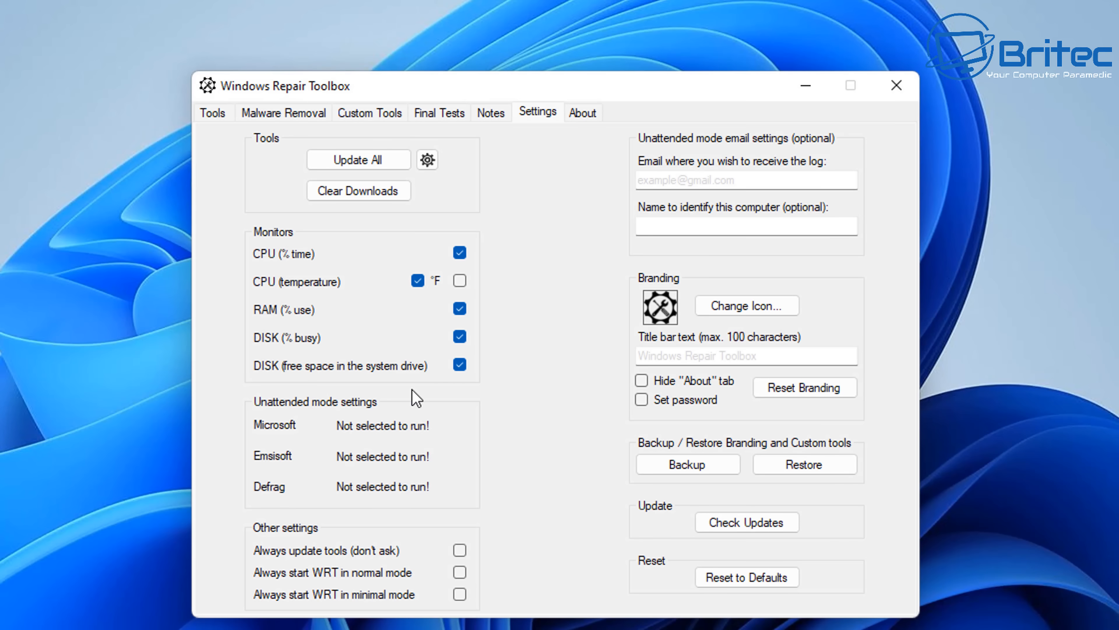
{"action": "mouse_move", "coordinate": [438, 274]}
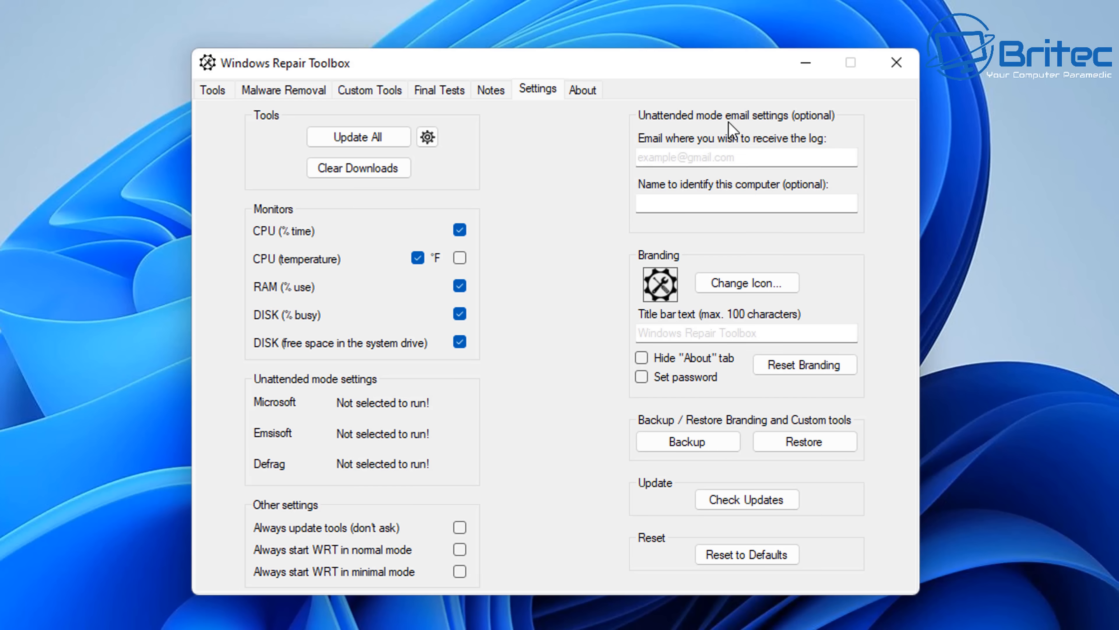
{"action": "mouse_move", "coordinate": [747, 282]}
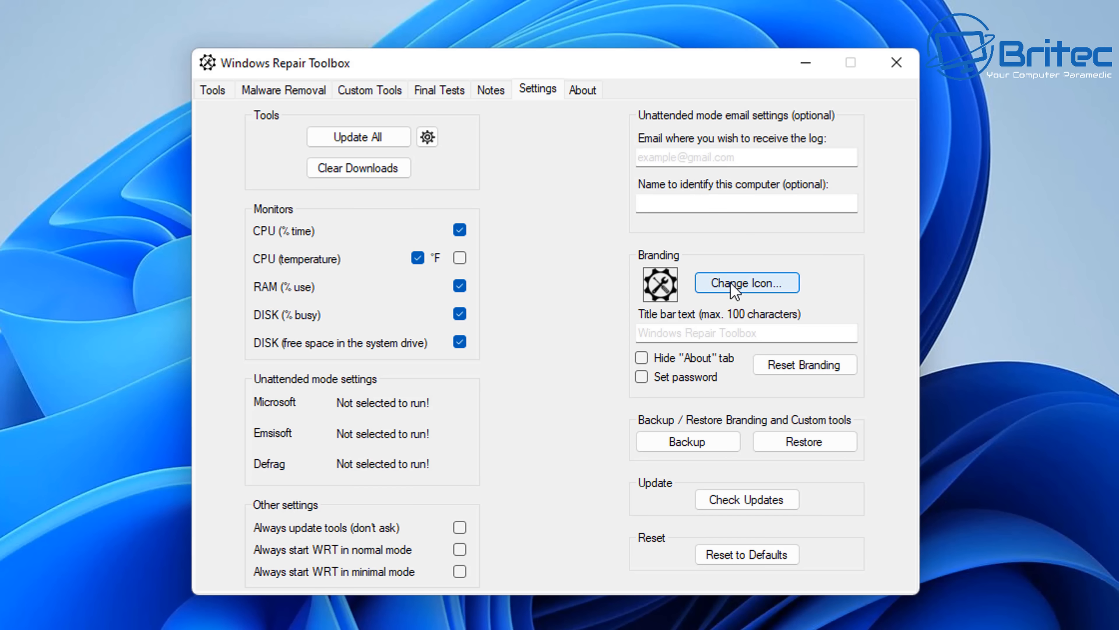
{"action": "mouse_move", "coordinate": [725, 293]}
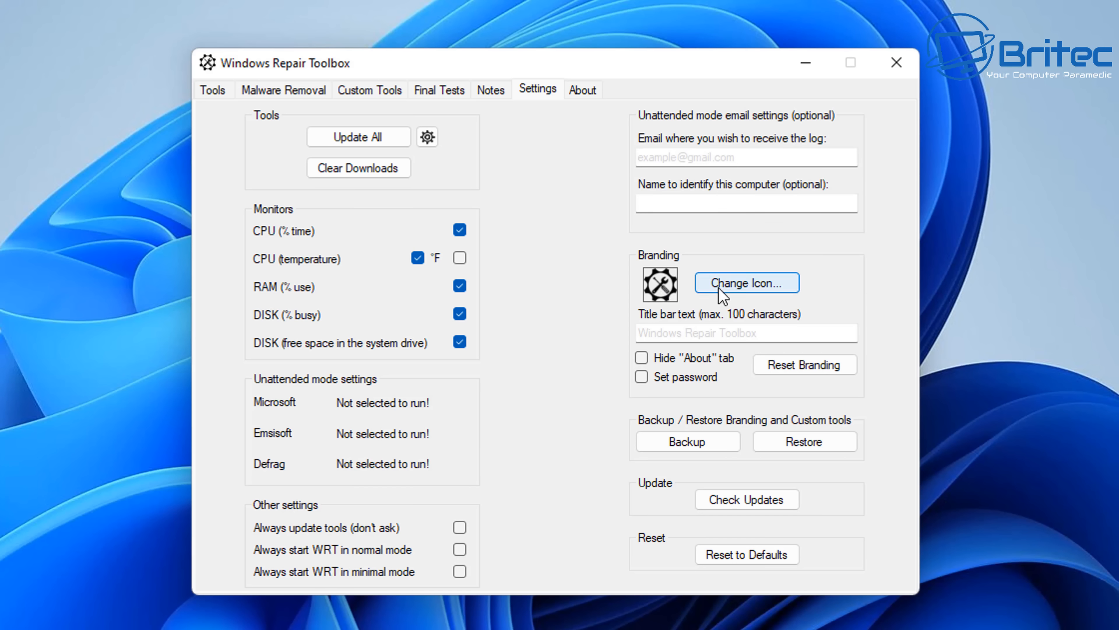
{"action": "mouse_move", "coordinate": [813, 332]}
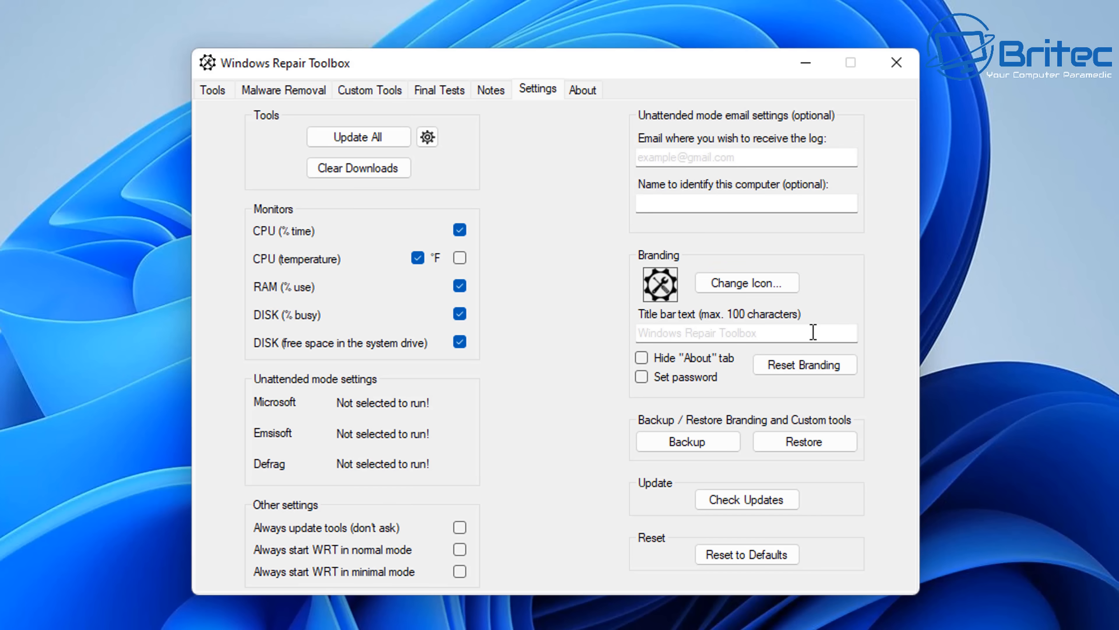
Set britec-discord-profile.ico from the Desktop as the toolbox's branding icon.
{"action": "left_click", "coordinate": [745, 282]}
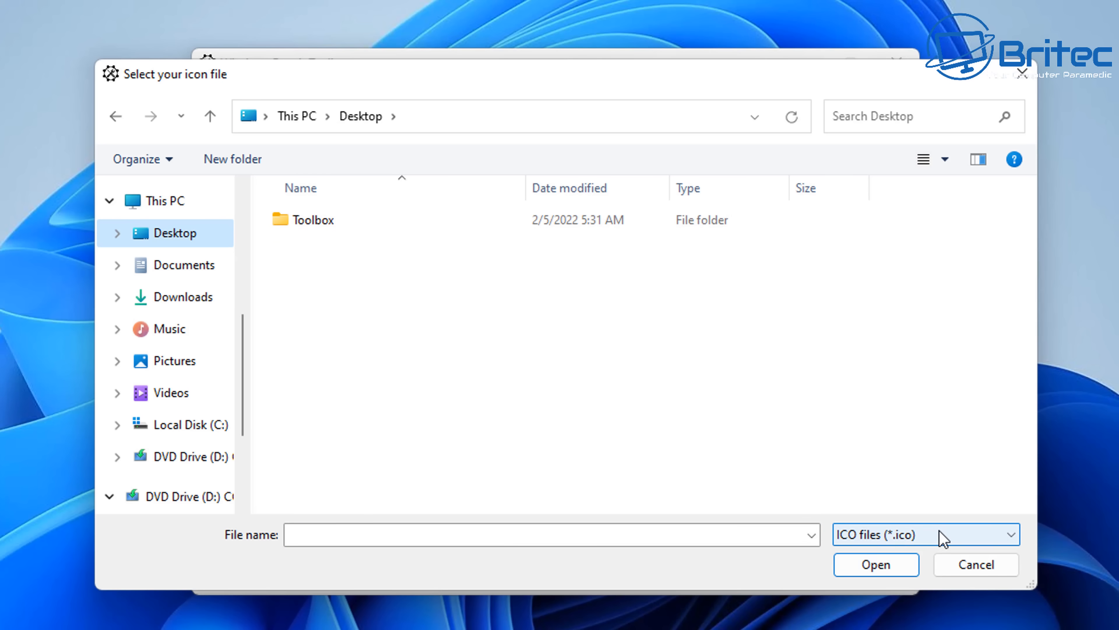
{"action": "mouse_move", "coordinate": [887, 546]}
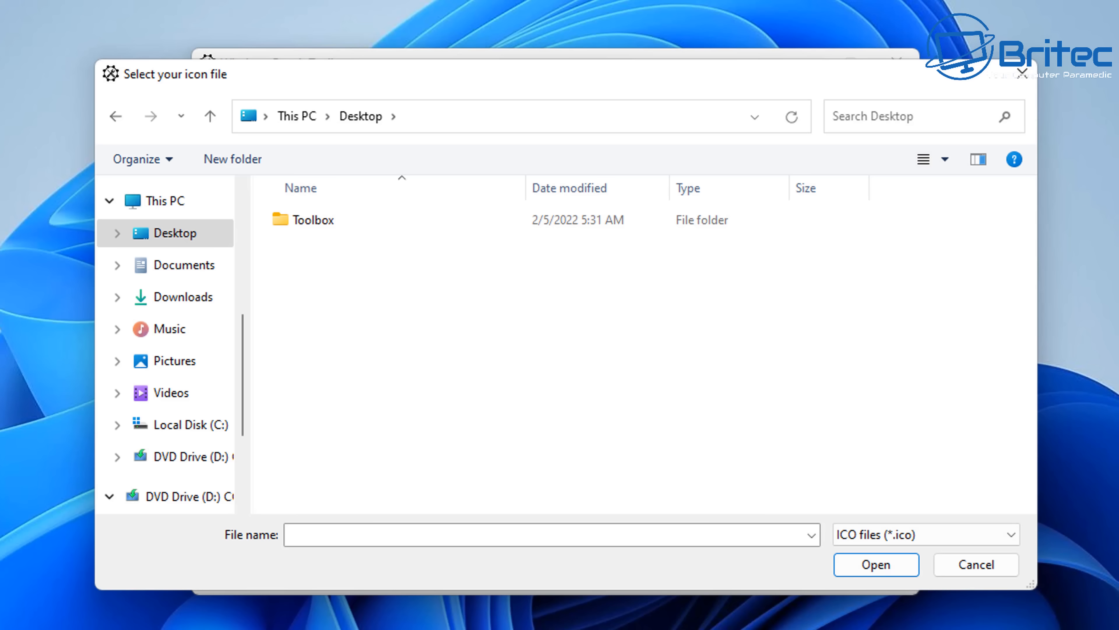
{"action": "left_click", "coordinate": [185, 265]}
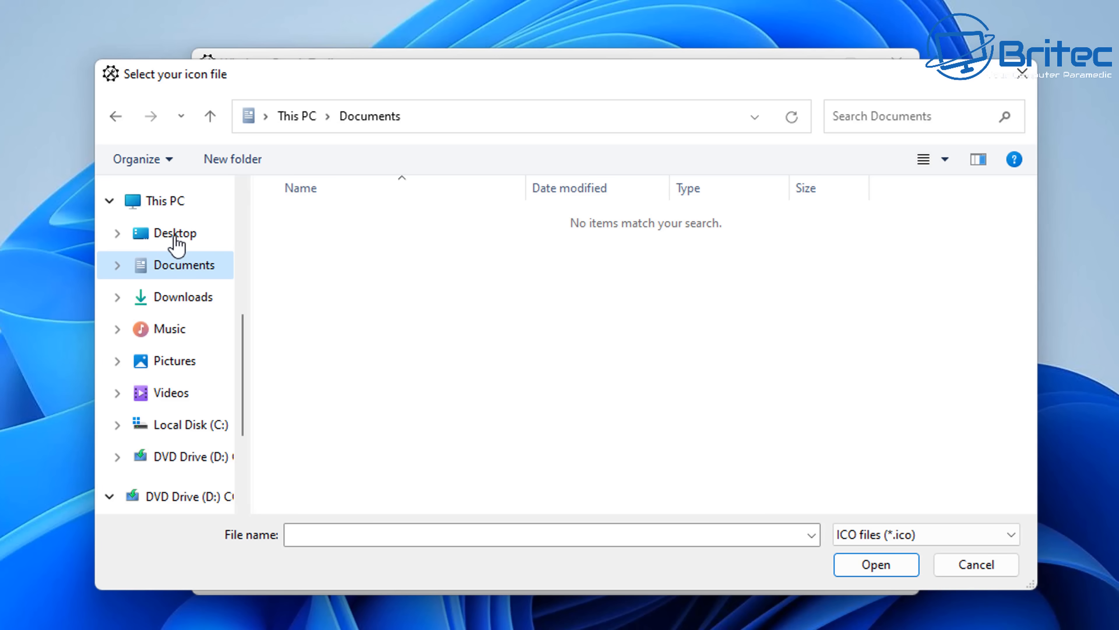
{"action": "left_click", "coordinate": [176, 233]}
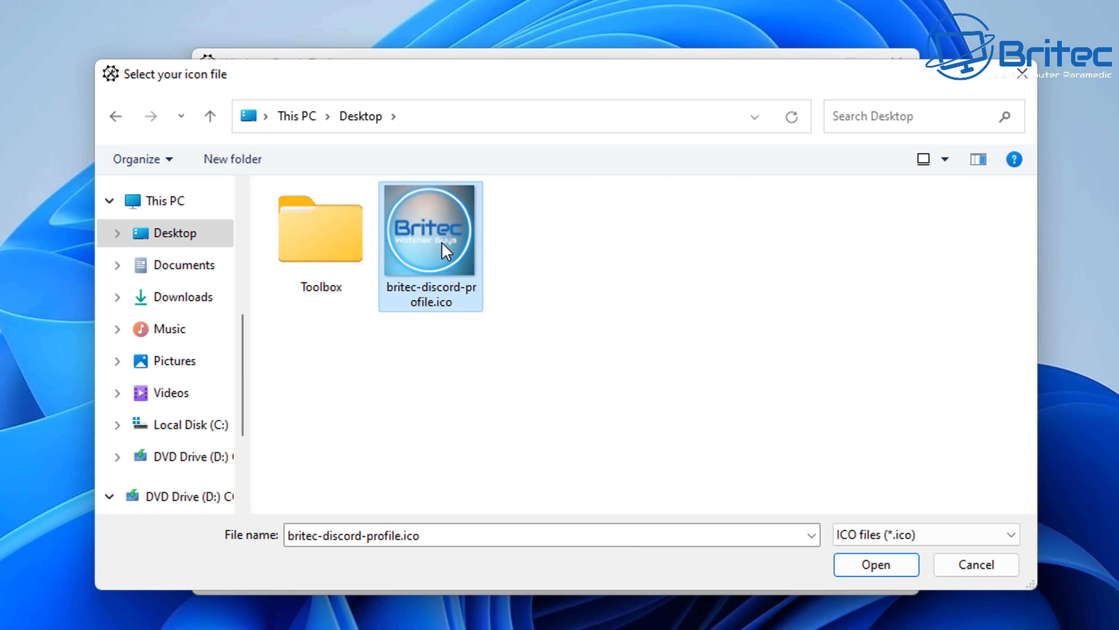
{"action": "left_click", "coordinate": [875, 564]}
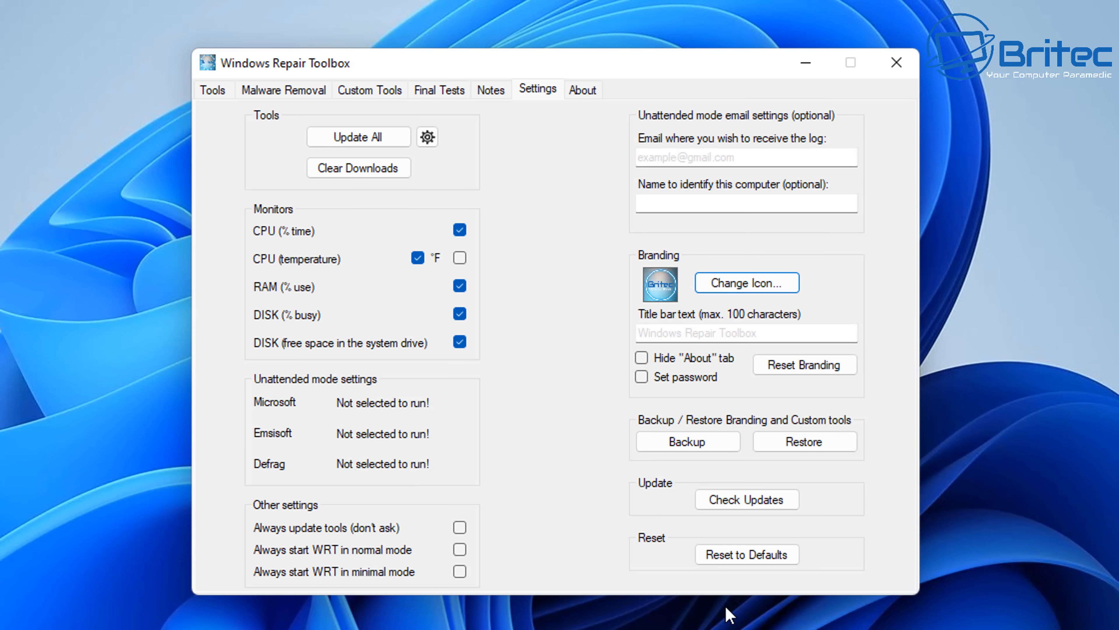
{"action": "mouse_move", "coordinate": [550, 200]}
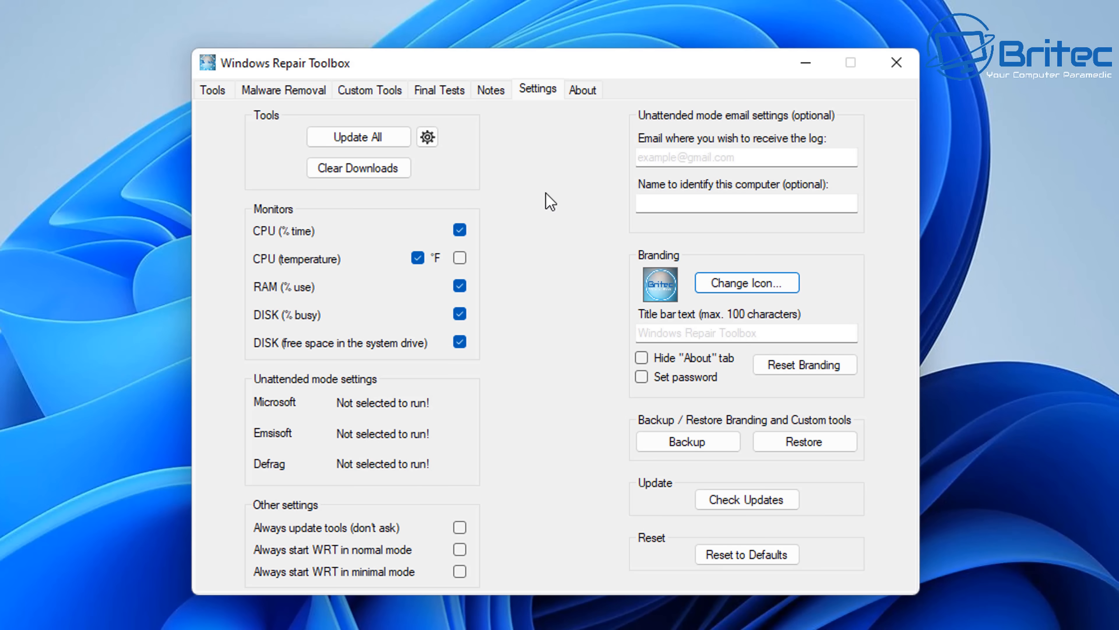
{"action": "mouse_move", "coordinate": [584, 111]}
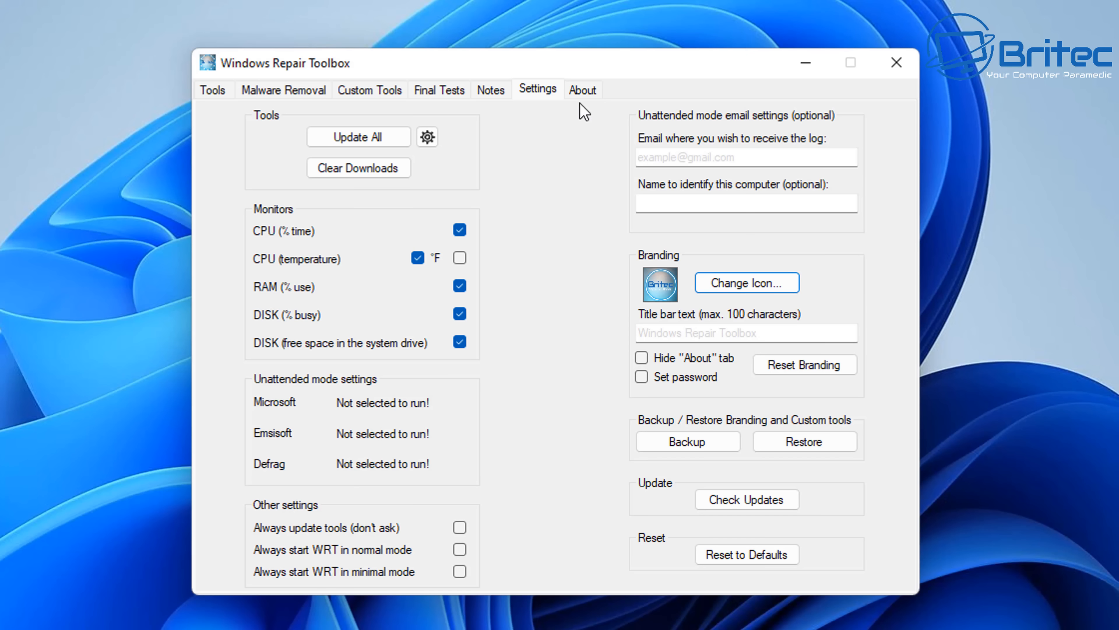
{"action": "mouse_move", "coordinate": [524, 70]}
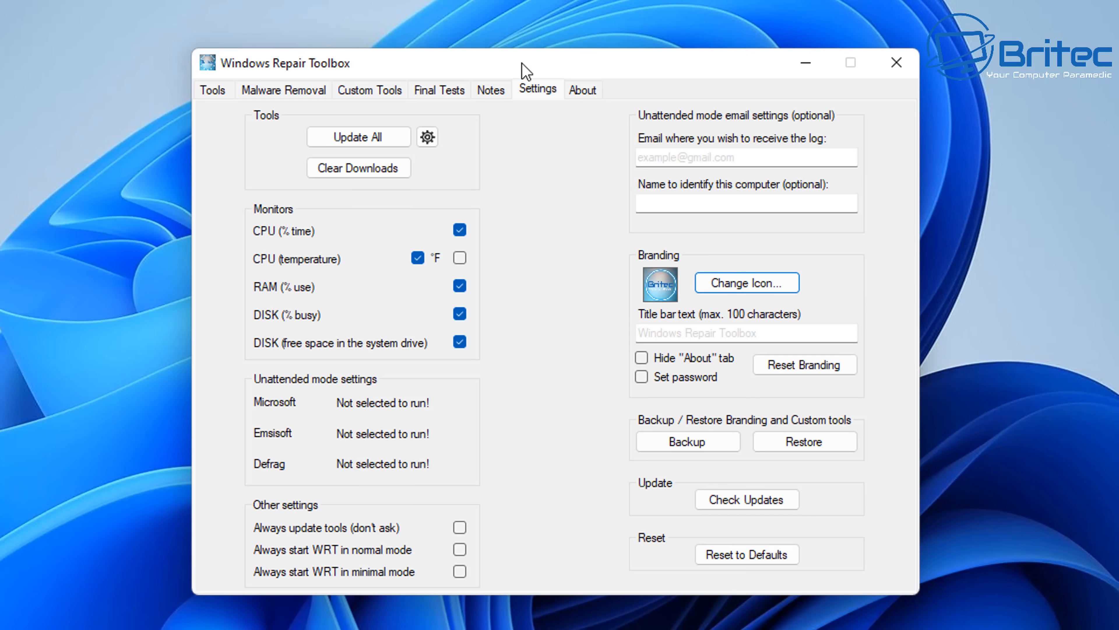
View the About page, return to the Tools list, and close Windows Repair Toolbox.
{"action": "left_click", "coordinate": [582, 90]}
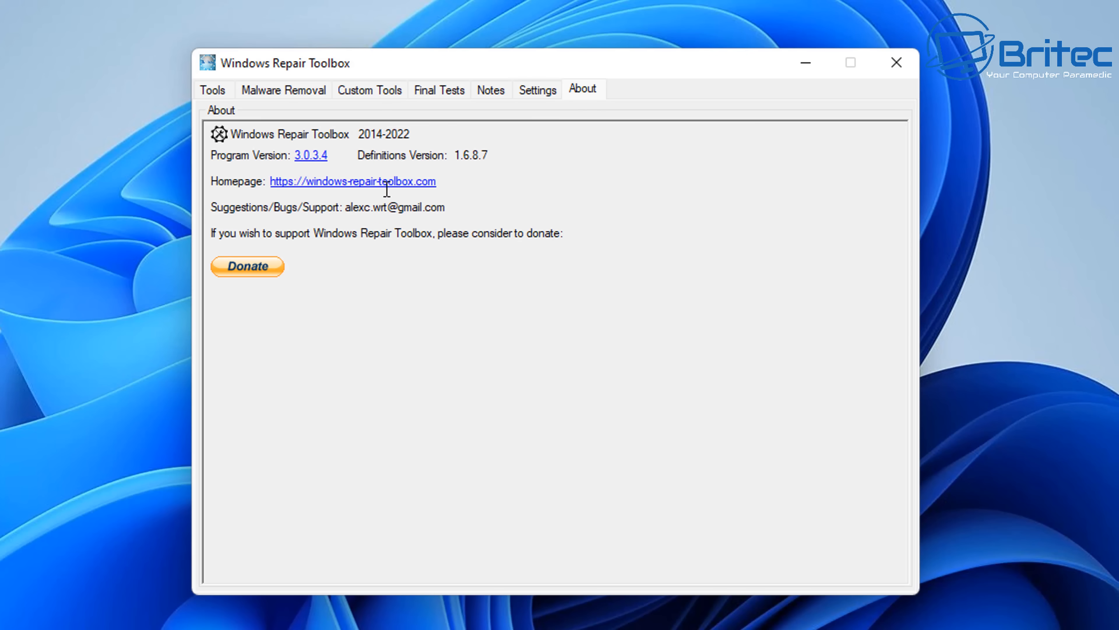
{"action": "mouse_move", "coordinate": [497, 222]}
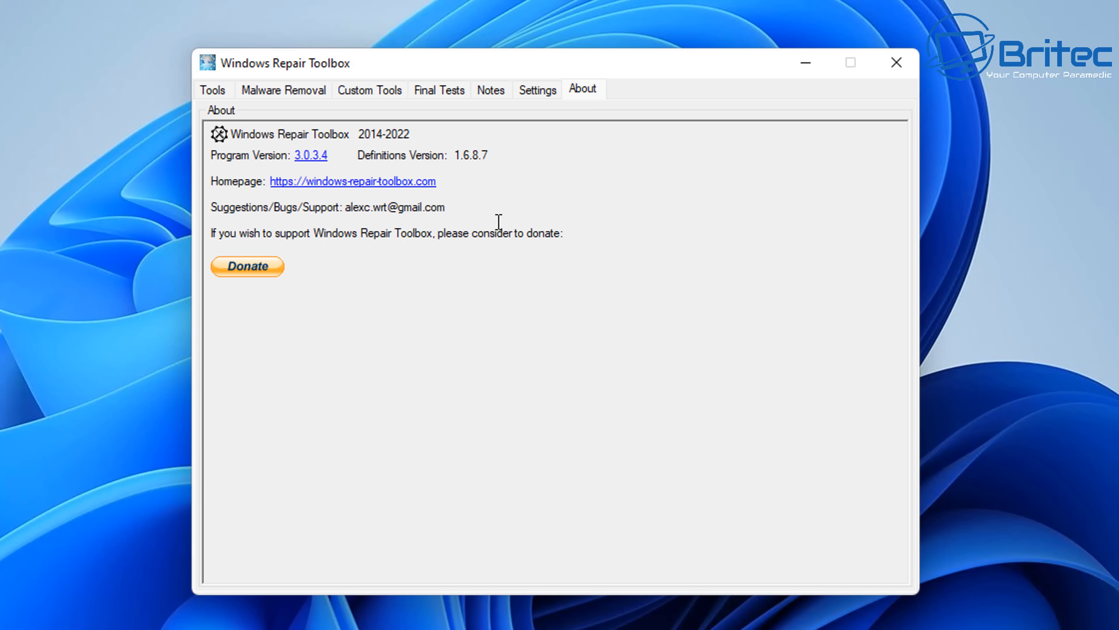
{"action": "mouse_move", "coordinate": [464, 126]}
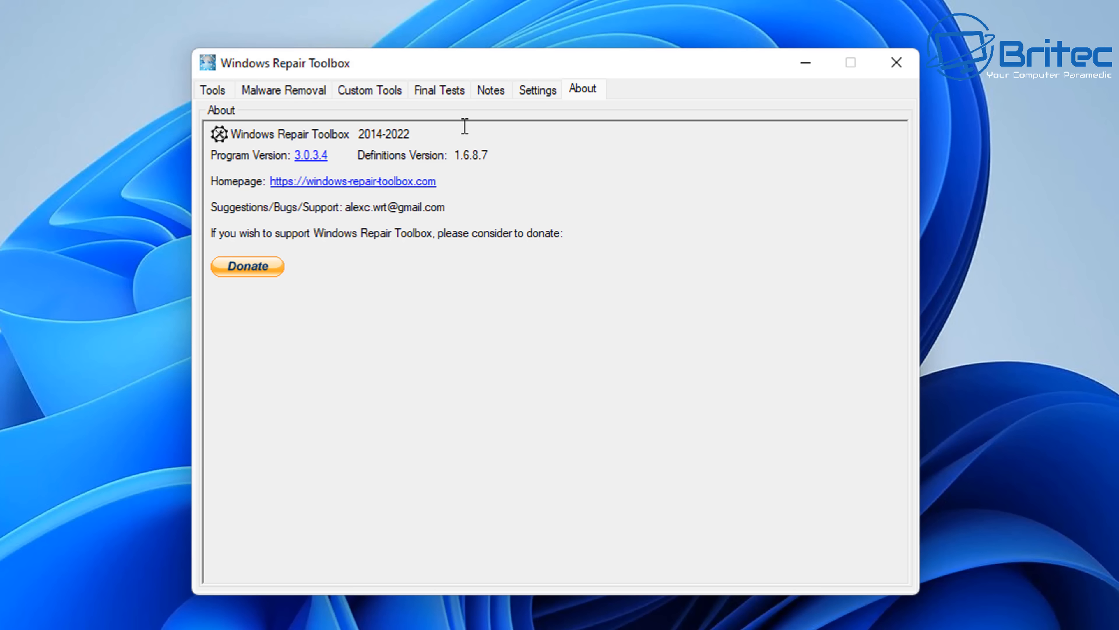
{"action": "mouse_move", "coordinate": [241, 81]}
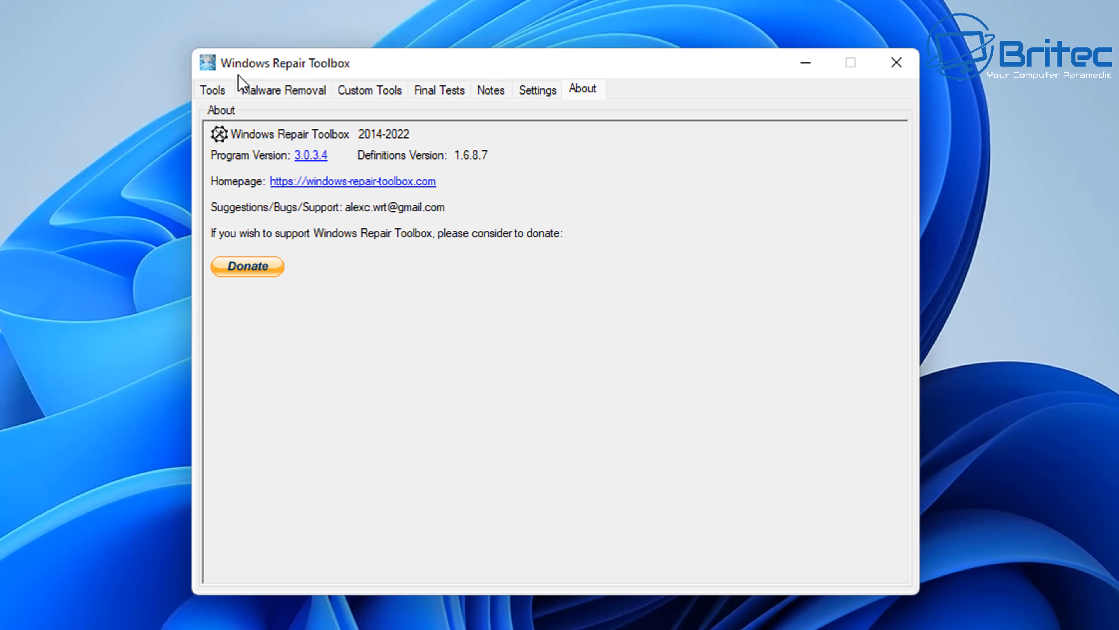
{"action": "mouse_move", "coordinate": [217, 96]}
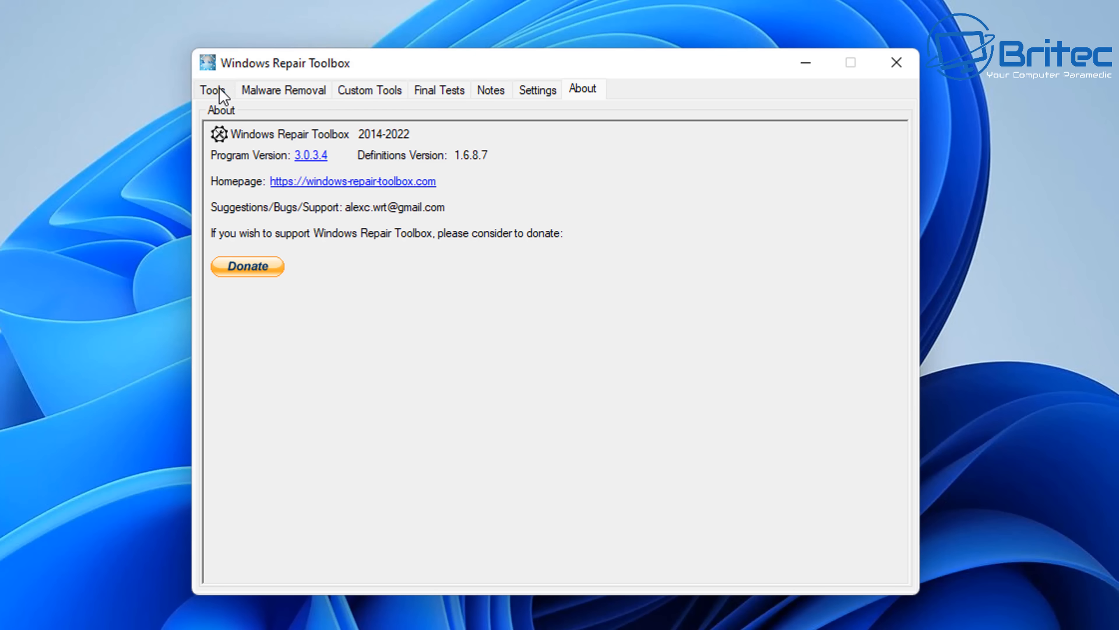
{"action": "left_click", "coordinate": [212, 89]}
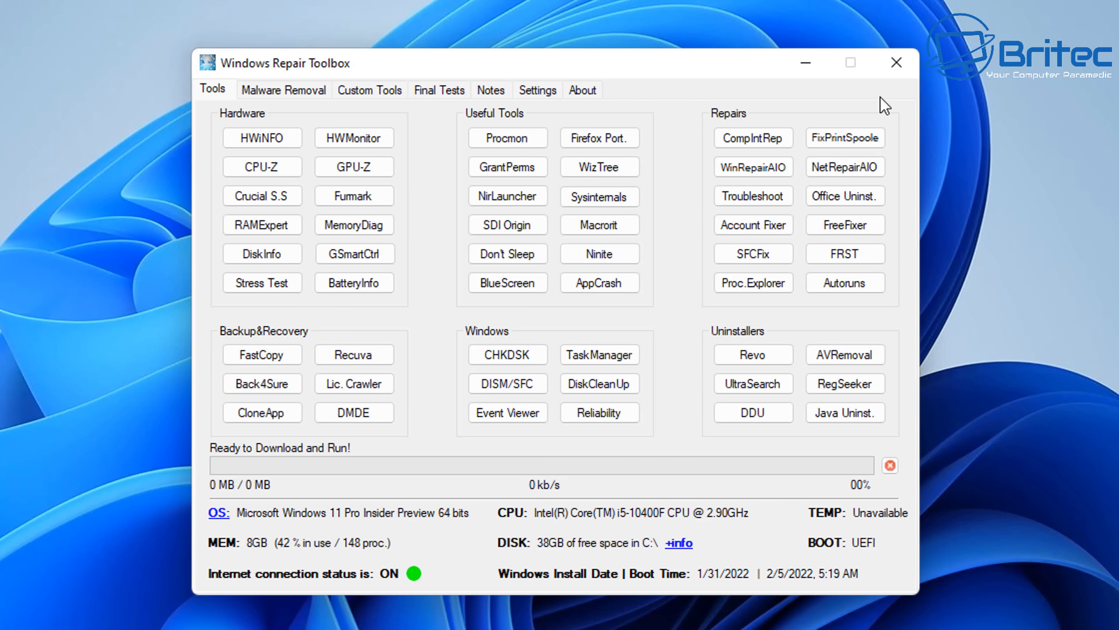
{"action": "left_click", "coordinate": [896, 62]}
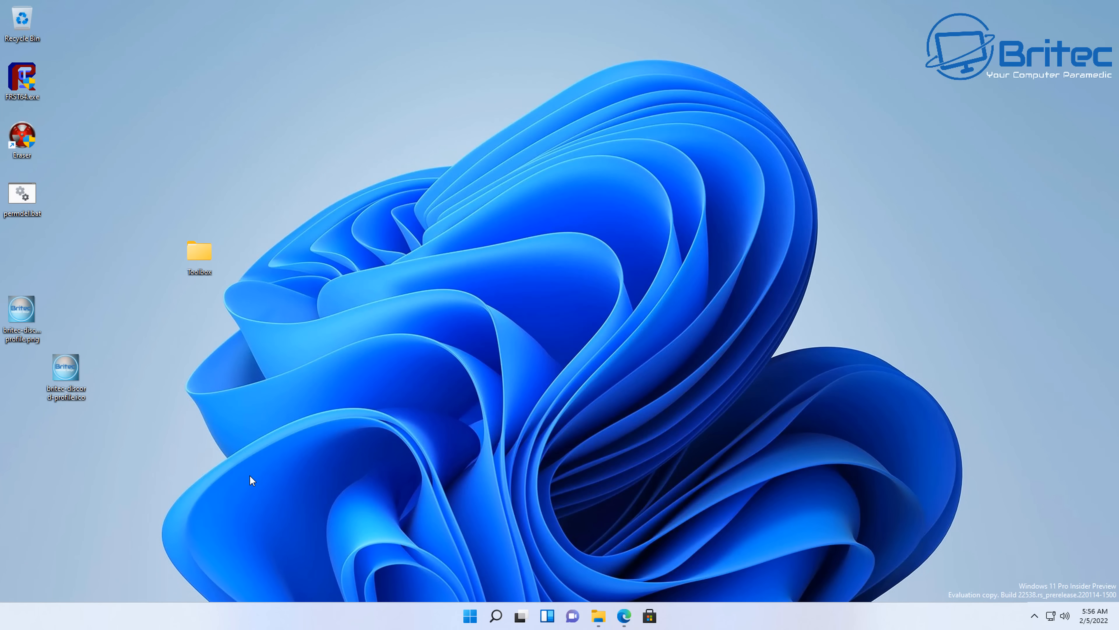
Show the channel's JOIN membership panel with the £4.99/month Britec Supporter tier and perks.
{"action": "left_click", "coordinate": [623, 615]}
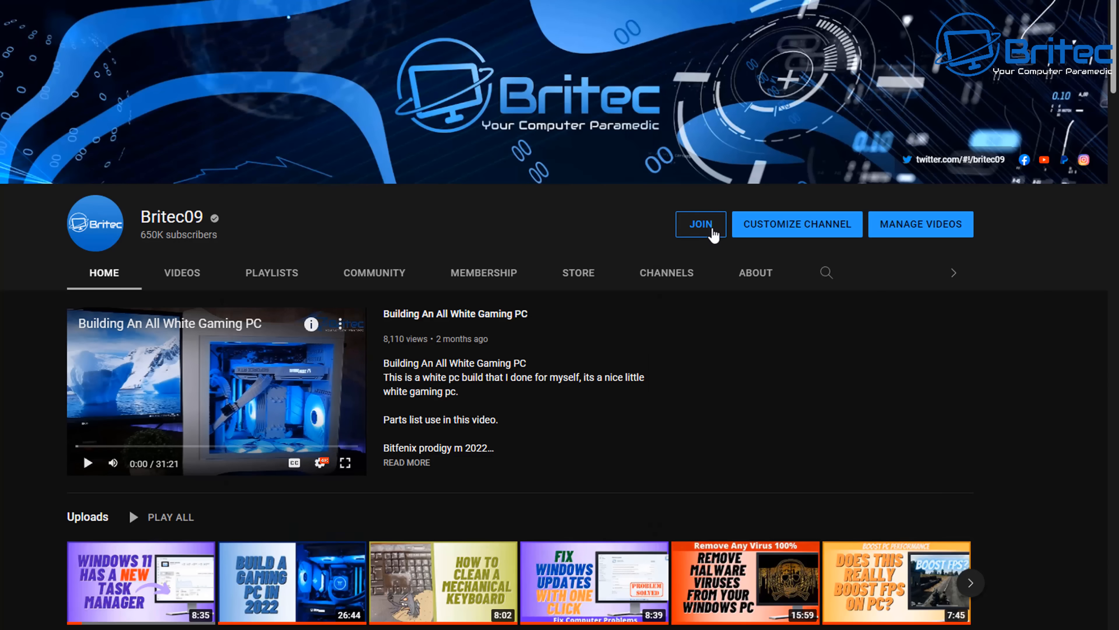
{"action": "left_click", "coordinate": [700, 223]}
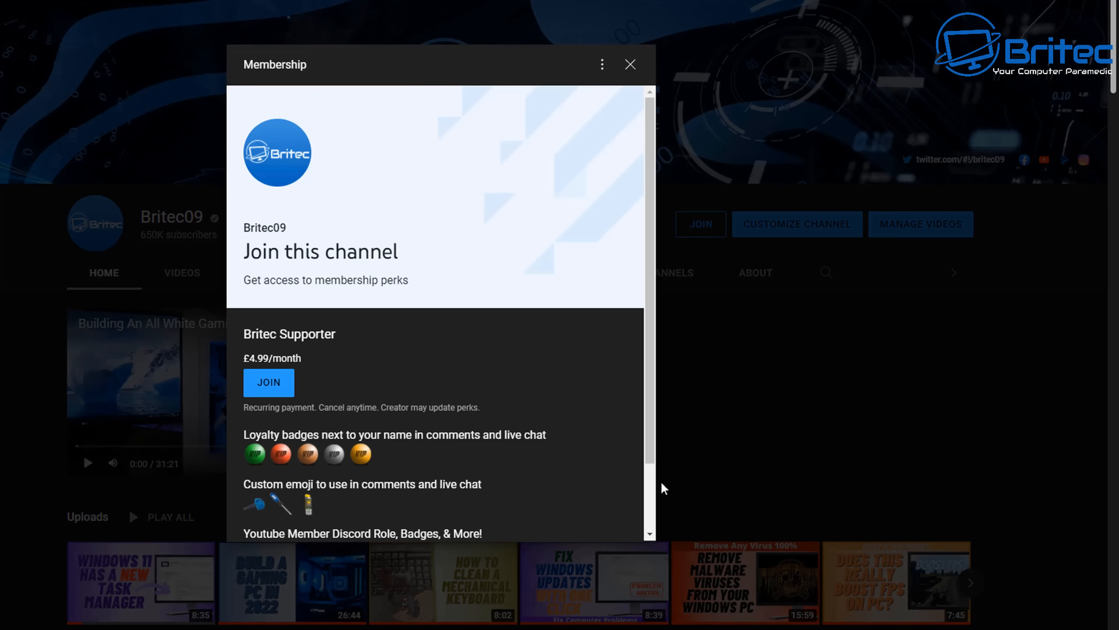
{"action": "mouse_move", "coordinate": [623, 477]}
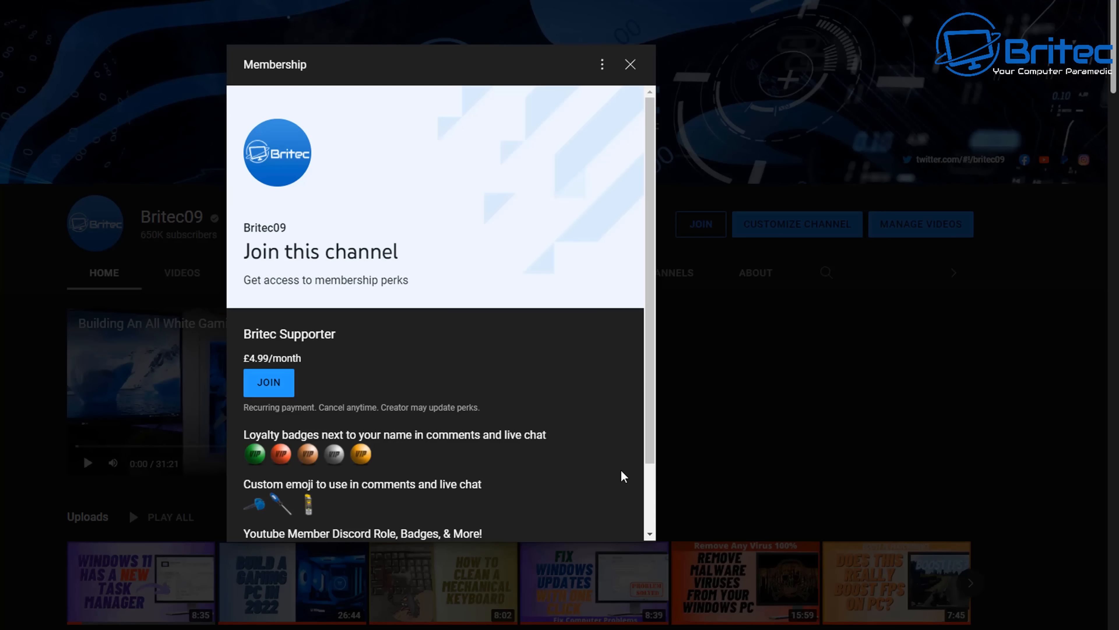
{"action": "mouse_move", "coordinate": [651, 248]}
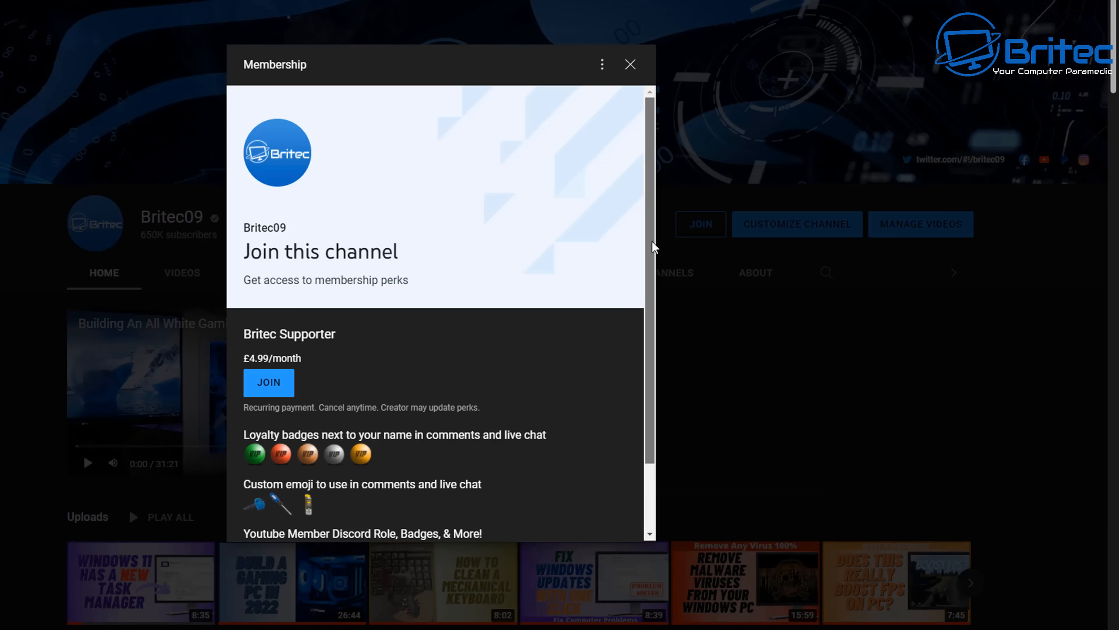
{"action": "scroll", "scroll_direction": "down", "scroll_amount": 3}
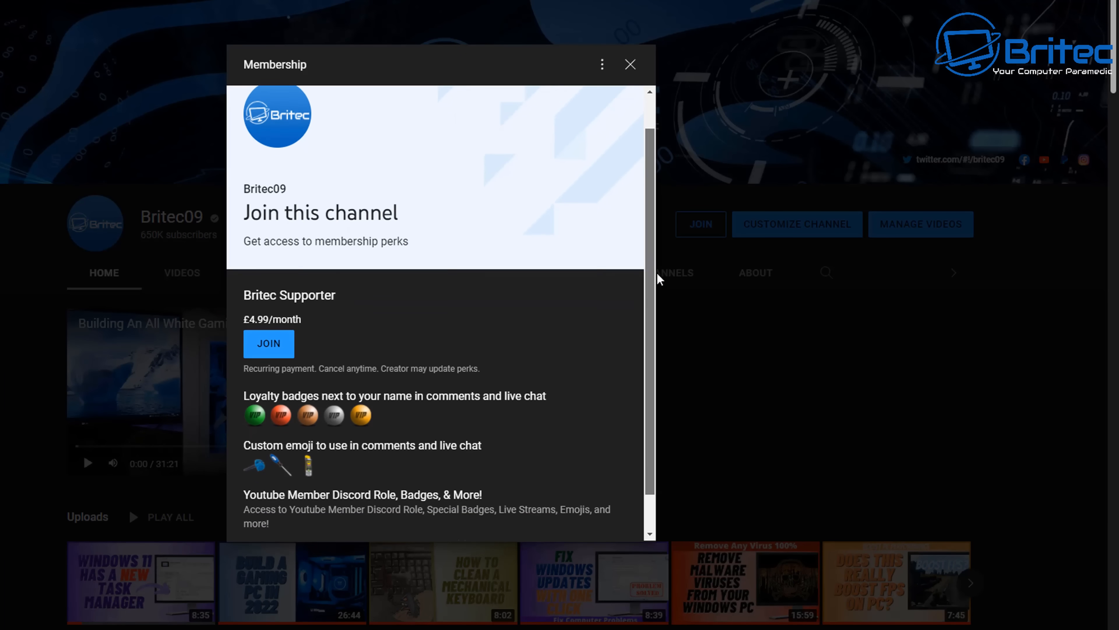
{"action": "scroll", "scroll_direction": "down", "scroll_amount": 3}
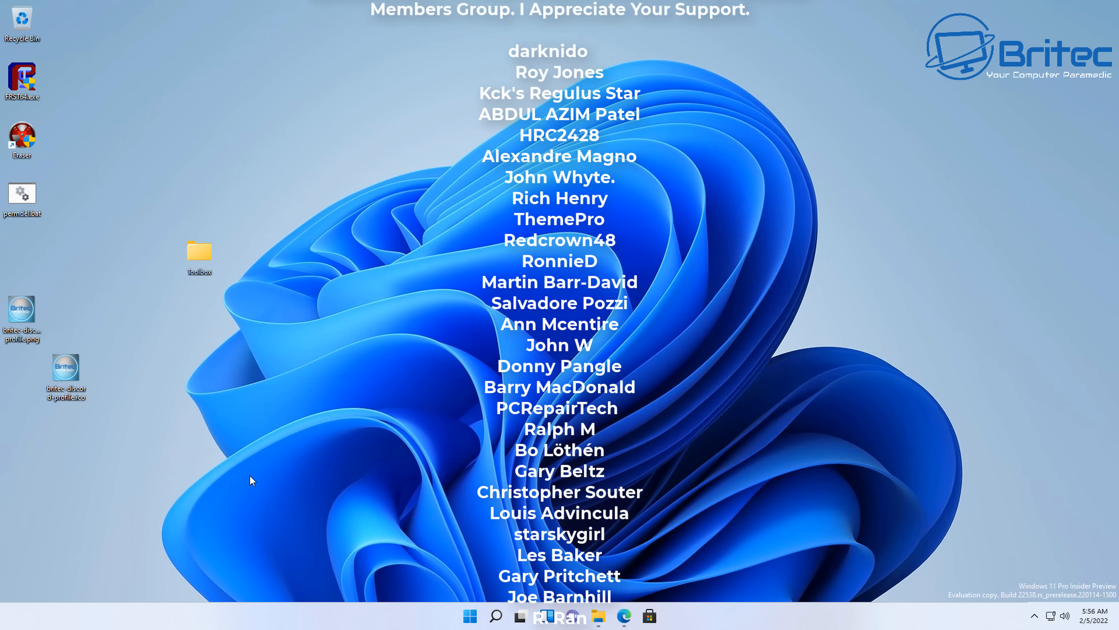
{"action": "scroll", "scroll_direction": "up", "scroll_amount": 3}
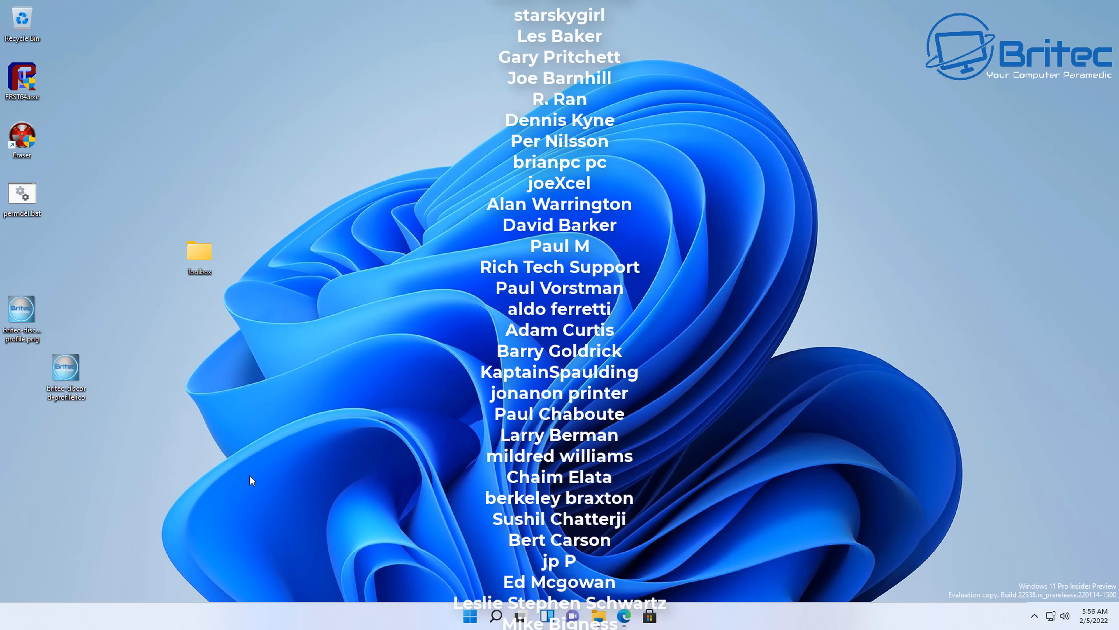
{"action": "scroll", "scroll_direction": "up", "scroll_amount": 3}
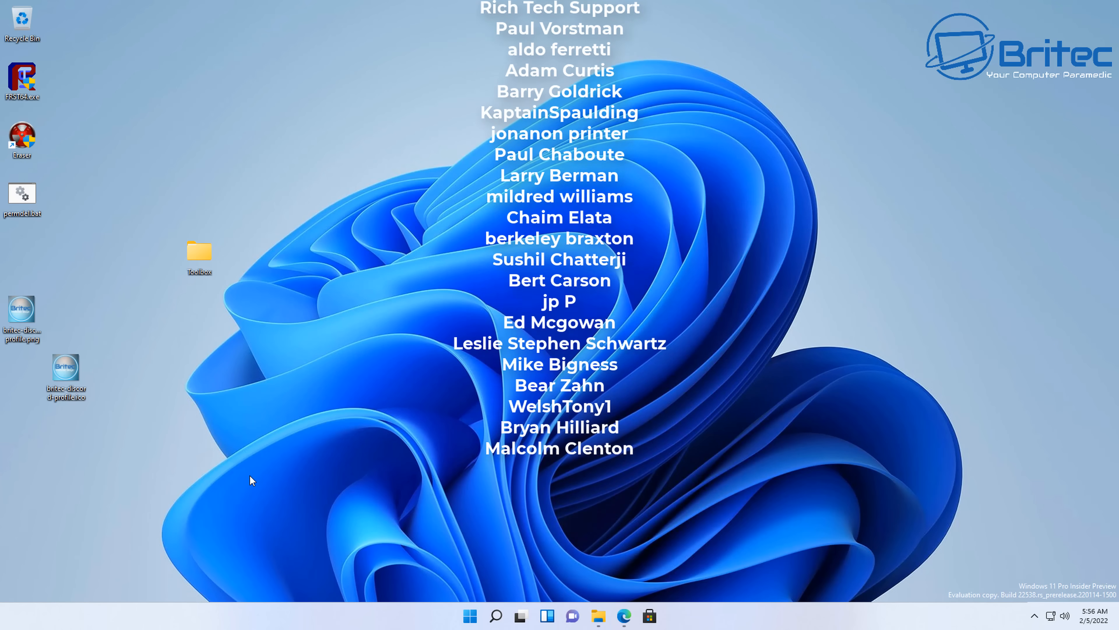